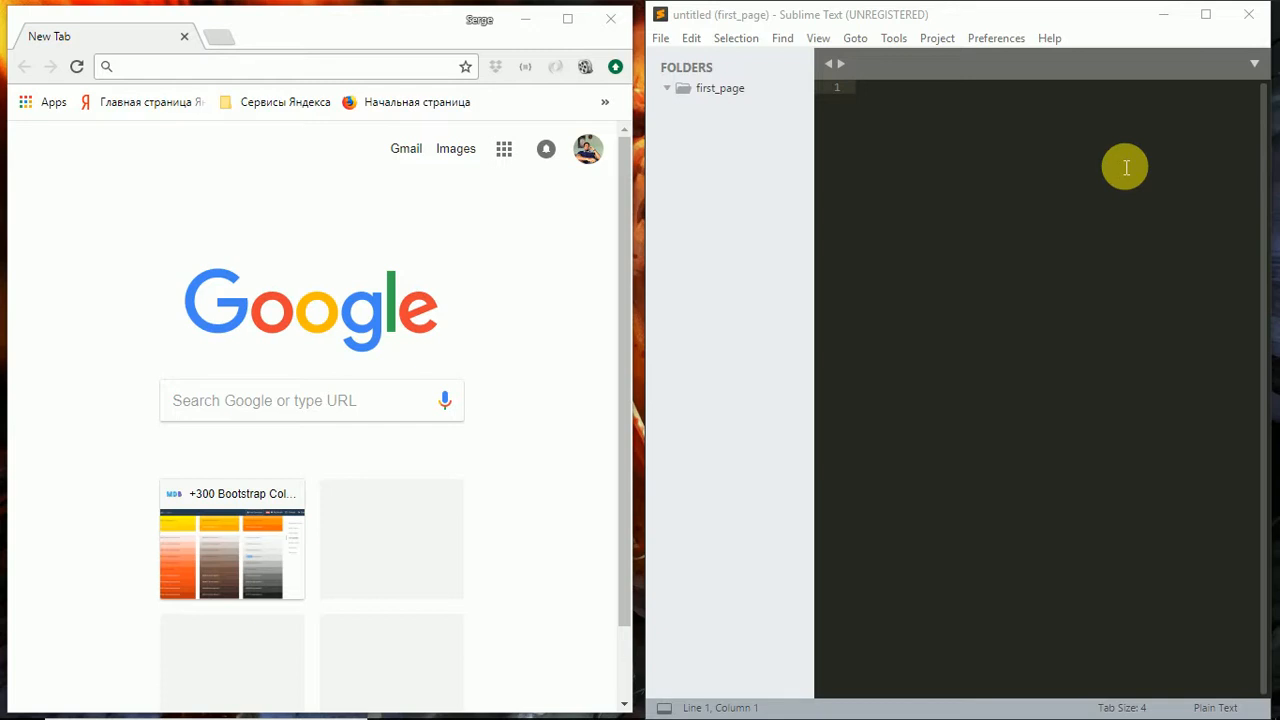
mouse_move(970, 136)
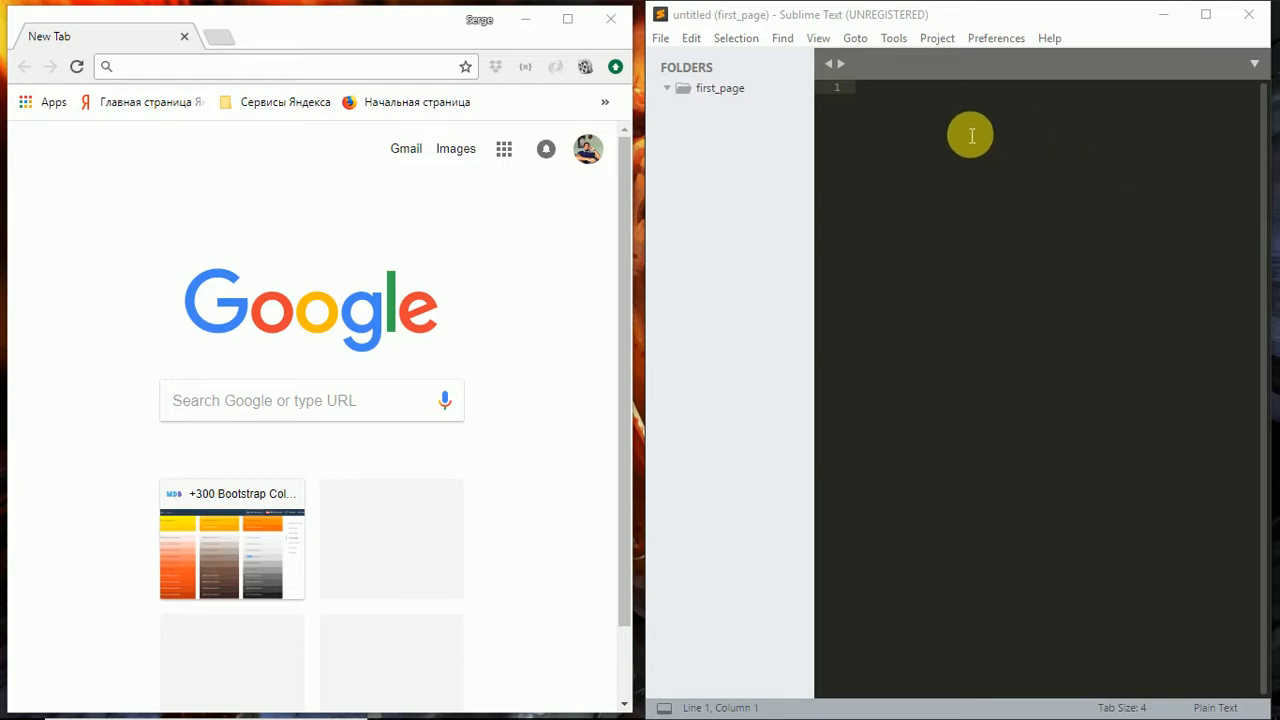
- Create a new file in the first_page folder and save it as index.html
right_click(720, 88)
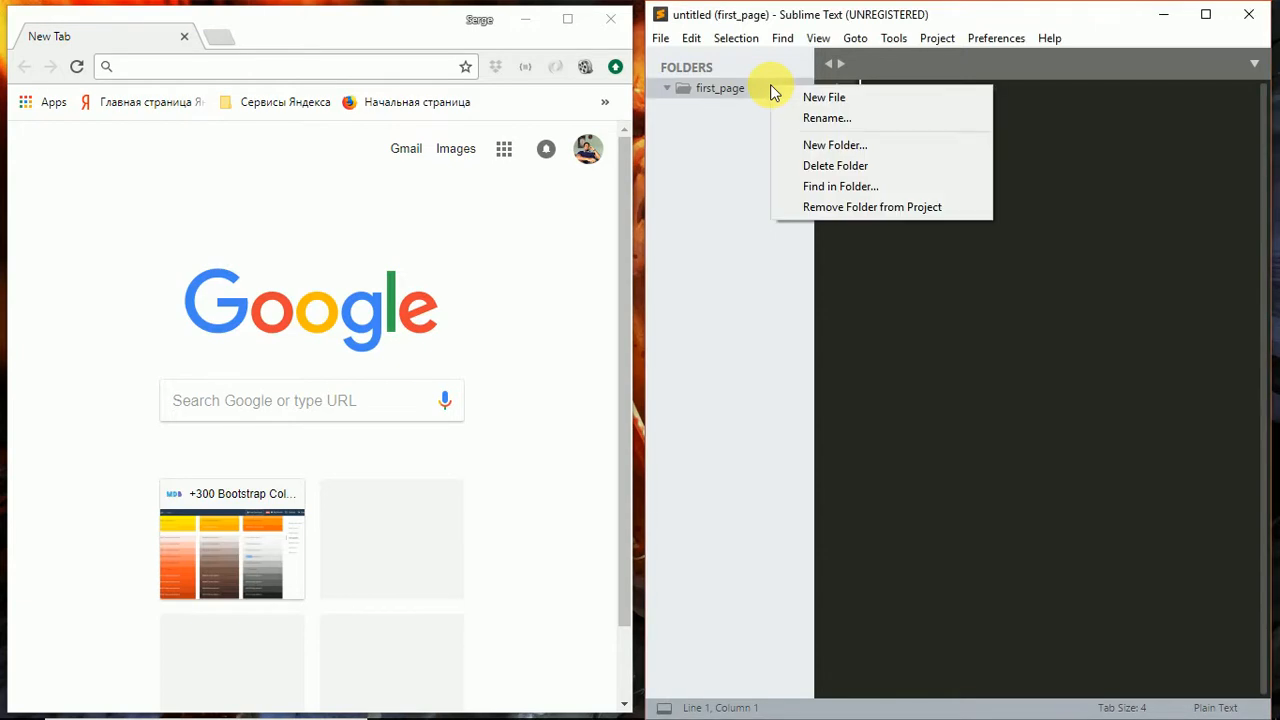
click(824, 96)
text(inde)
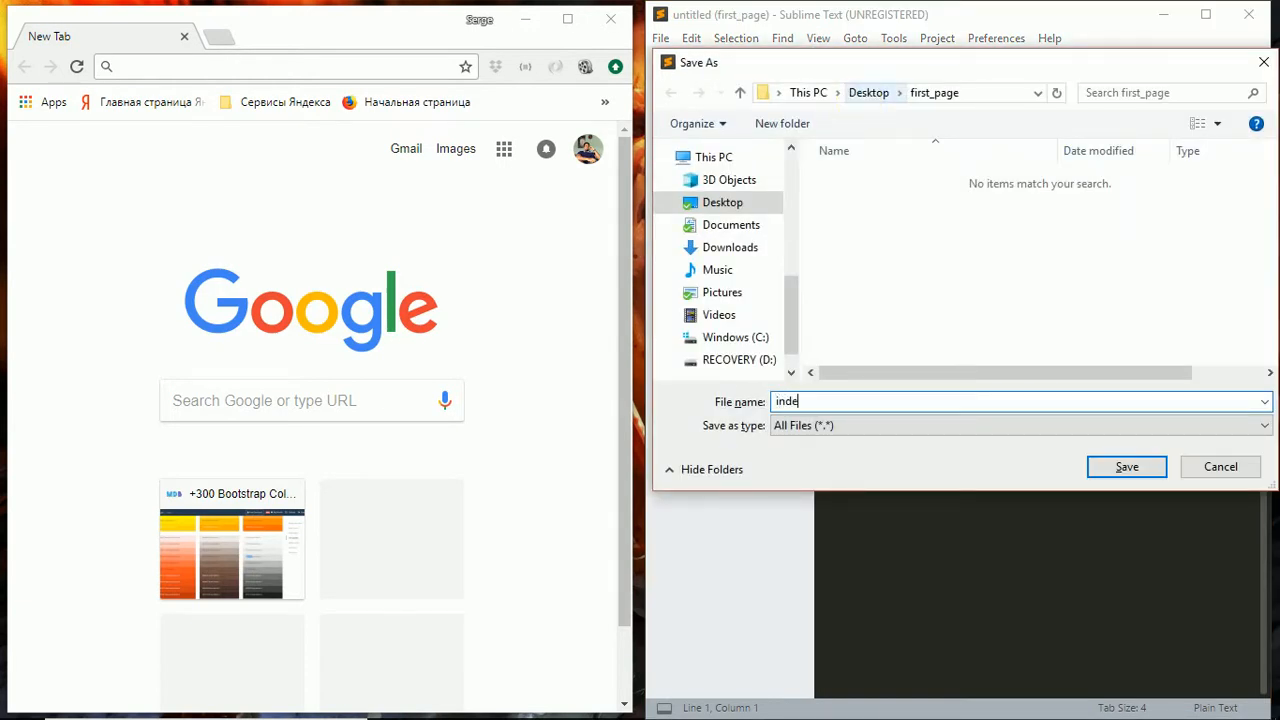
text(x.html)
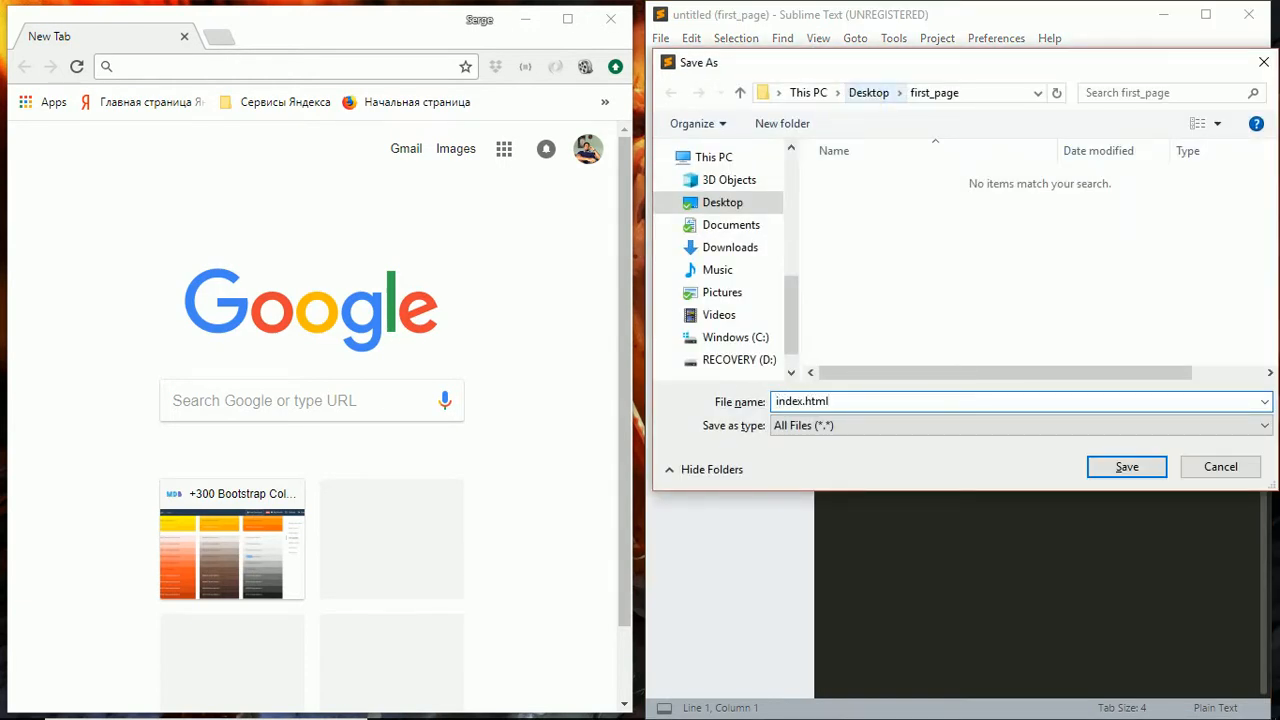
click(1126, 466)
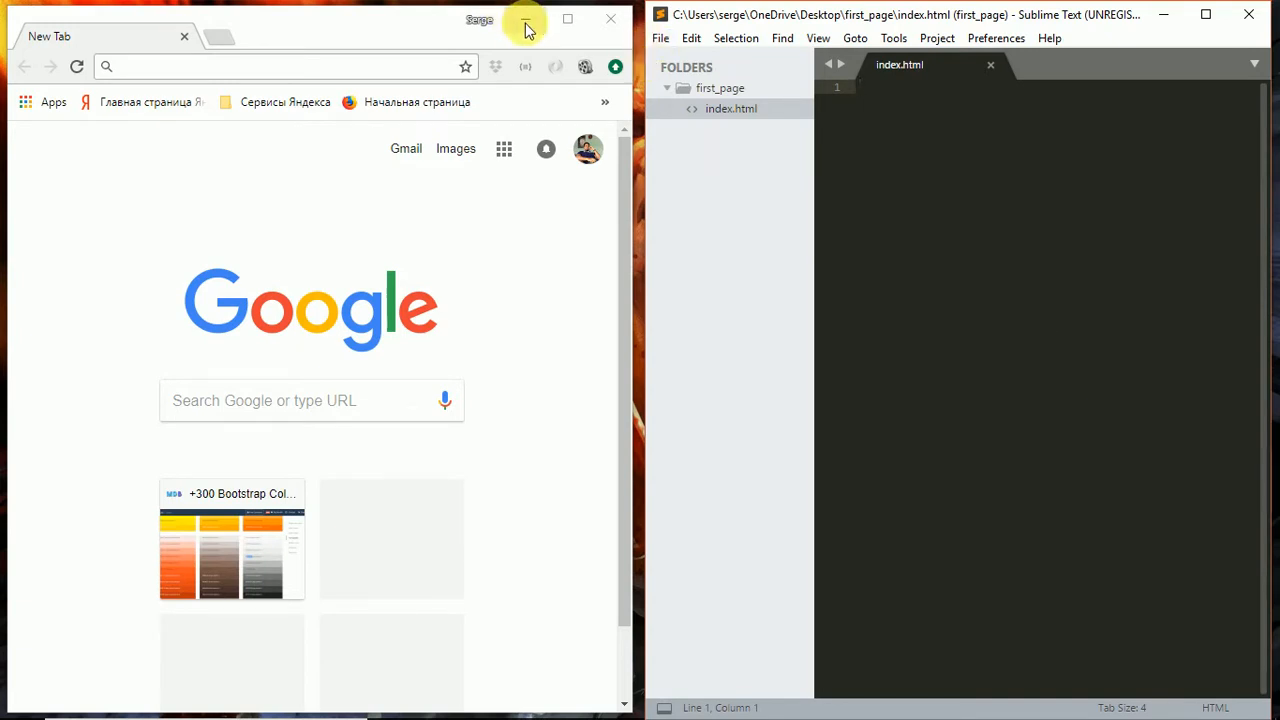
- Open index.html from the first_page folder in Chrome and close the extra New Tab
click(610, 18)
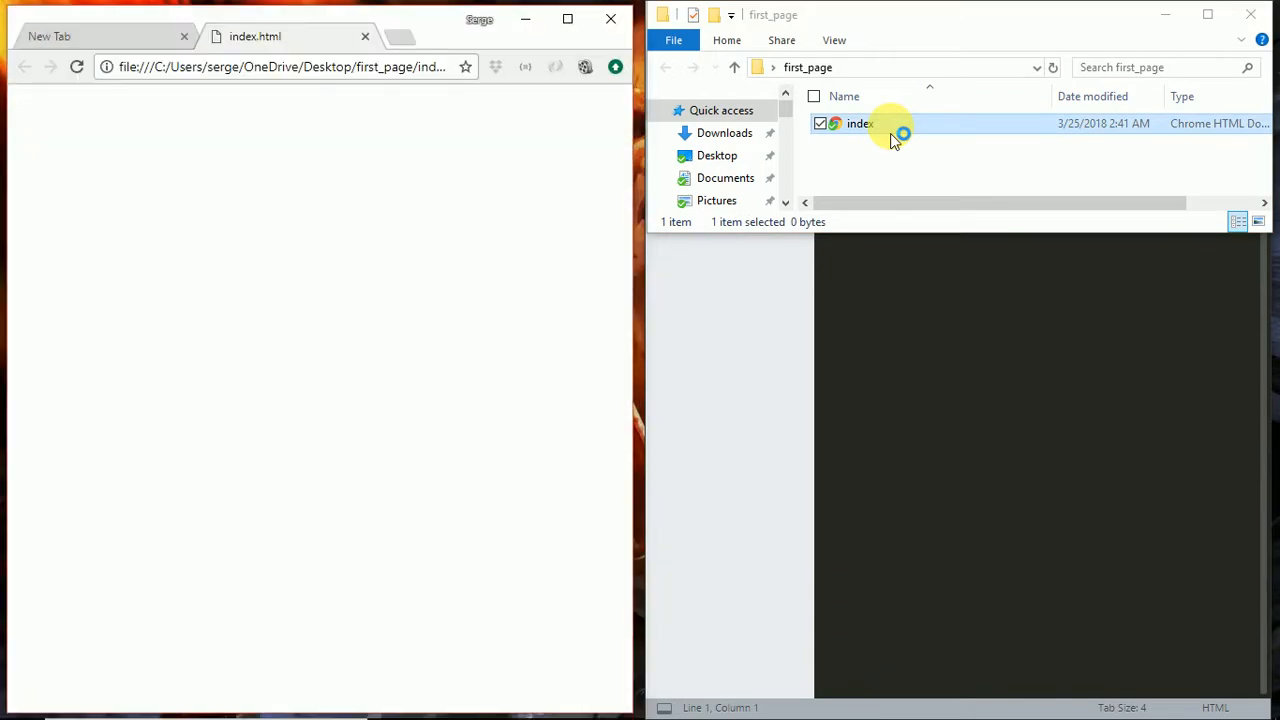
double_click(860, 124)
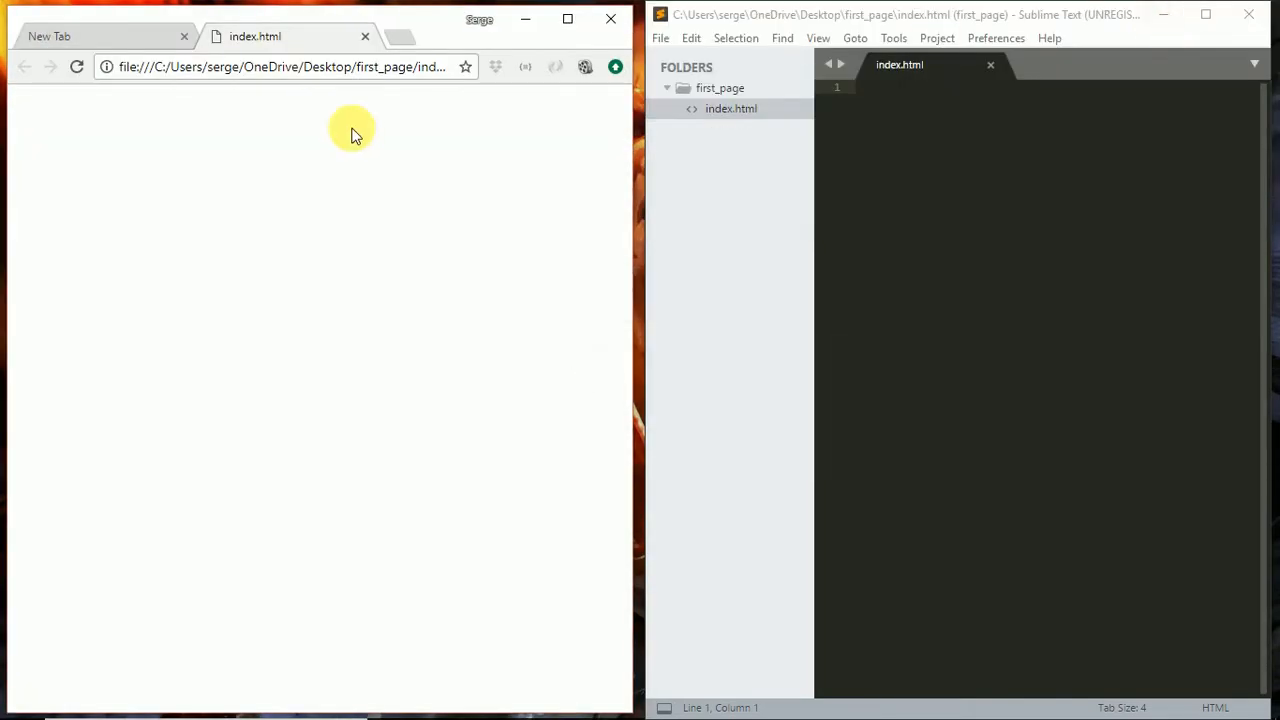
click(184, 36)
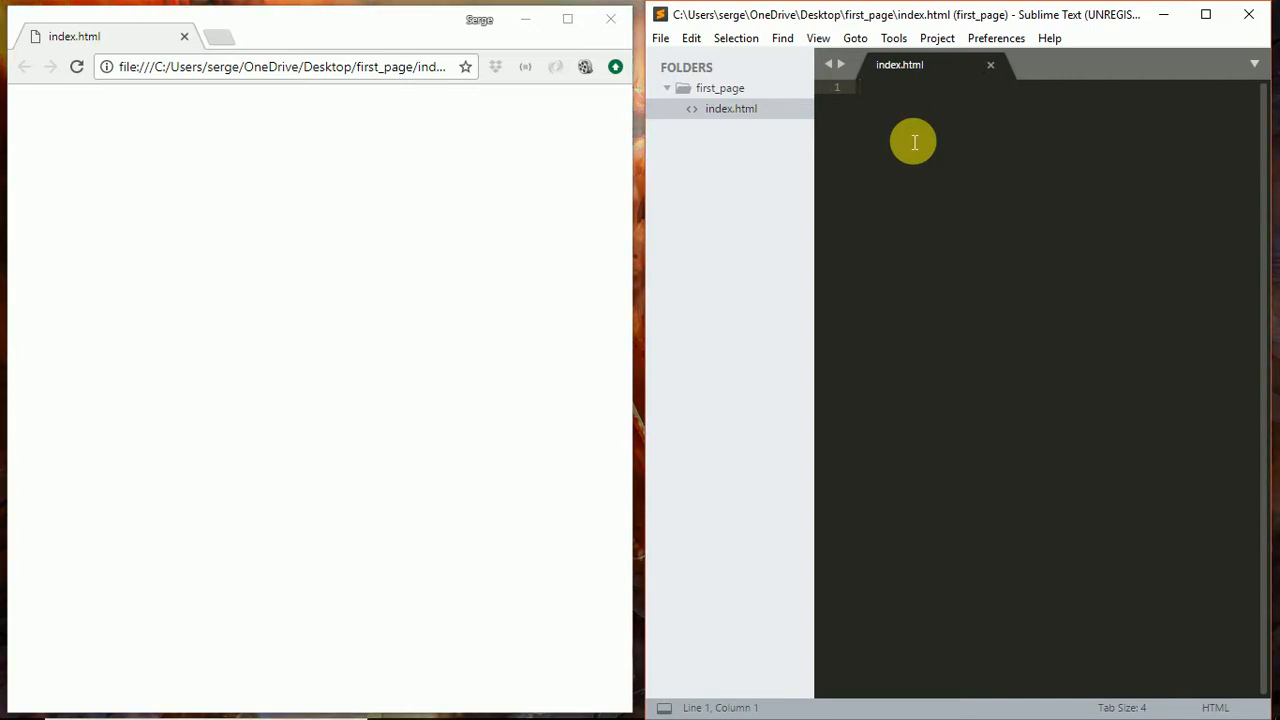
- Write the <!DOCTYPE html> declaration and the html opening and closing tags
text(<)
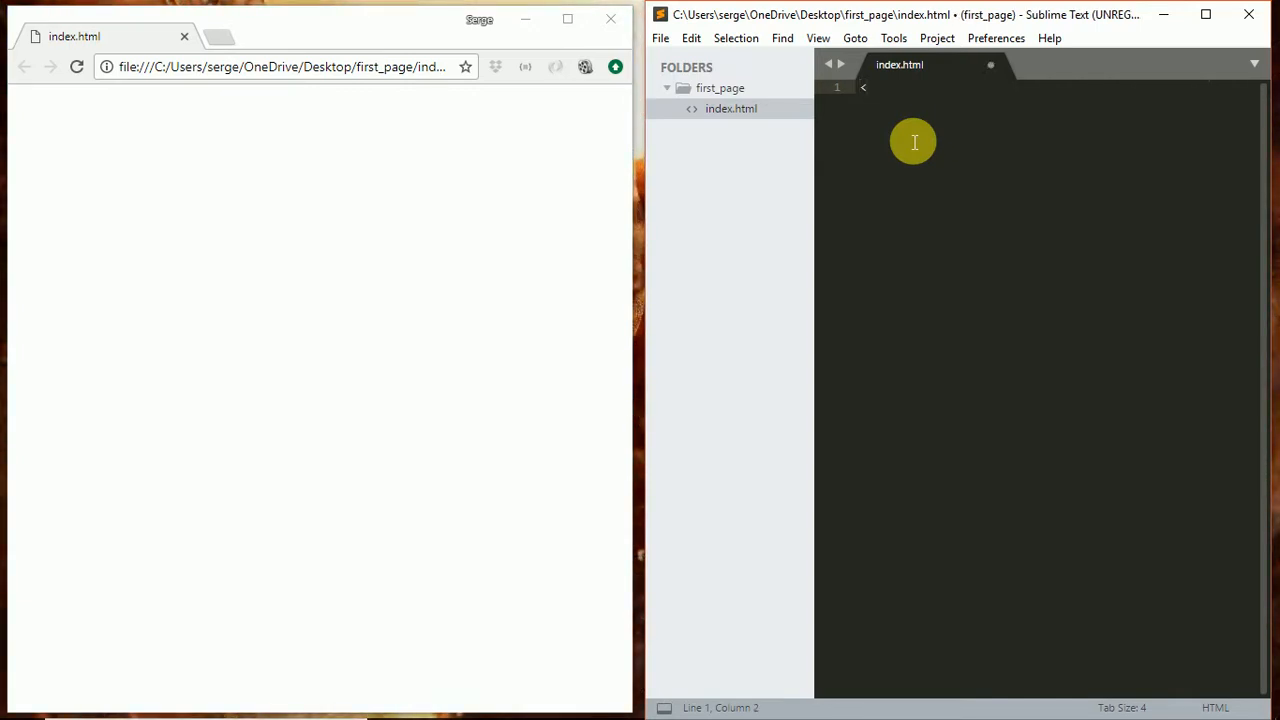
text(!)
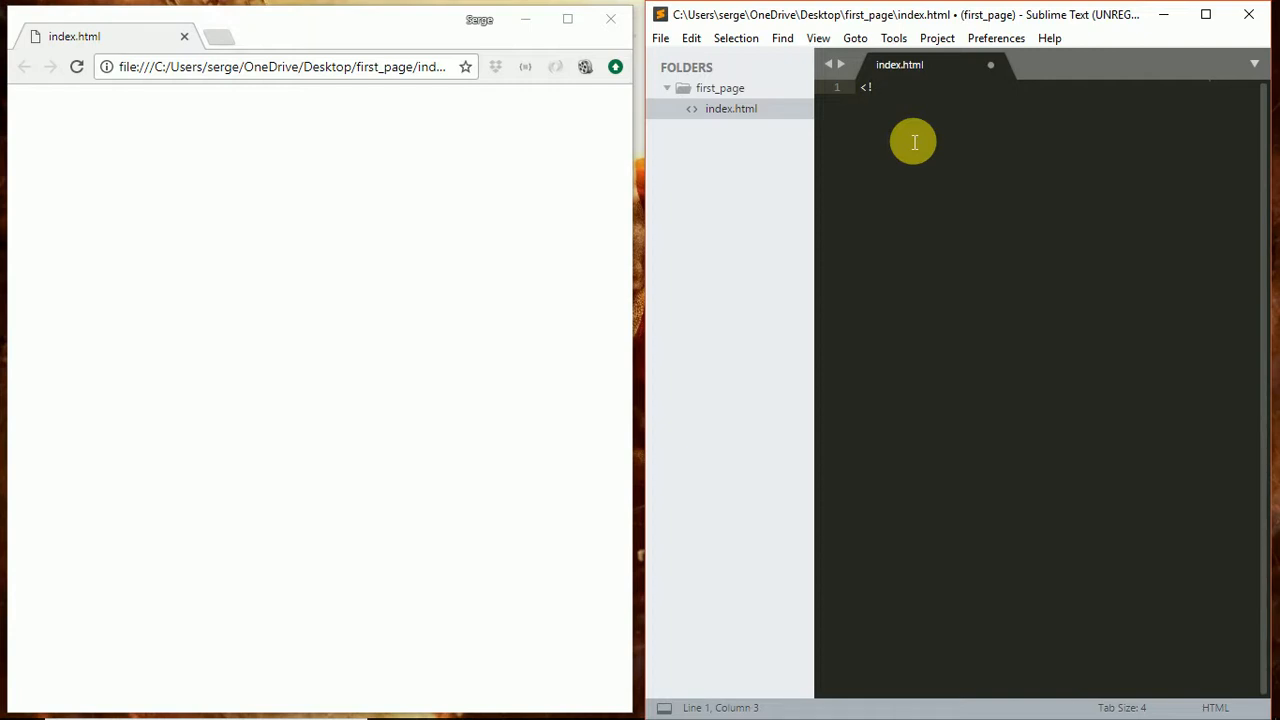
text(D)
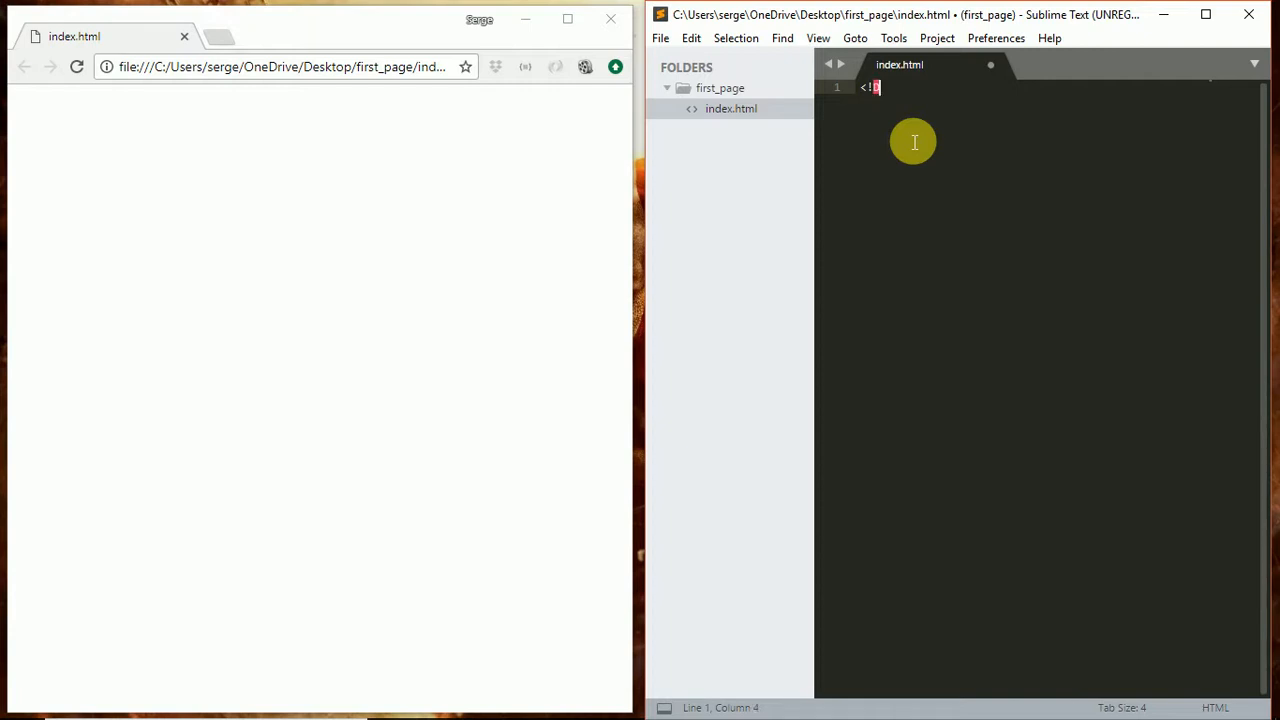
text(DOCTYPE)
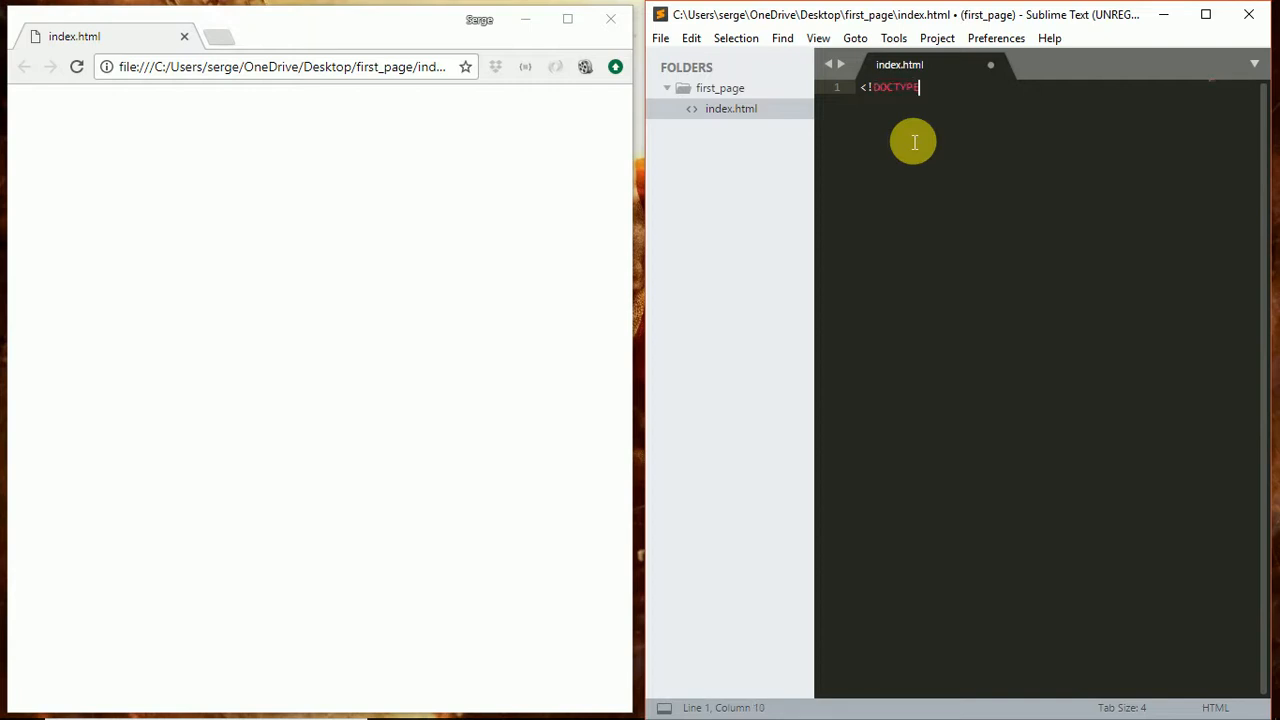
text(htM)
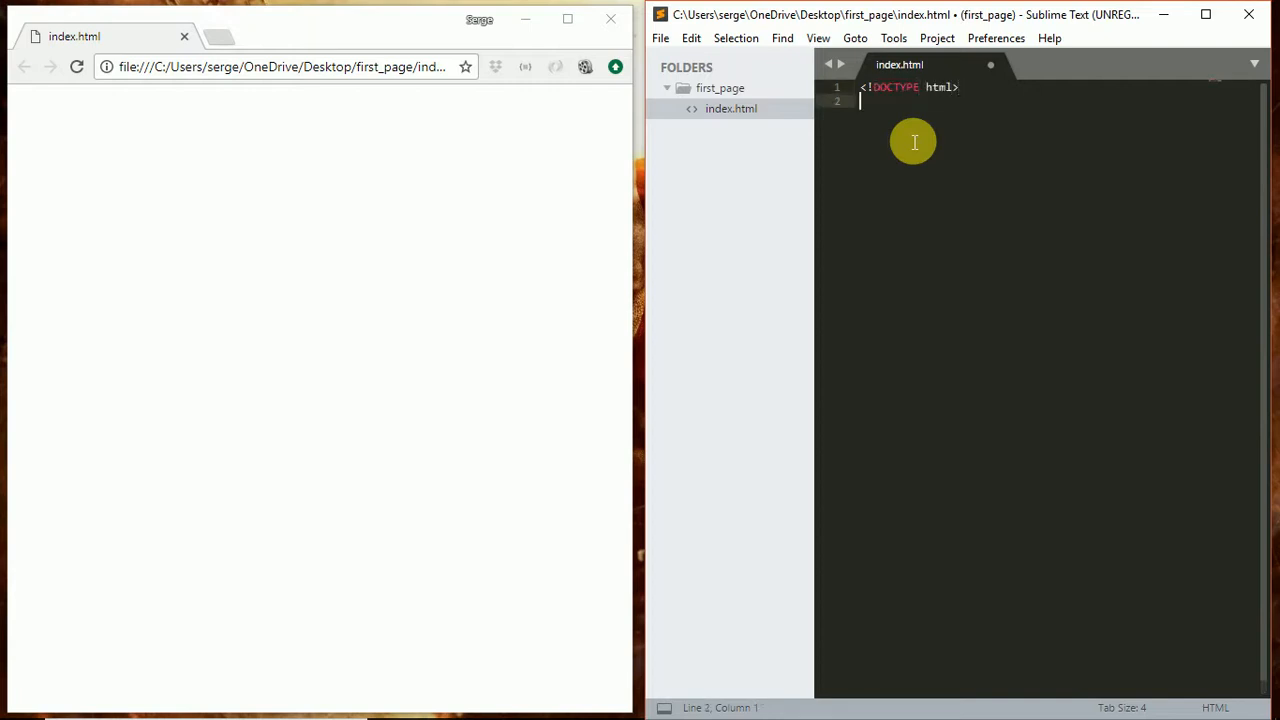
text(<html>)
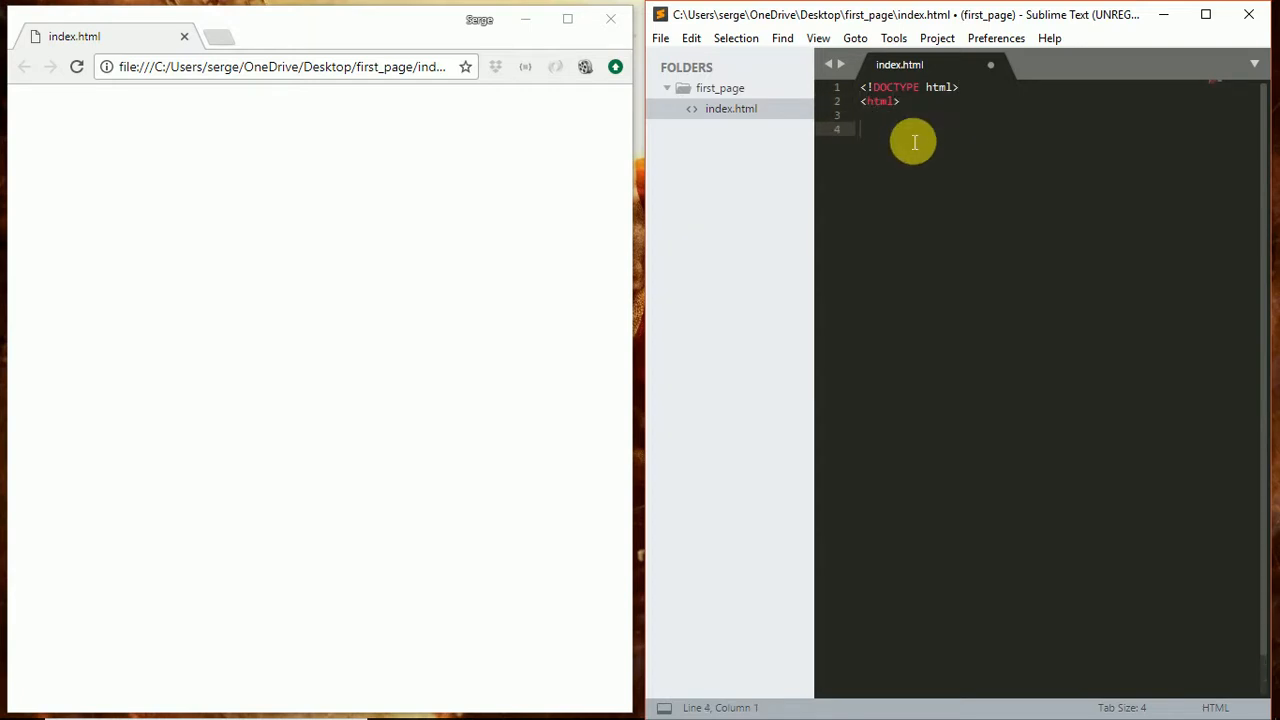
text(</html>)
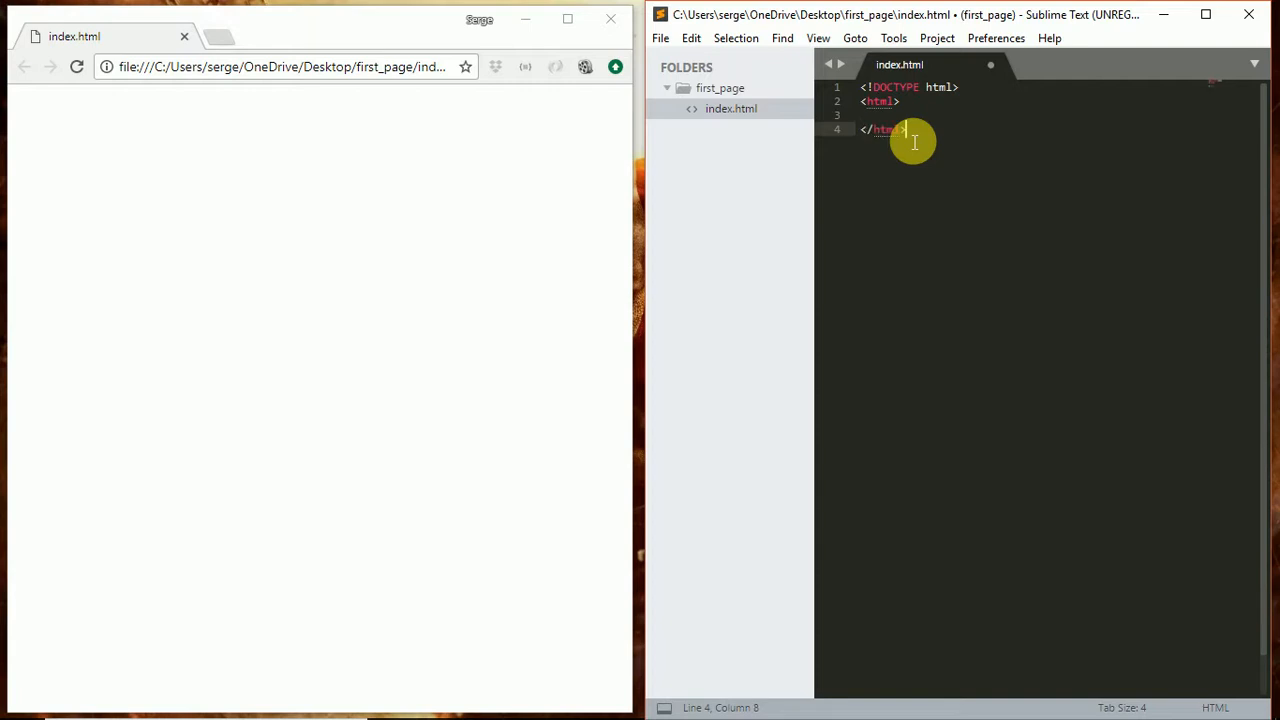
- Add a head with an empty title and an empty body inside the html element
click(862, 114)
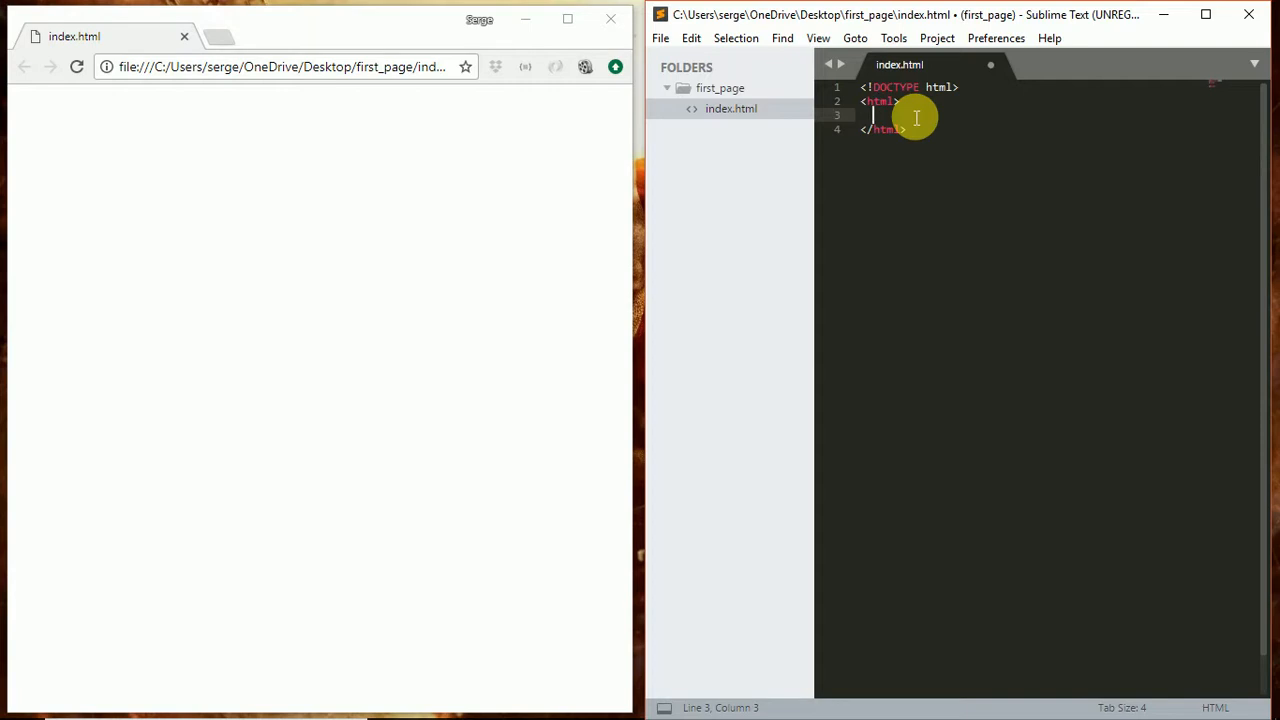
text(<head>)
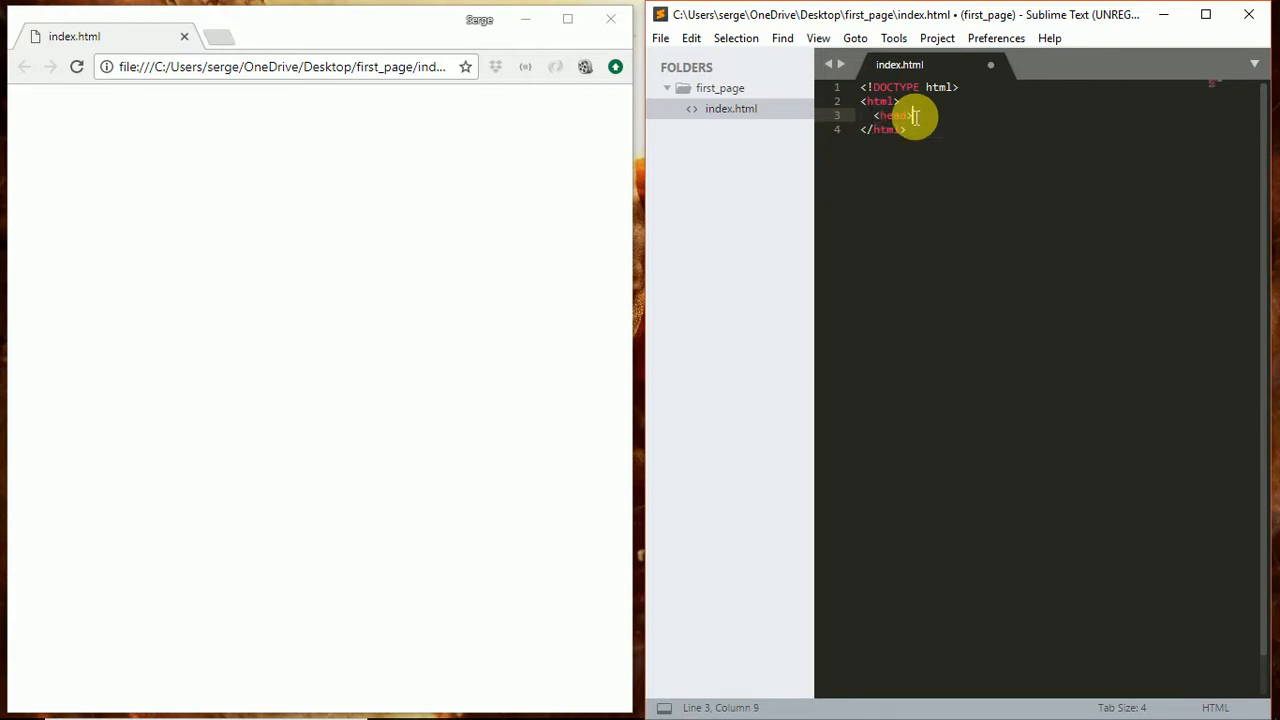
key(enter)
text(<title></title>)
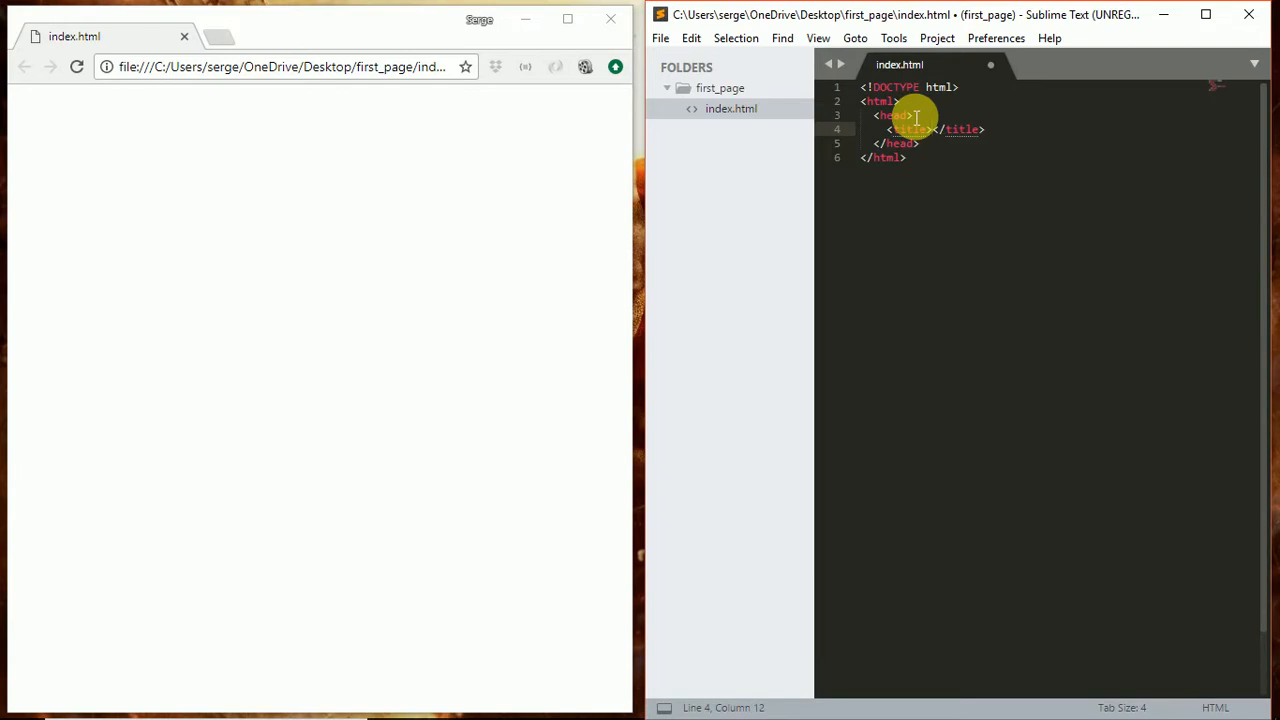
key(enter)
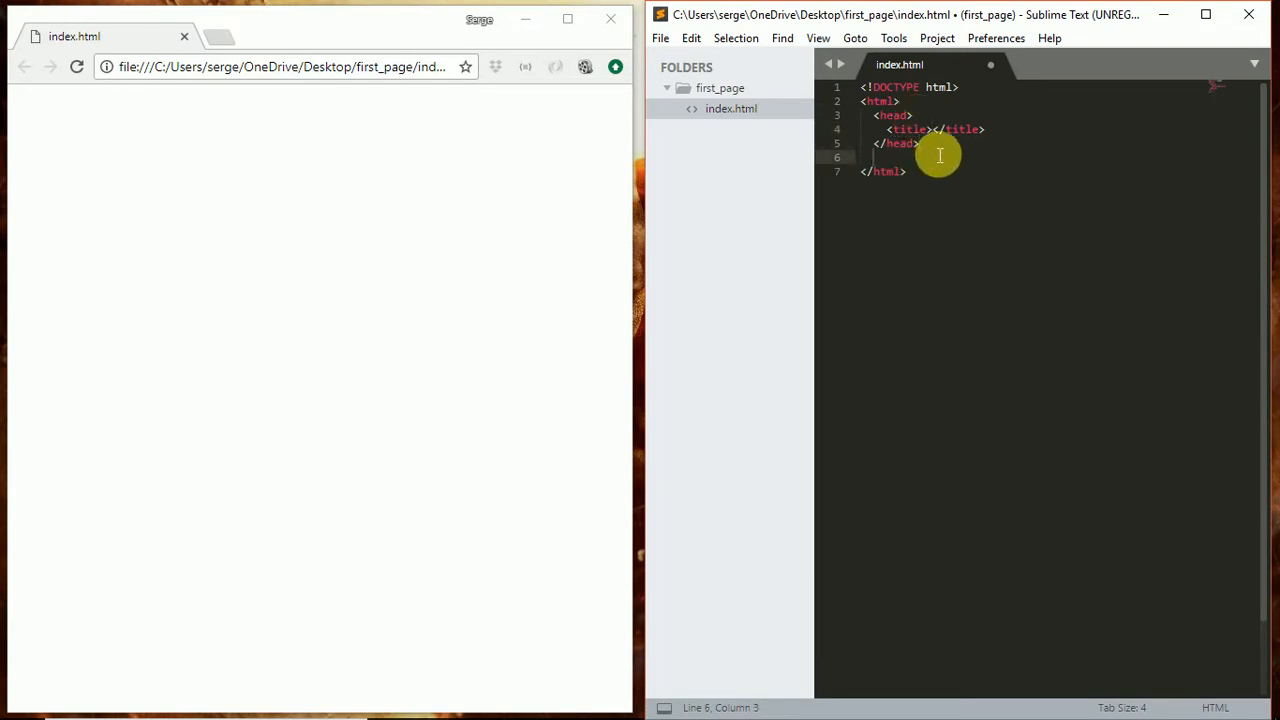
text(body>)
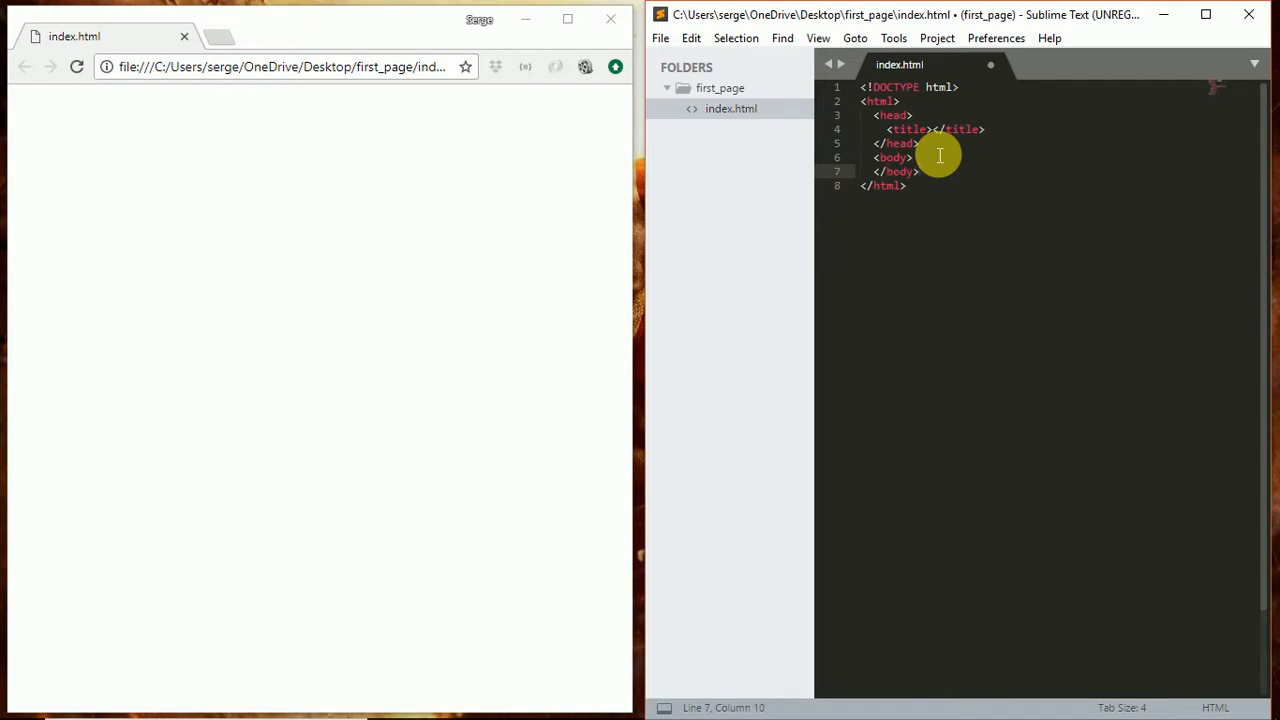
mouse_move(918, 172)
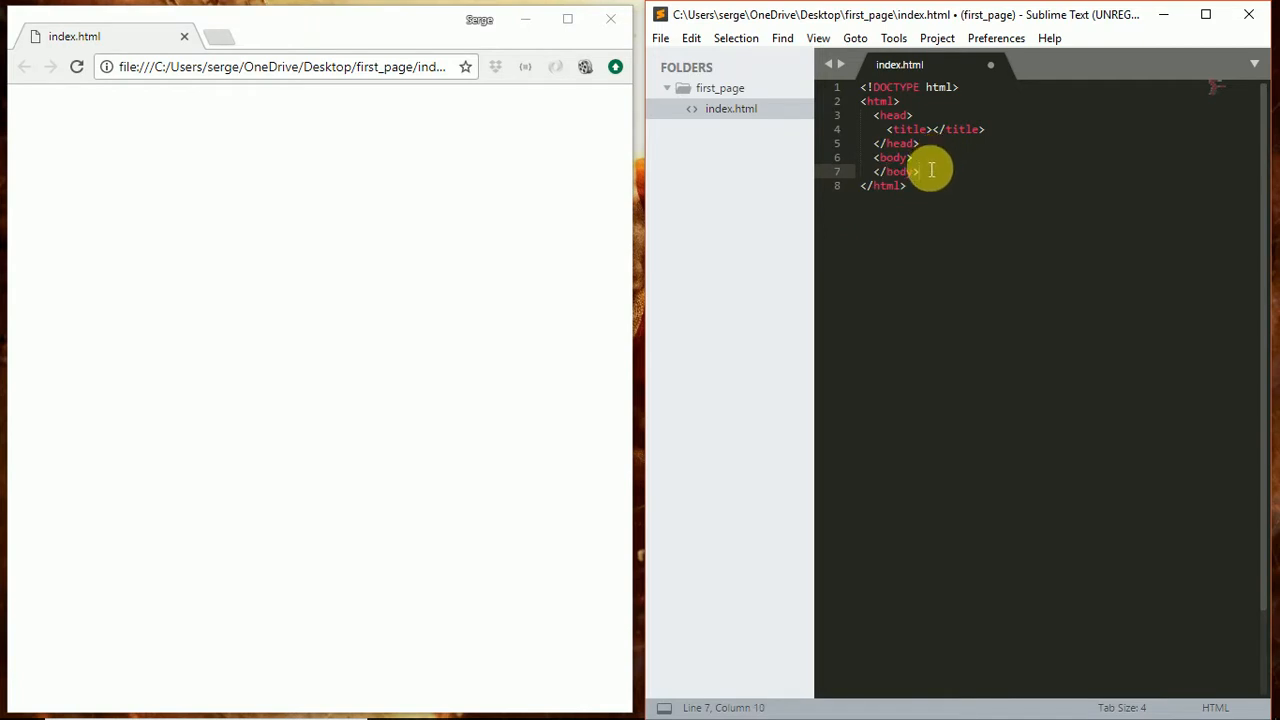
- Inspect the skeleton by selecting the html tag and the head and body lines
click(918, 88)
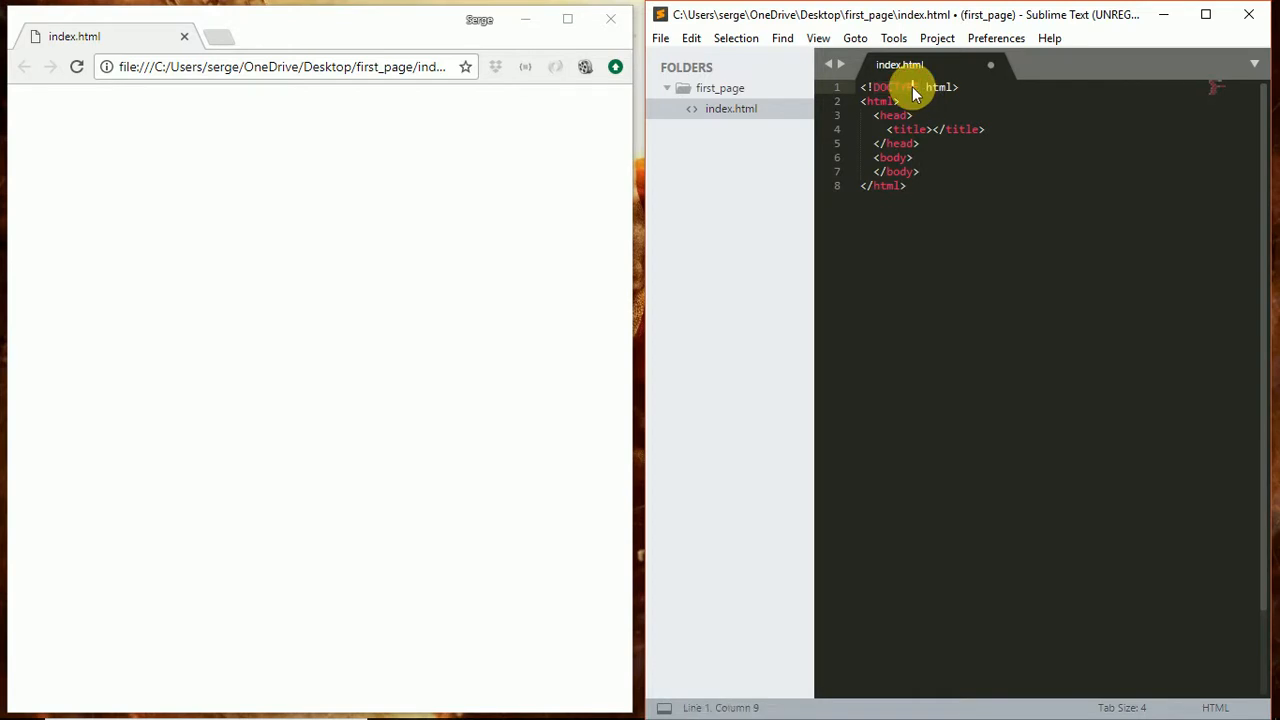
double_click(936, 88)
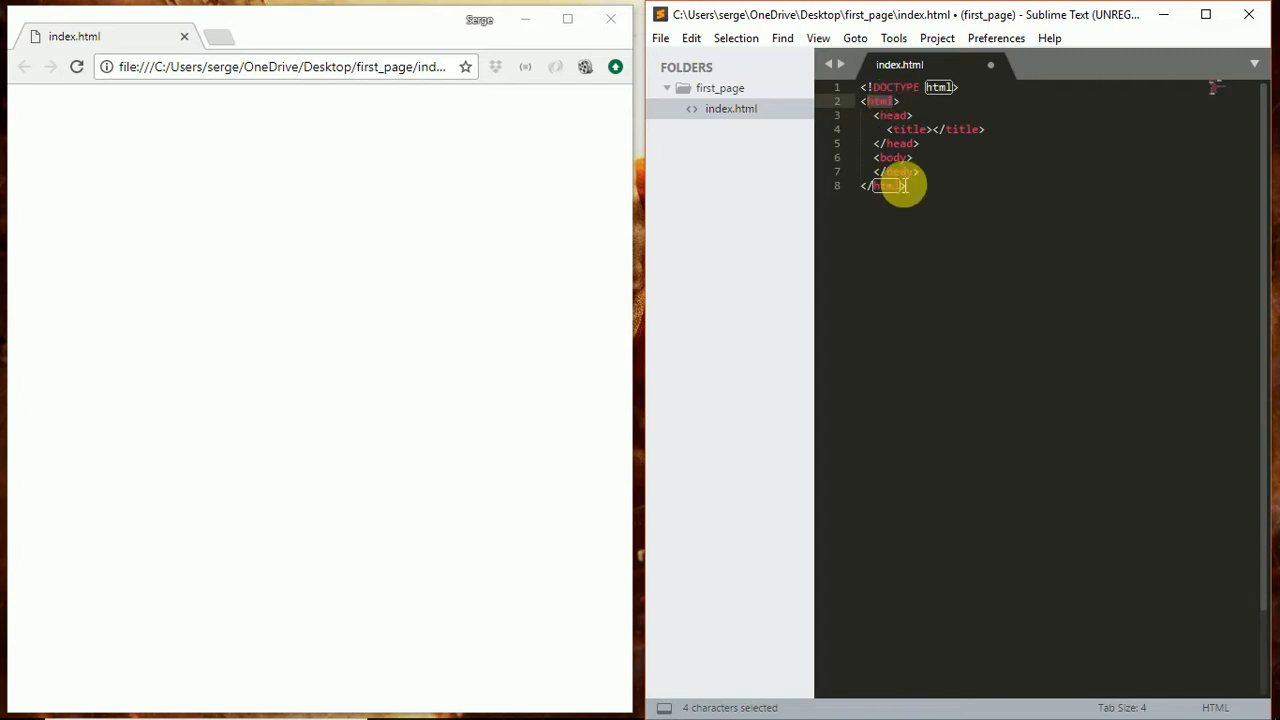
click(904, 172)
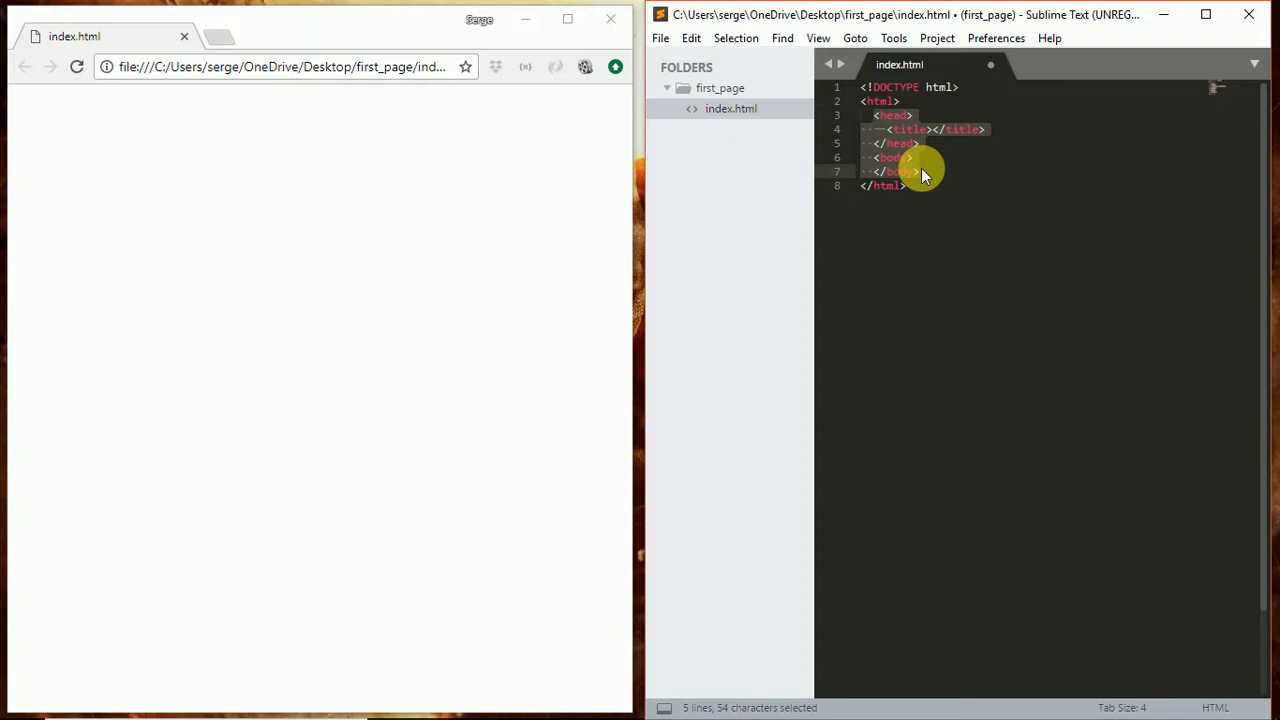
click(896, 128)
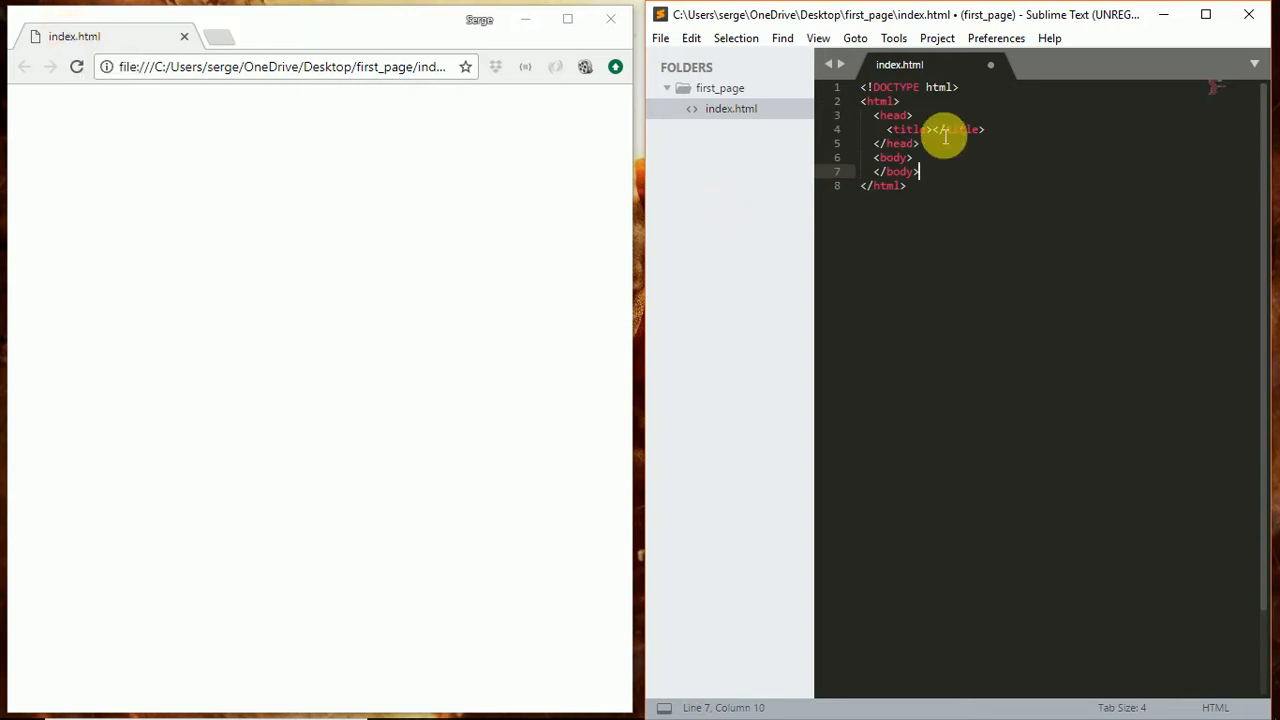
- Set the page title to Our first page, save, and reload the Chrome preview
click(936, 128)
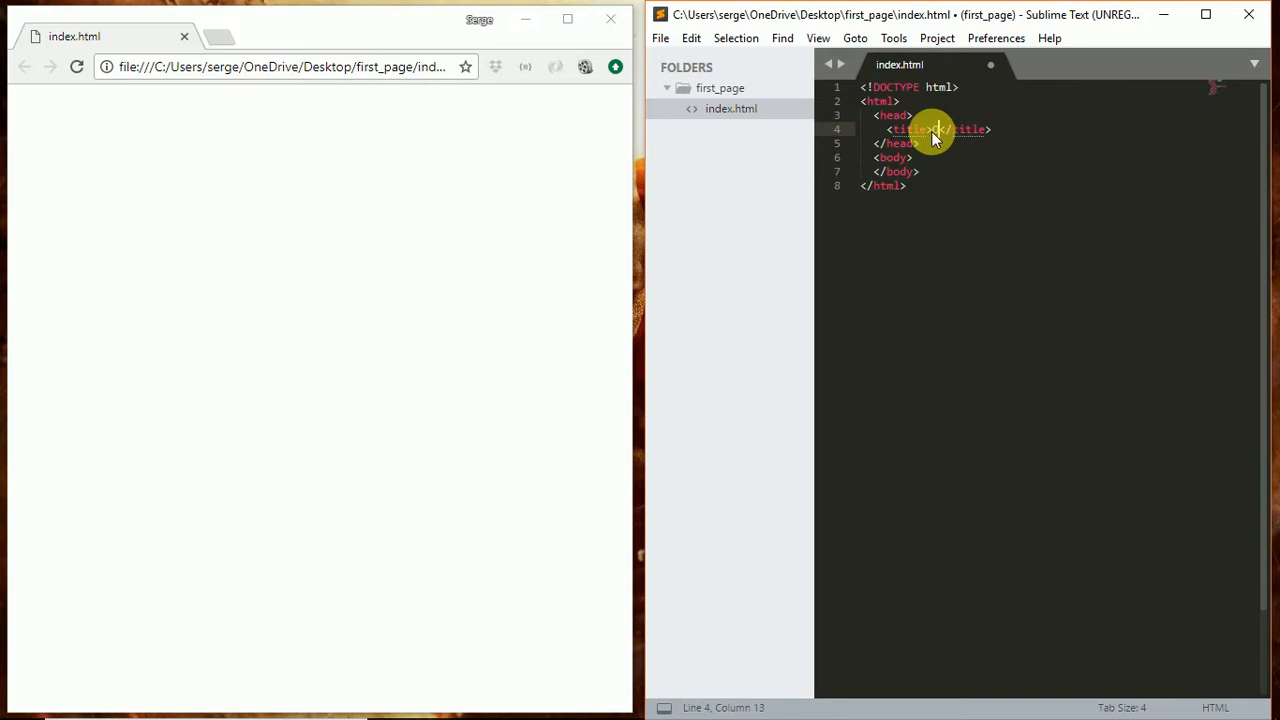
text(Our first)
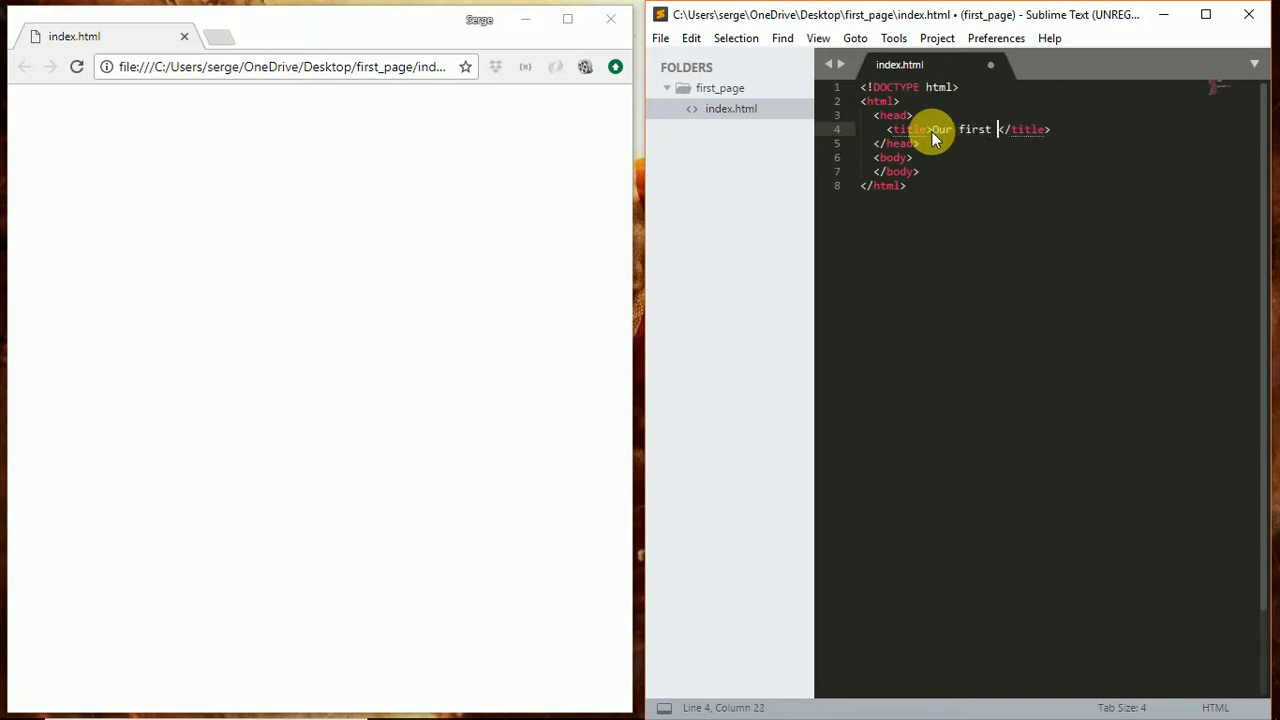
text(page)
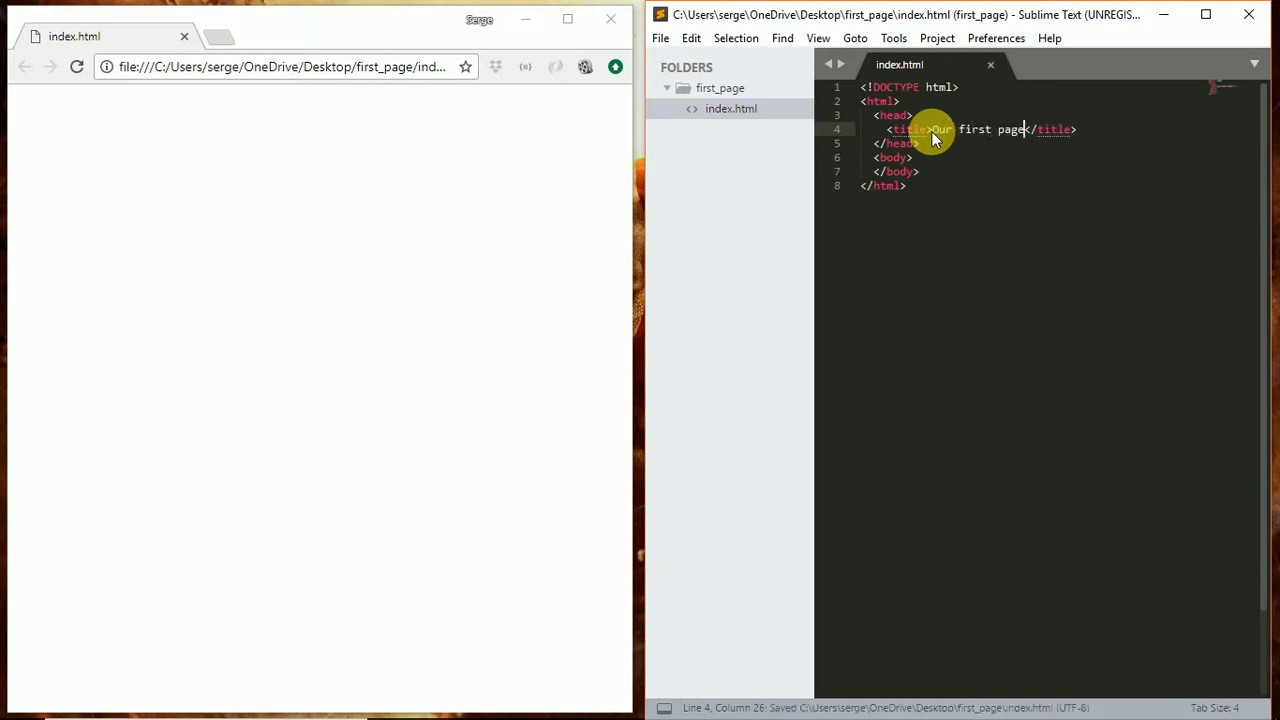
click(76, 68)
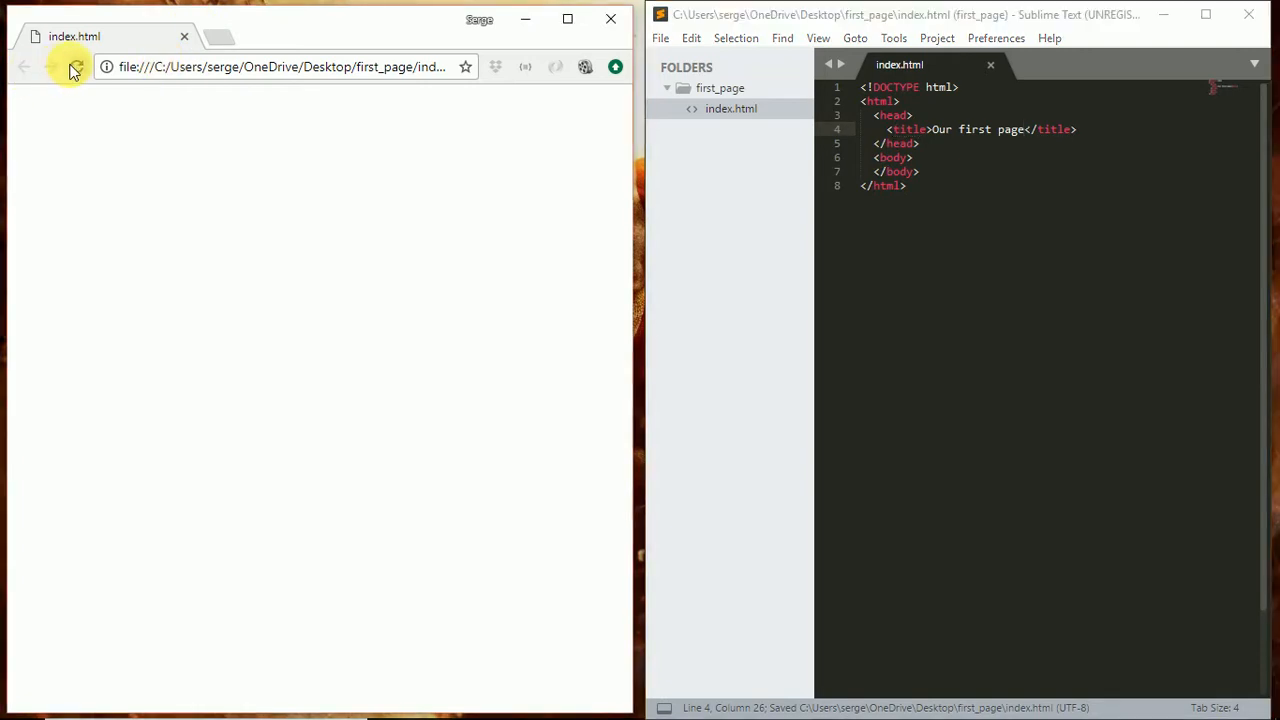
click(74, 68)
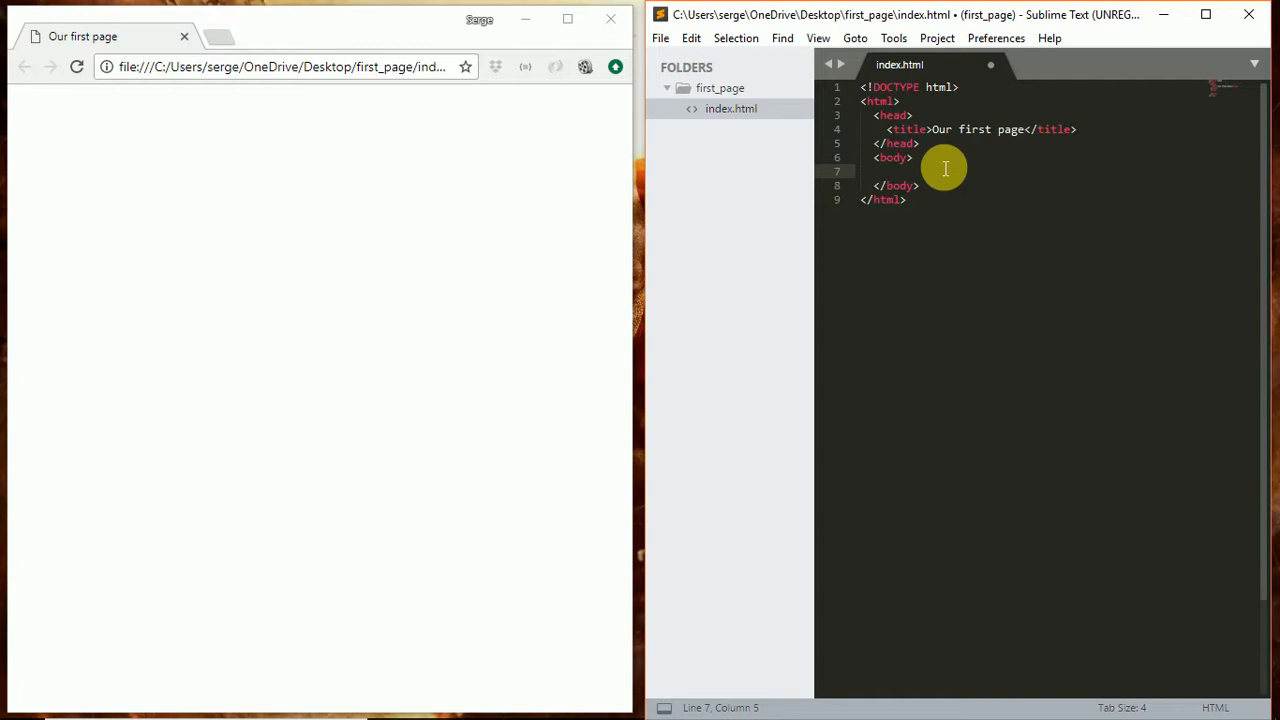
- Add a body paragraph reading "Heyyyy!!! my first page" and save index.html
text(<)
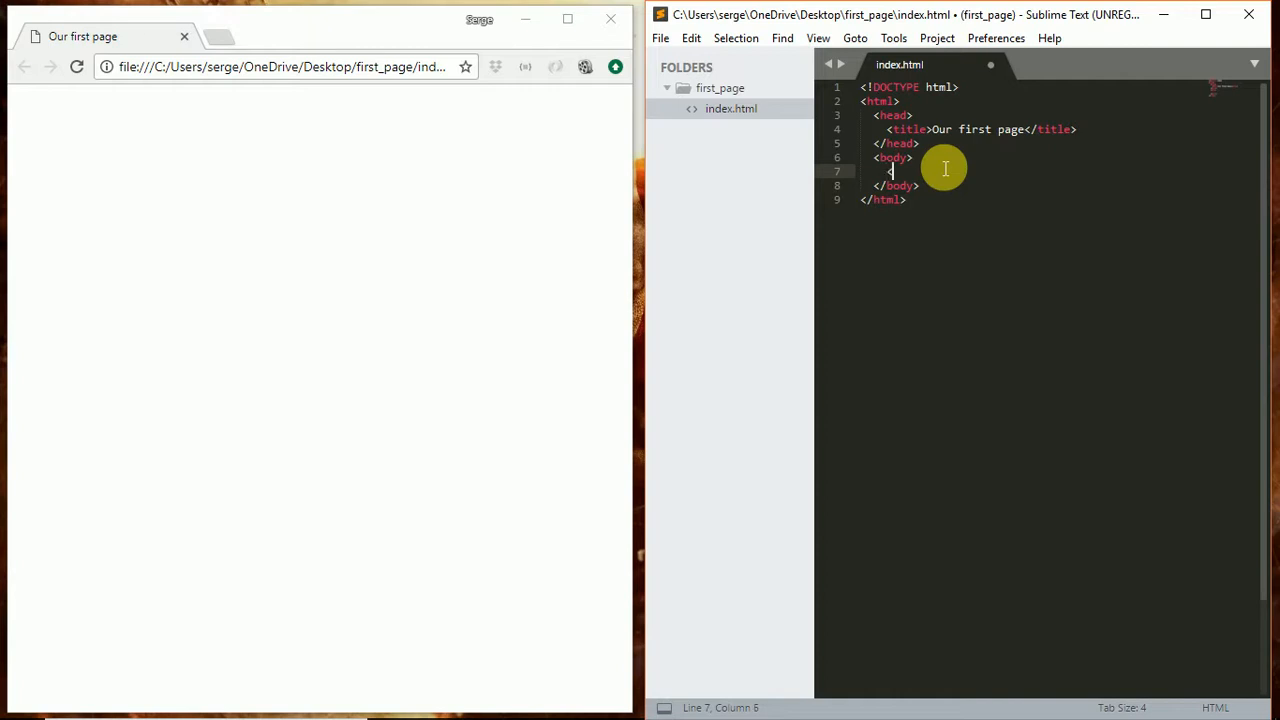
text(p>)
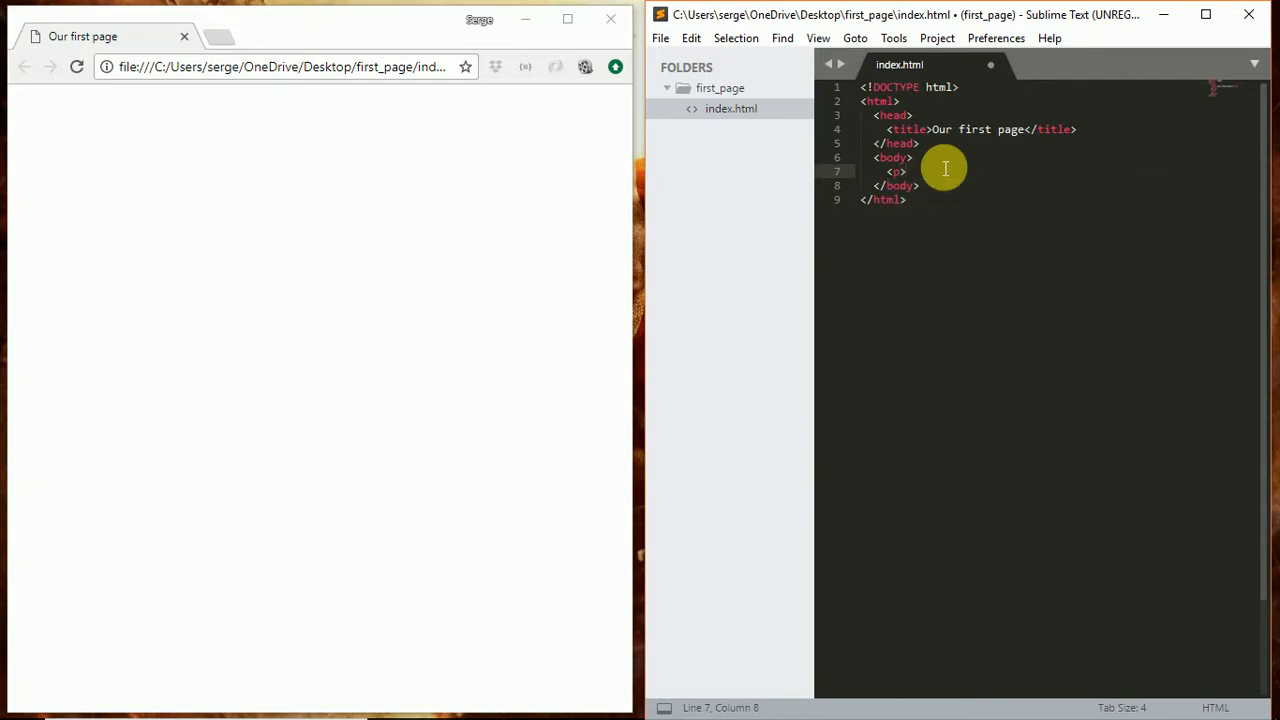
text(</p>)
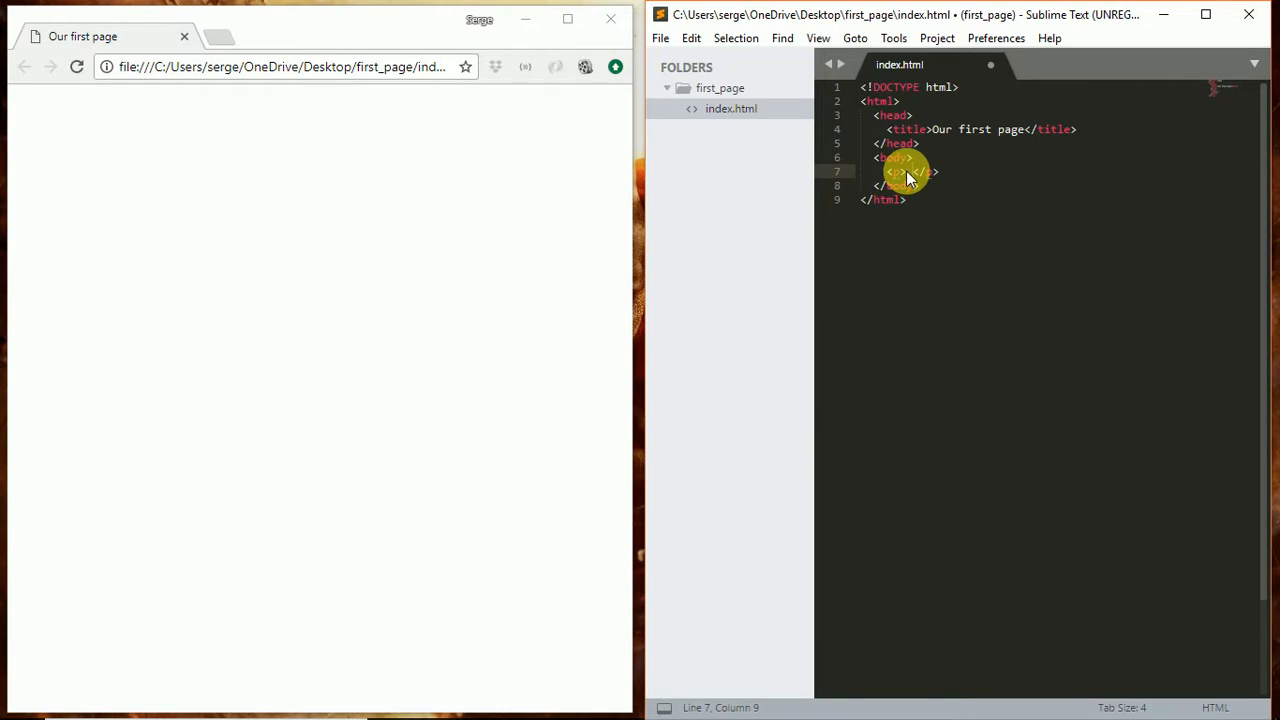
double_click(896, 172)
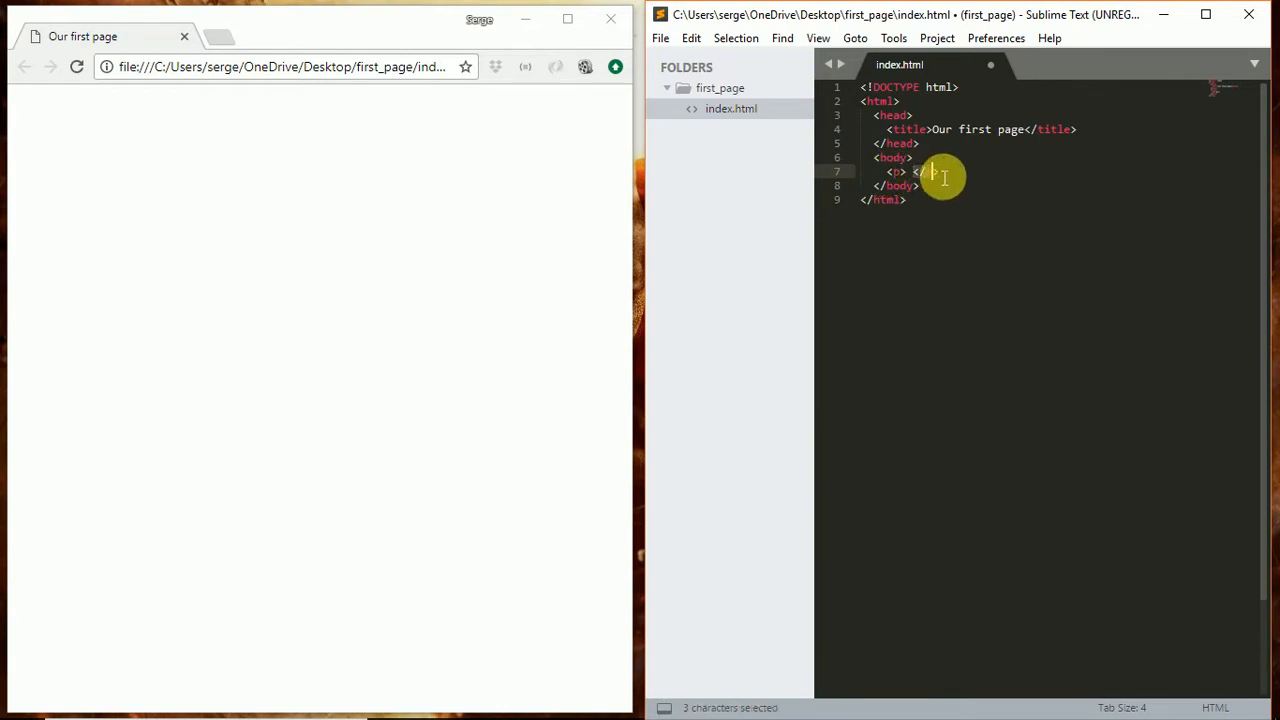
click(916, 172)
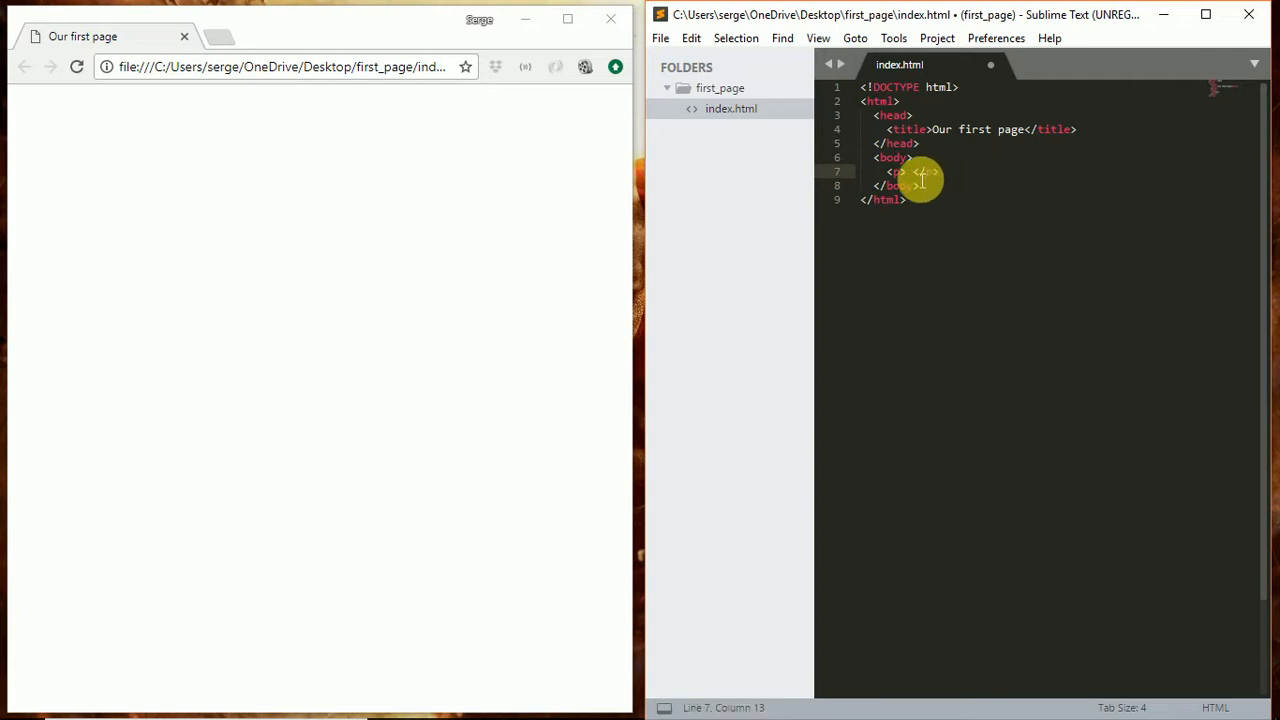
click(900, 172)
text(He)
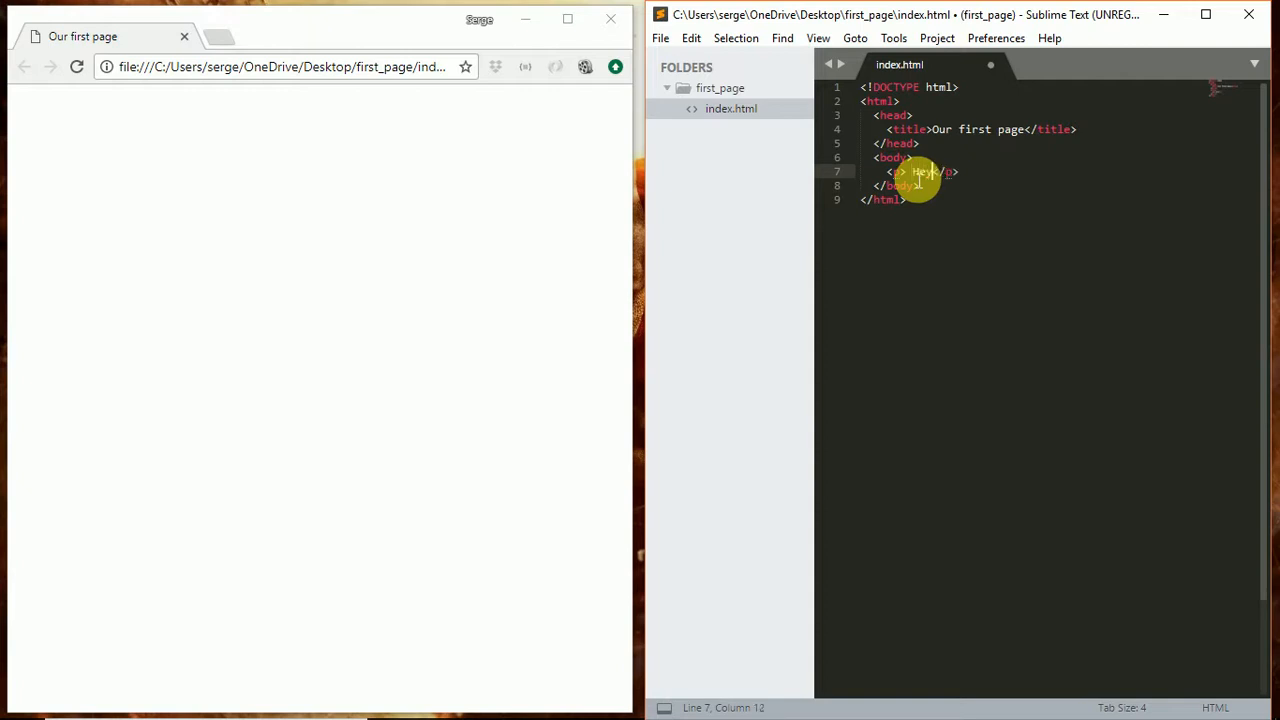
text(yyy!!! m)
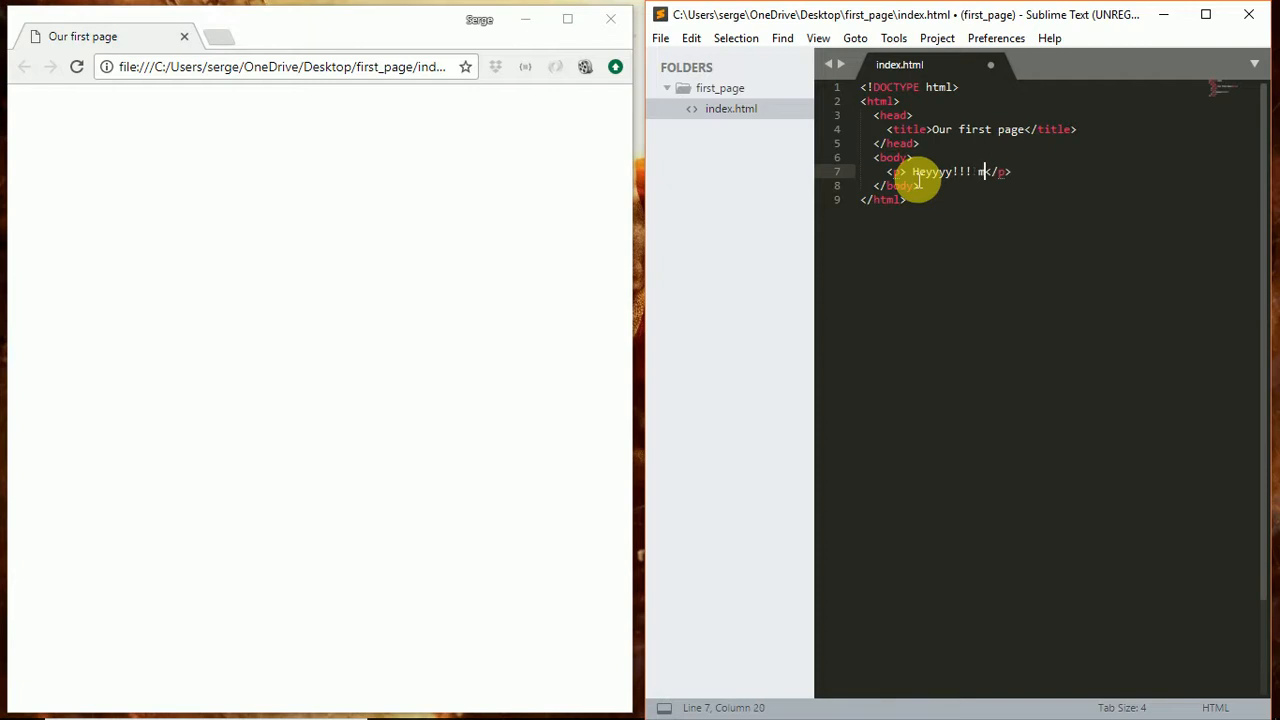
text(y first page)
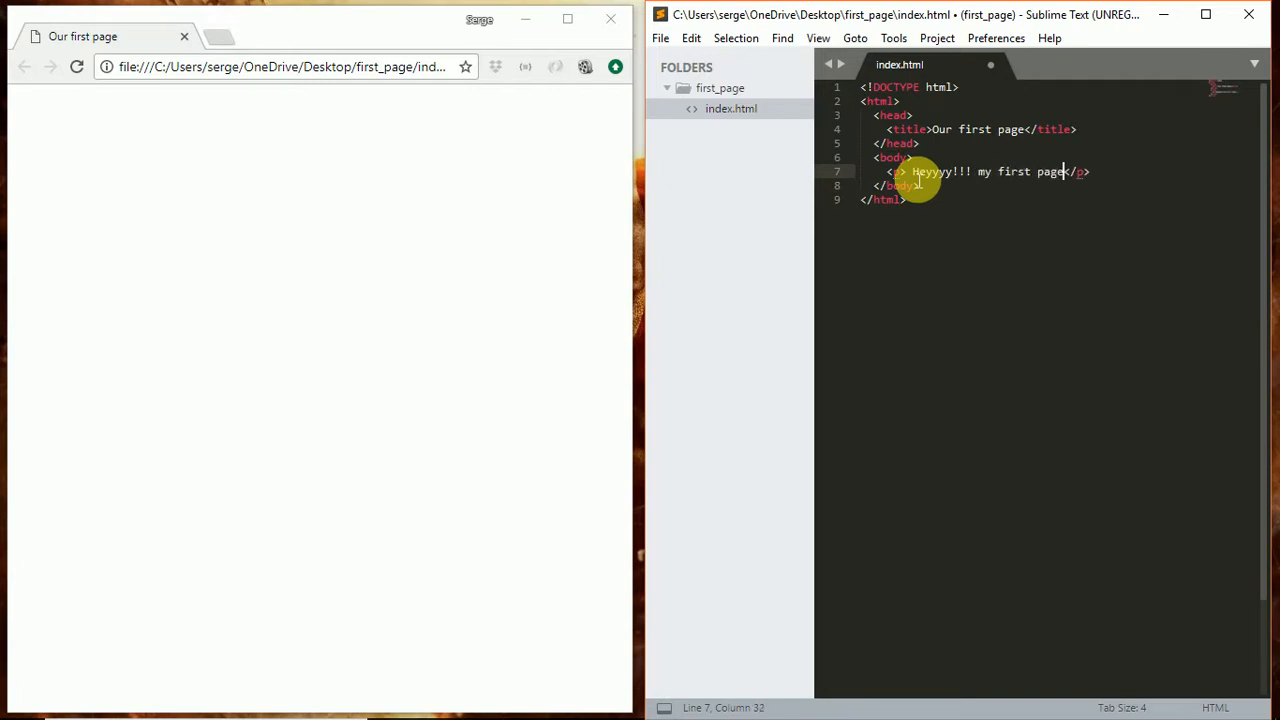
key(ctrl+s)
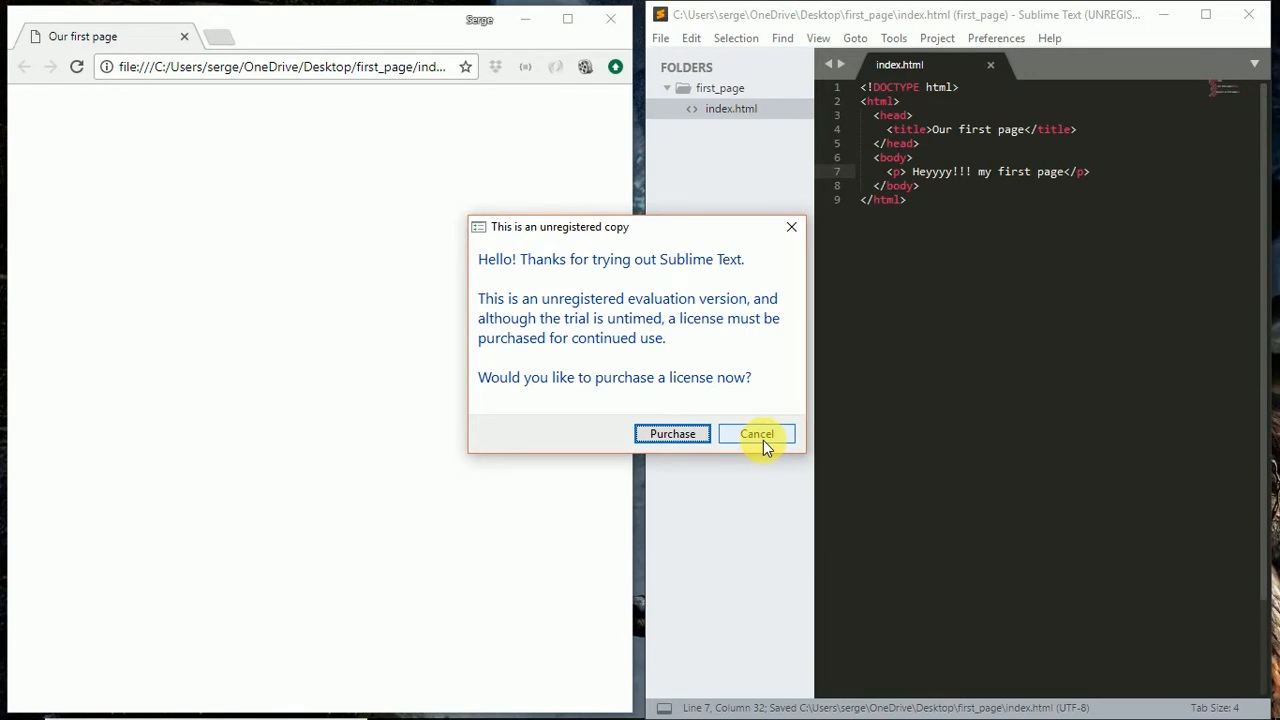
mouse_move(756, 432)
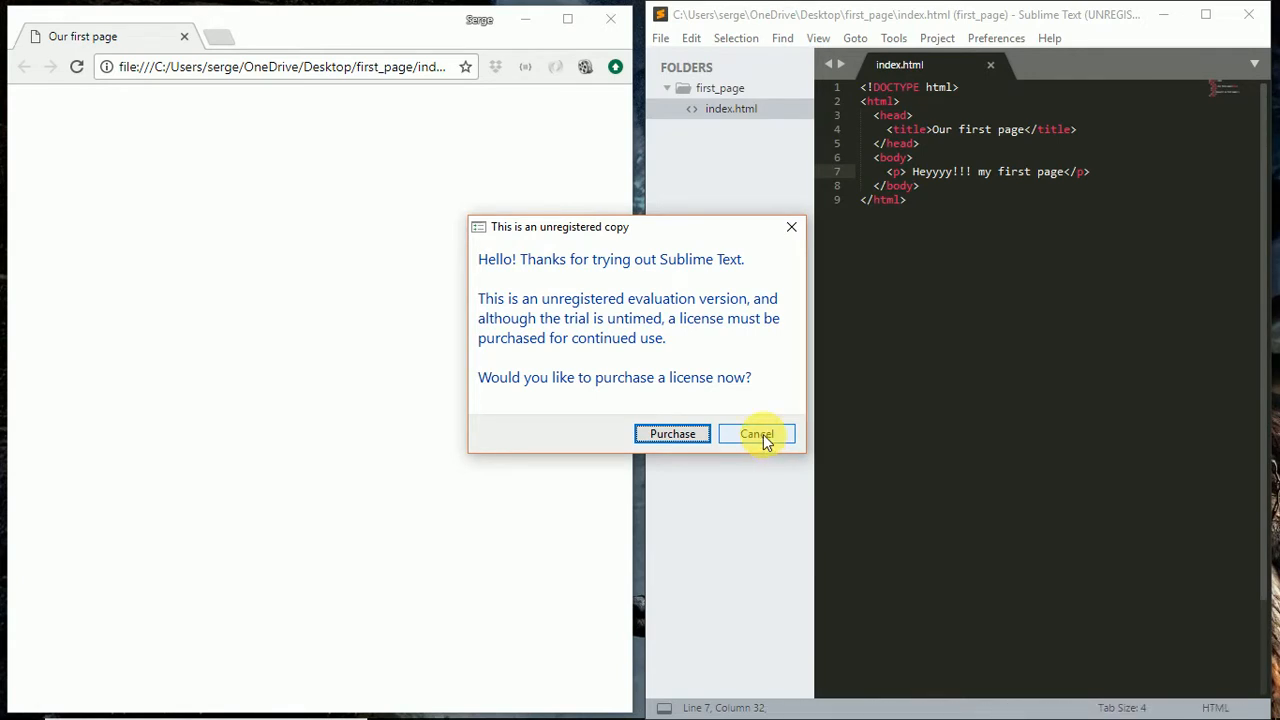
- Reload Chrome to show the paragraph and check the page source matches the HTML
click(756, 432)
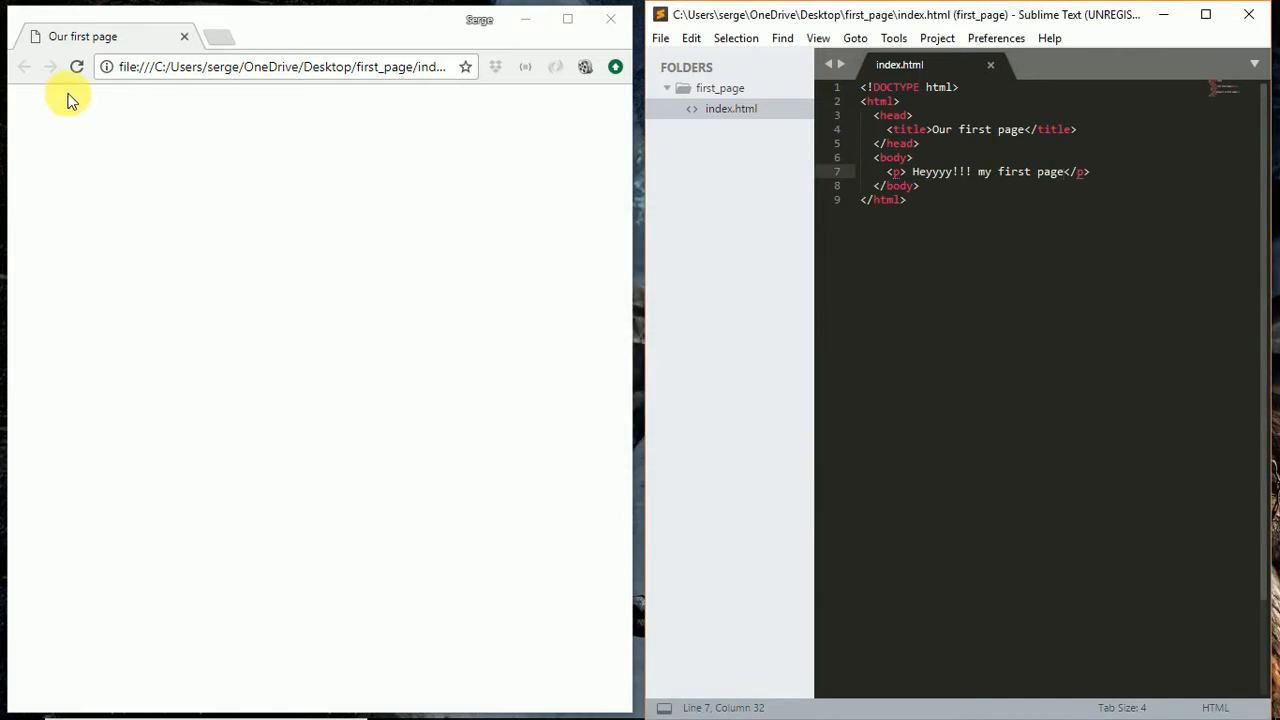
click(76, 68)
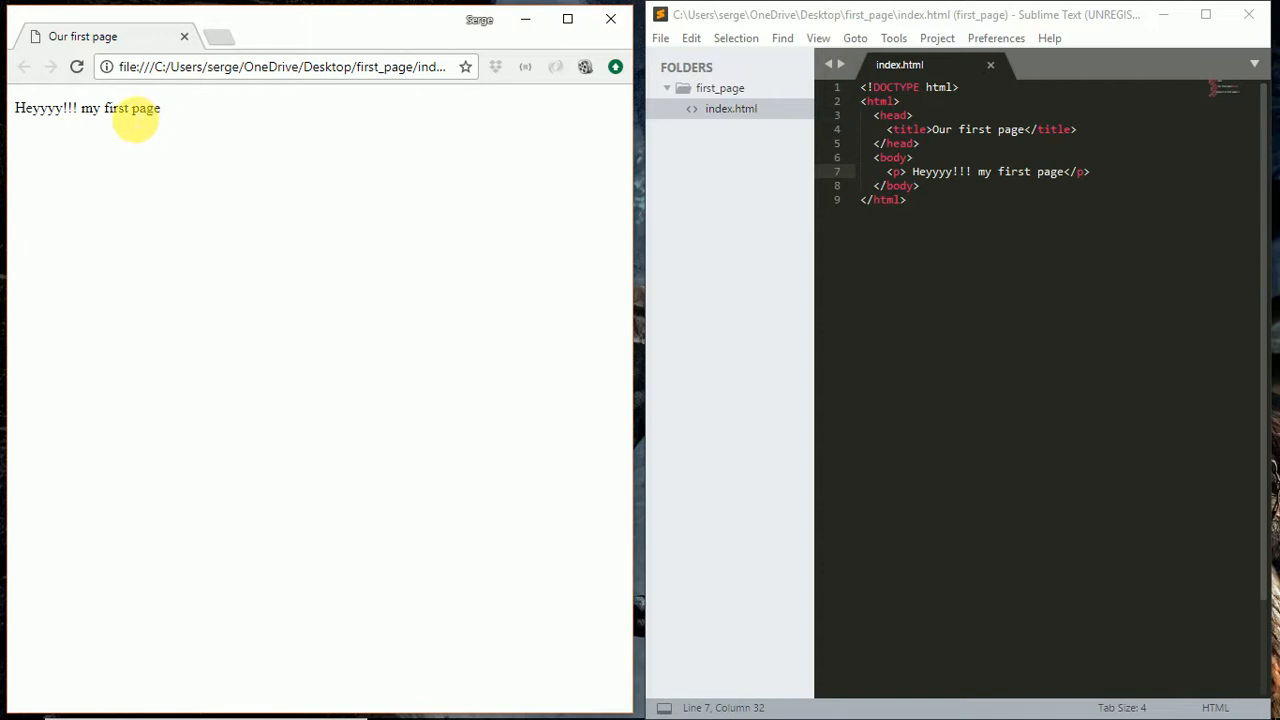
mouse_move(520, 178)
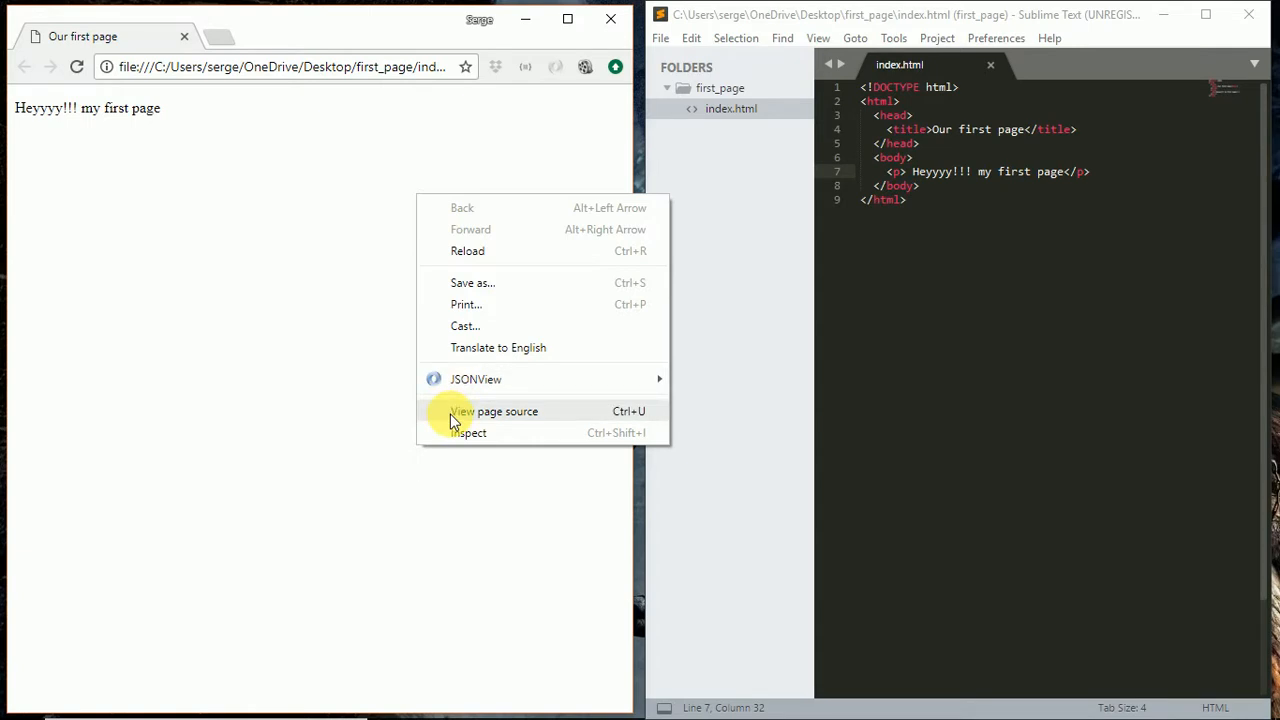
click(492, 412)
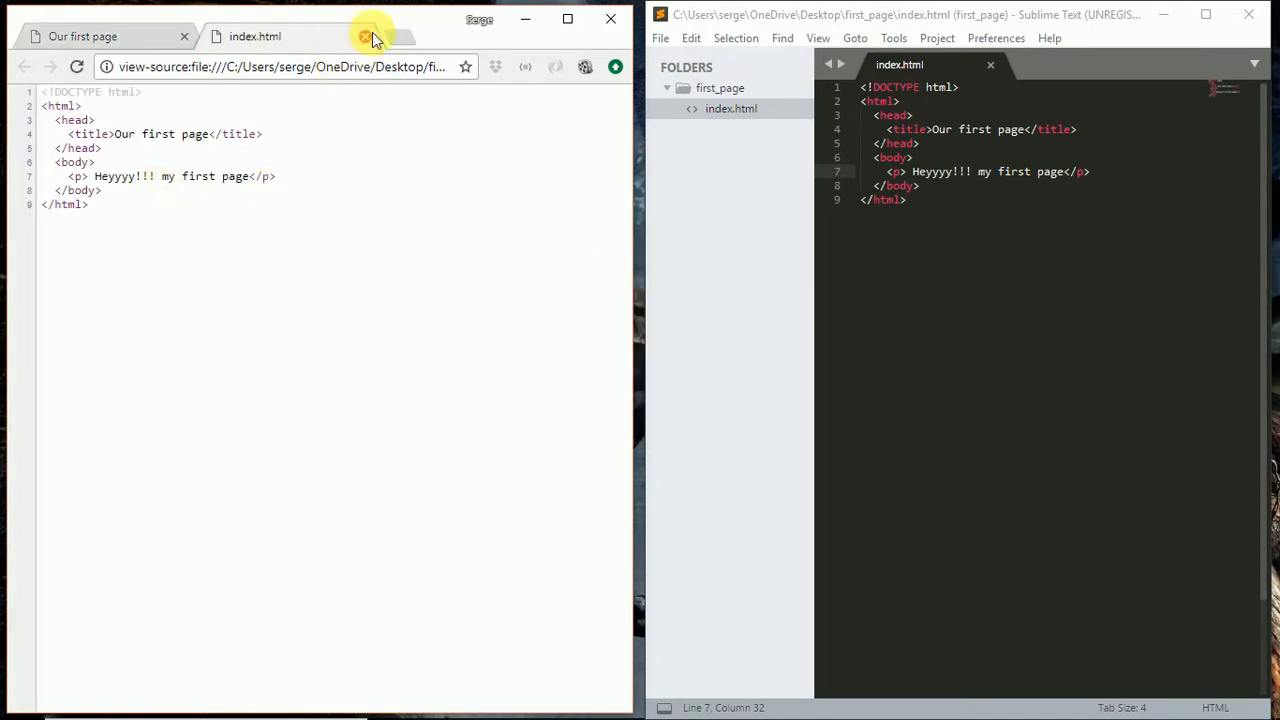
click(364, 36)
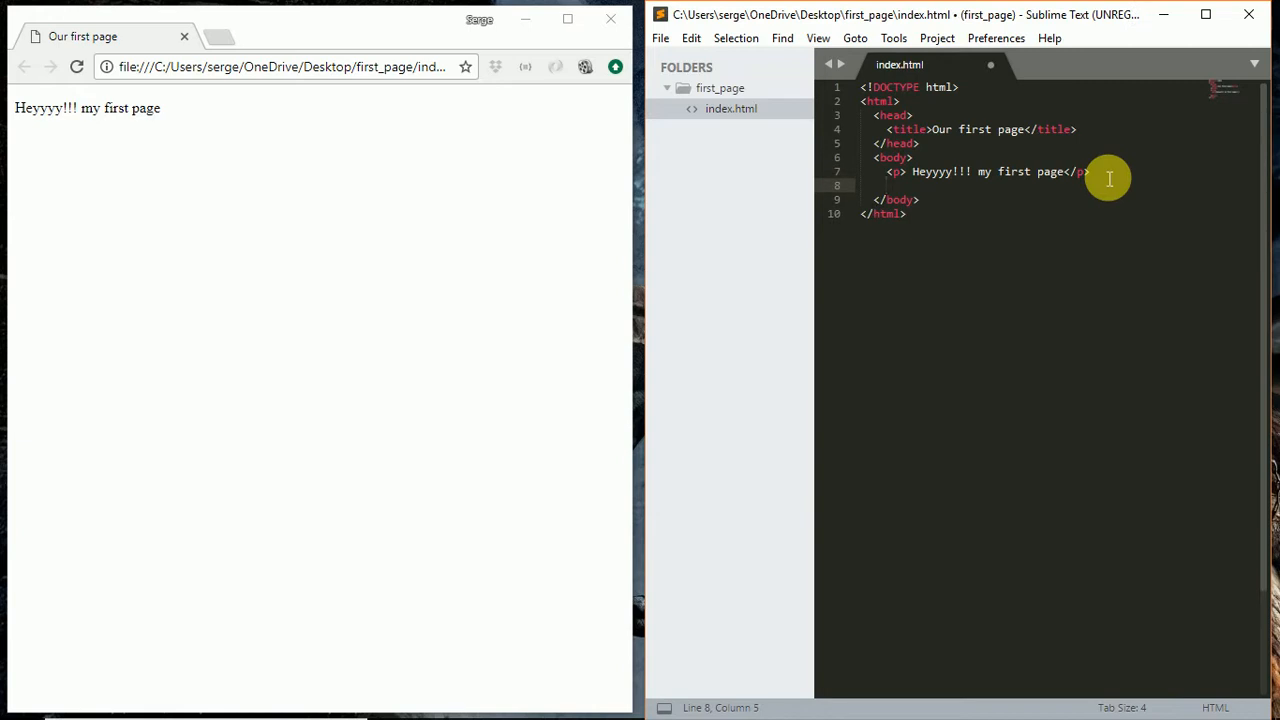
- Add a span reading My First Span tag below the first paragraph
text(<span></span>)
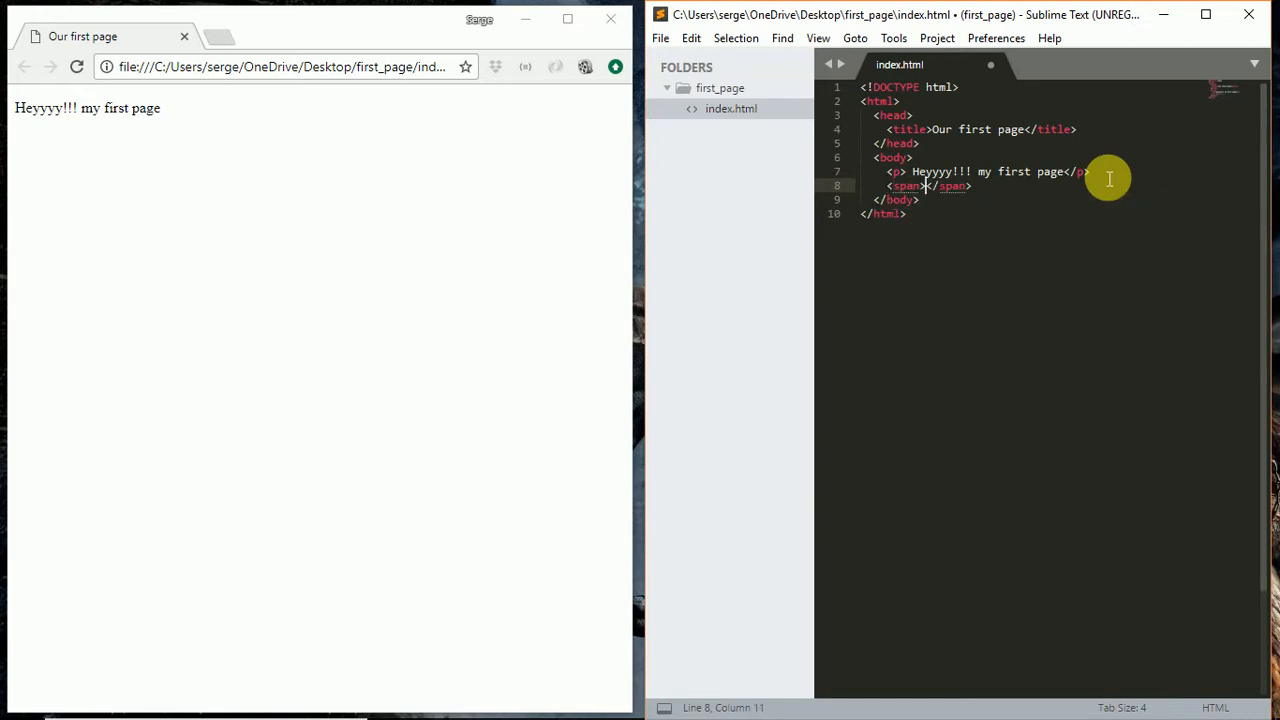
text(My First Span t)
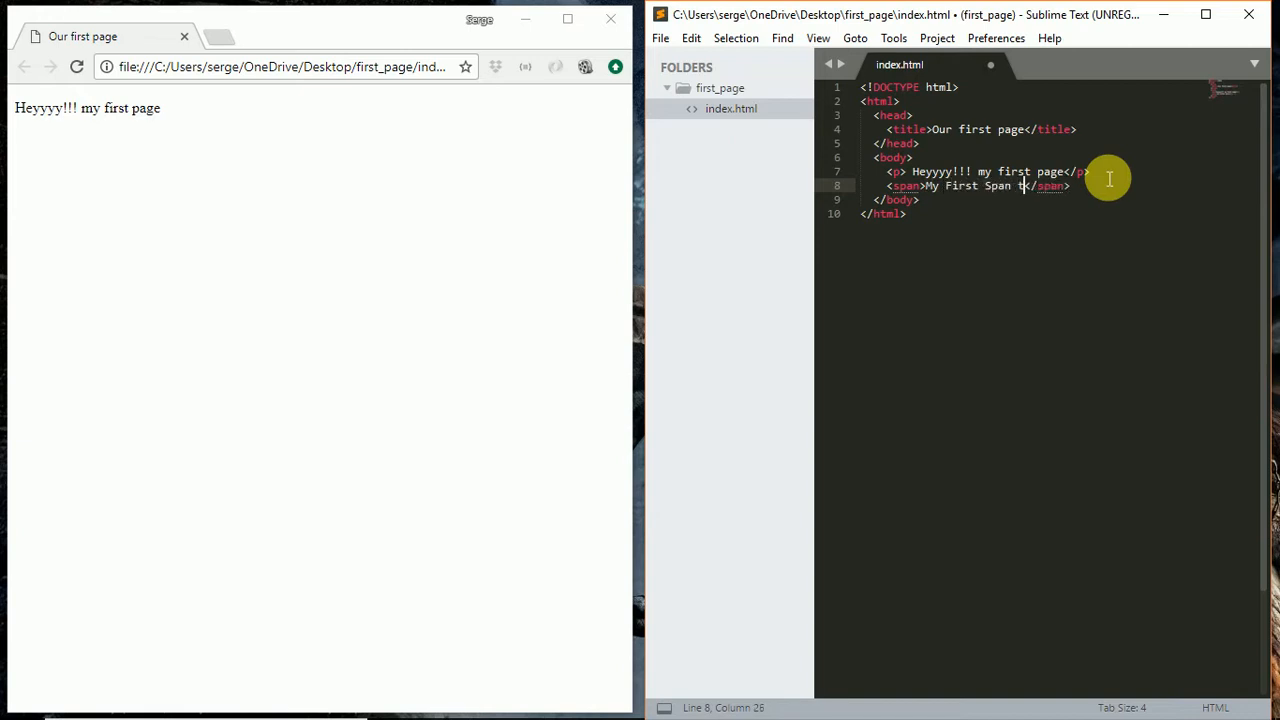
text(ag)
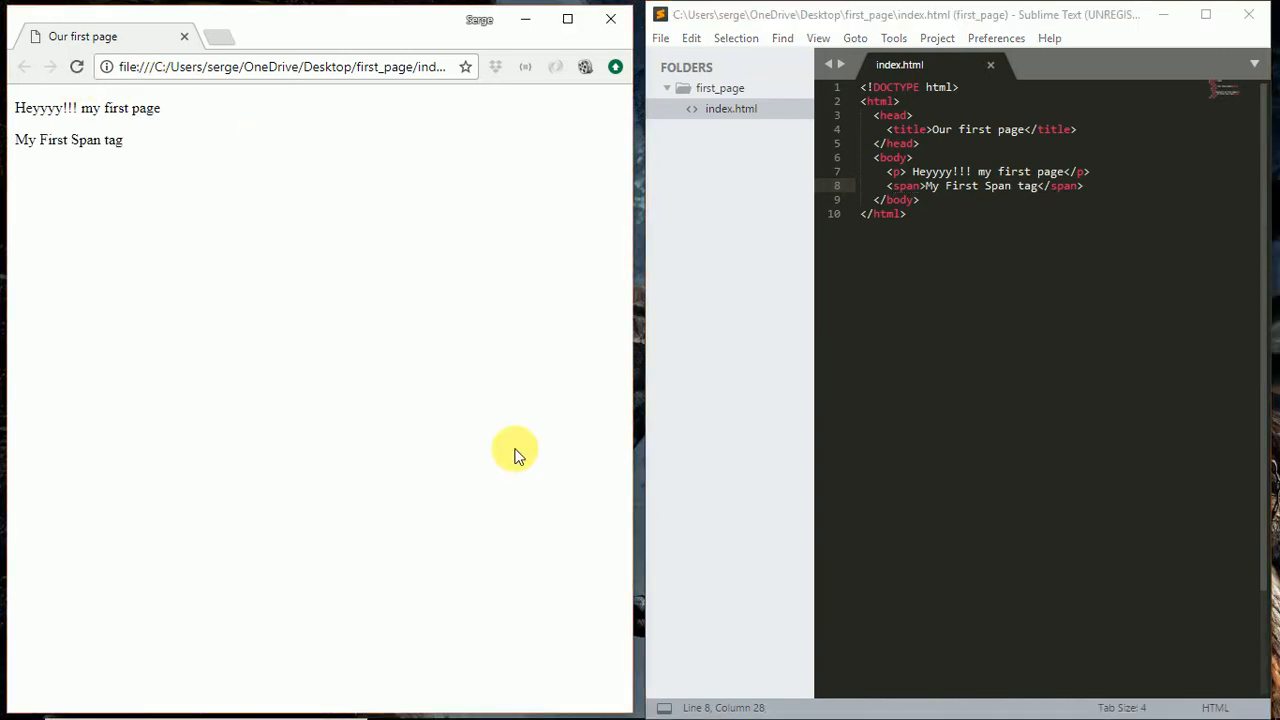
mouse_move(158, 144)
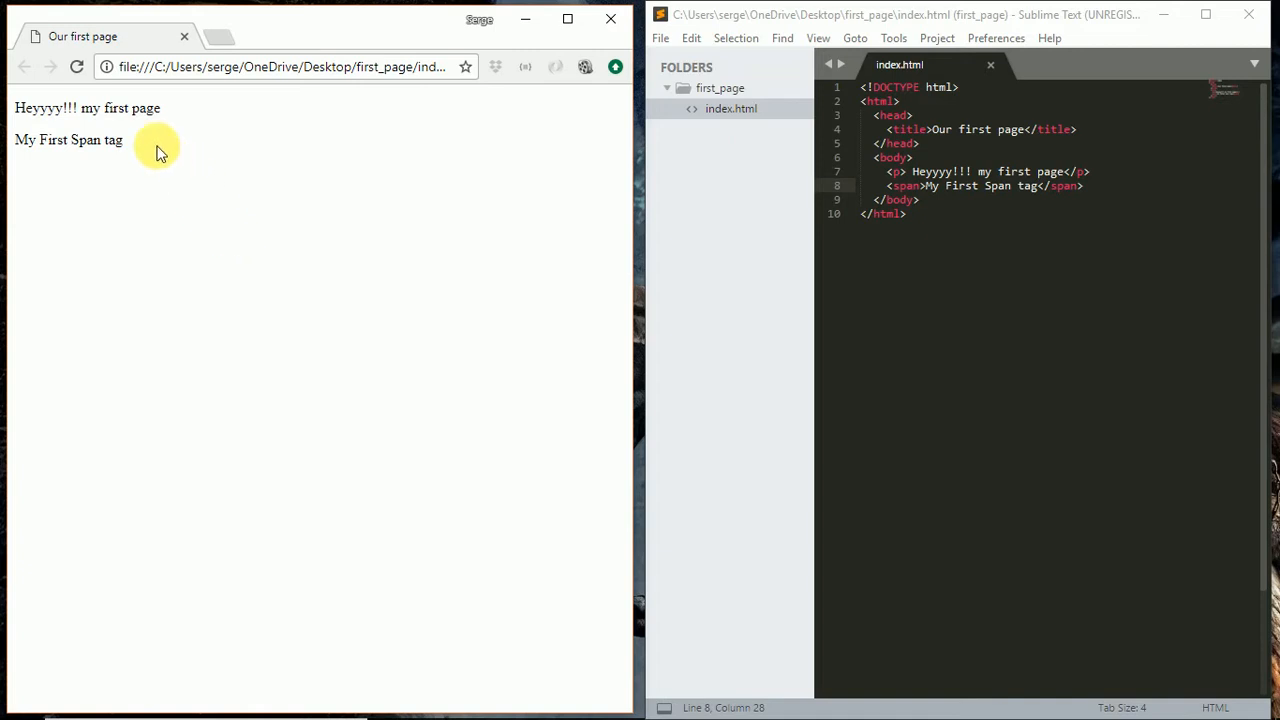
mouse_move(1212, 124)
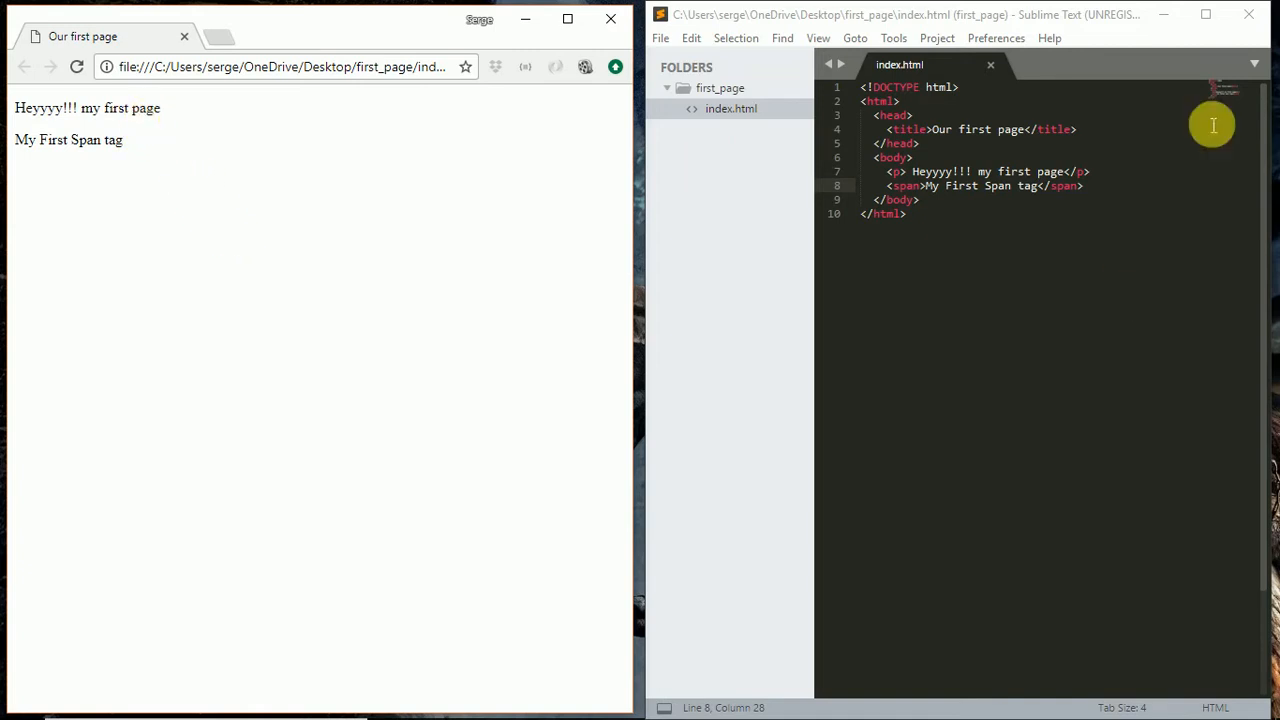
- Insert a paragraph My second Name after the first paragraph, save, and reload Chrome
key(enter)
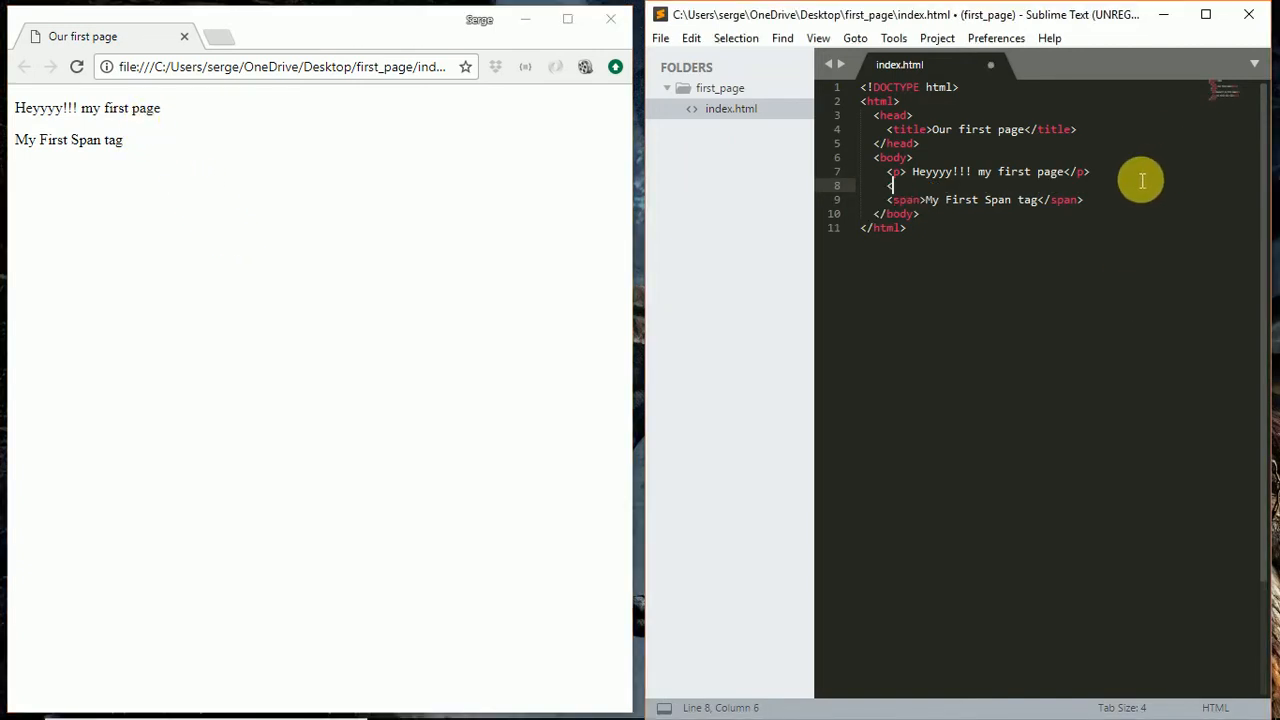
text(<p><)
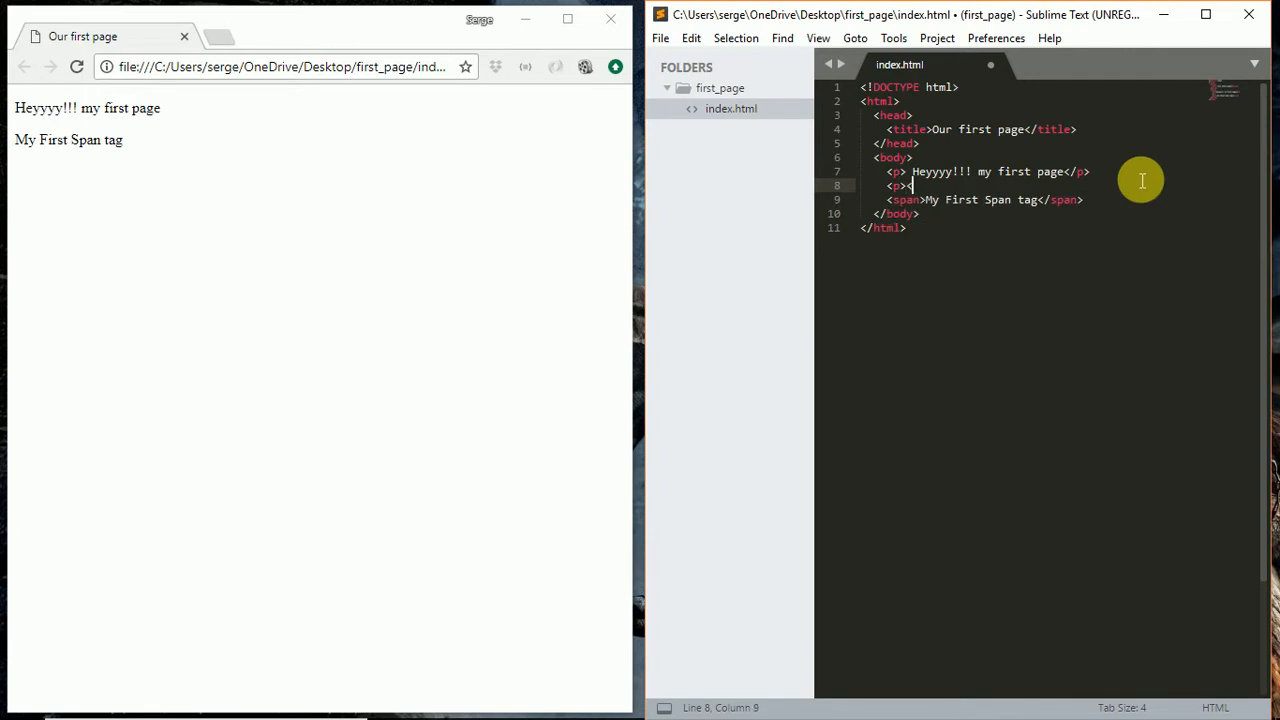
text(/p>)
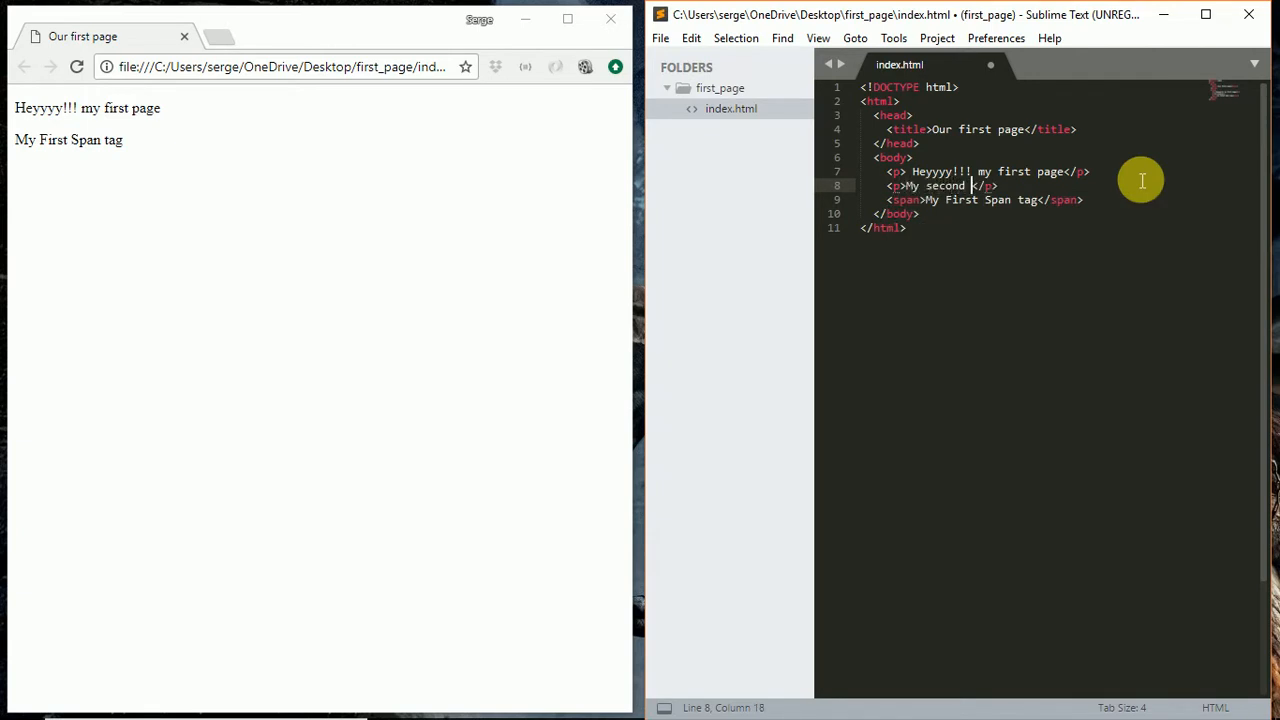
text(pa)
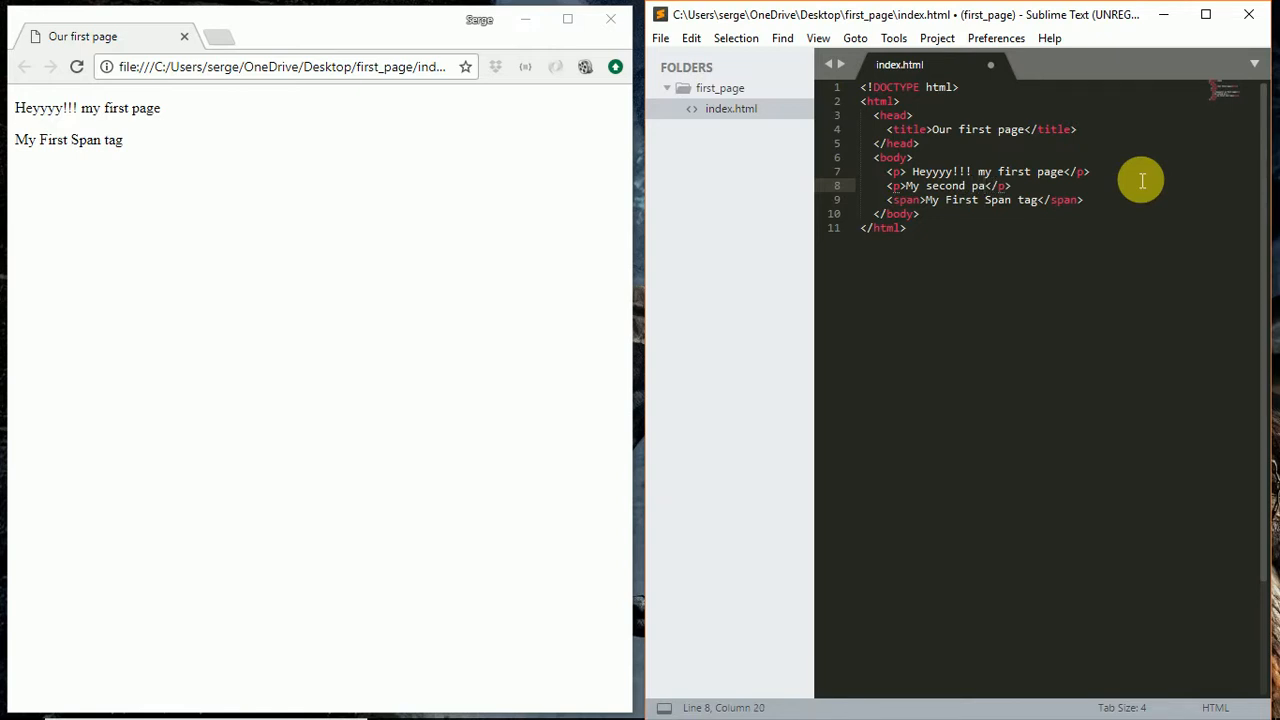
text(Name)
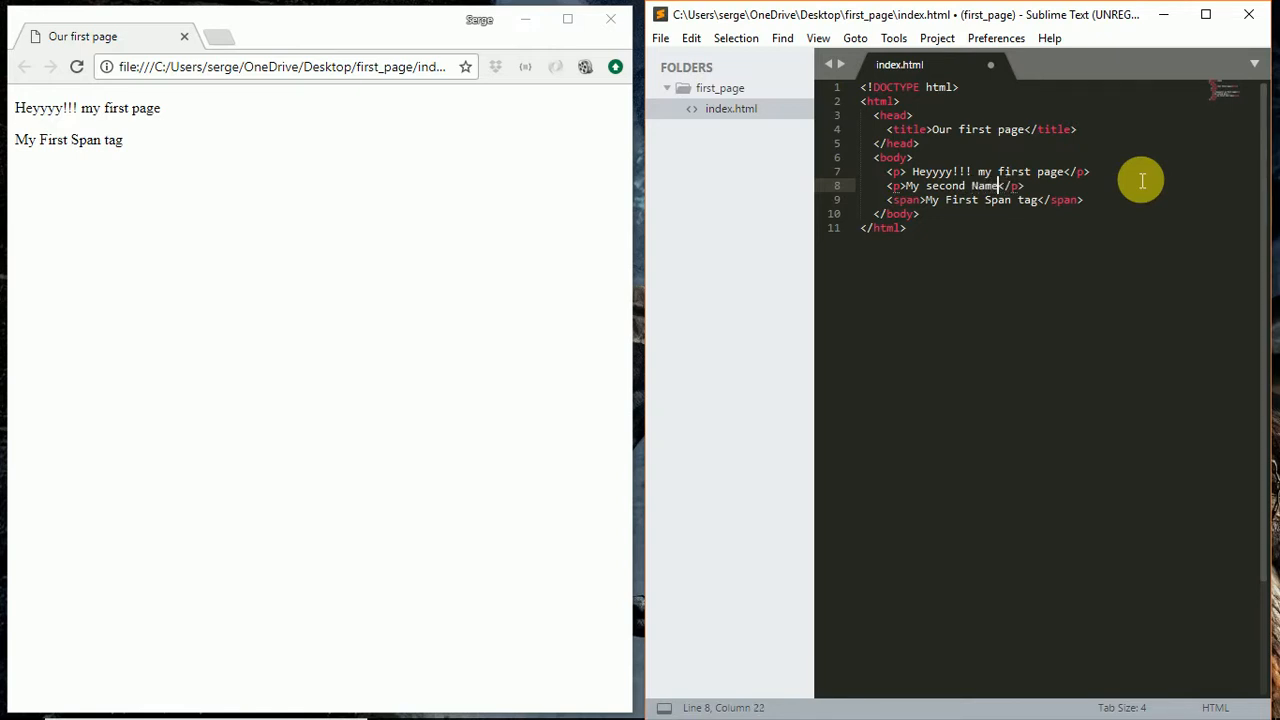
key(ctrl+s)
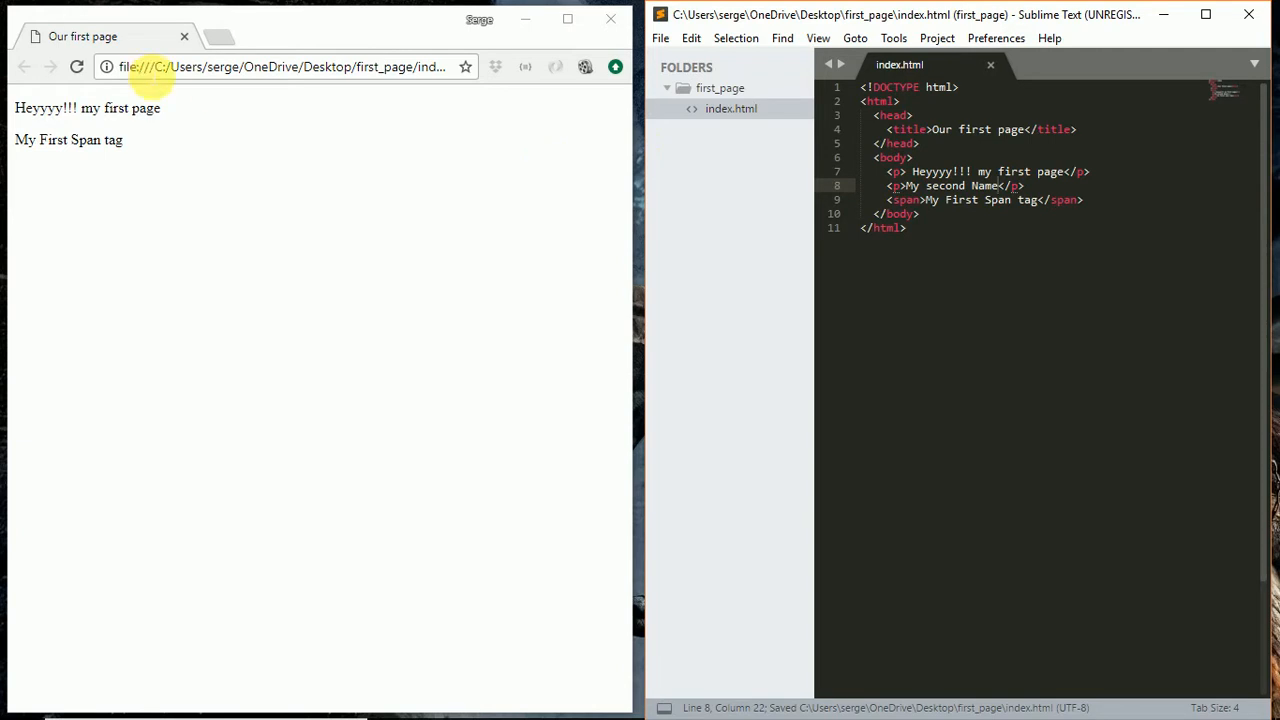
click(76, 68)
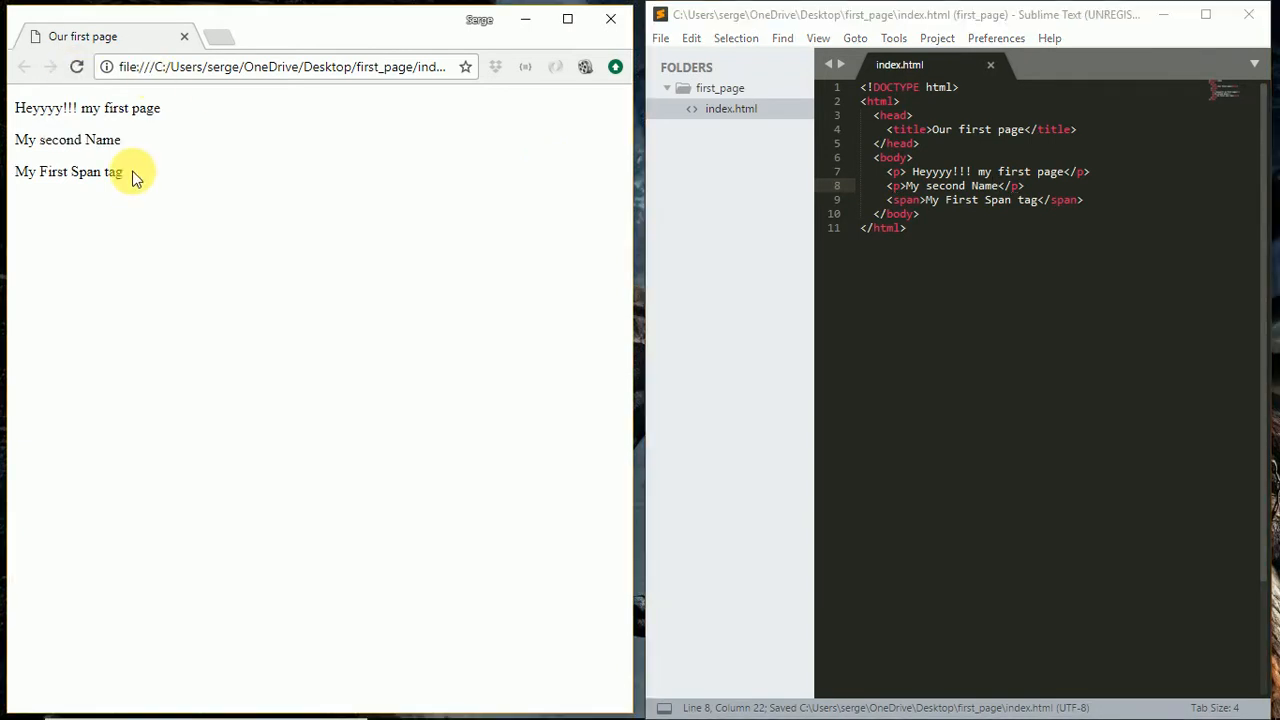
double_click(68, 140)
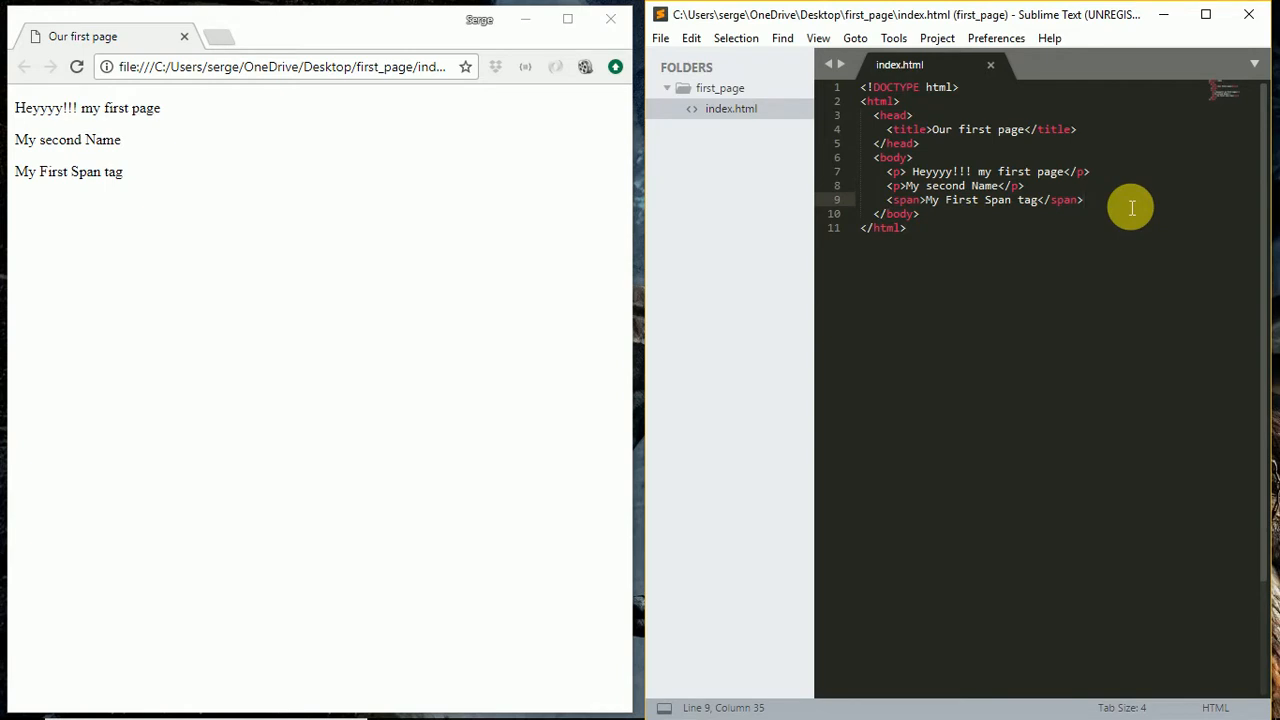
- Add a second span My second span with a <br> after the first span, saving and reloading
text(<span></span>)
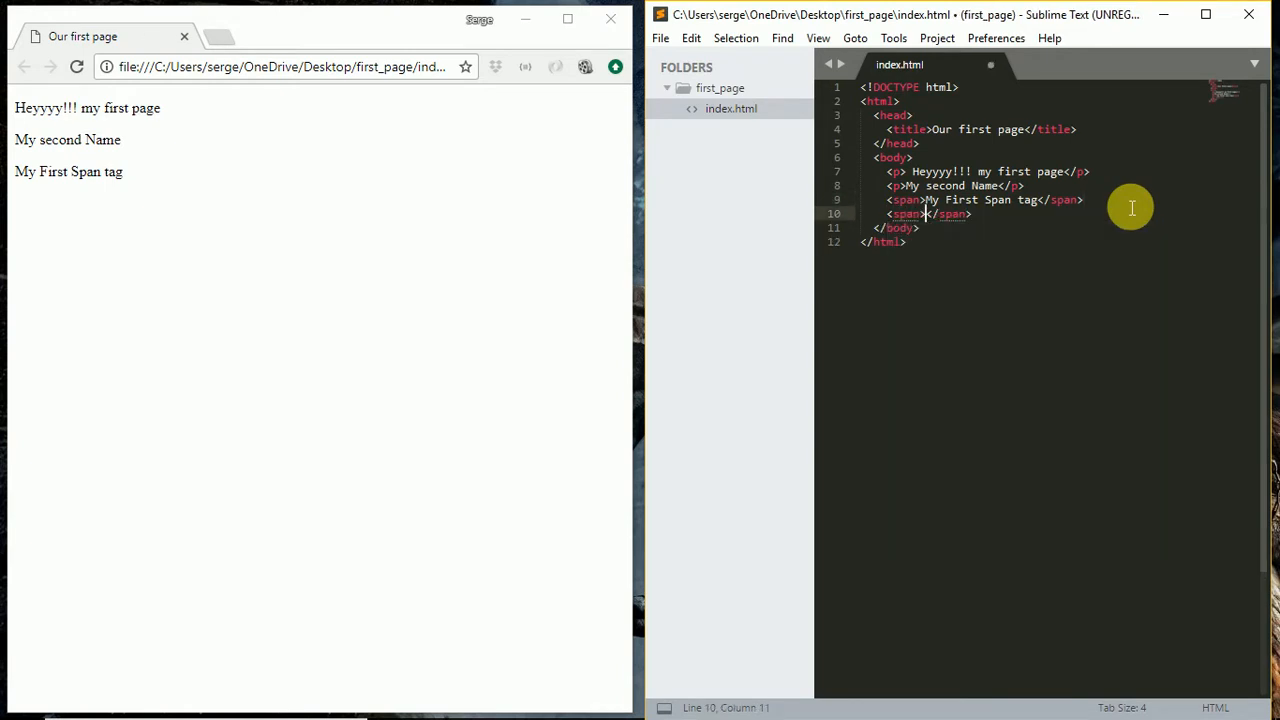
text(My s)
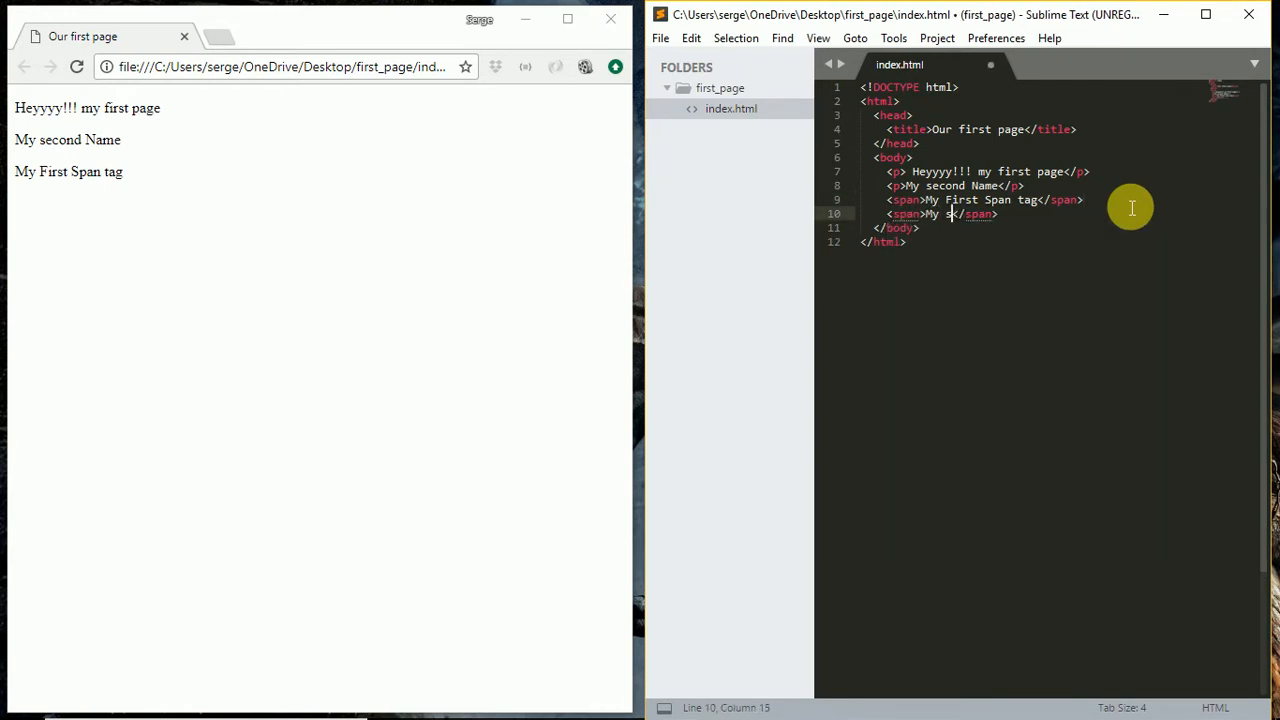
text(econd span)
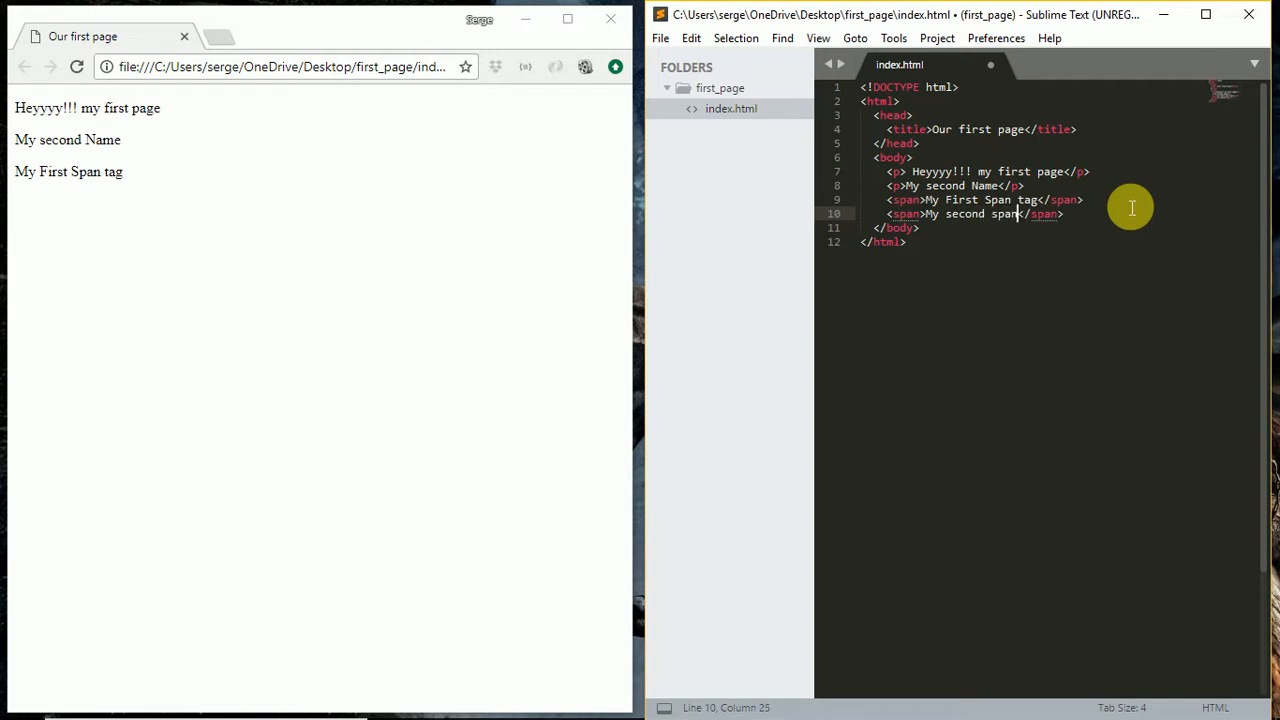
key(ctrl+s)
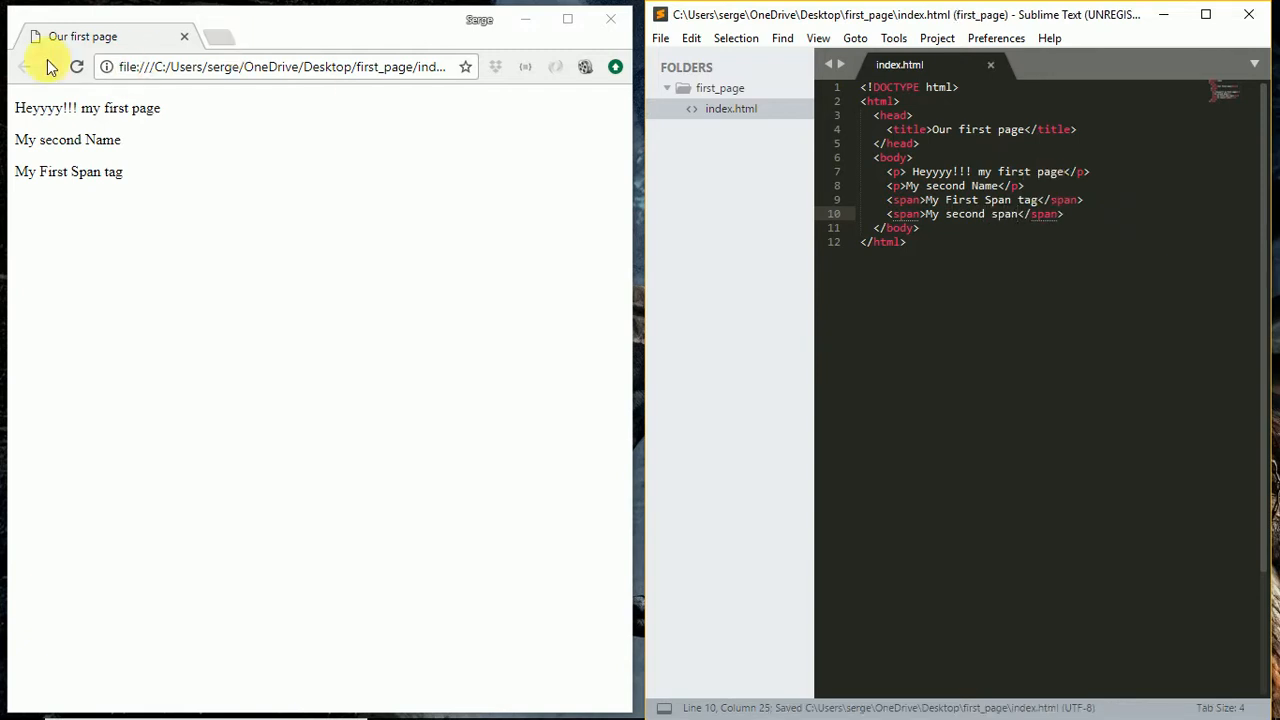
click(76, 68)
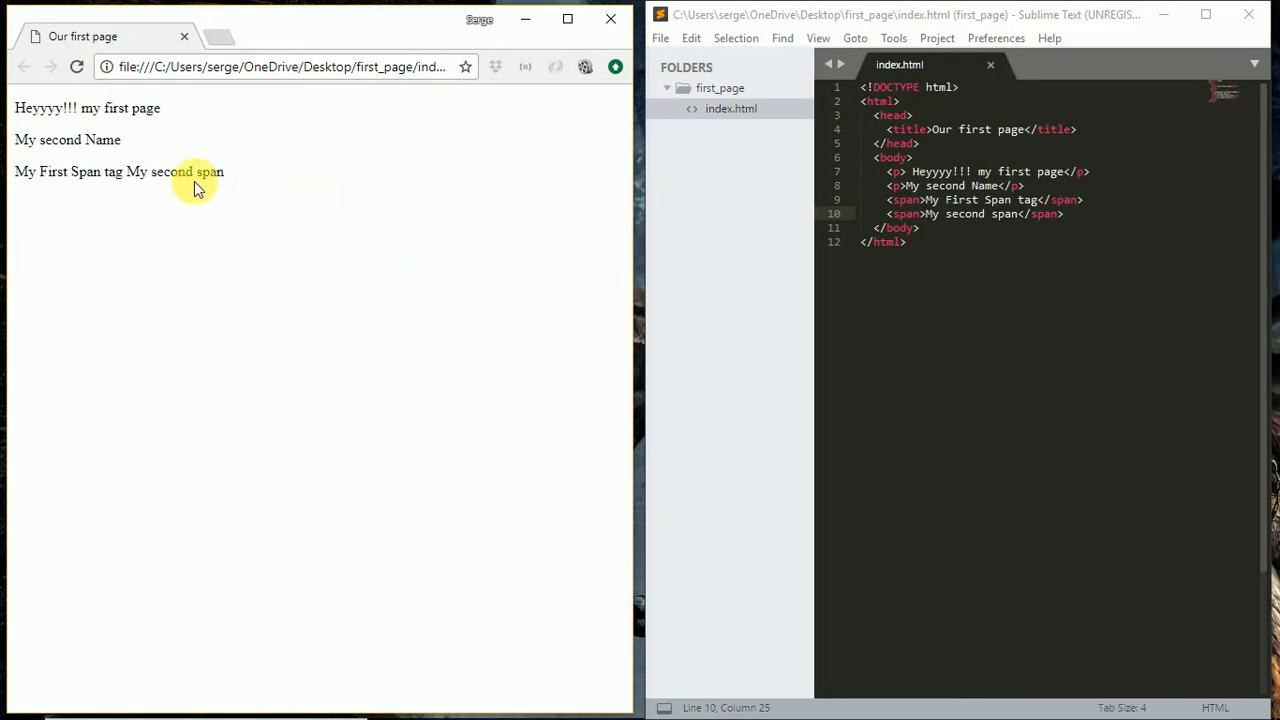
mouse_move(204, 188)
text(<br>)
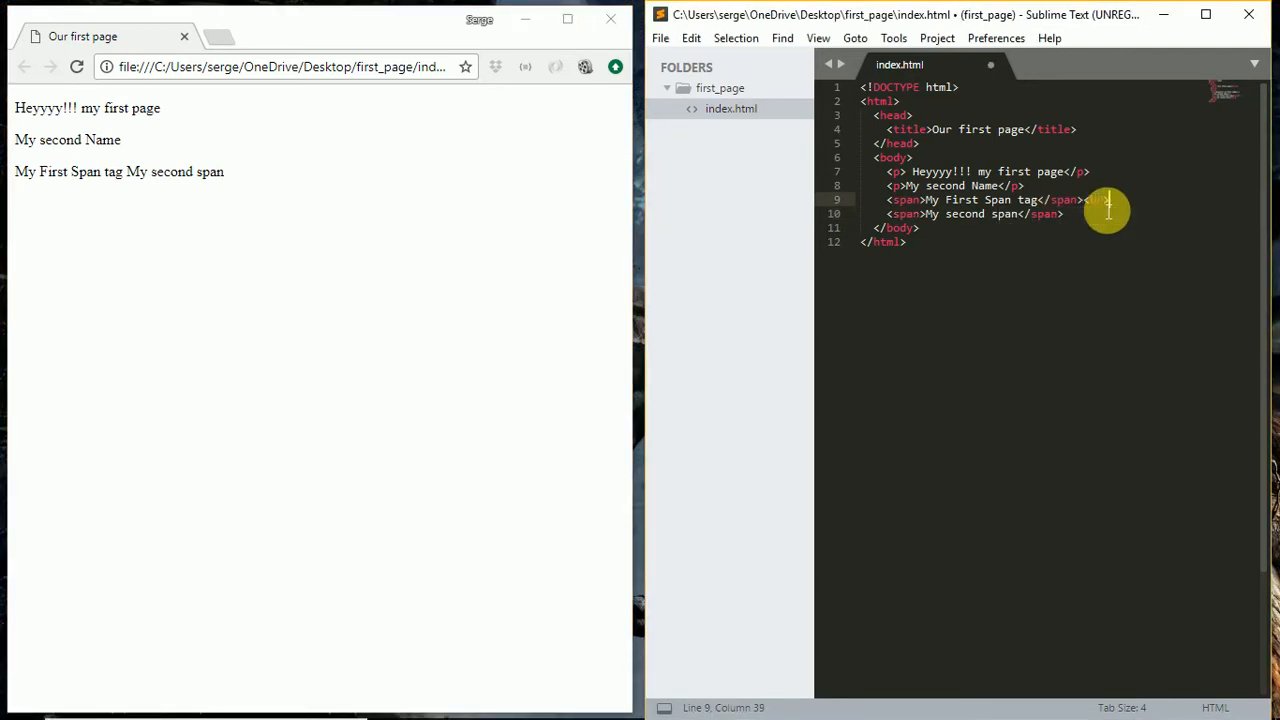
key(ctrl+s)
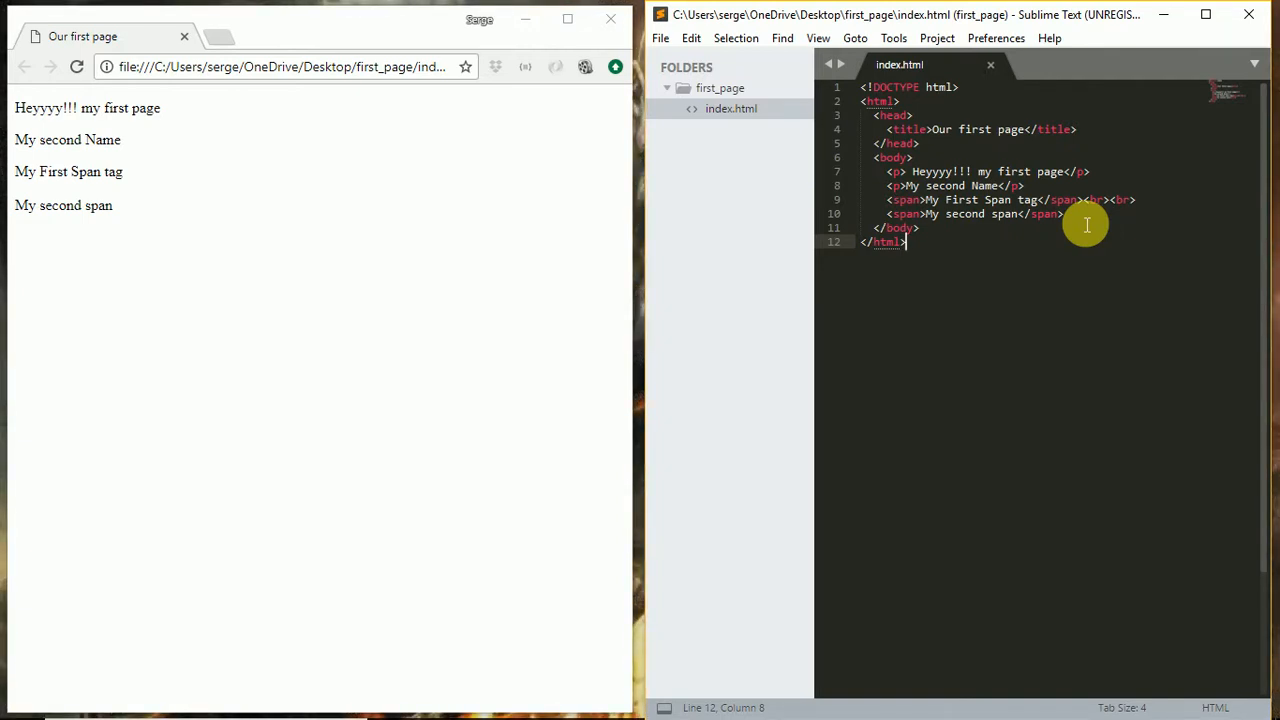
key(enter)
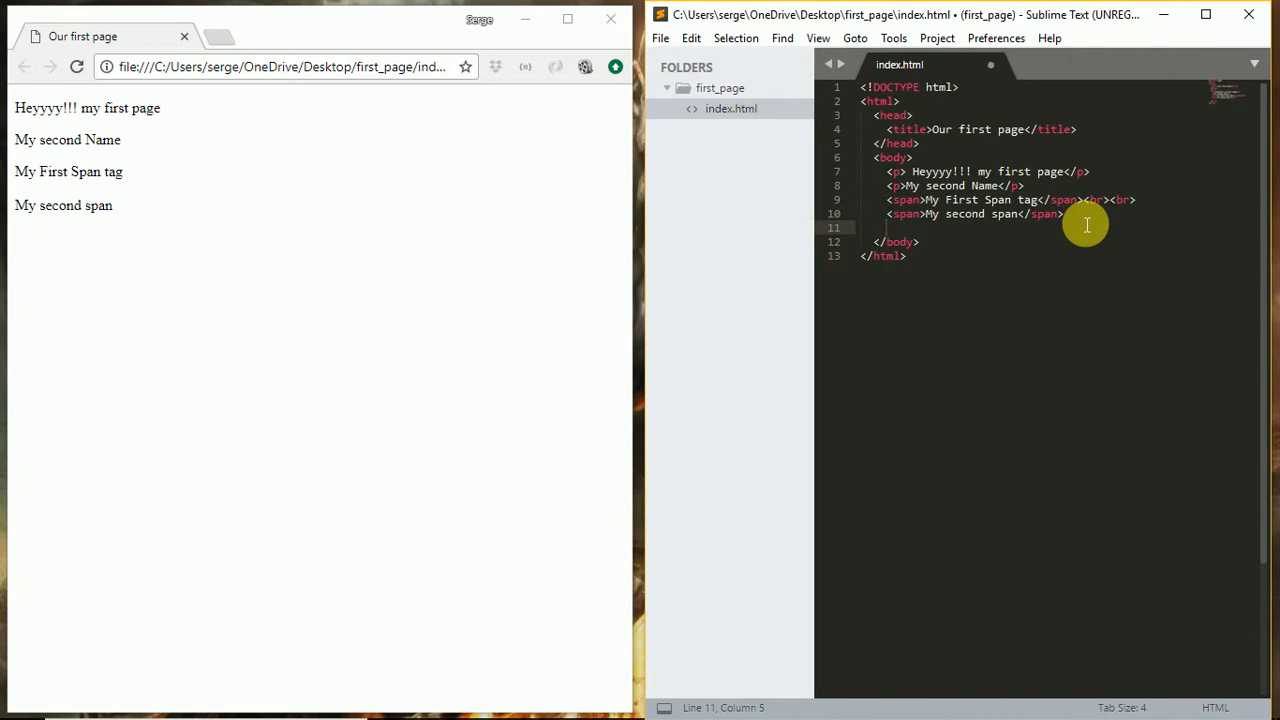
text(<a> My </a>)
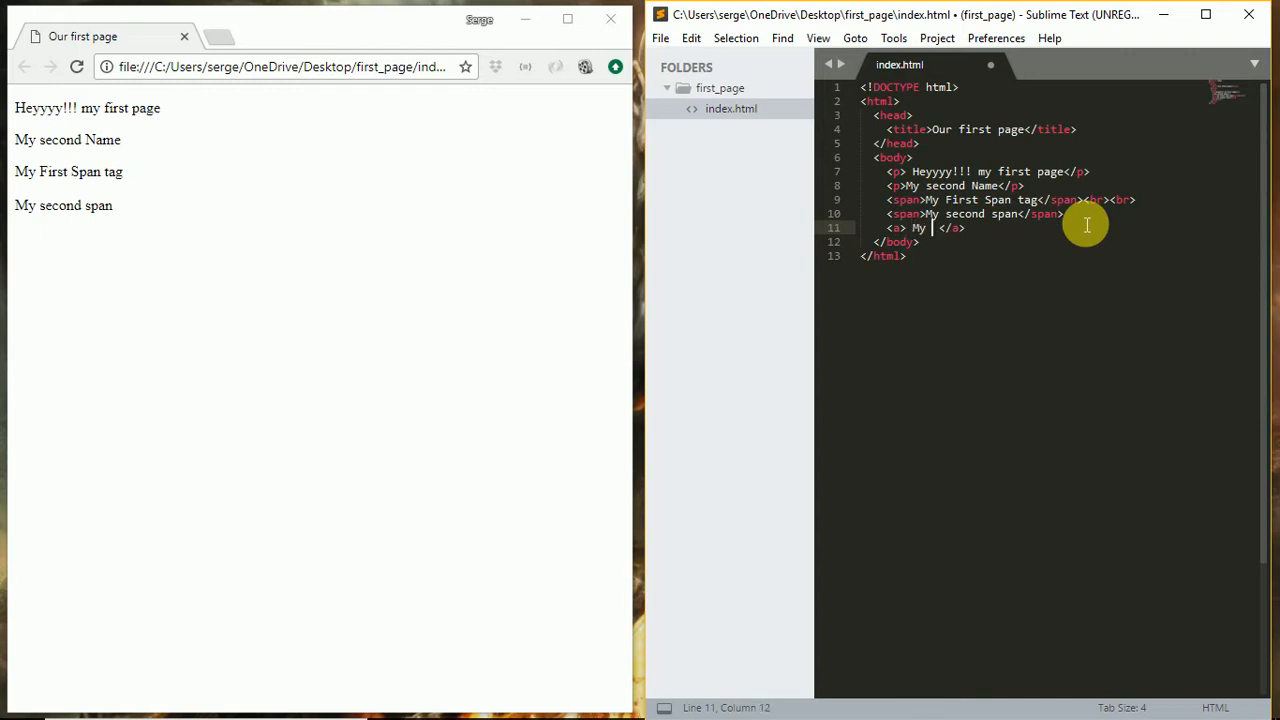
text(School lin)
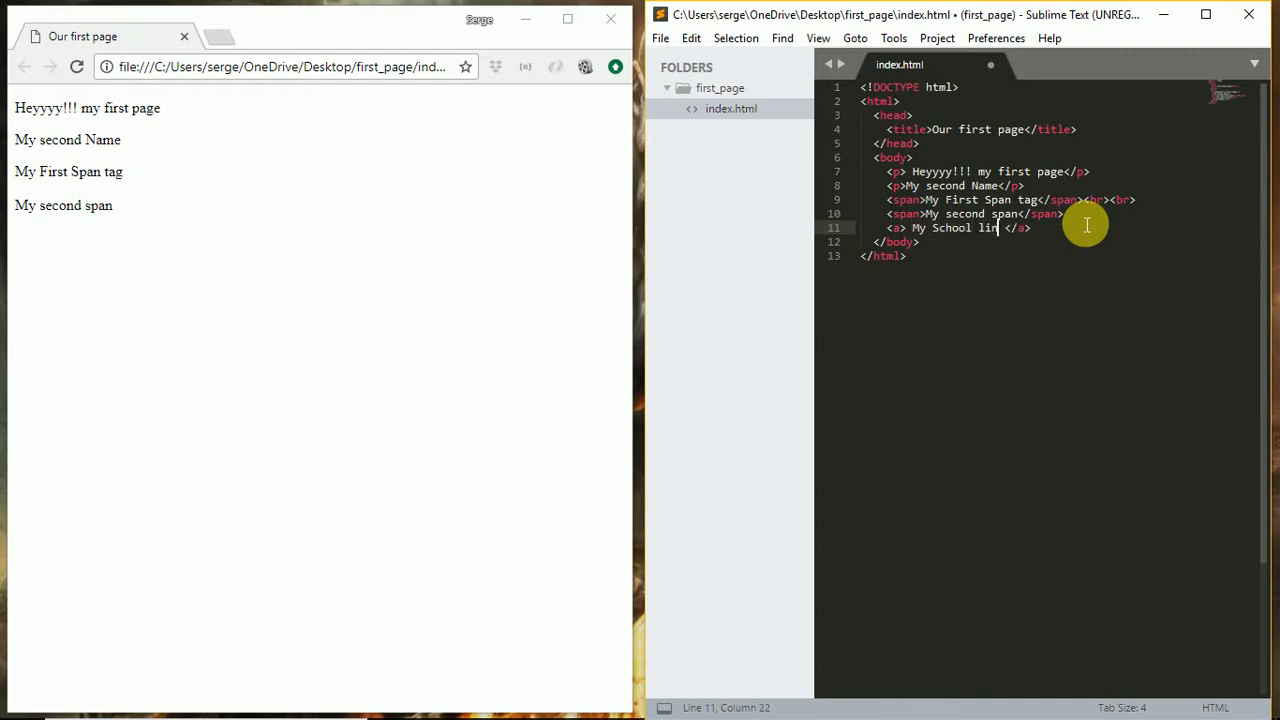
text(k)
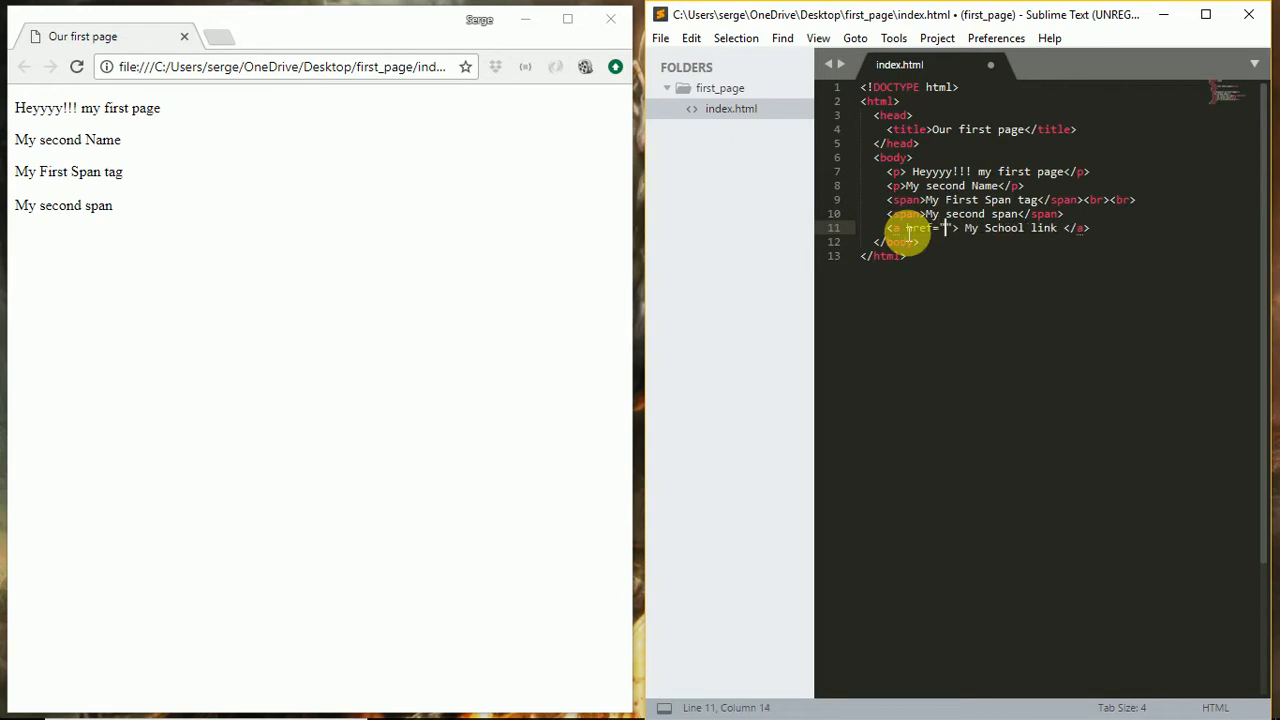
text(www.)
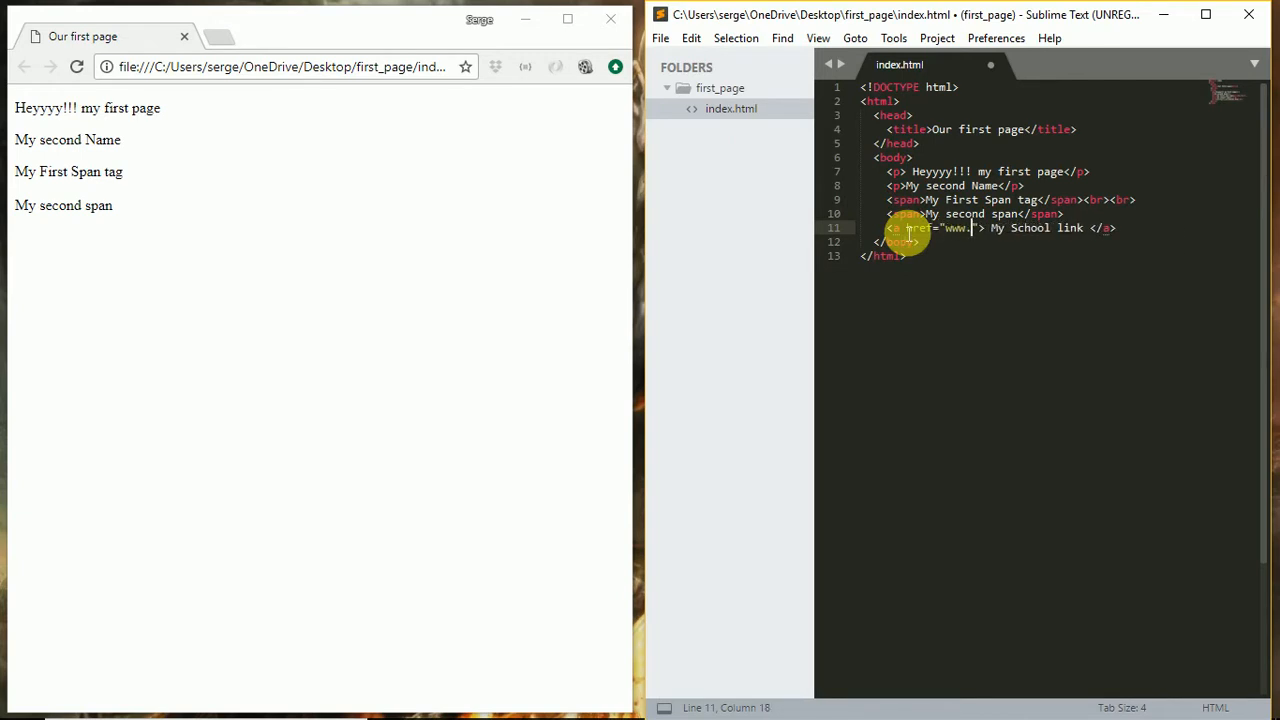
text(univ)
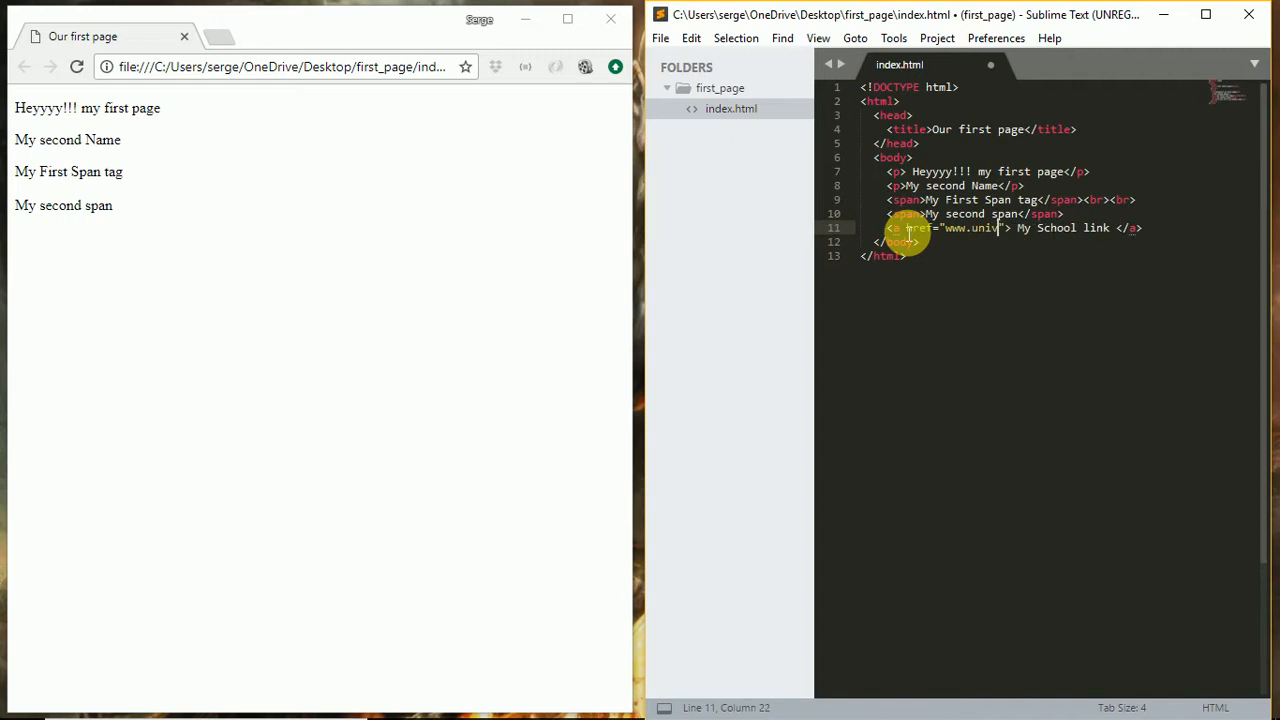
key(BackSpace)
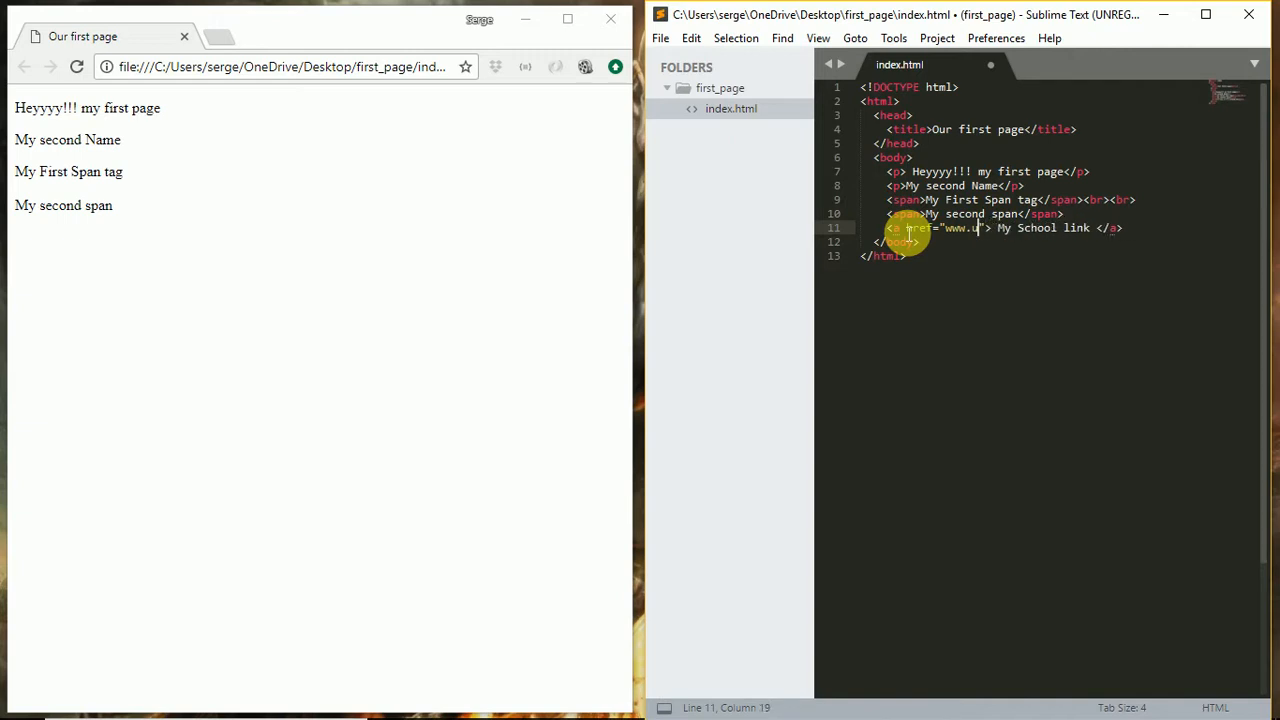
text(ni)
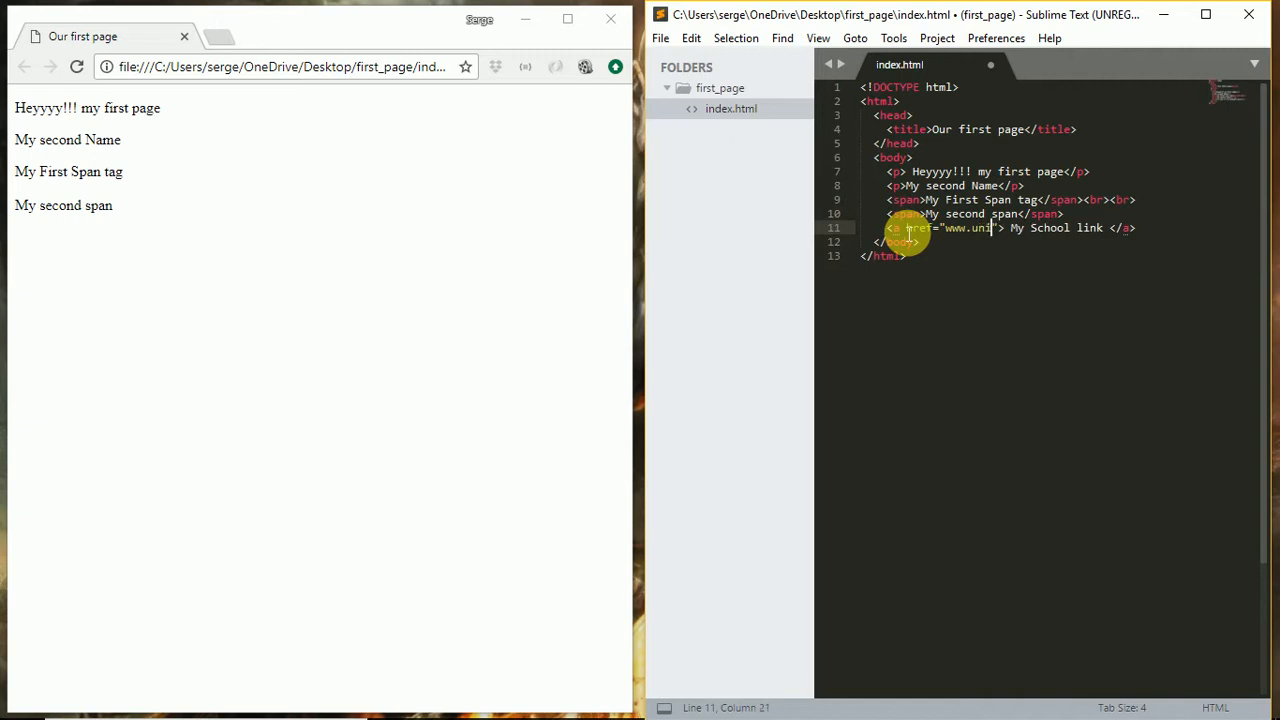
text(versity)
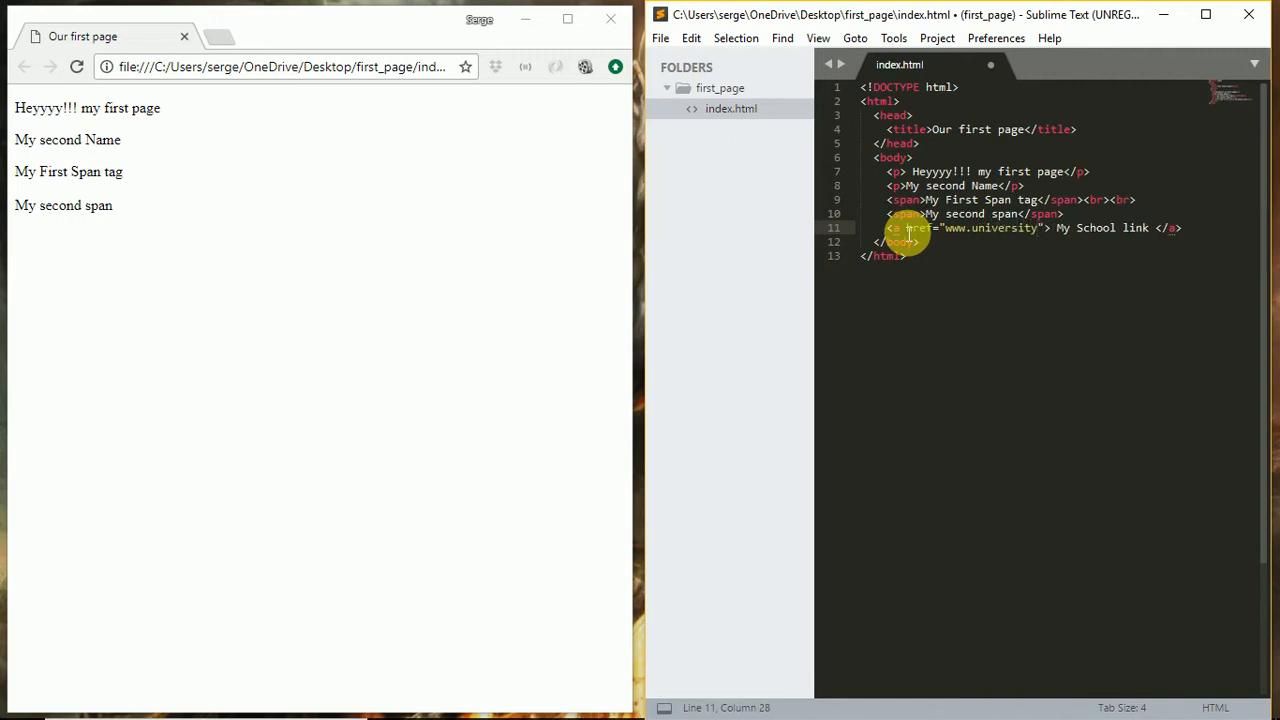
text(.com)
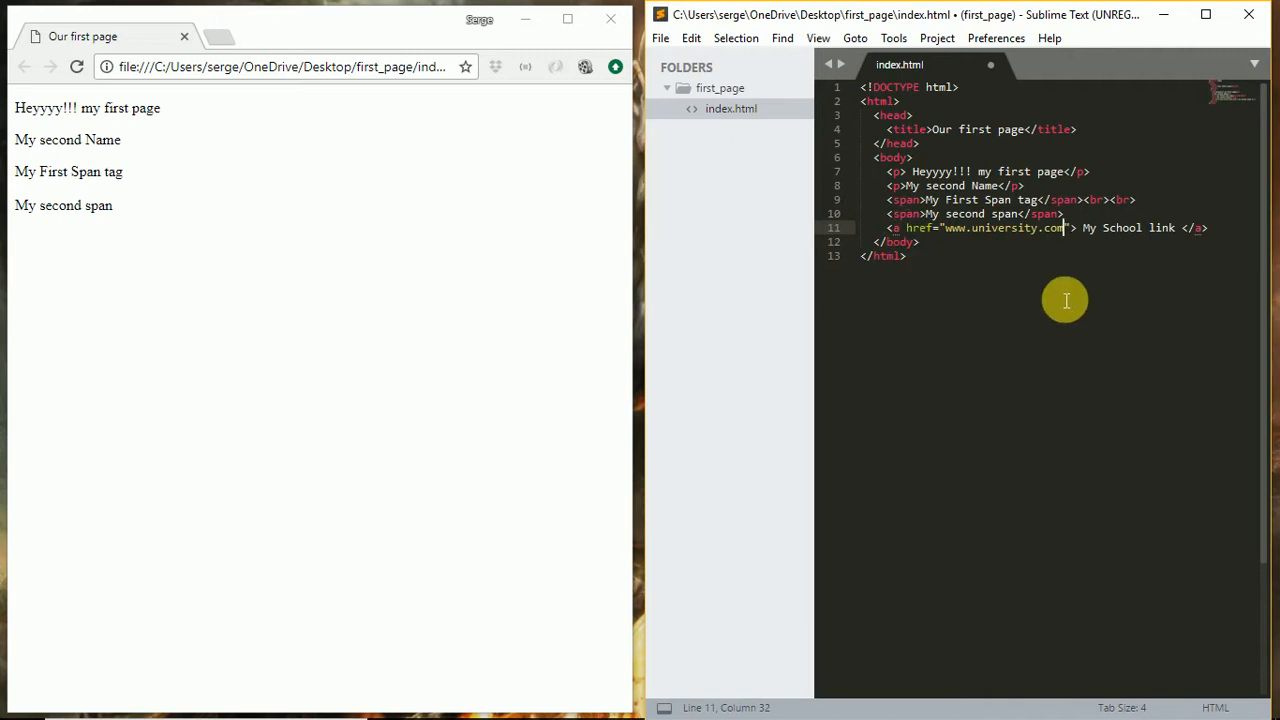
key(ctrl+s)
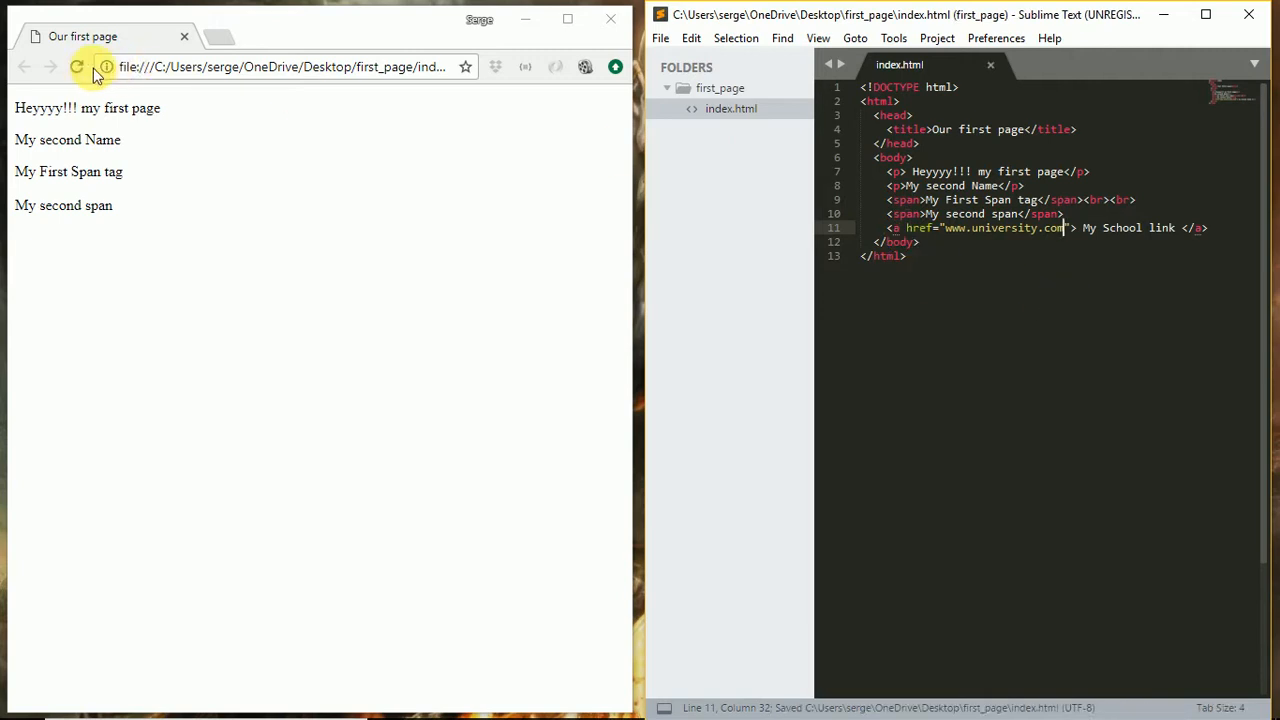
click(76, 68)
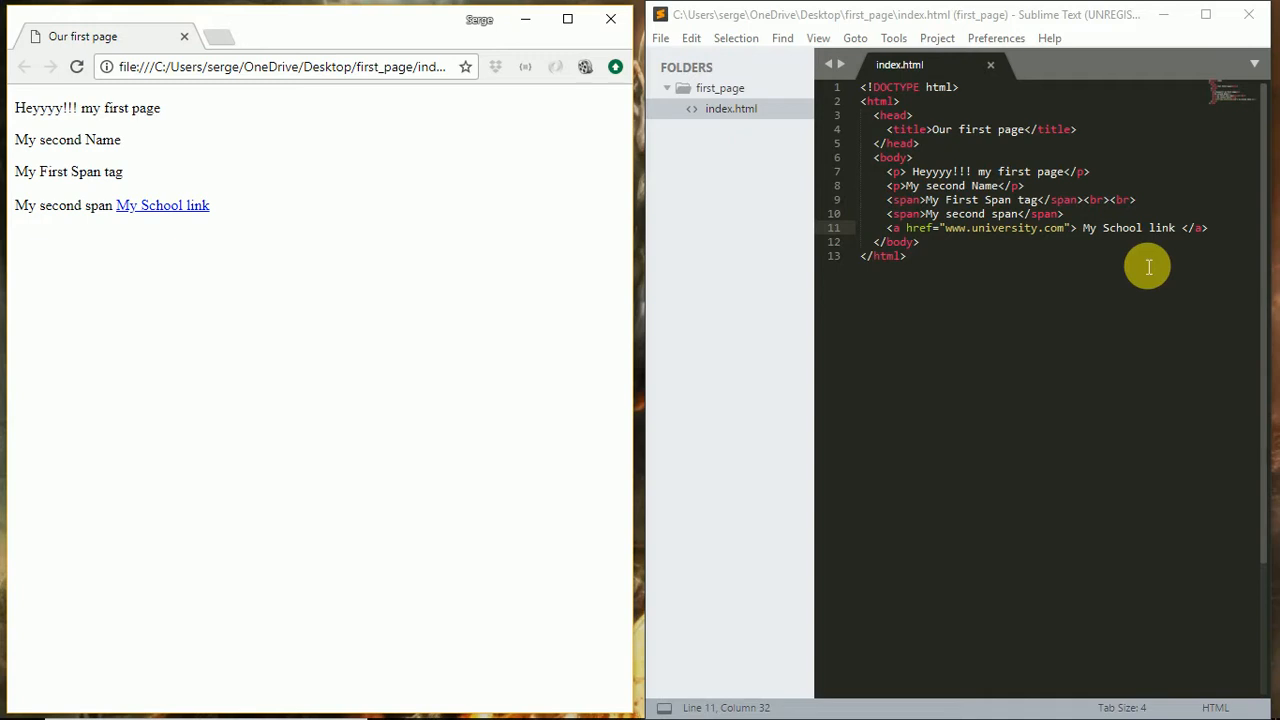
mouse_move(140, 210)
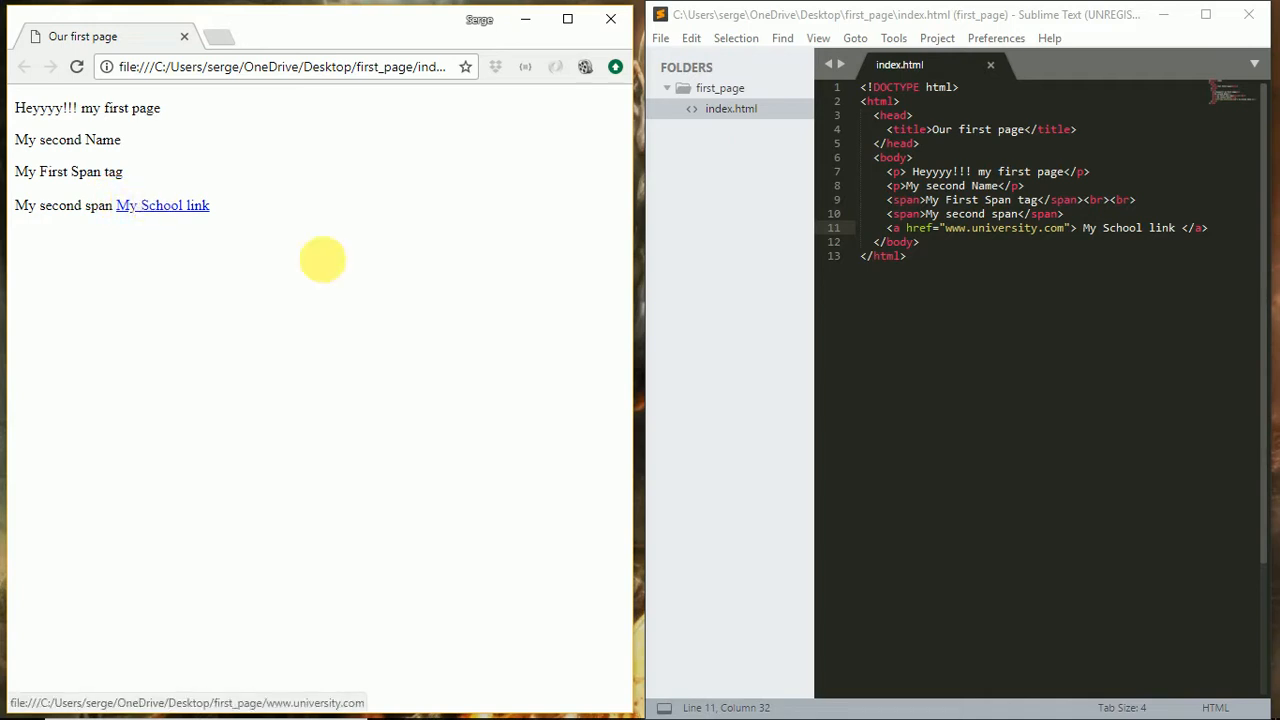
mouse_move(336, 272)
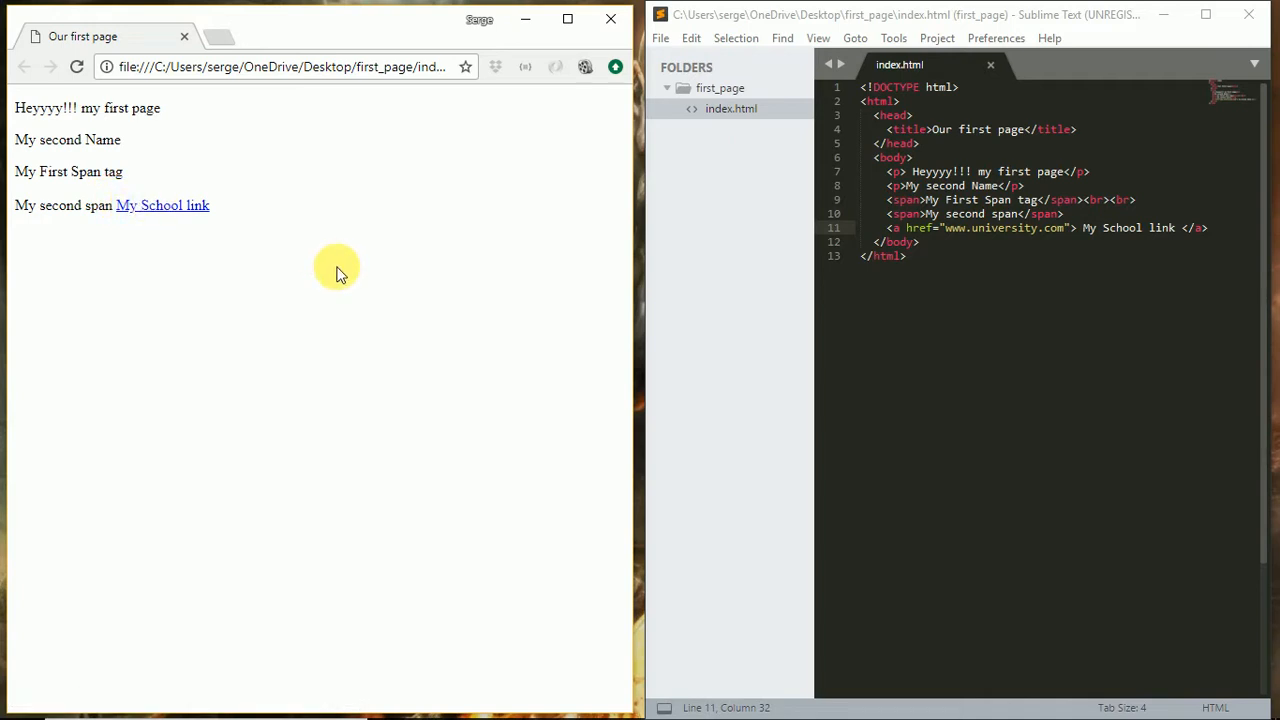
mouse_move(156, 212)
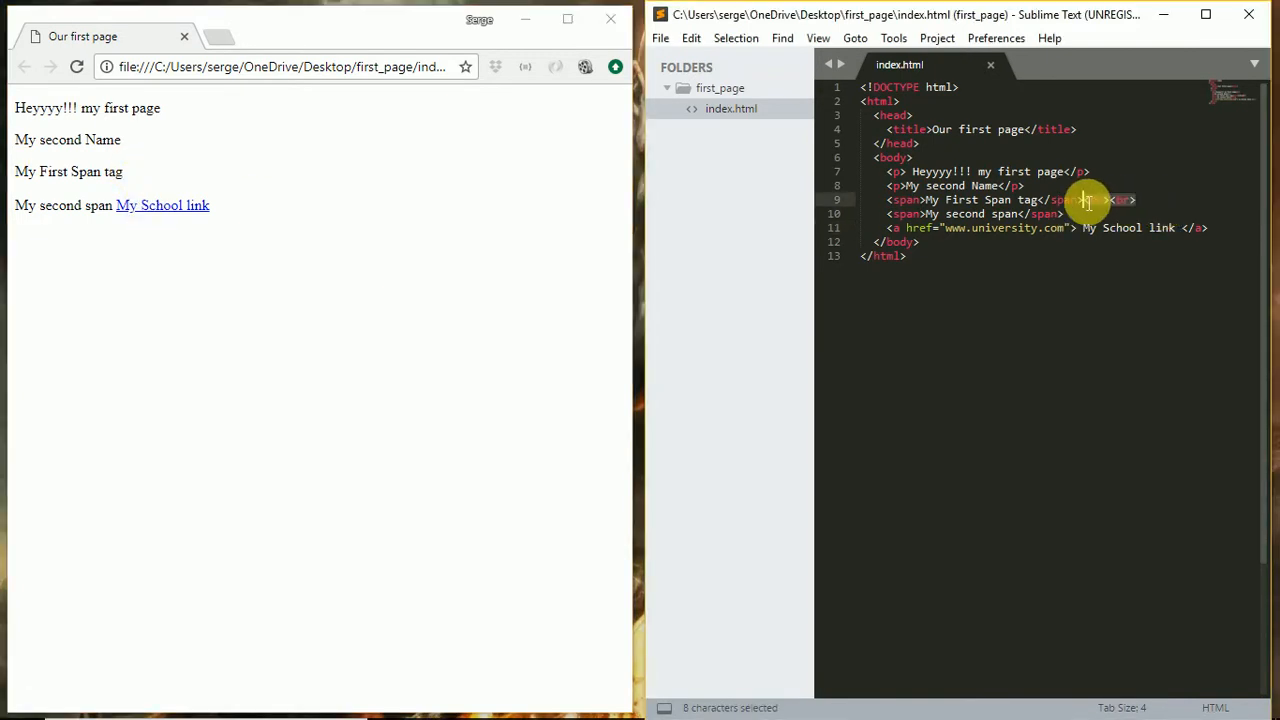
- Copy the <br> after the second span, save, and reload the Chrome preview
key(ctrl+c)
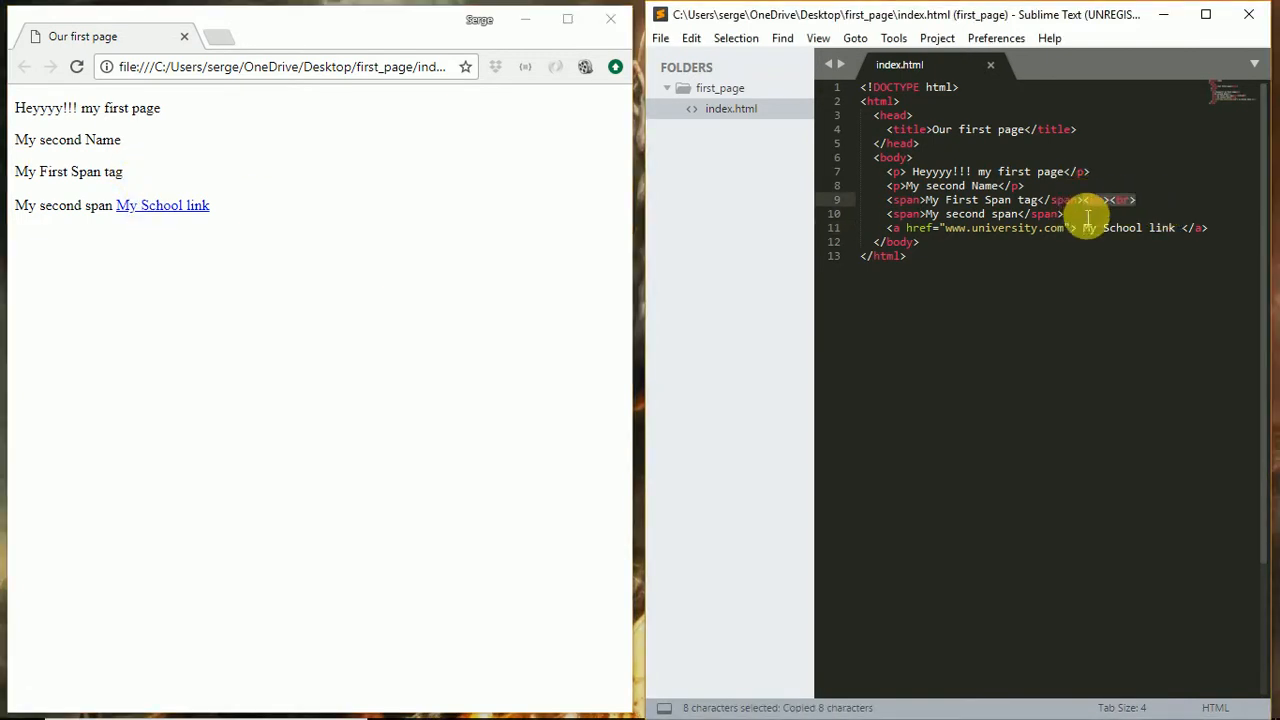
key(ctrl+s)
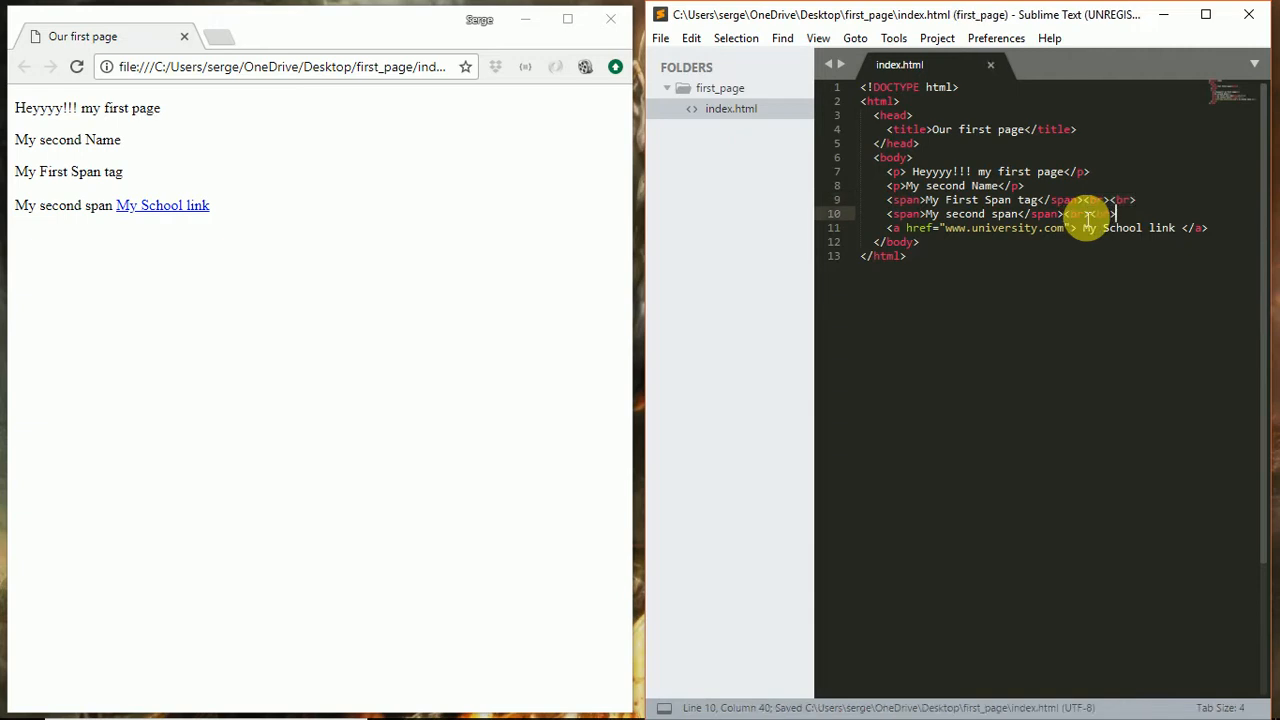
click(76, 68)
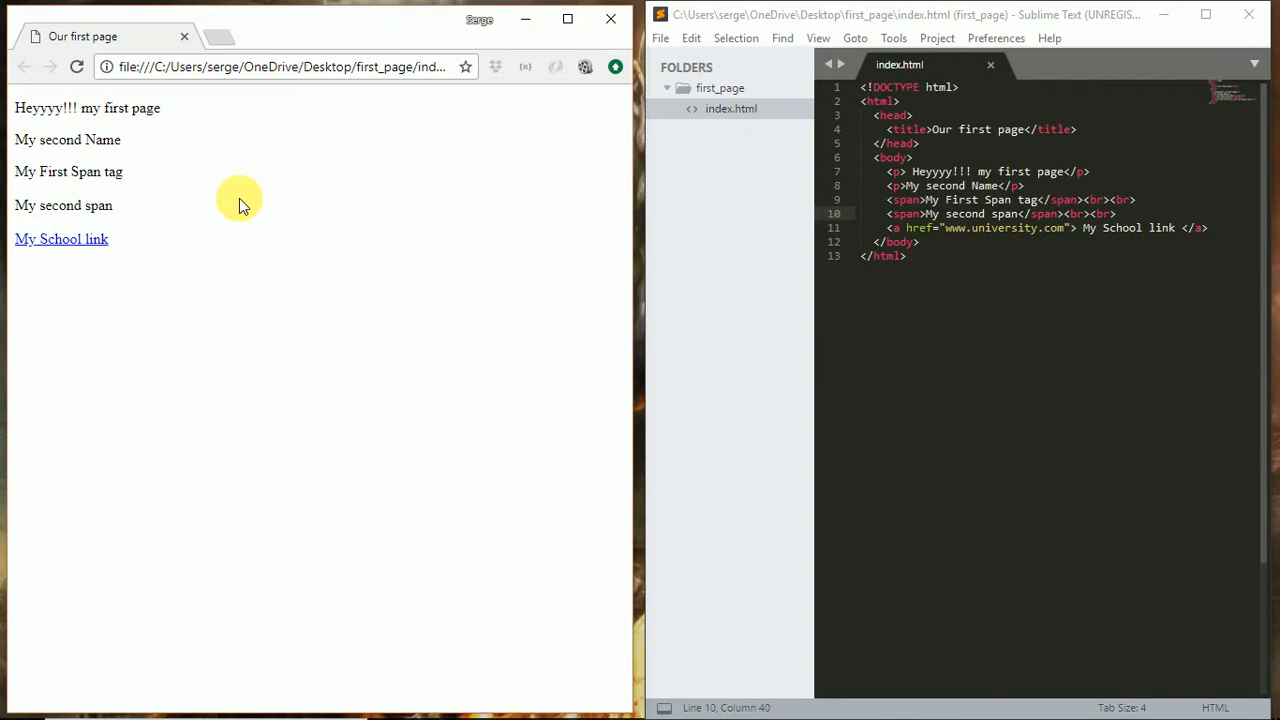
mouse_move(96, 238)
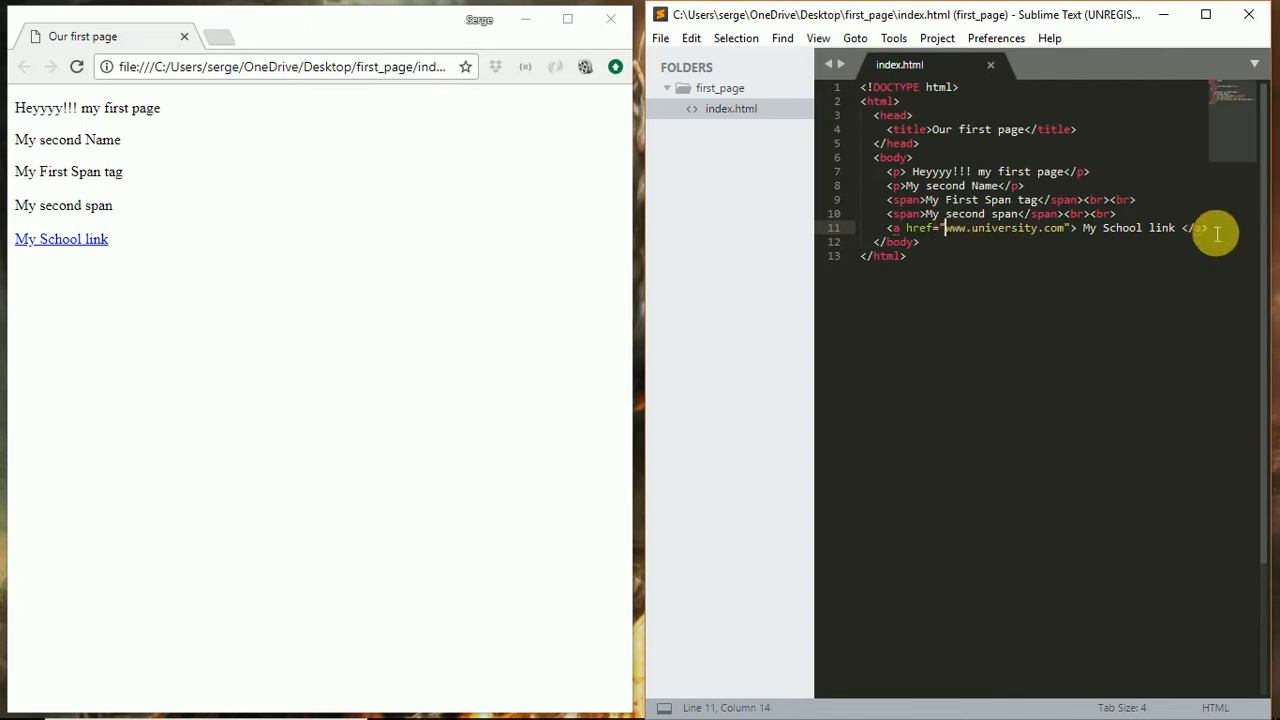
- Add six <h1>Heading one</h1> lines below the School link and start renaming the second to 'two'
key(Enter)
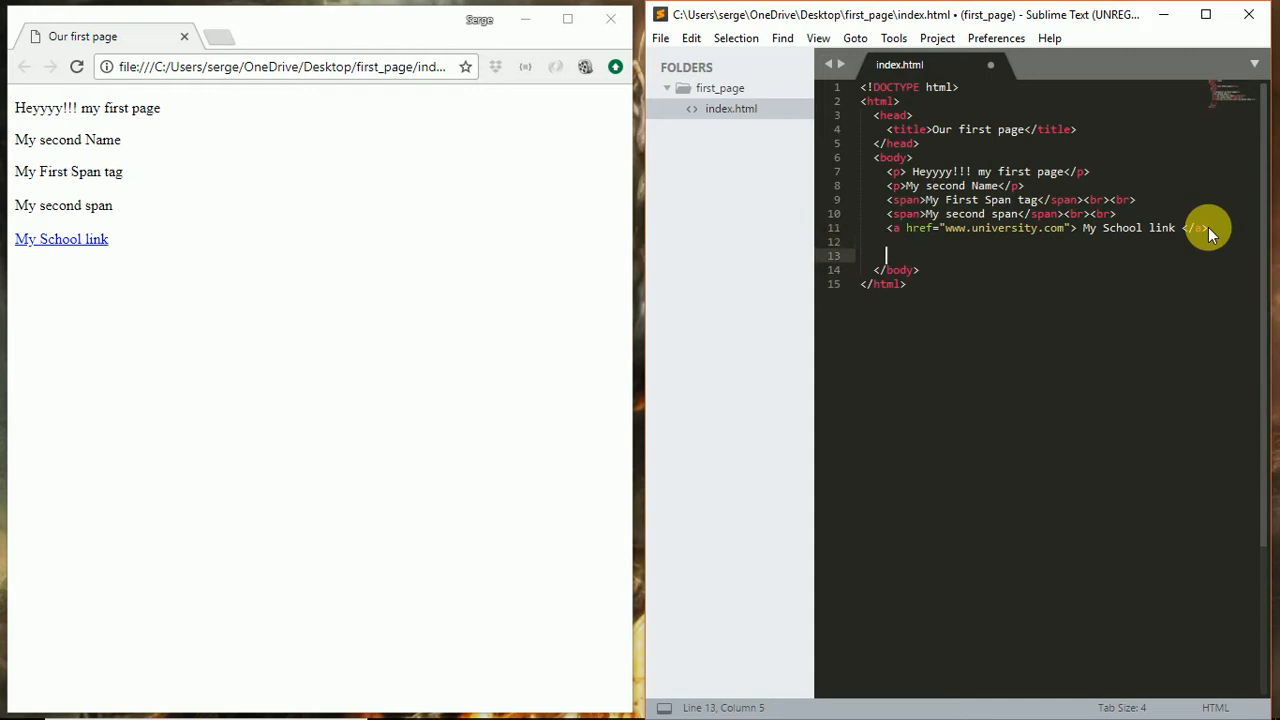
text(<h1>Heading one</h1>)
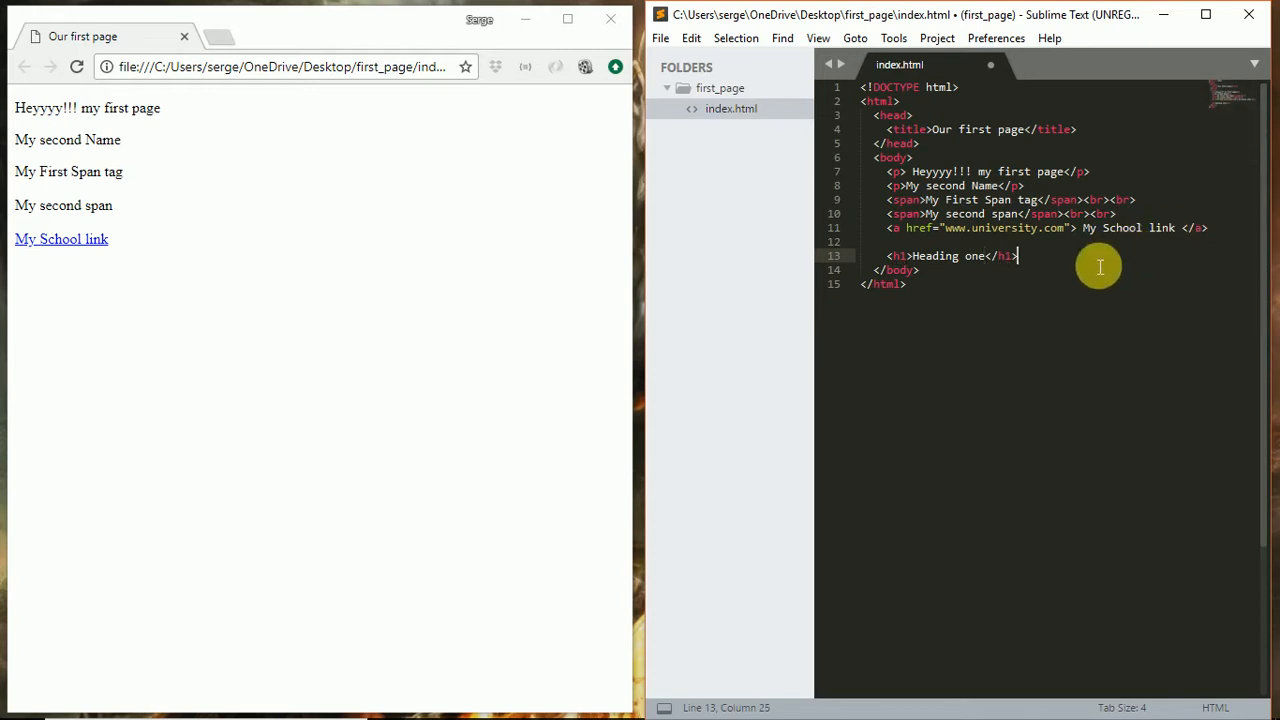
text(<h1>Heading one</h1>)
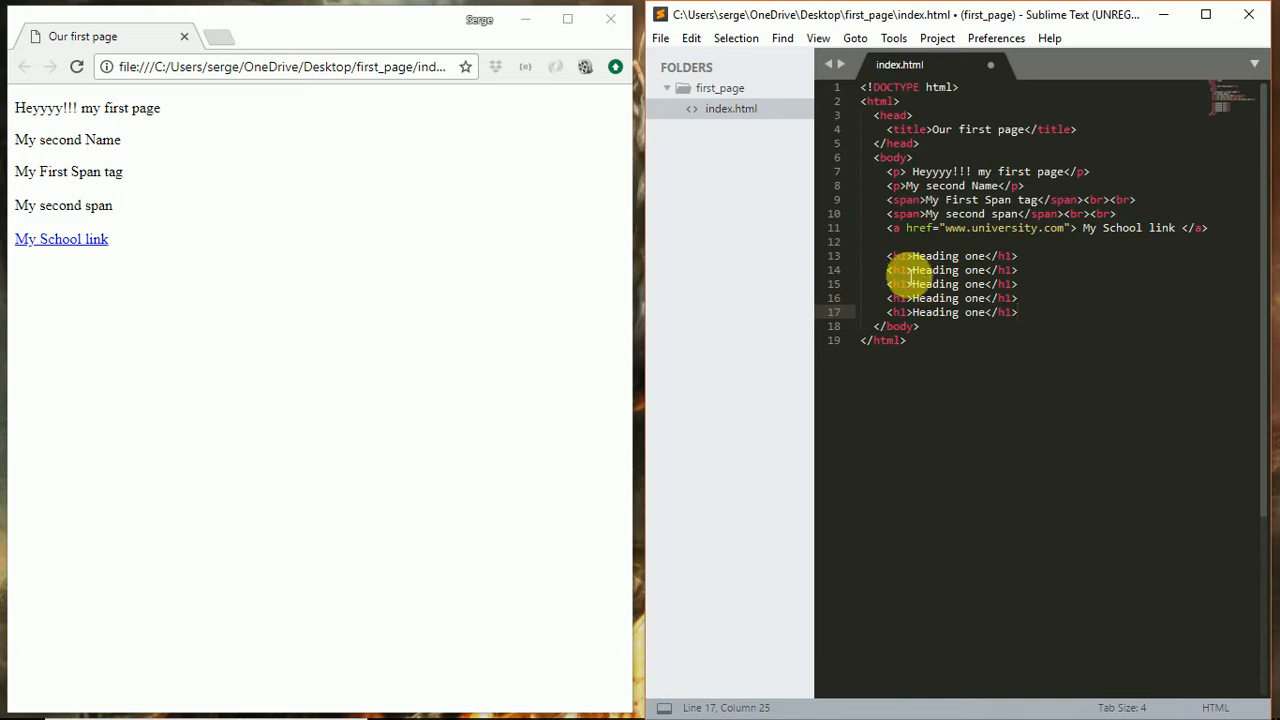
click(904, 270)
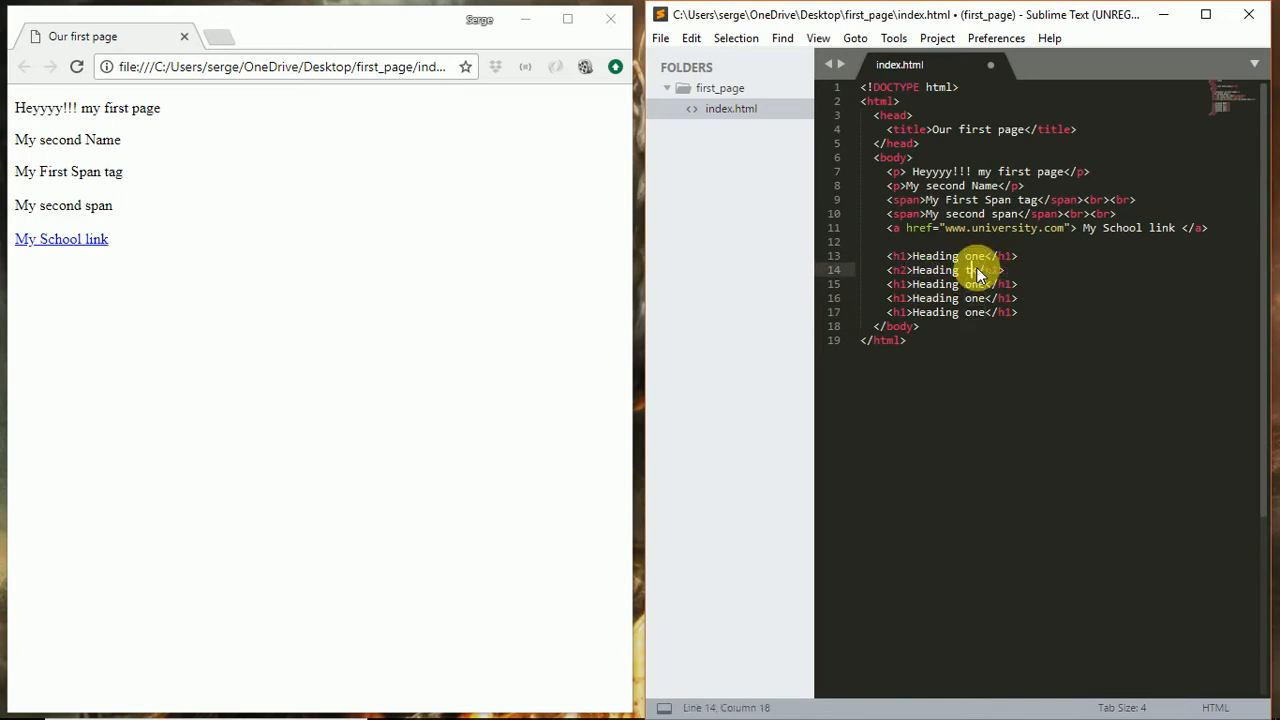
text(two)
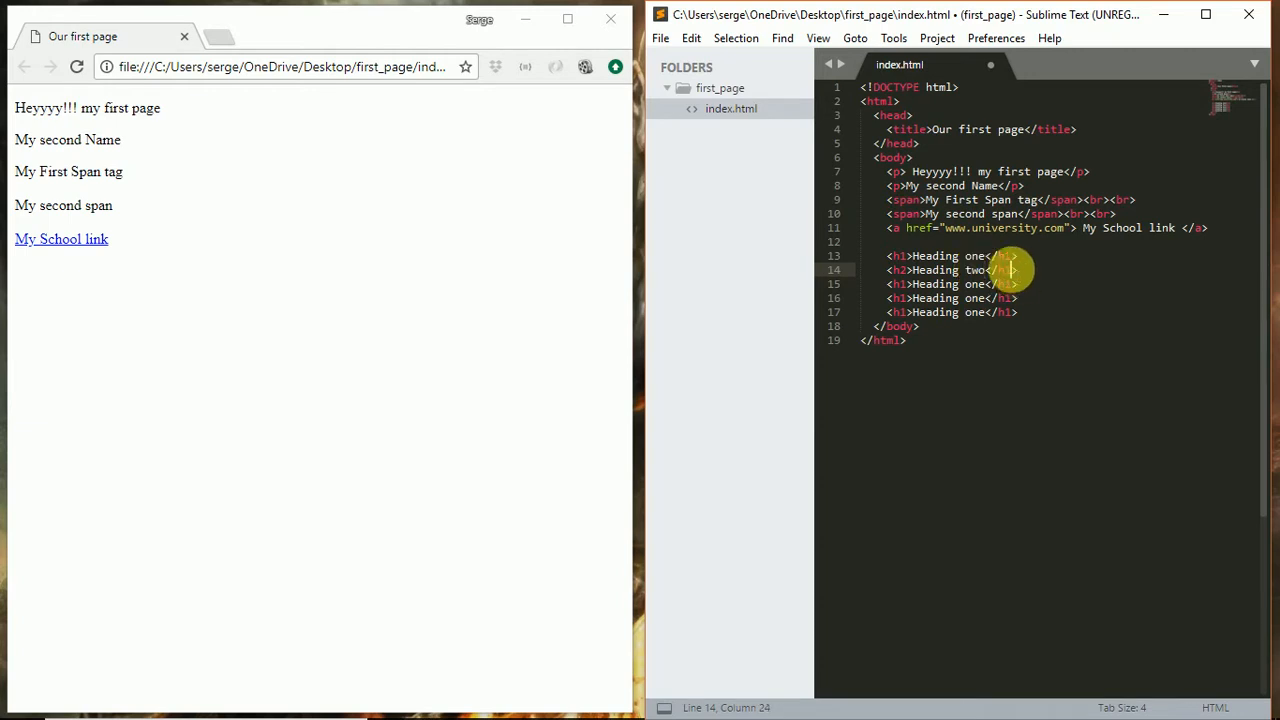
click(1004, 284)
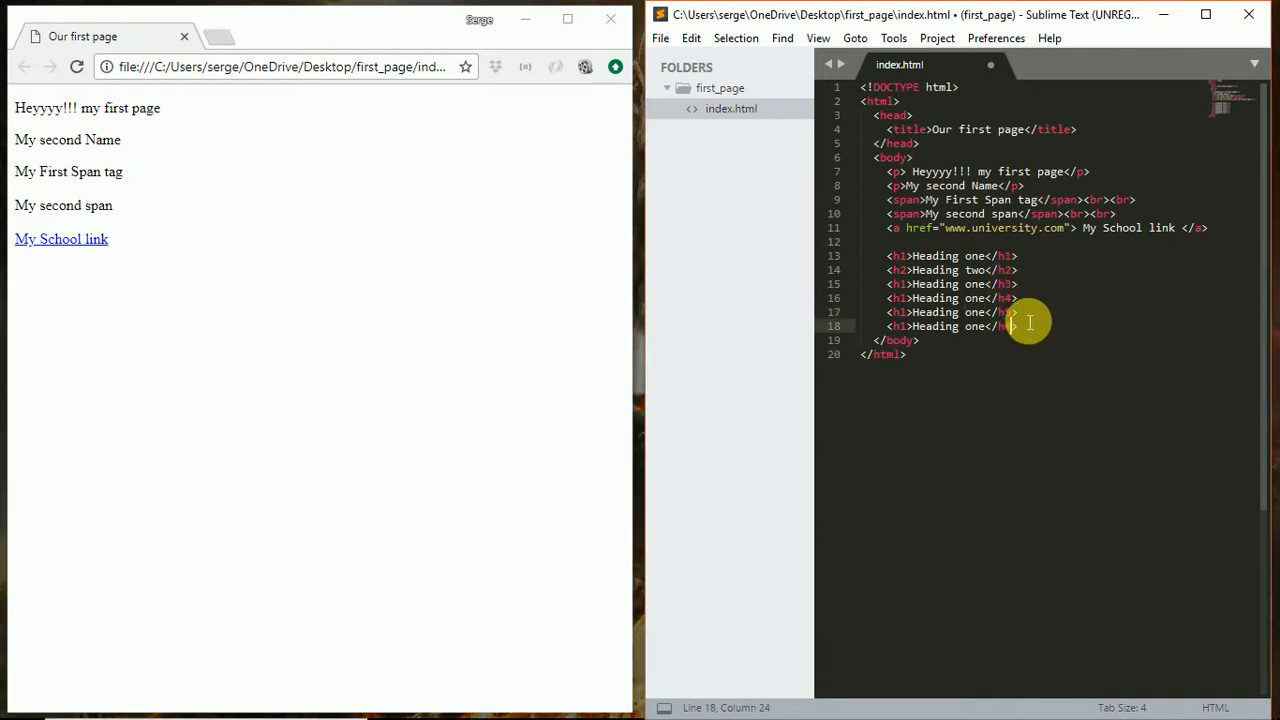
- Renumber the repeated h1 tags to h2 through h6 and save index.html
click(912, 326)
text(6)
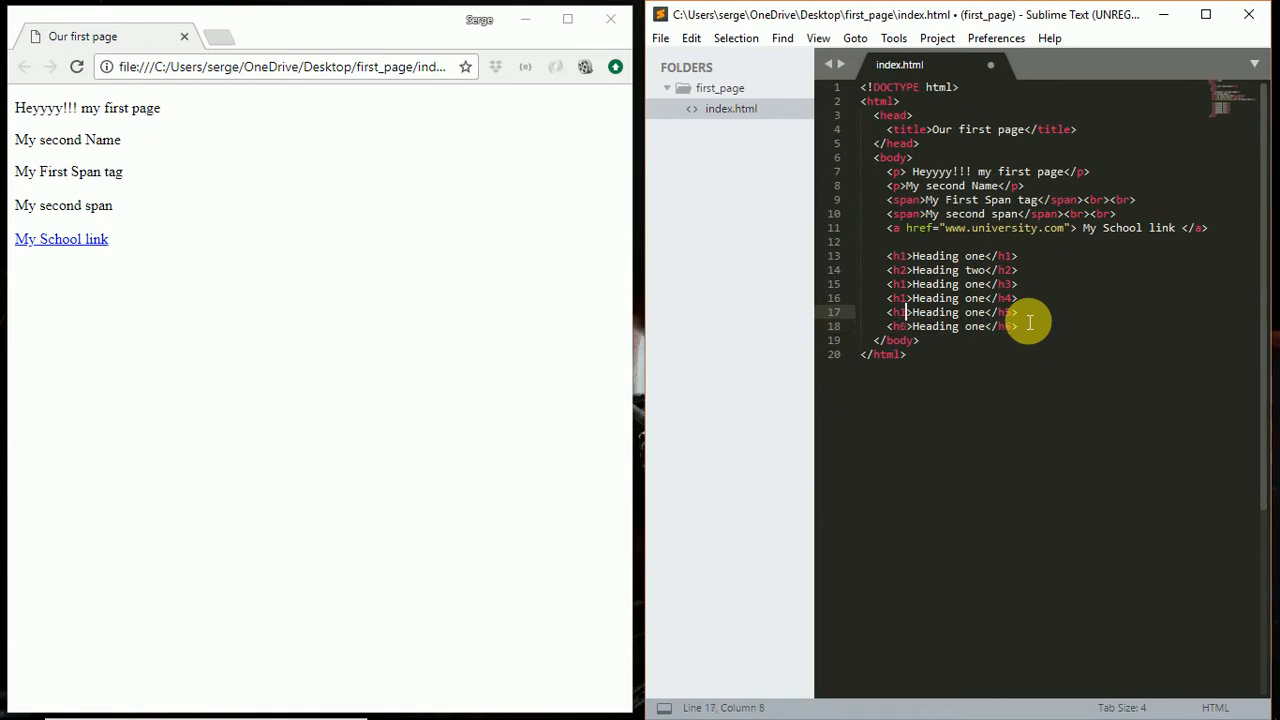
click(904, 298)
text(4)
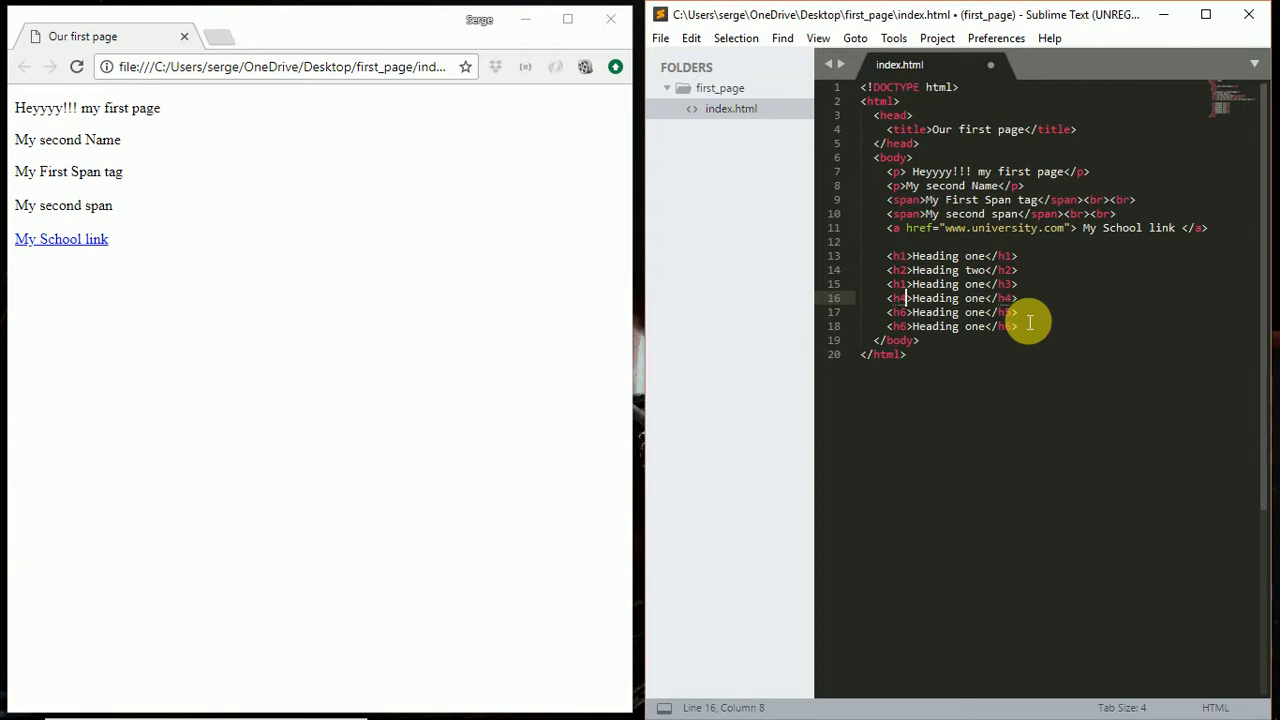
click(904, 284)
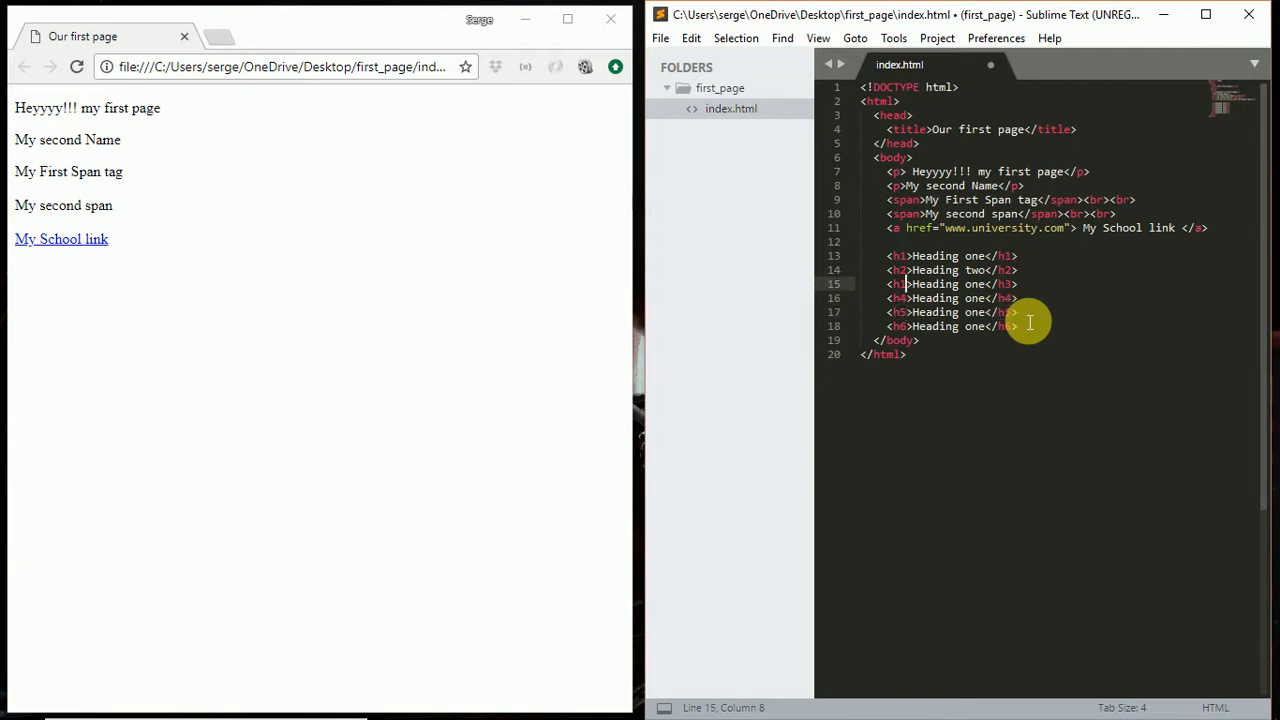
click(900, 270)
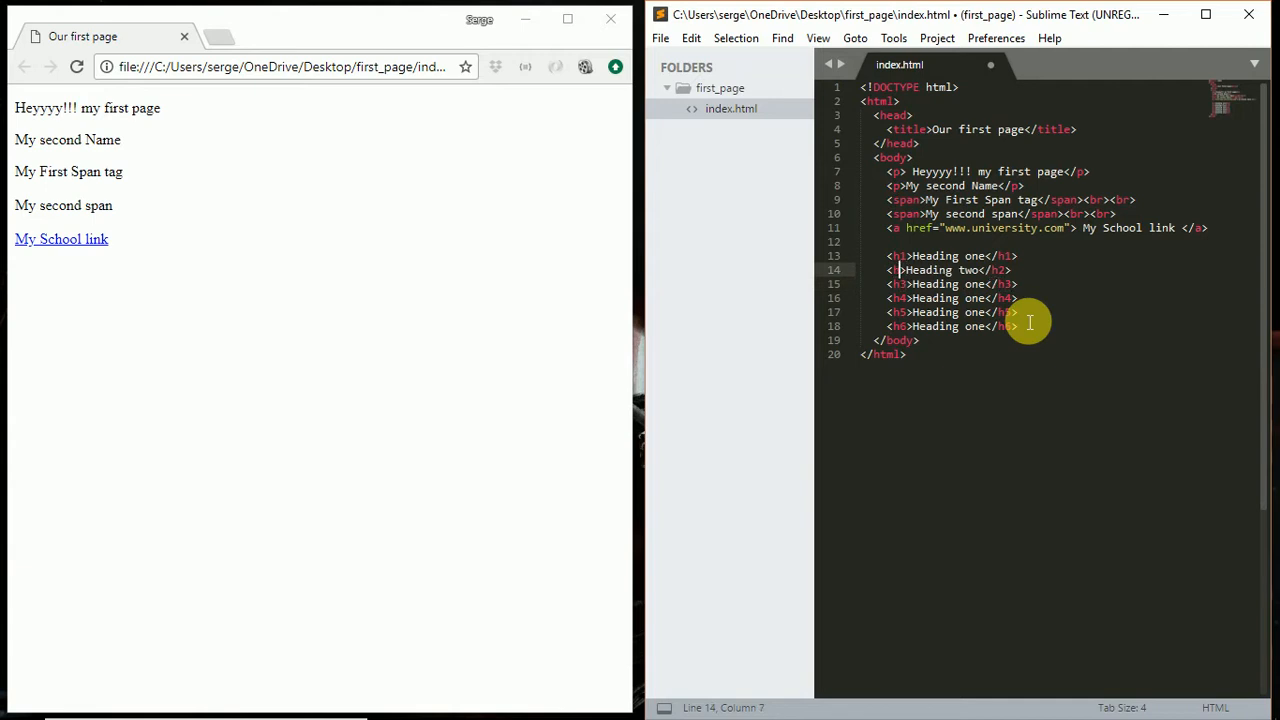
key(ctrl+s)
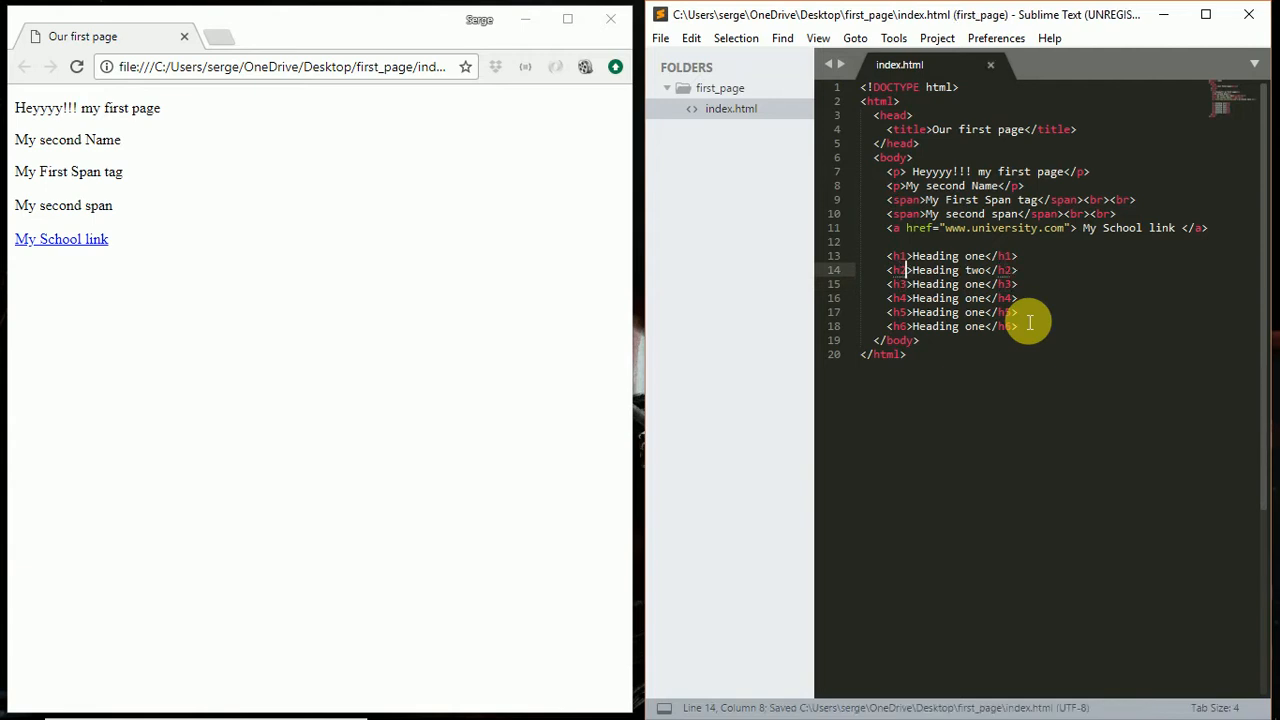
mouse_move(788, 356)
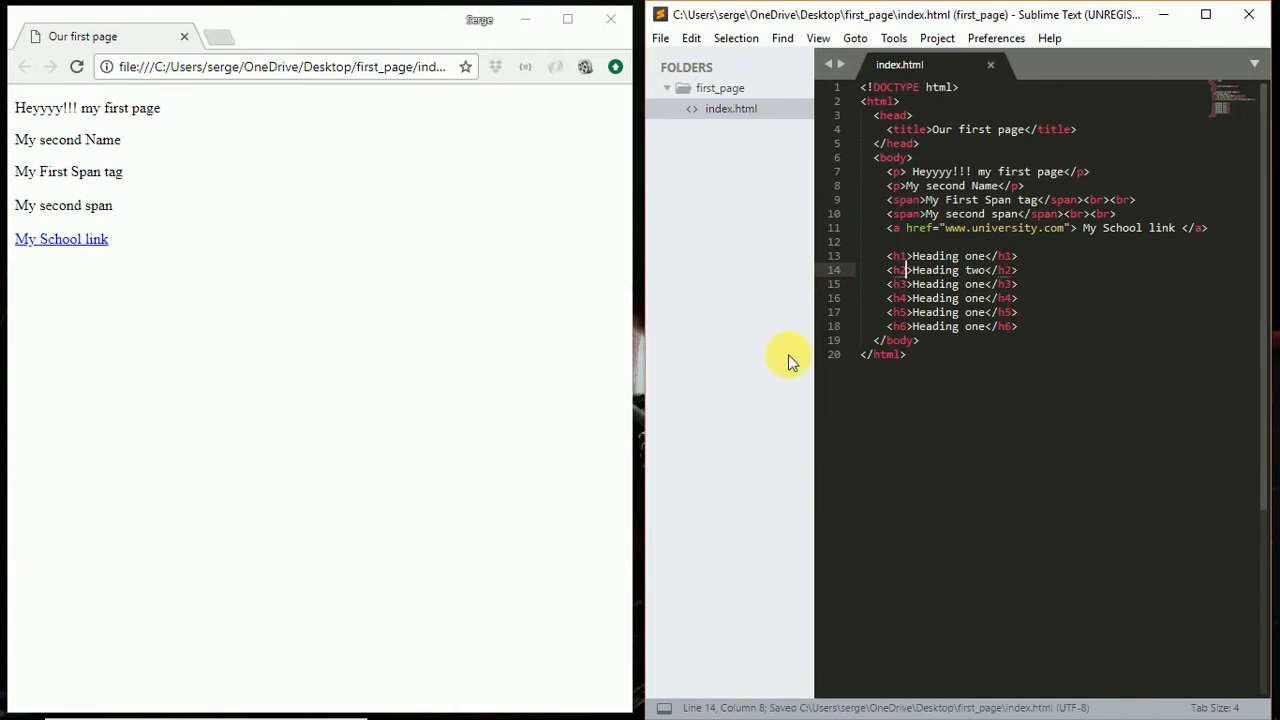
click(904, 354)
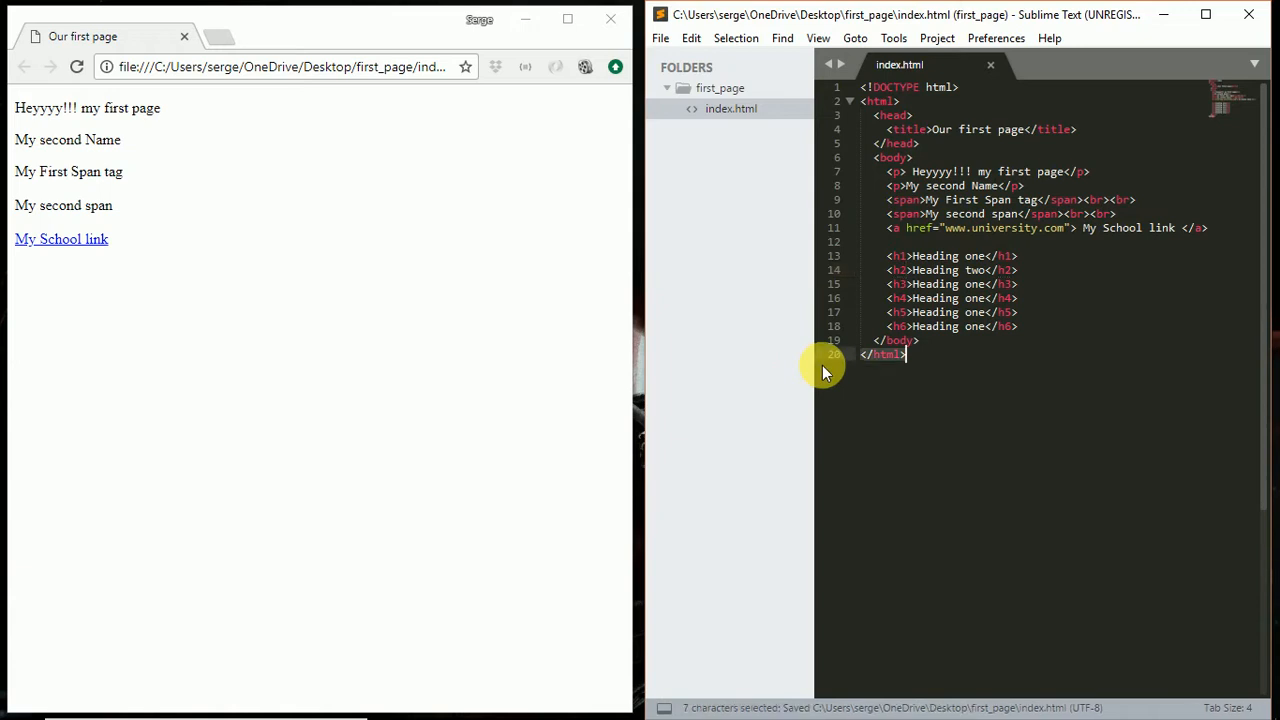
click(660, 38)
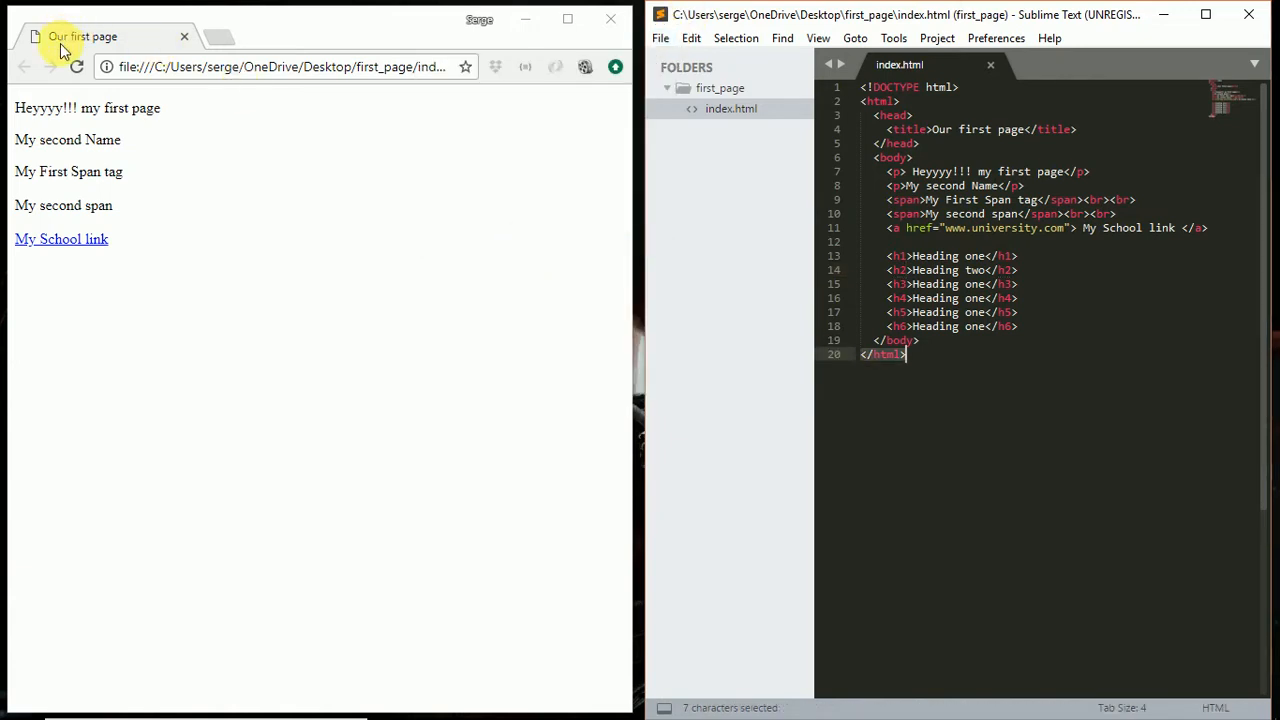
- Rename the heading texts to three through six and reload Chrome to show six heading sizes
click(76, 66)
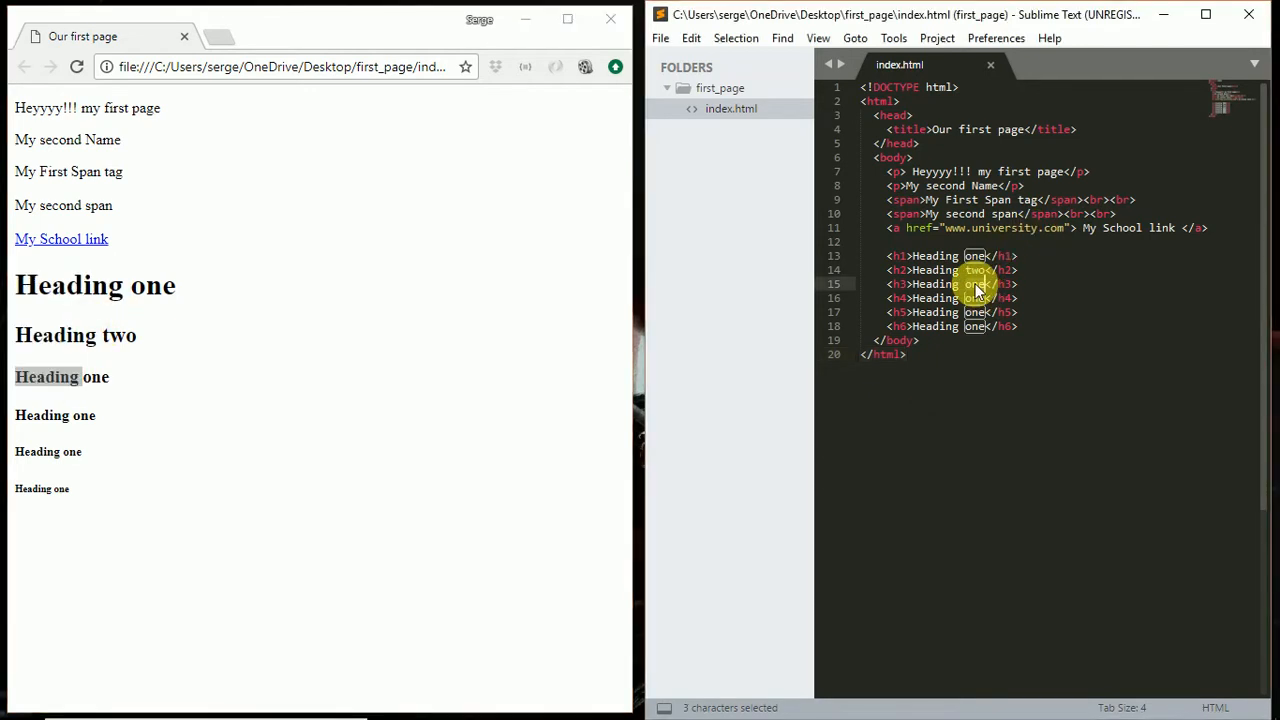
text(three)
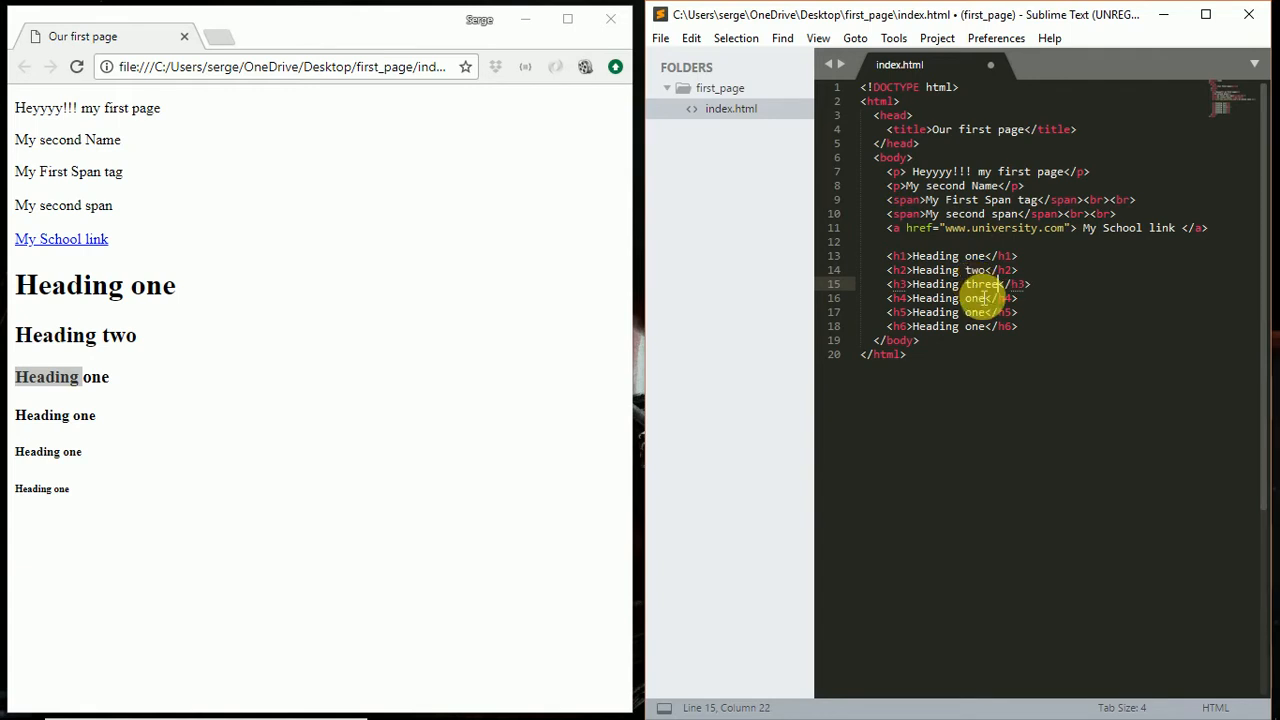
click(980, 298)
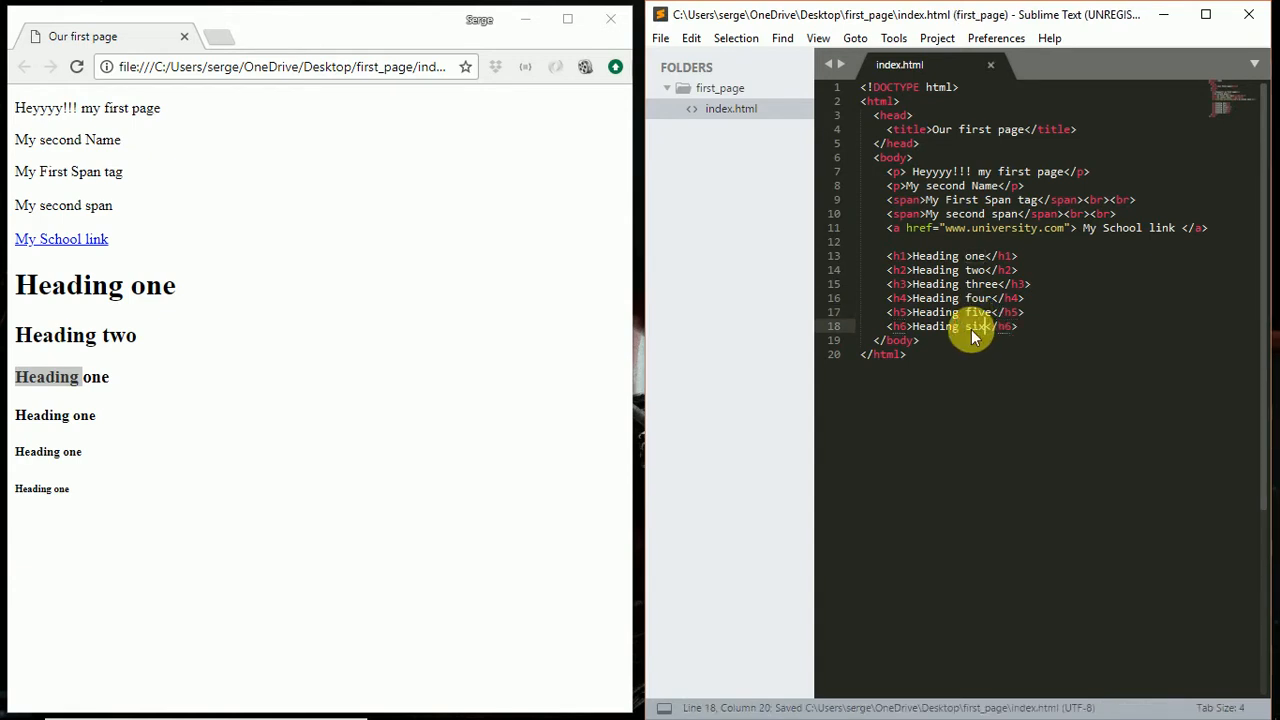
click(76, 68)
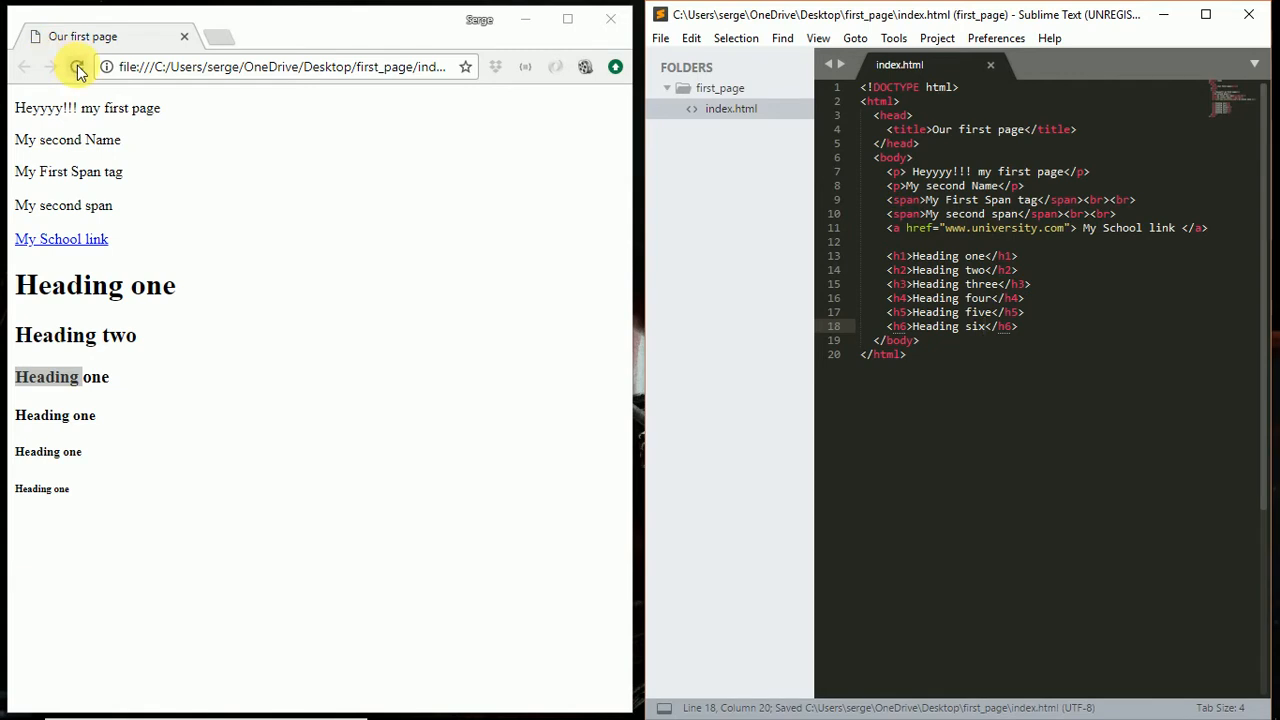
click(76, 68)
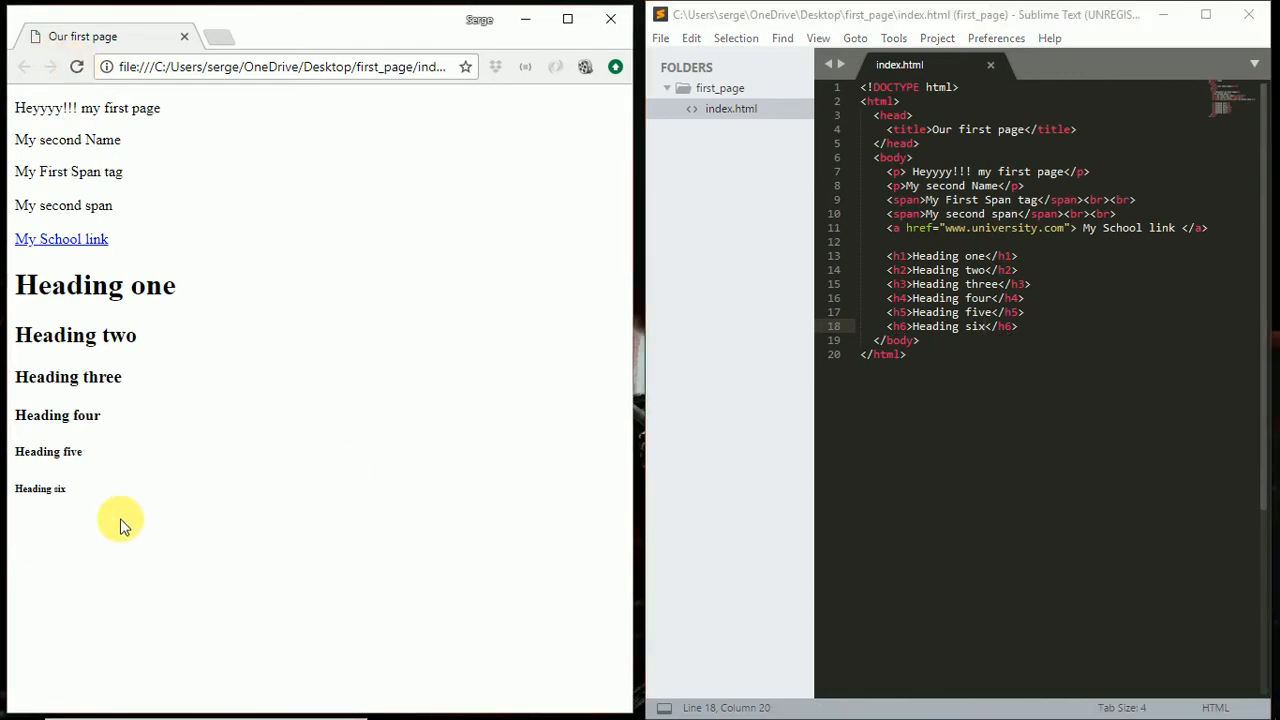
mouse_move(116, 520)
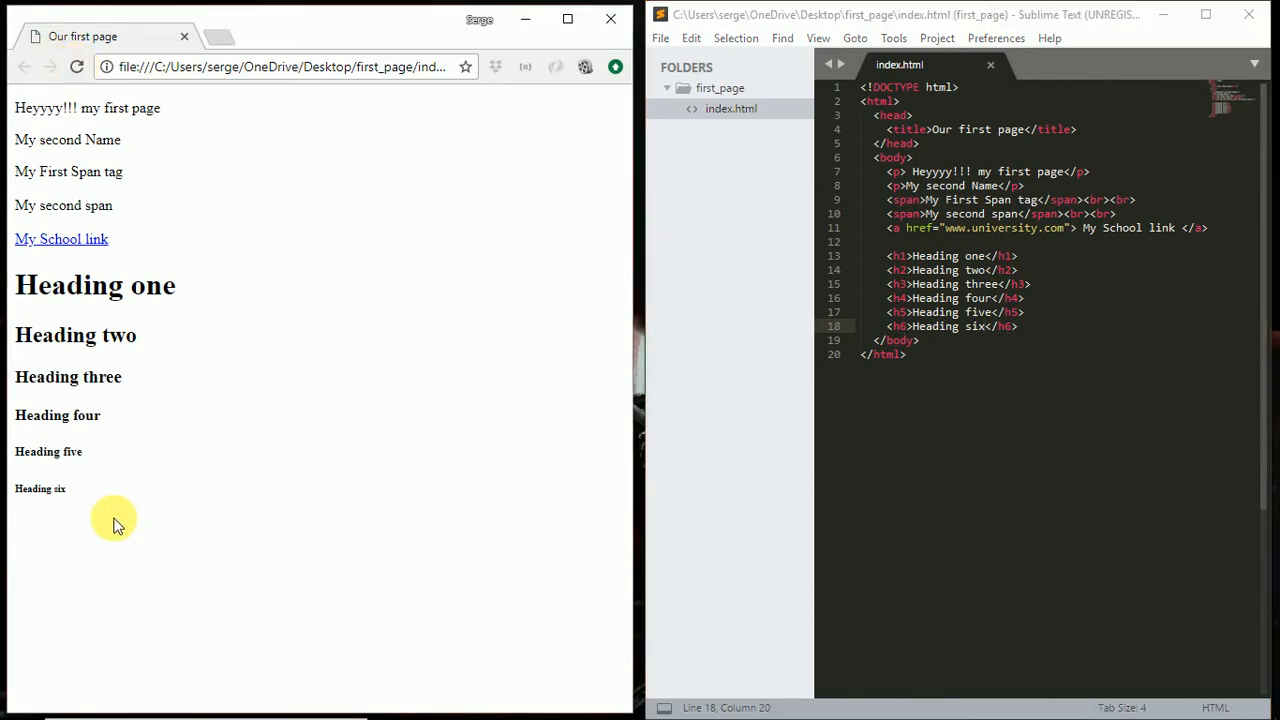
mouse_move(1060, 264)
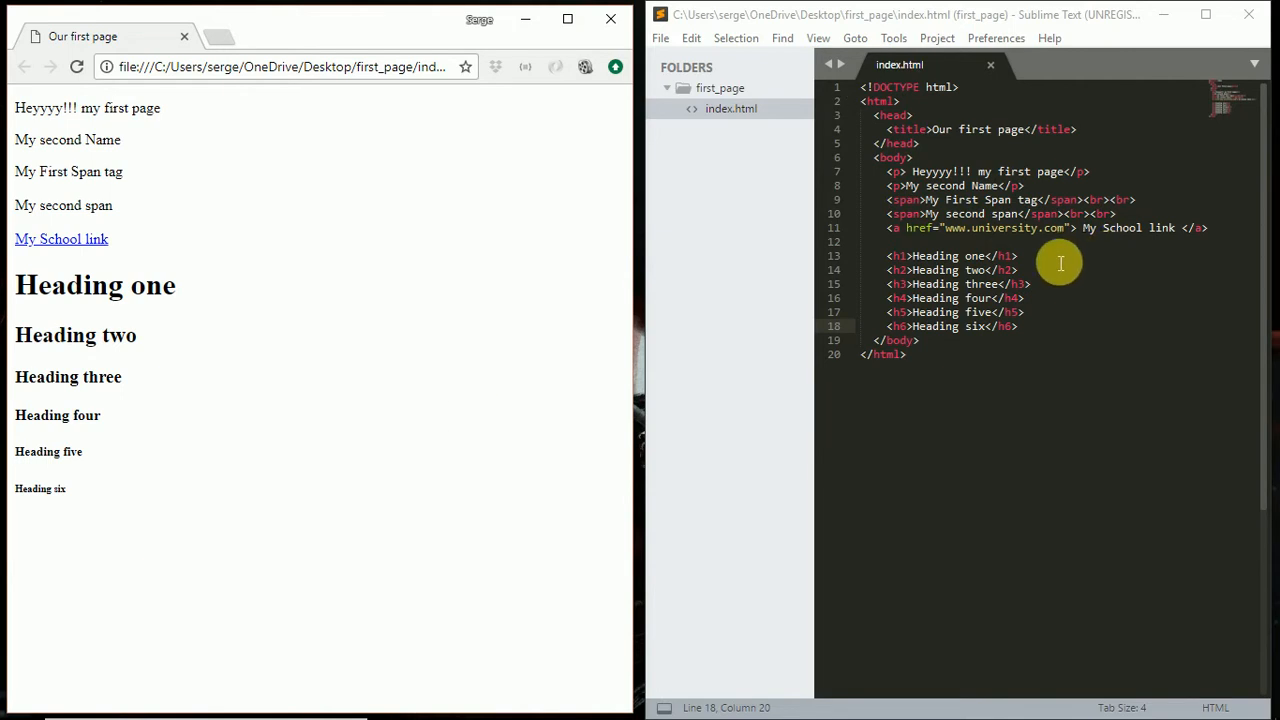
- Add a span reading 'This is a heading one tag' after the h1 and reload the preview
click(1020, 256)
text( <span>  </span>)
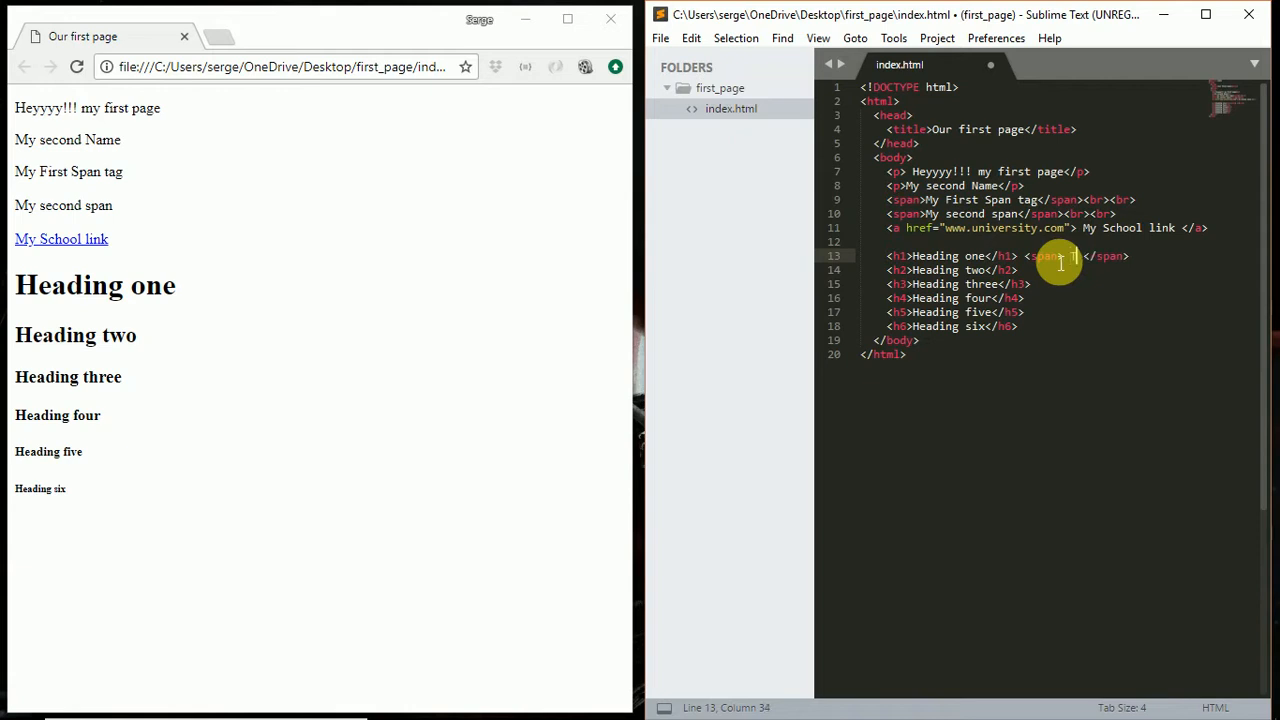
text(This si a)
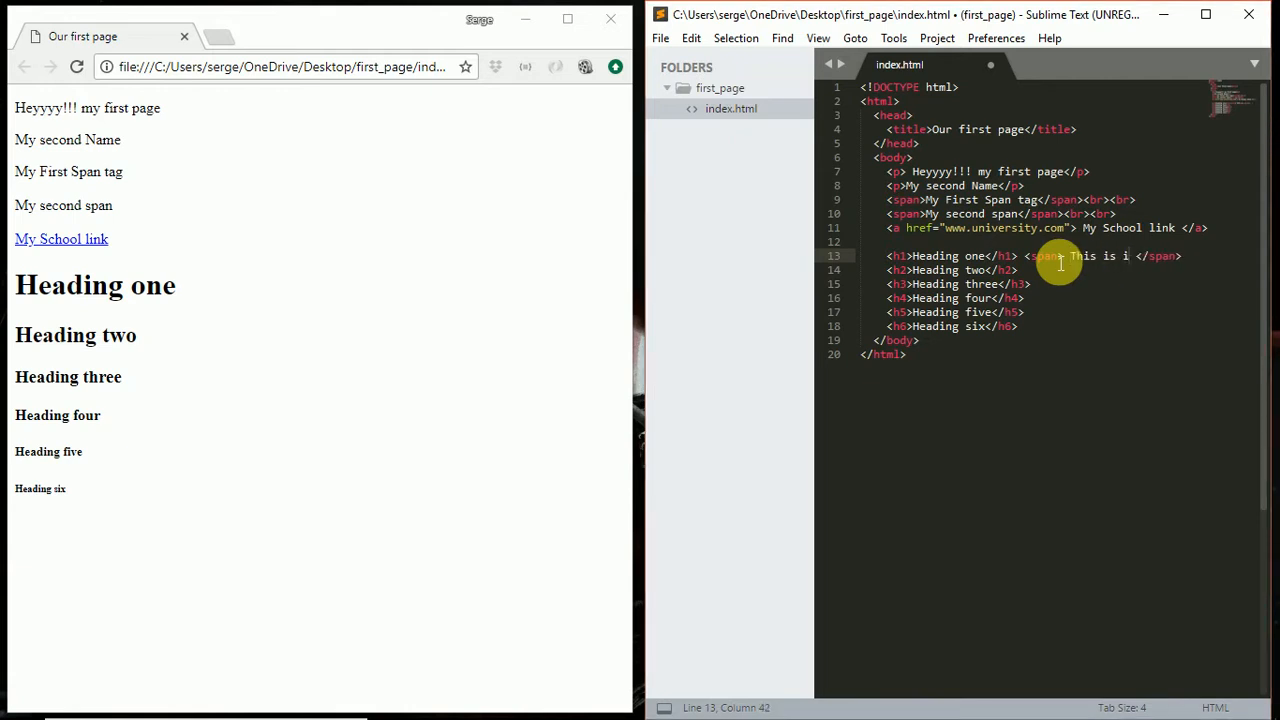
text(a)
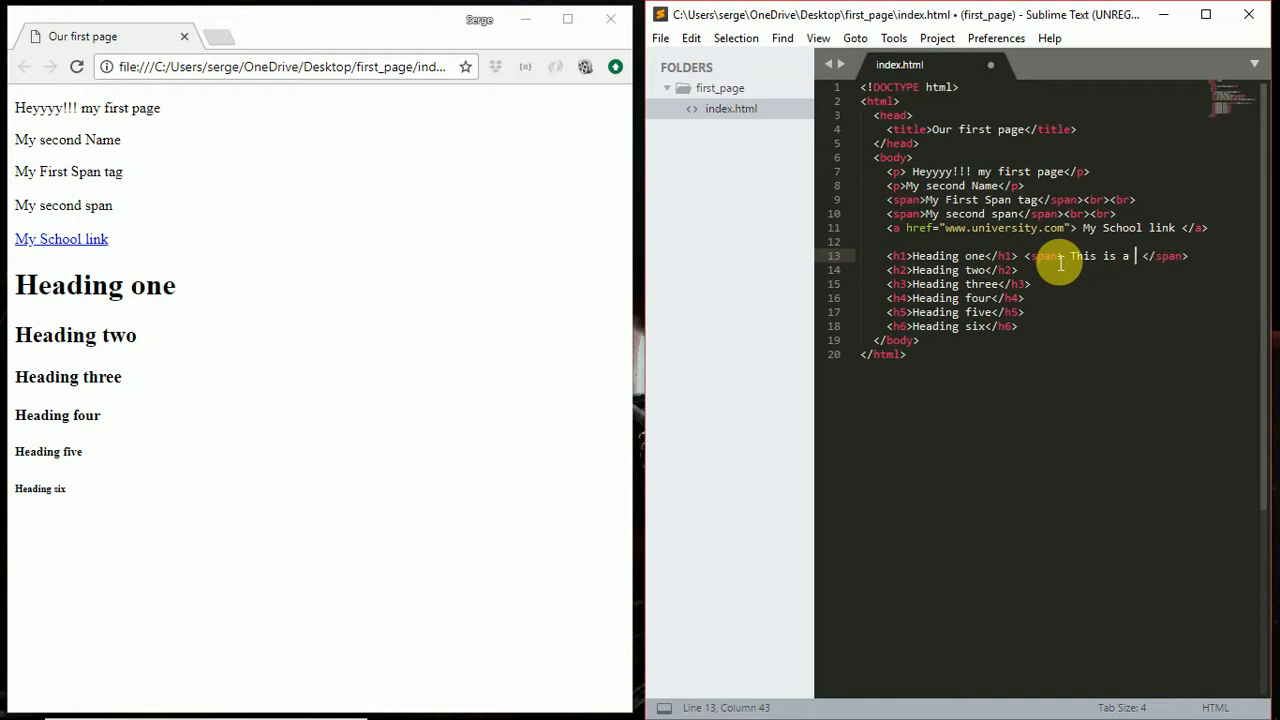
text(heading one tag)
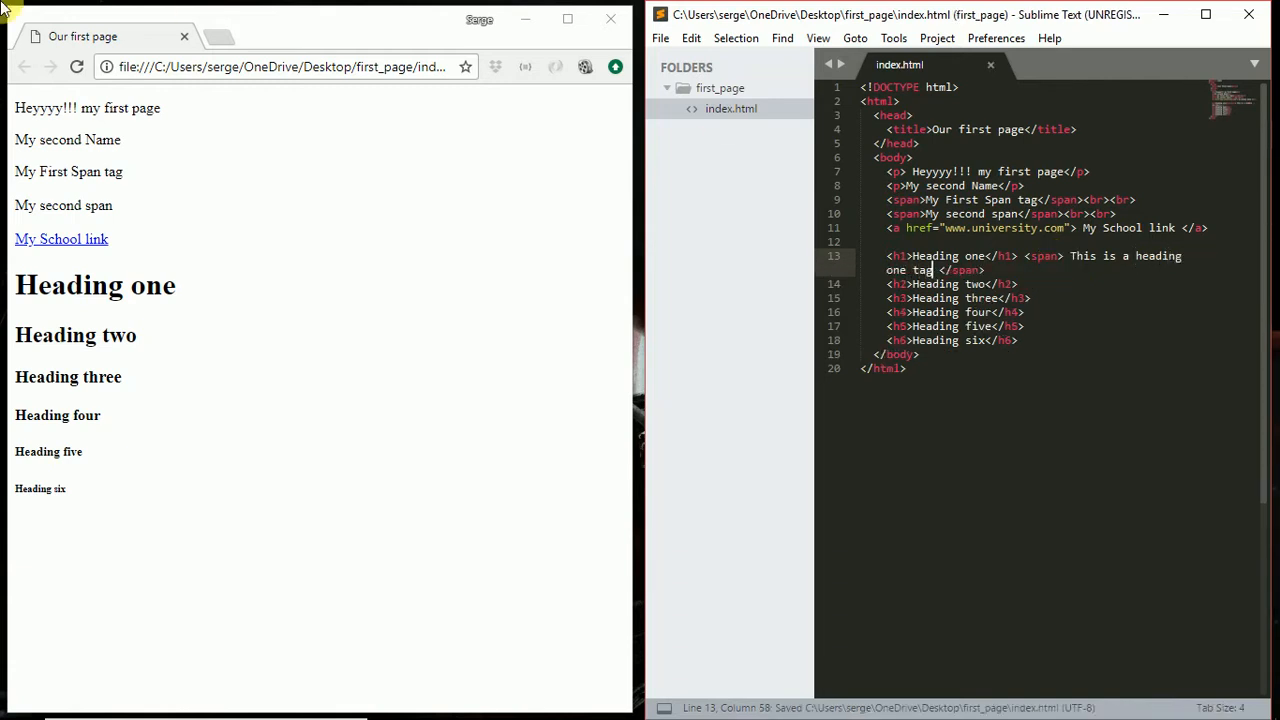
click(76, 68)
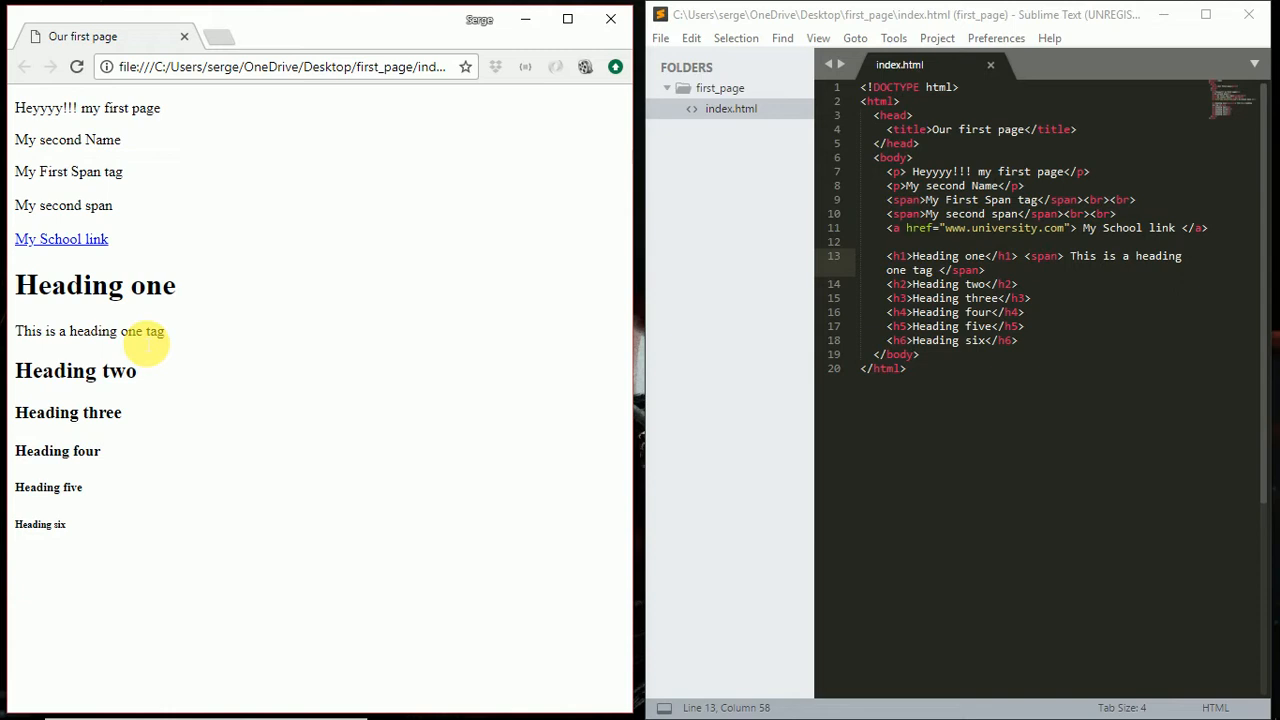
mouse_move(184, 318)
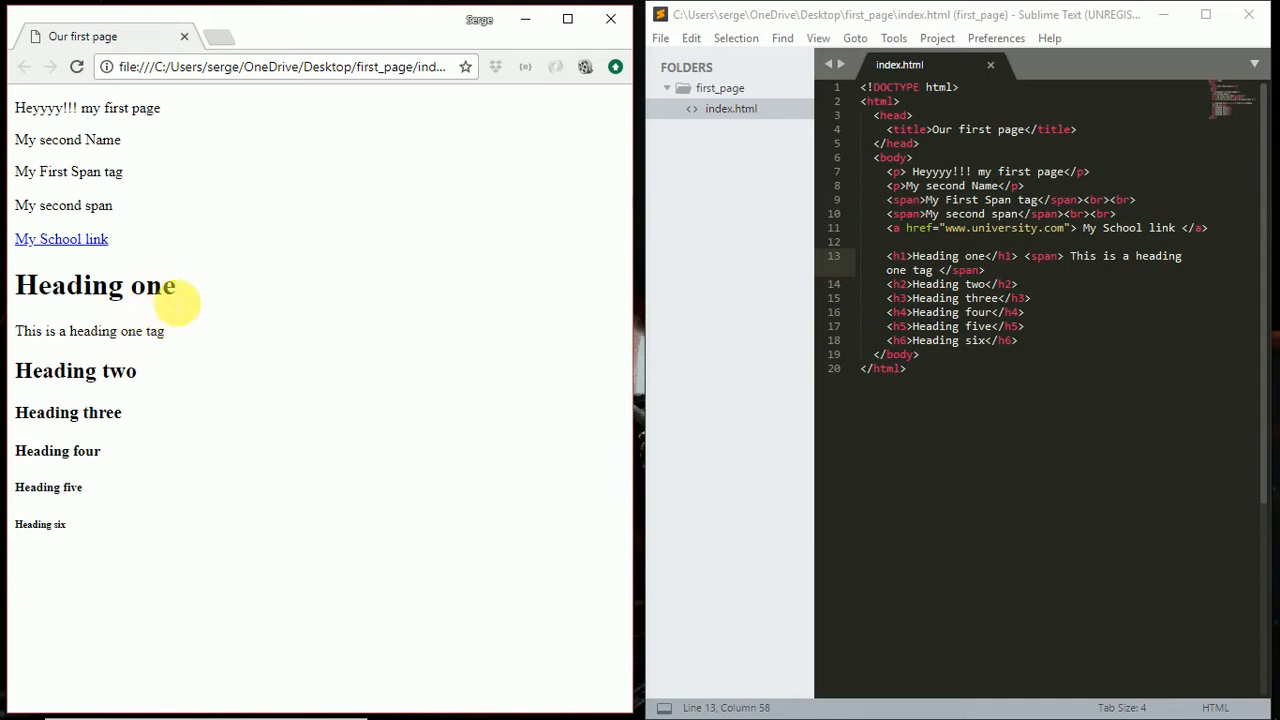
- Cut the first heading's closing </h1> tag to move it after the span
click(1028, 264)
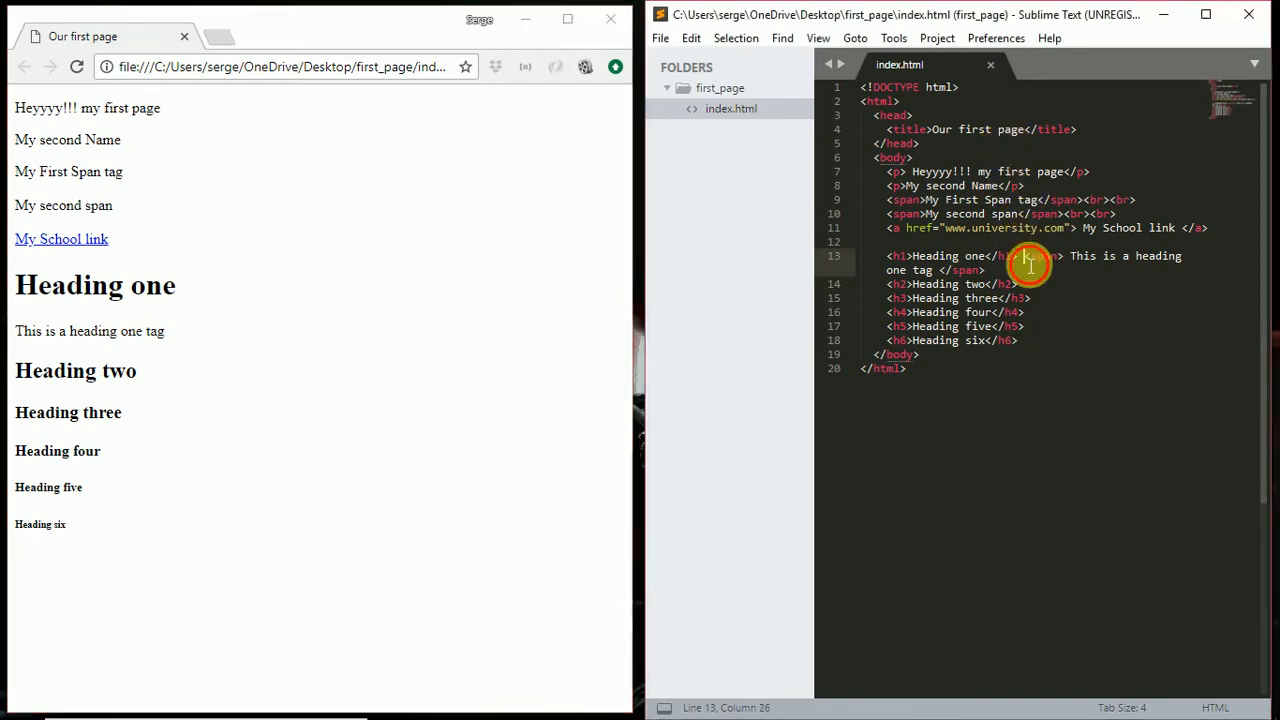
key(ctrl+x)
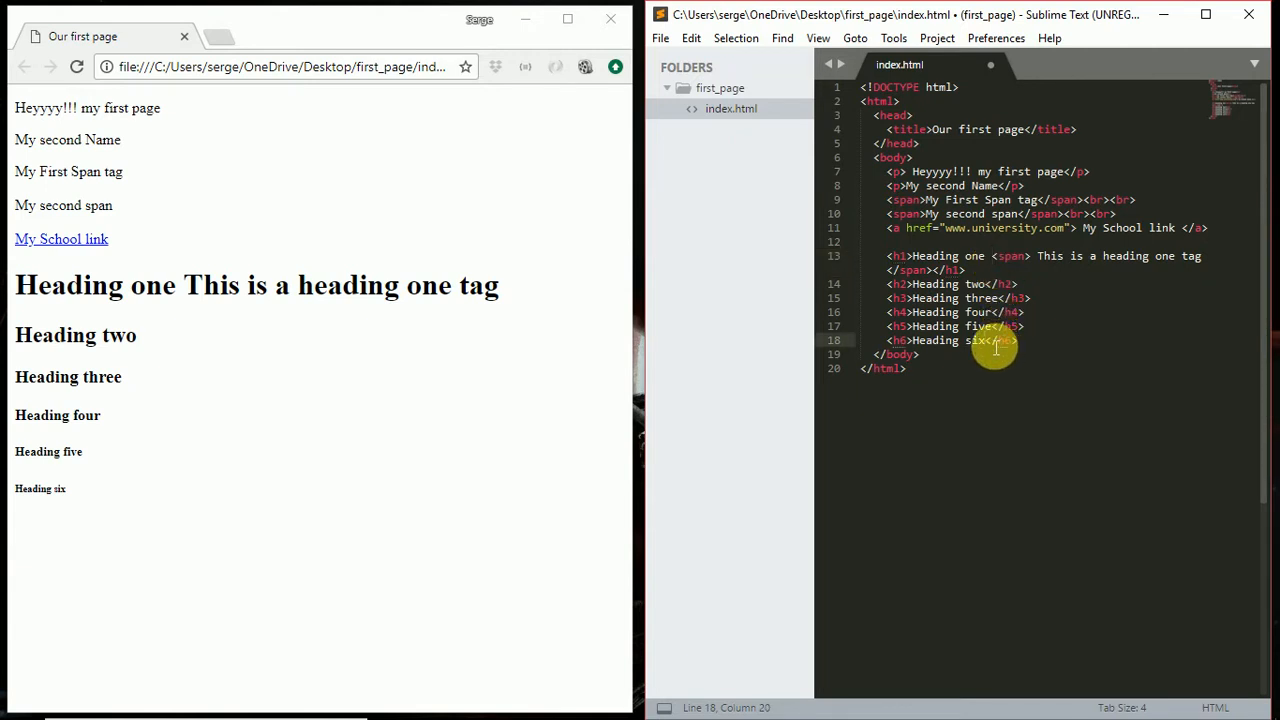
- Add a link 'My a tag is in here' with href="" inside the sixth heading, save and reload Chrome
click(996, 340)
text( <a></a>)
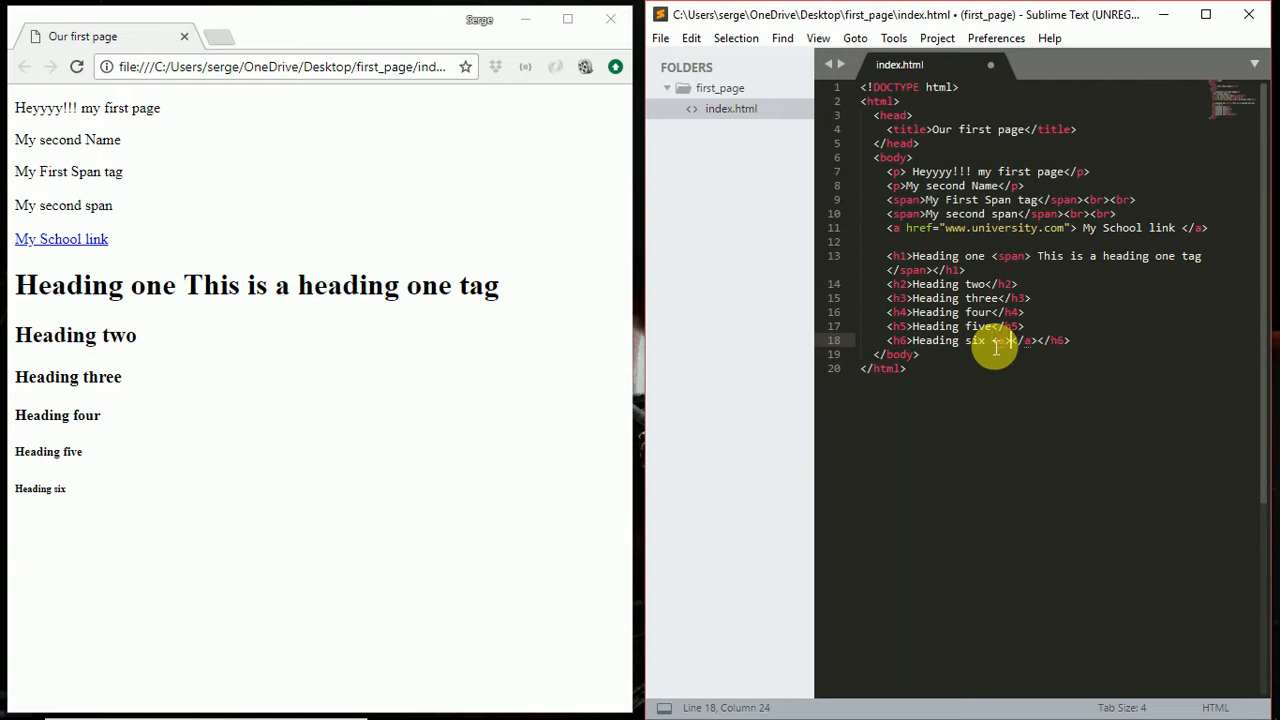
text(My)
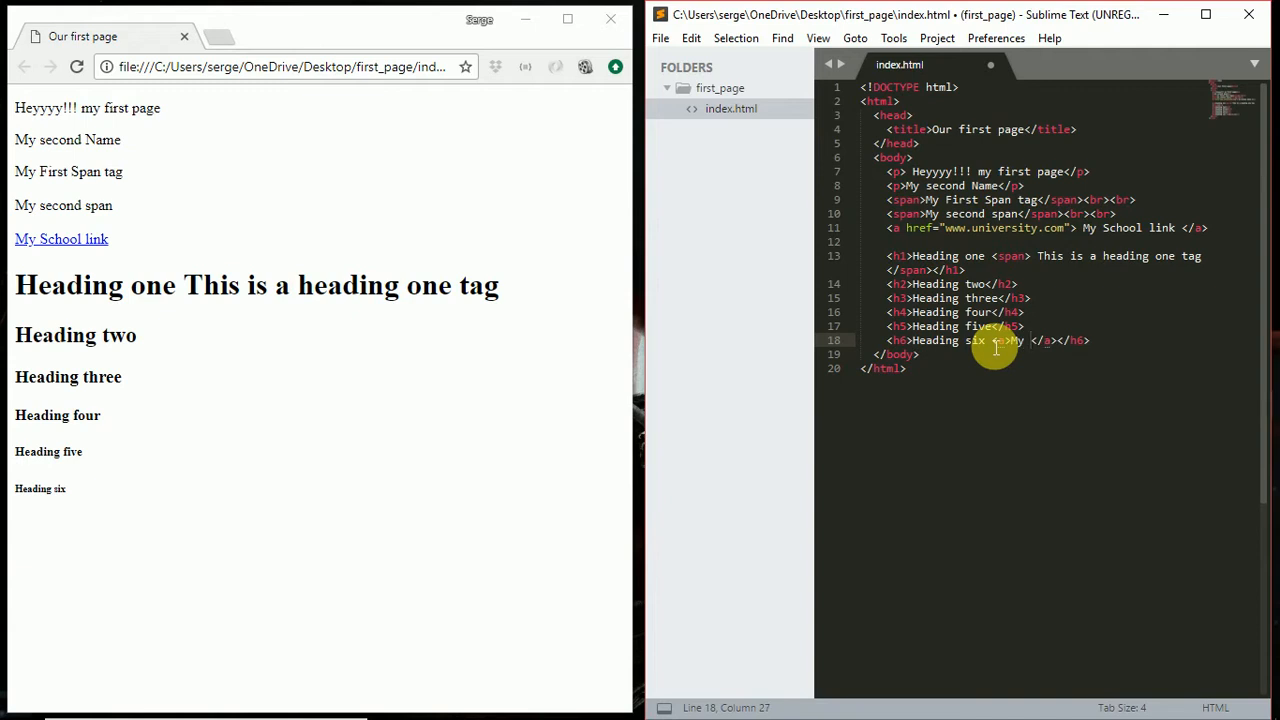
text(a tag)
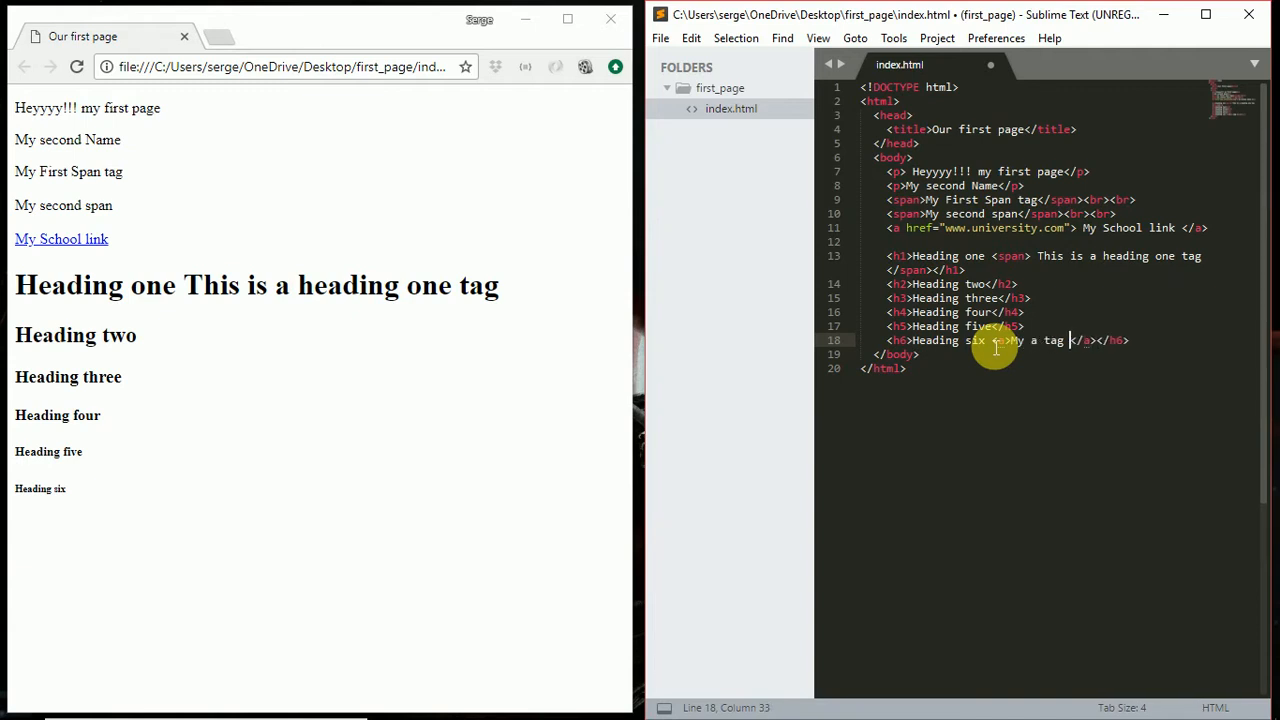
text(is in here)
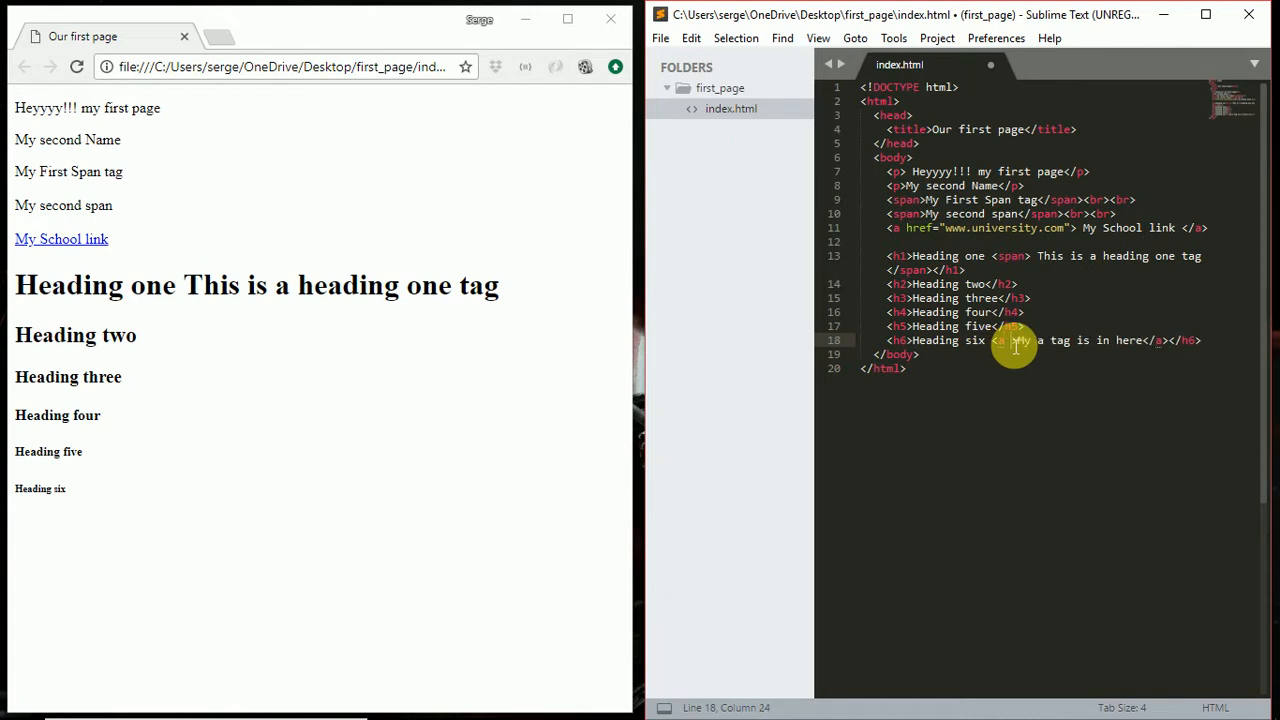
text(href="")
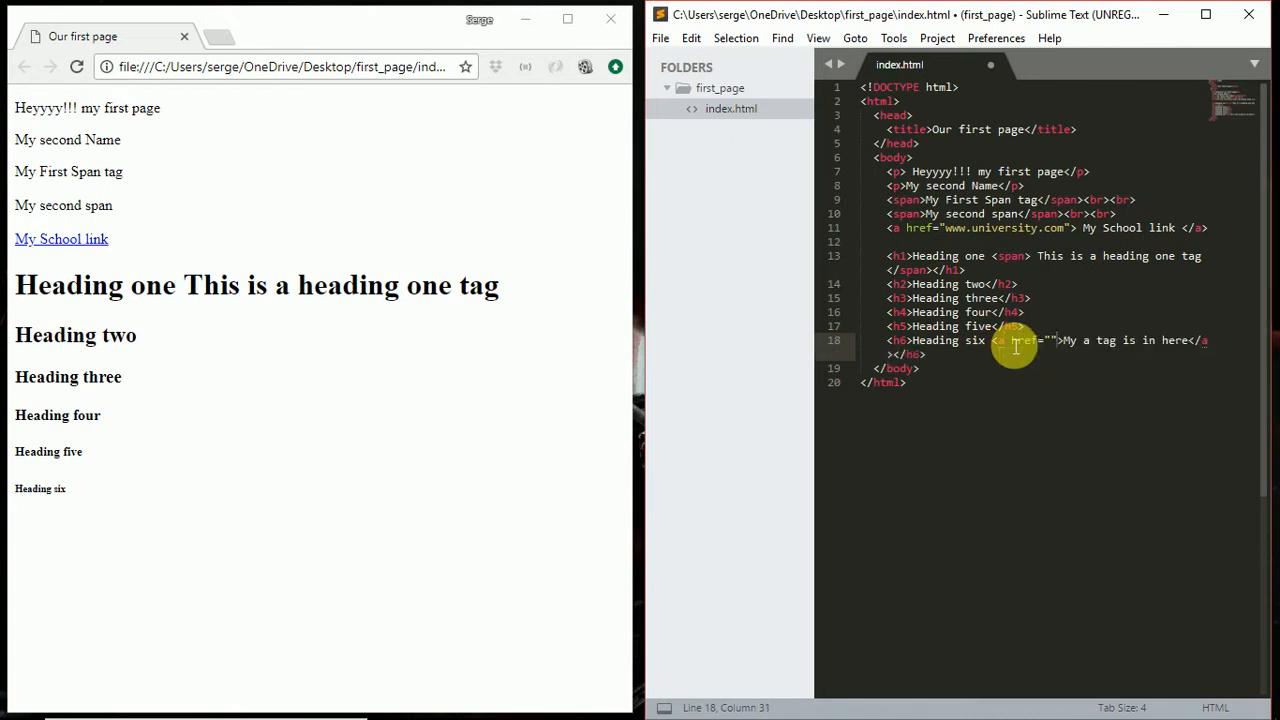
key(ctrl+s)
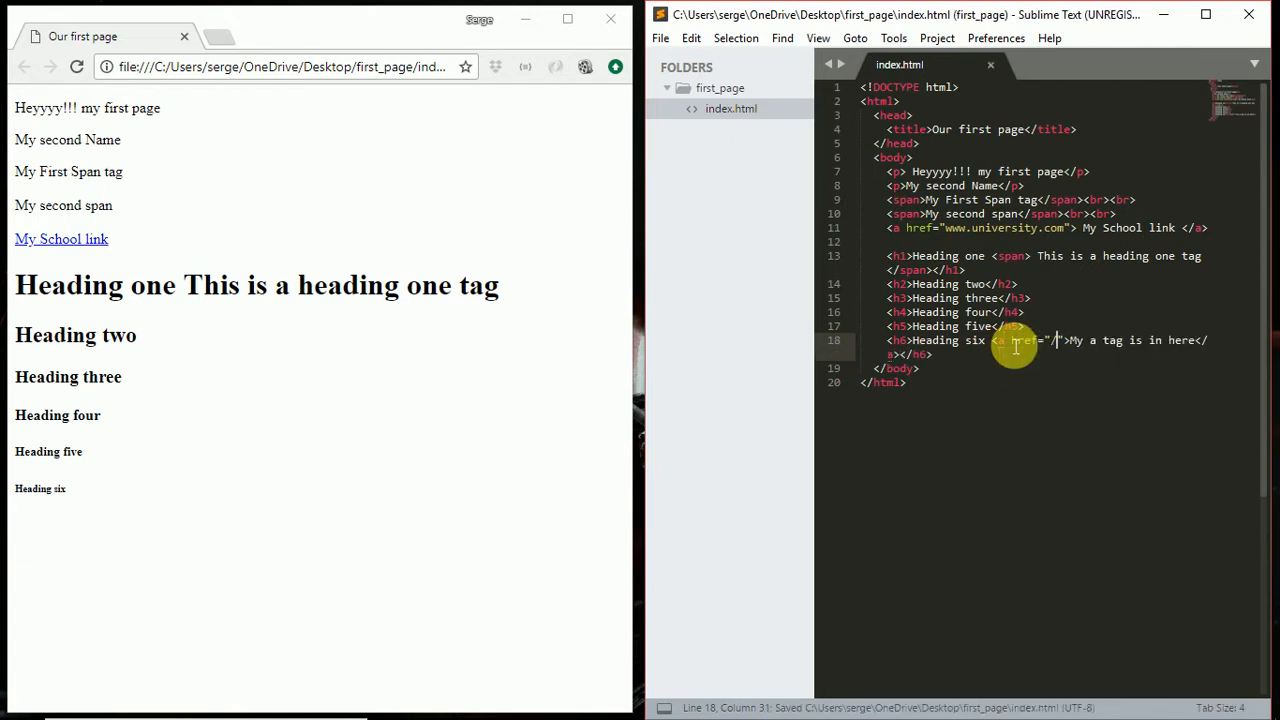
click(76, 68)
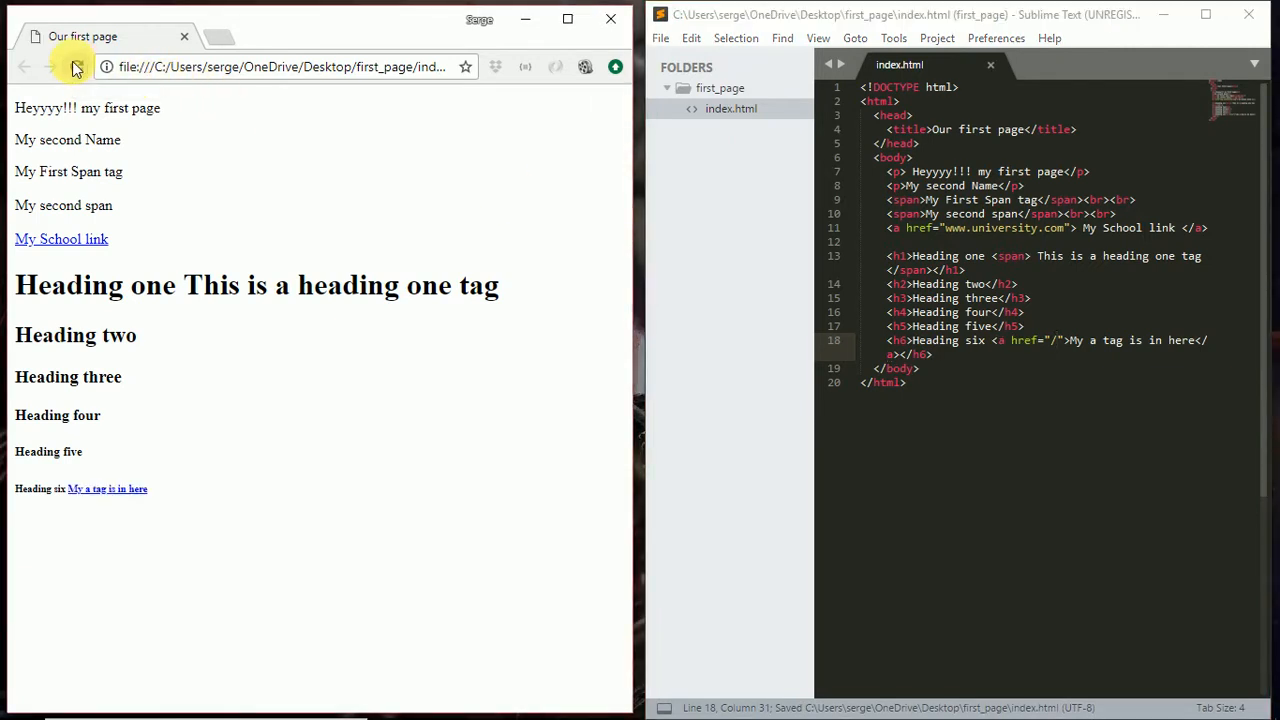
mouse_move(108, 488)
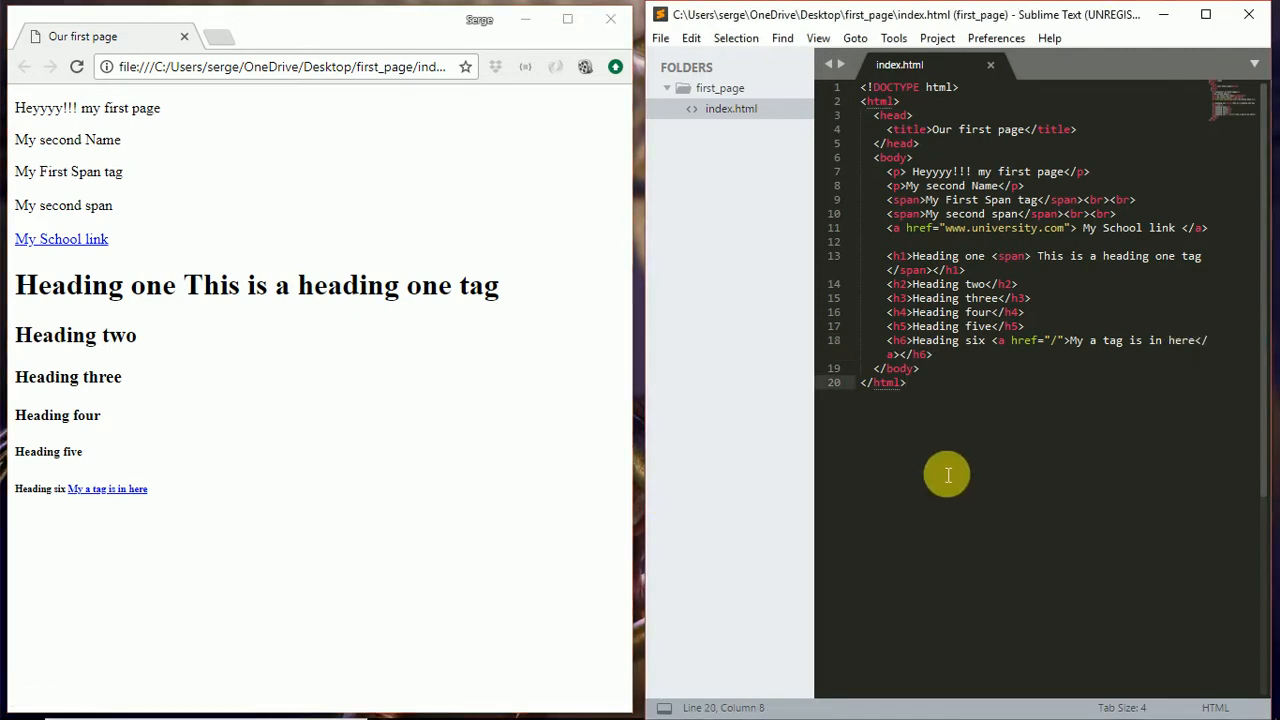
mouse_move(1000, 370)
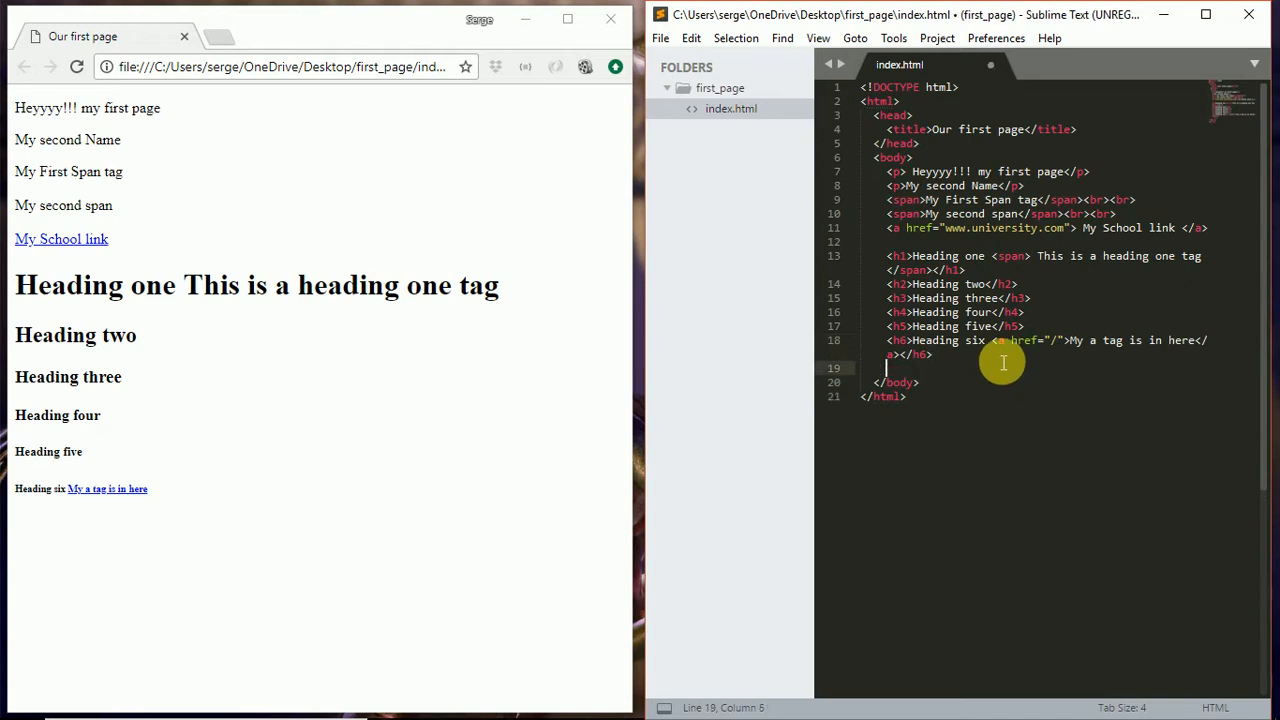
- Add a <b>Serge</b> line below the headings and reload Chrome to show bold Serge
key(enter)
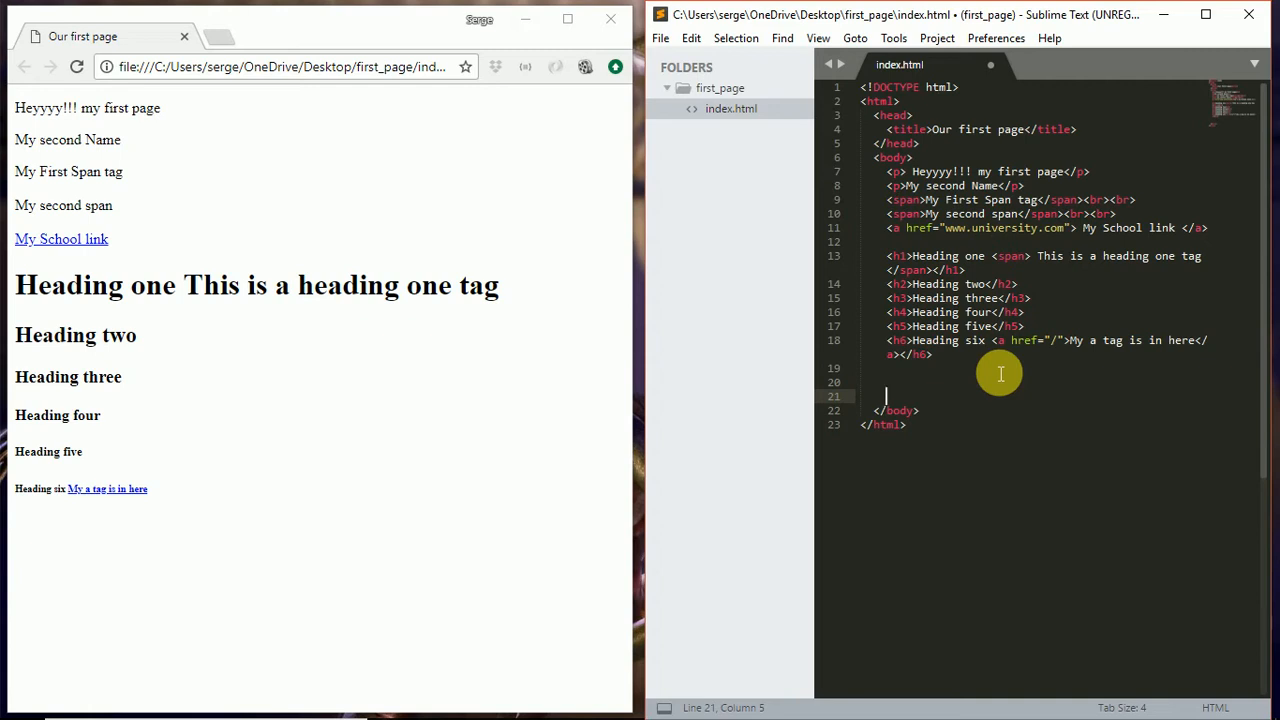
text(<)
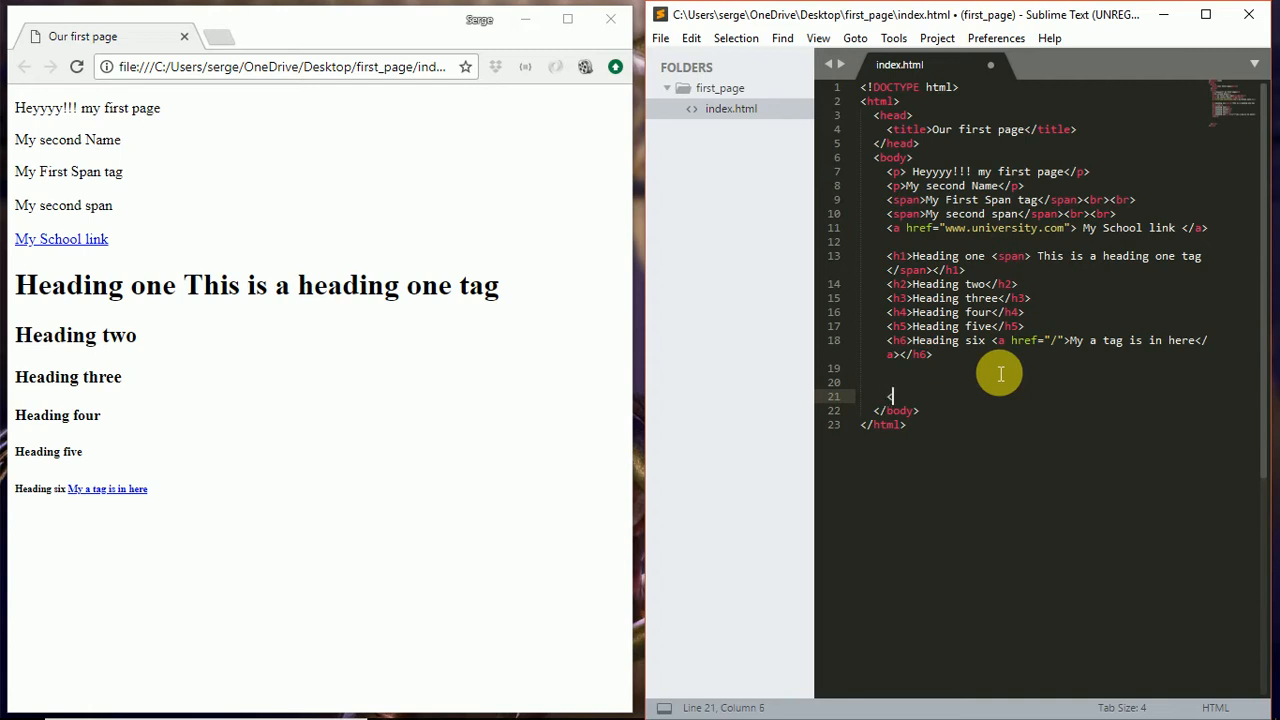
text(b>)
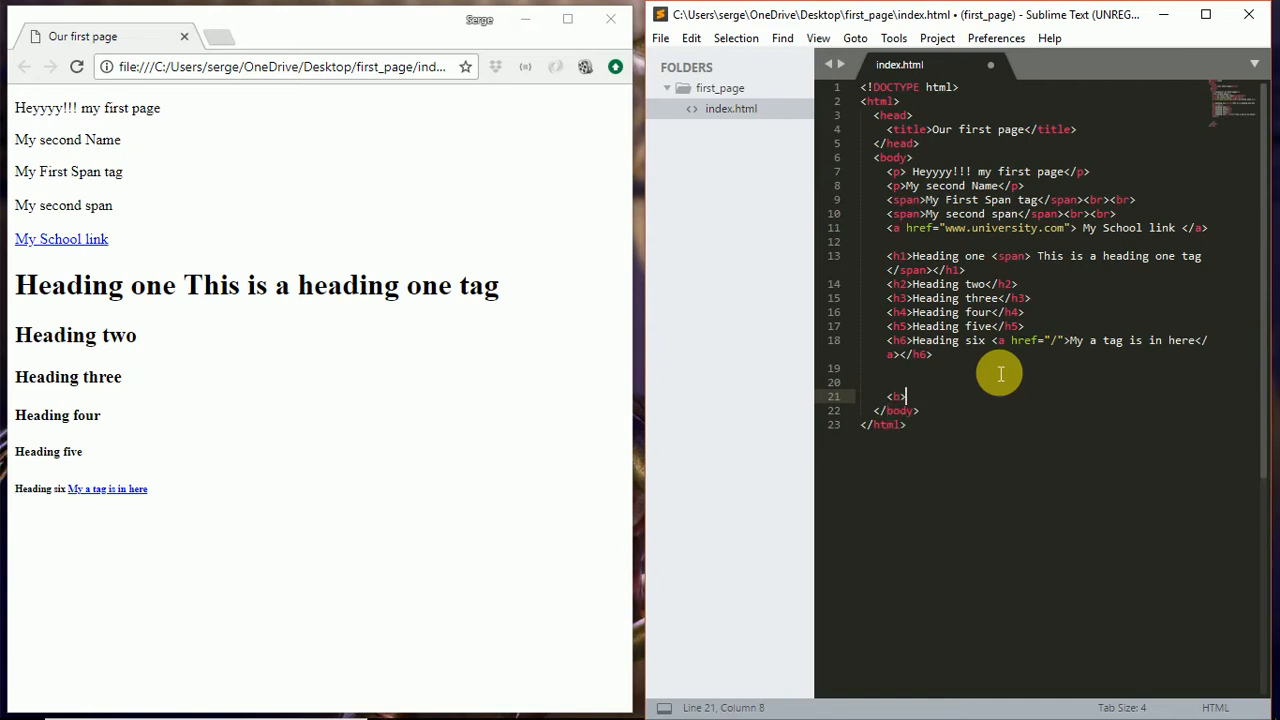
text(</b>)
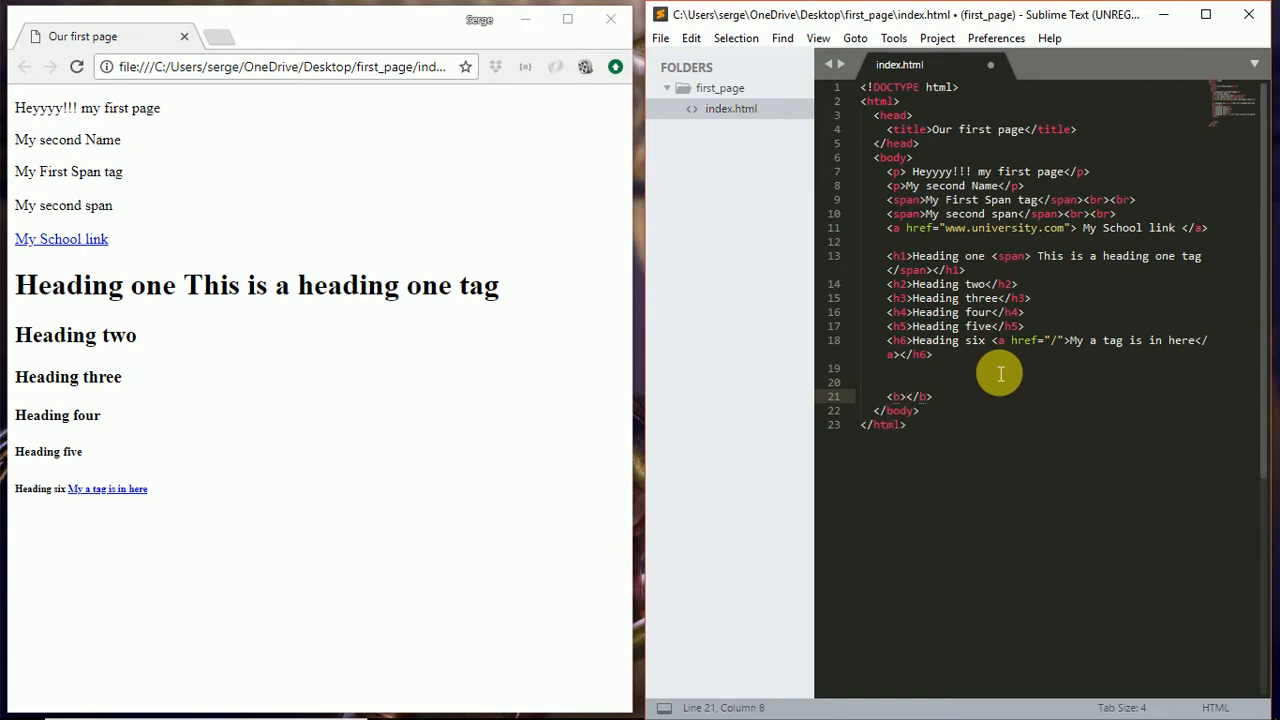
text(Serge)
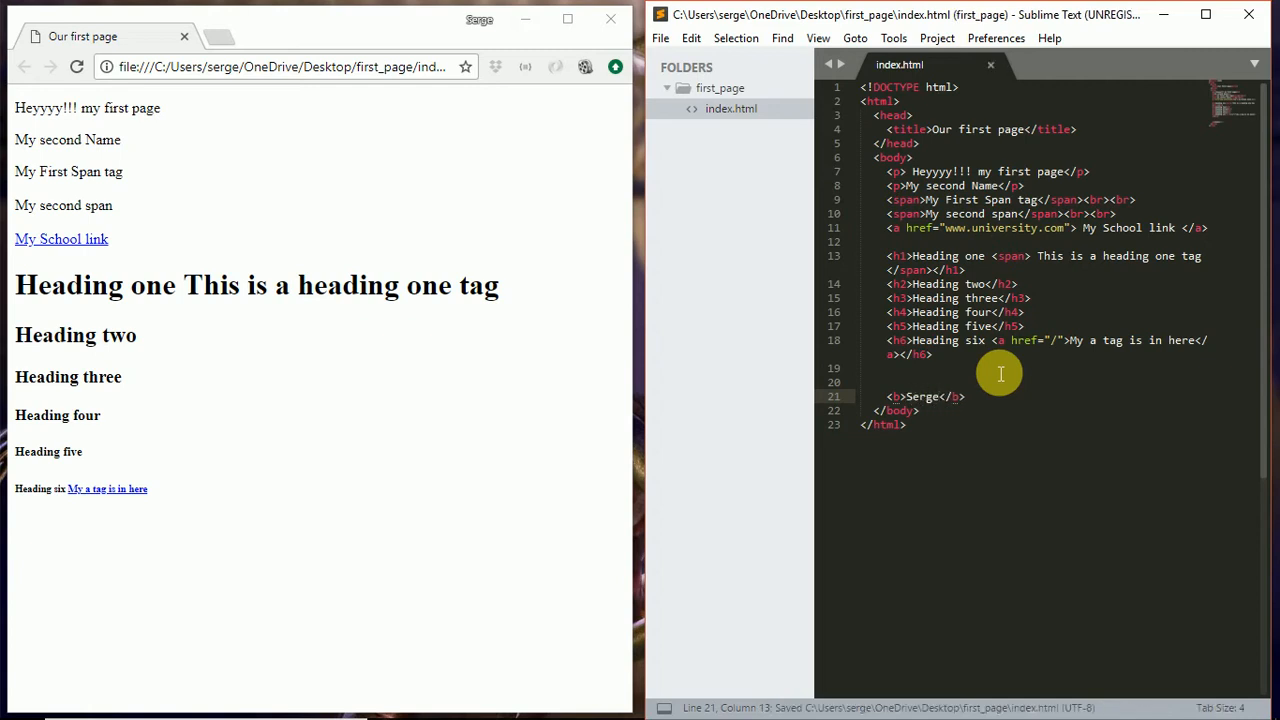
click(76, 68)
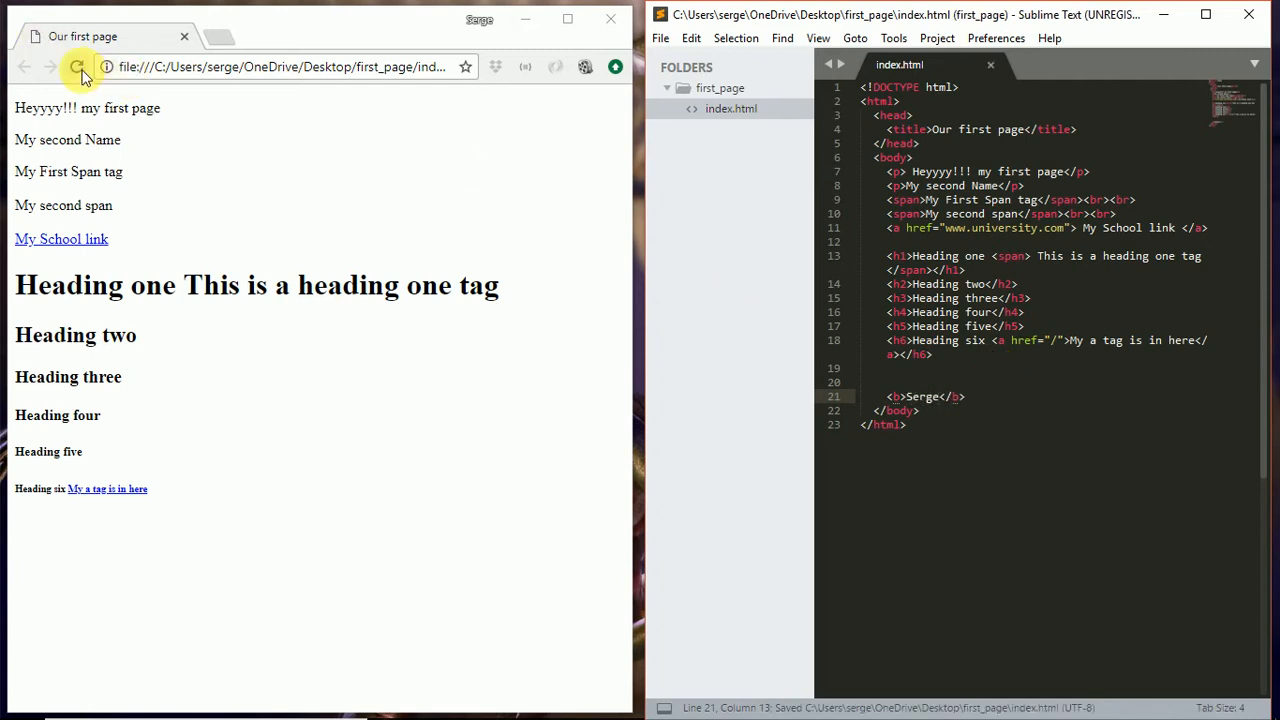
click(76, 68)
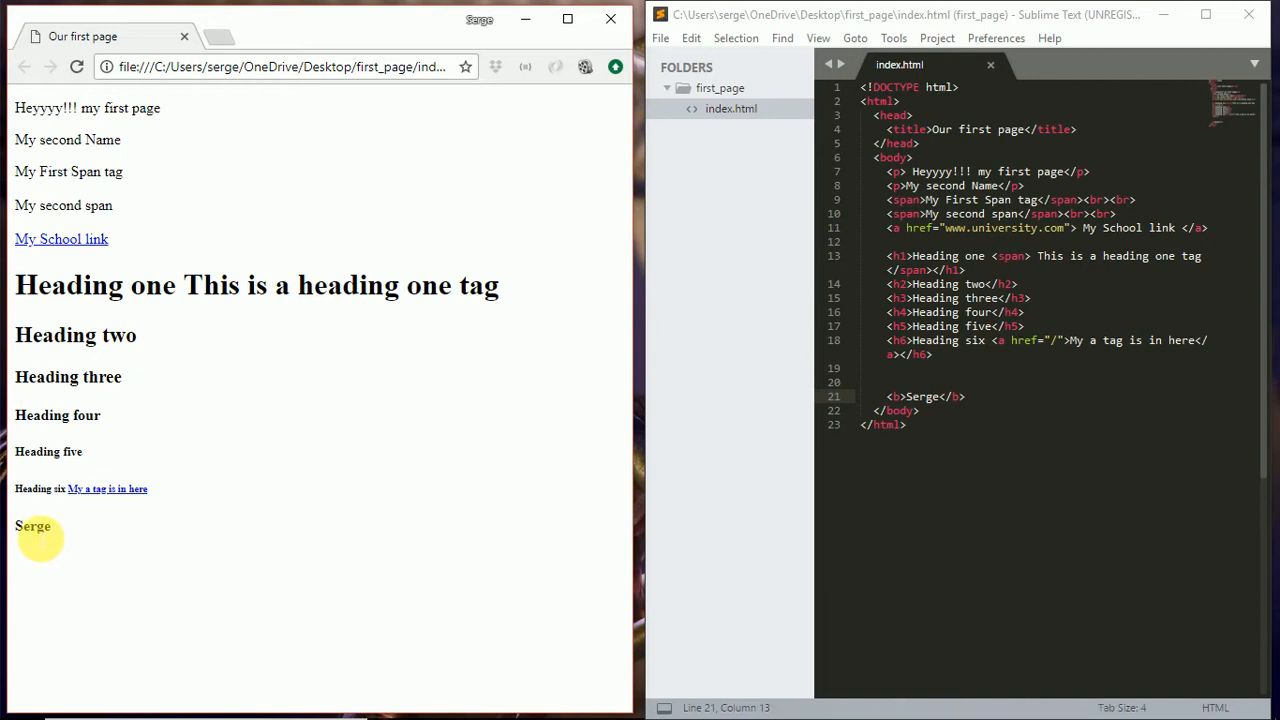
- Return to Sublime Text and strip the <b> tags, leaving plain Serge
double_click(32, 526)
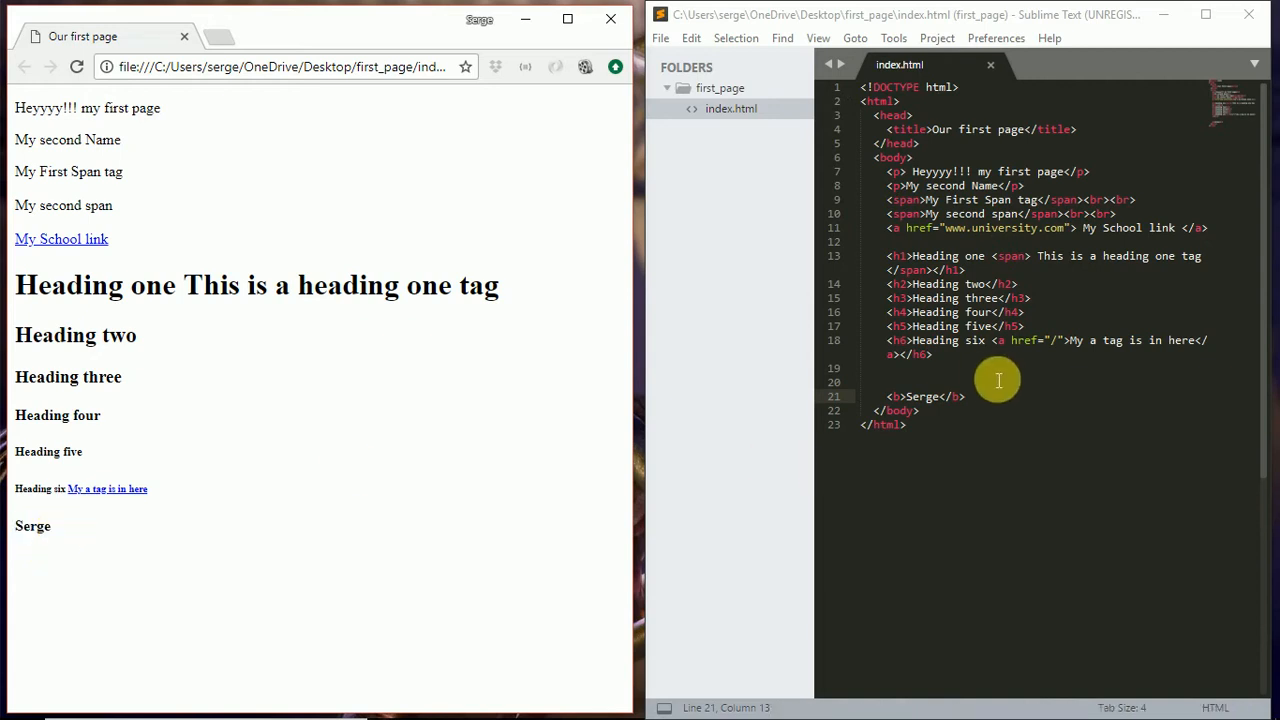
click(918, 396)
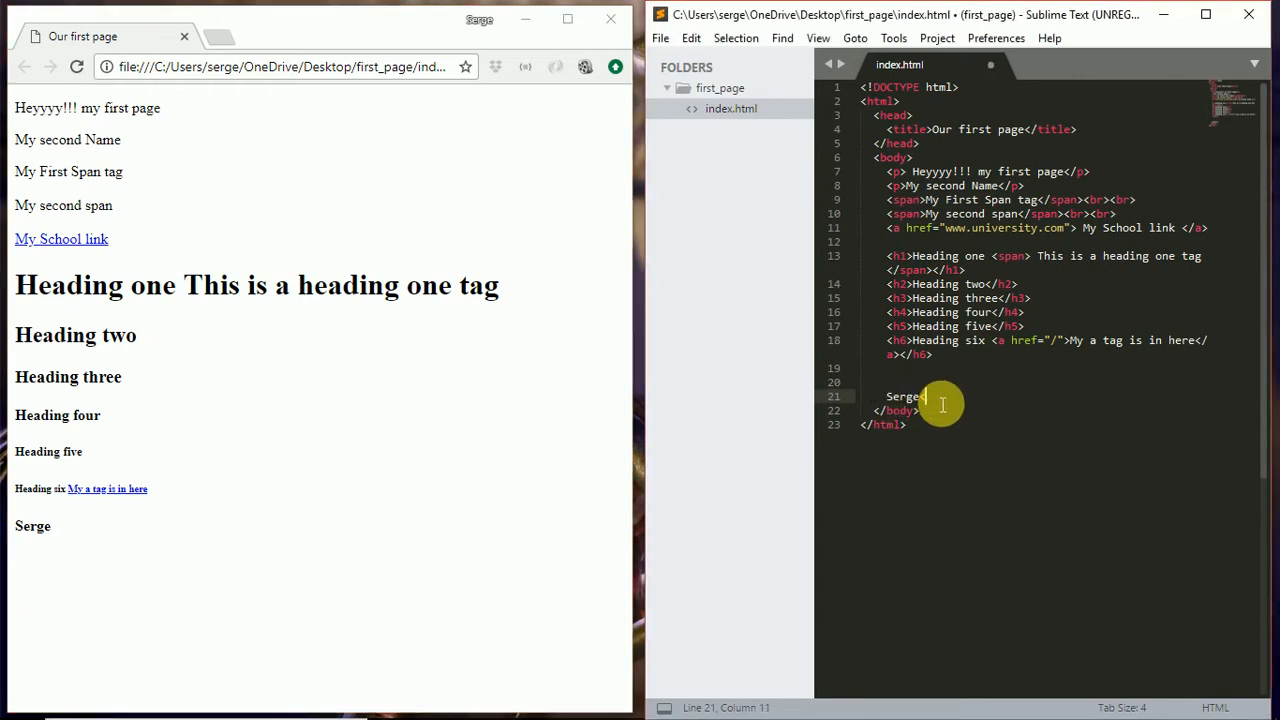
- Add 'wilson' above Serge, save, and reload Chrome to show 'wilson Serge'
key(ctrl+s)
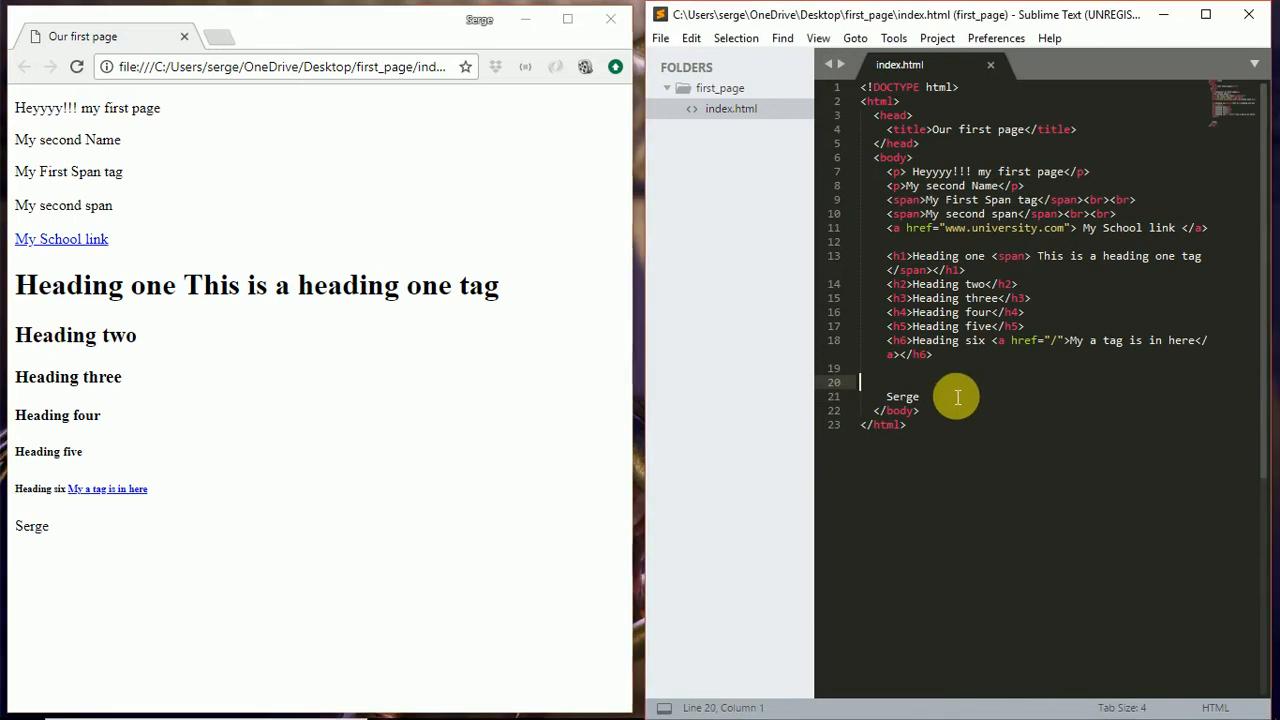
text(wilson)
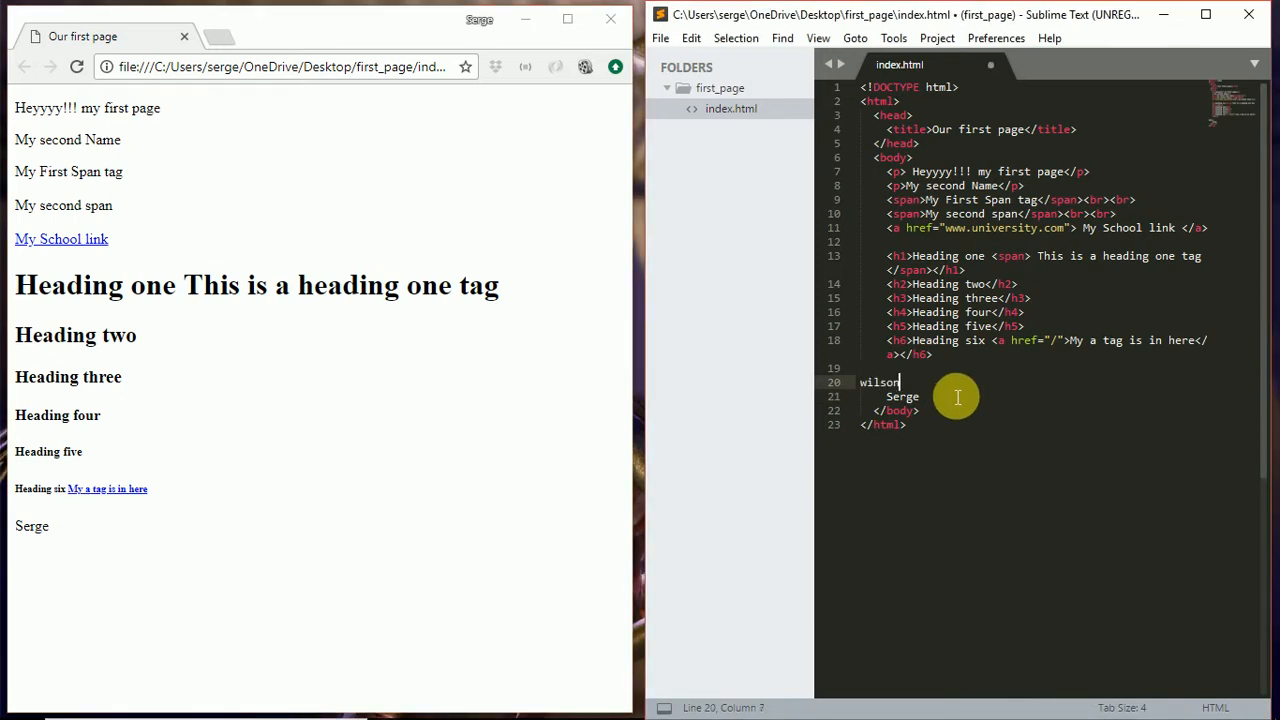
key(ctrl+s)
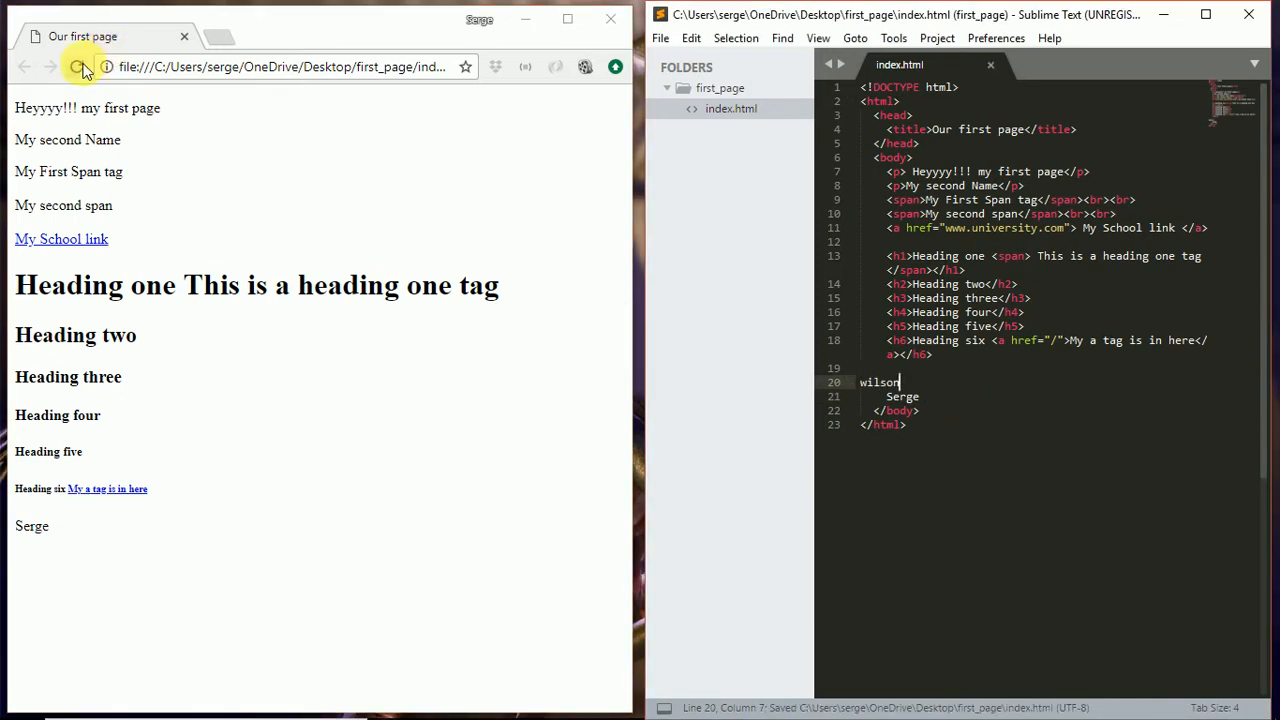
click(76, 68)
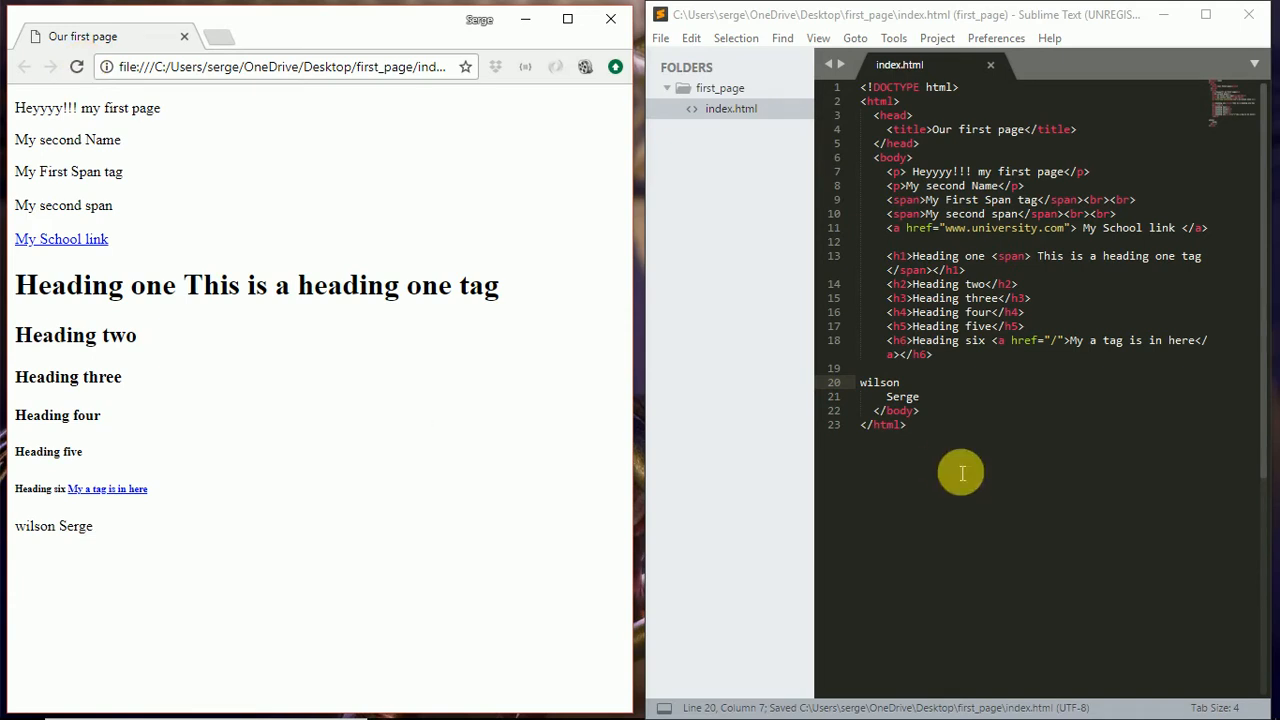
- Replace both lines with just 'wilson', save, then select wilson to replace it
double_click(880, 382)
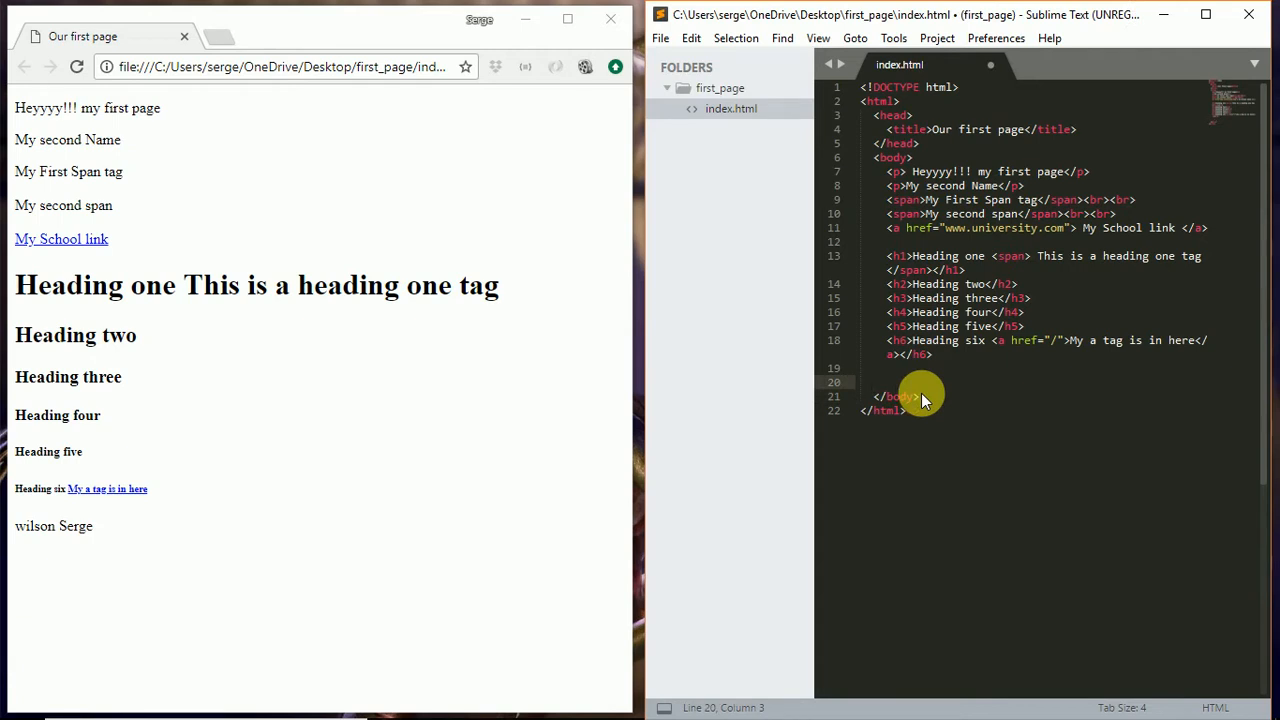
text(w)
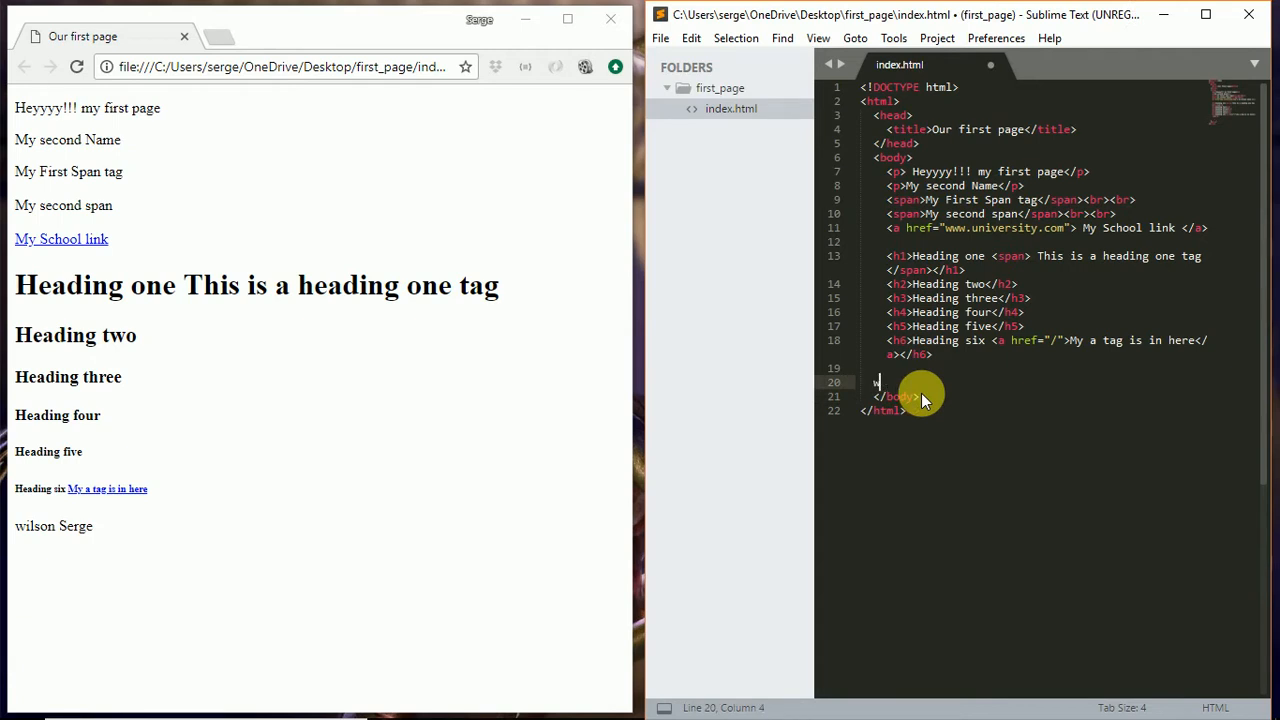
text(wilson)
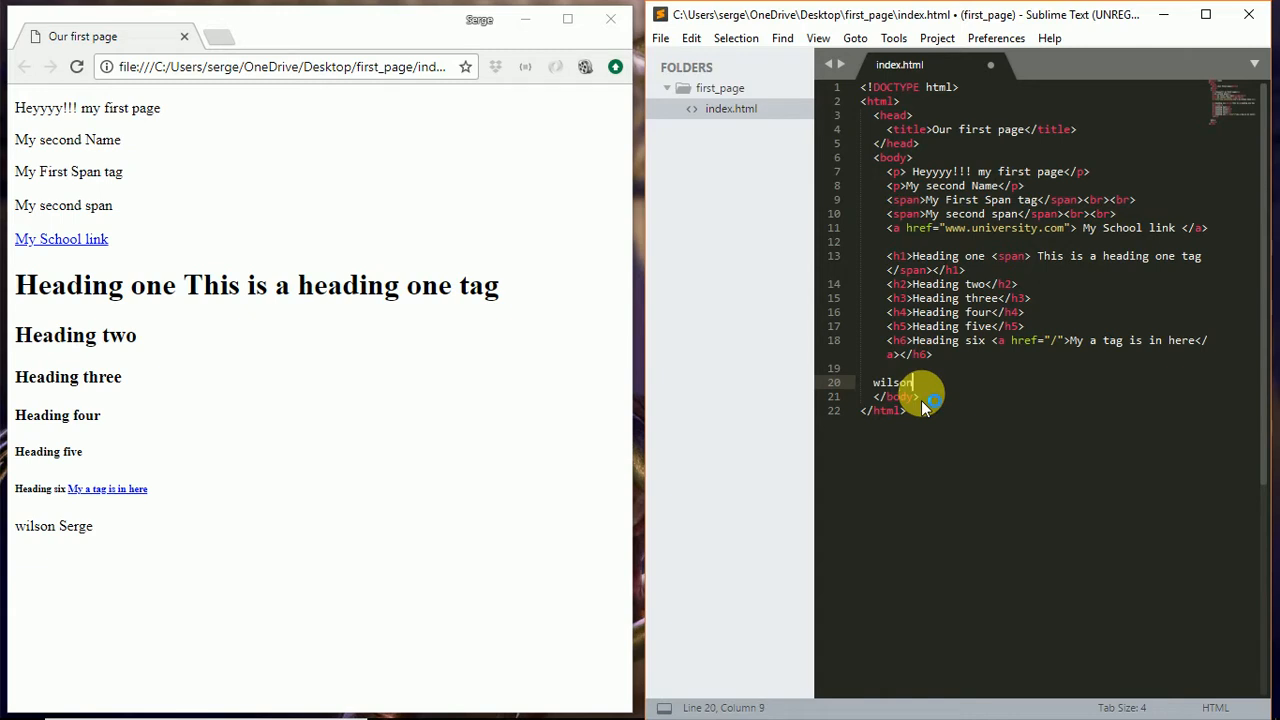
key(ctrl+s)
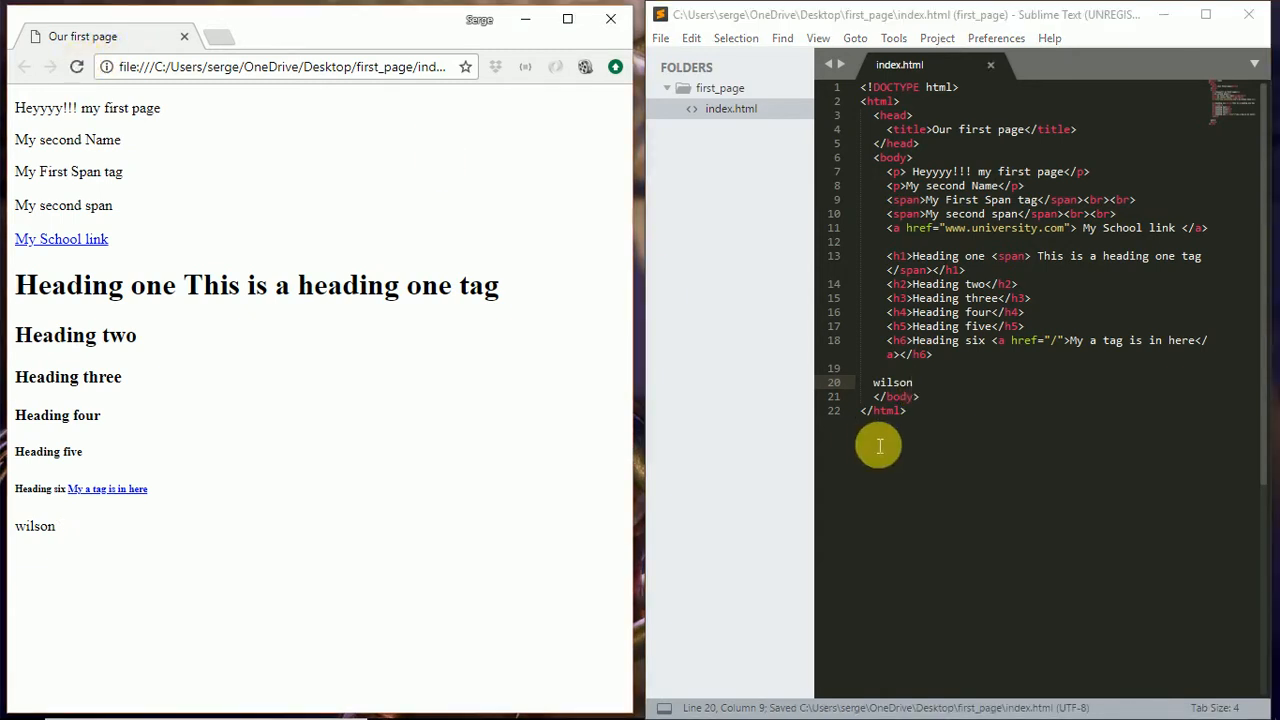
double_click(892, 382)
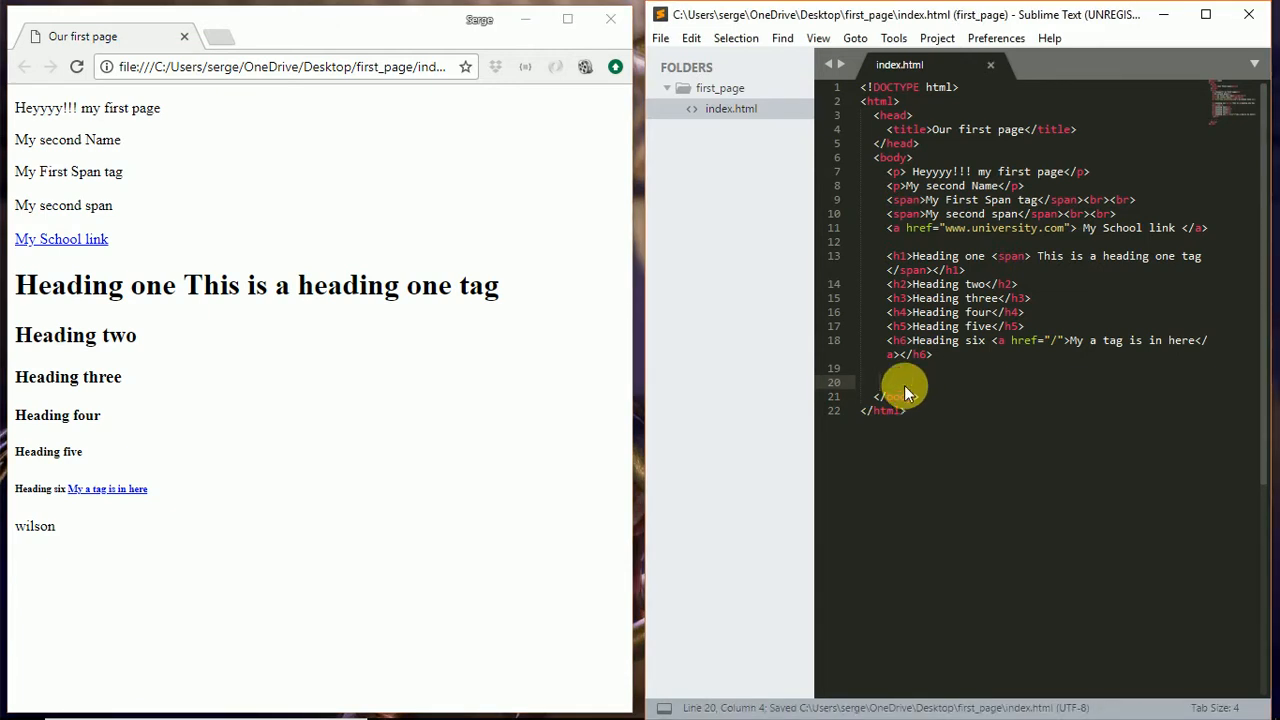
- Replace wilson with <p><b><i>Serge</i></b></p>, duplicate the line and save
text(<p> </p>)
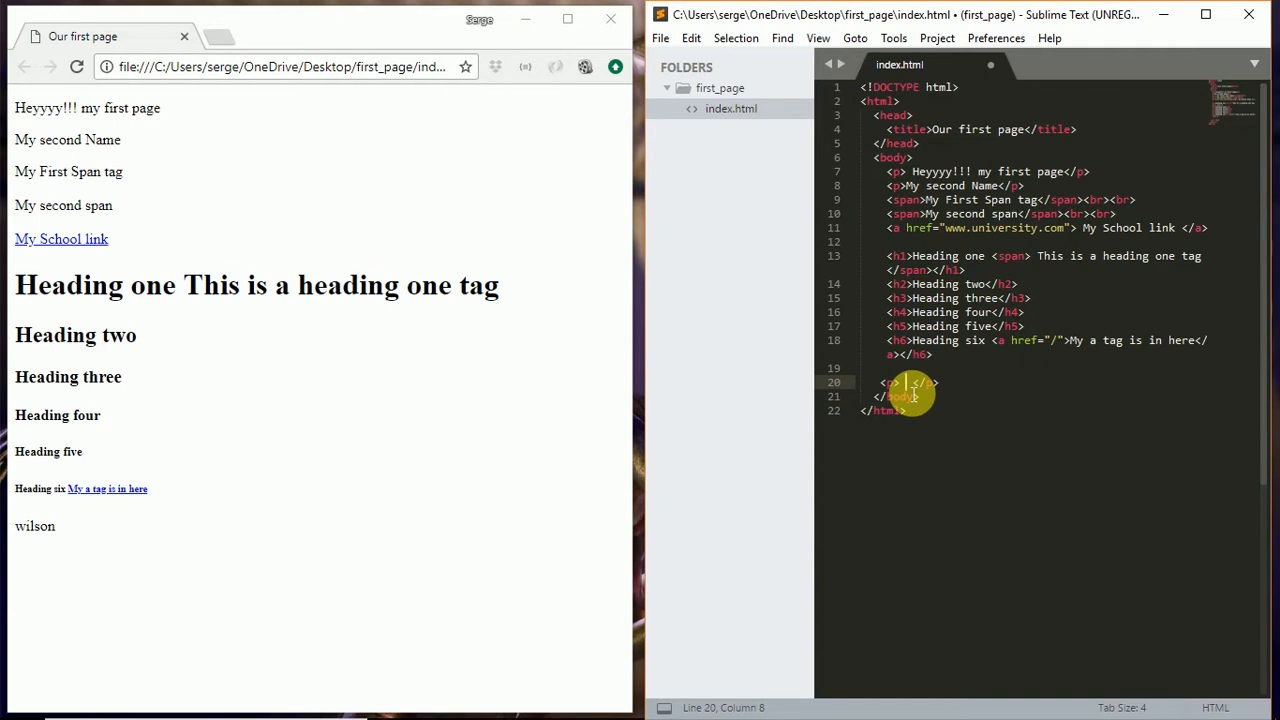
text(Serge)
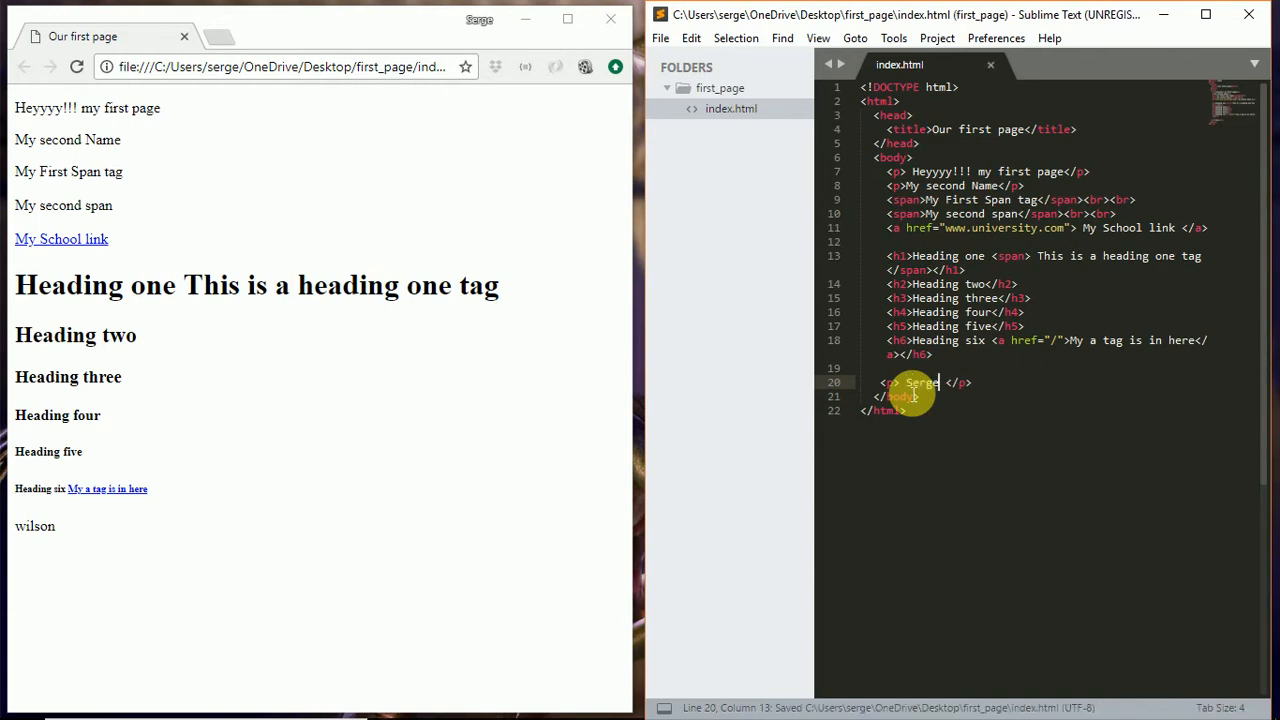
double_click(920, 382)
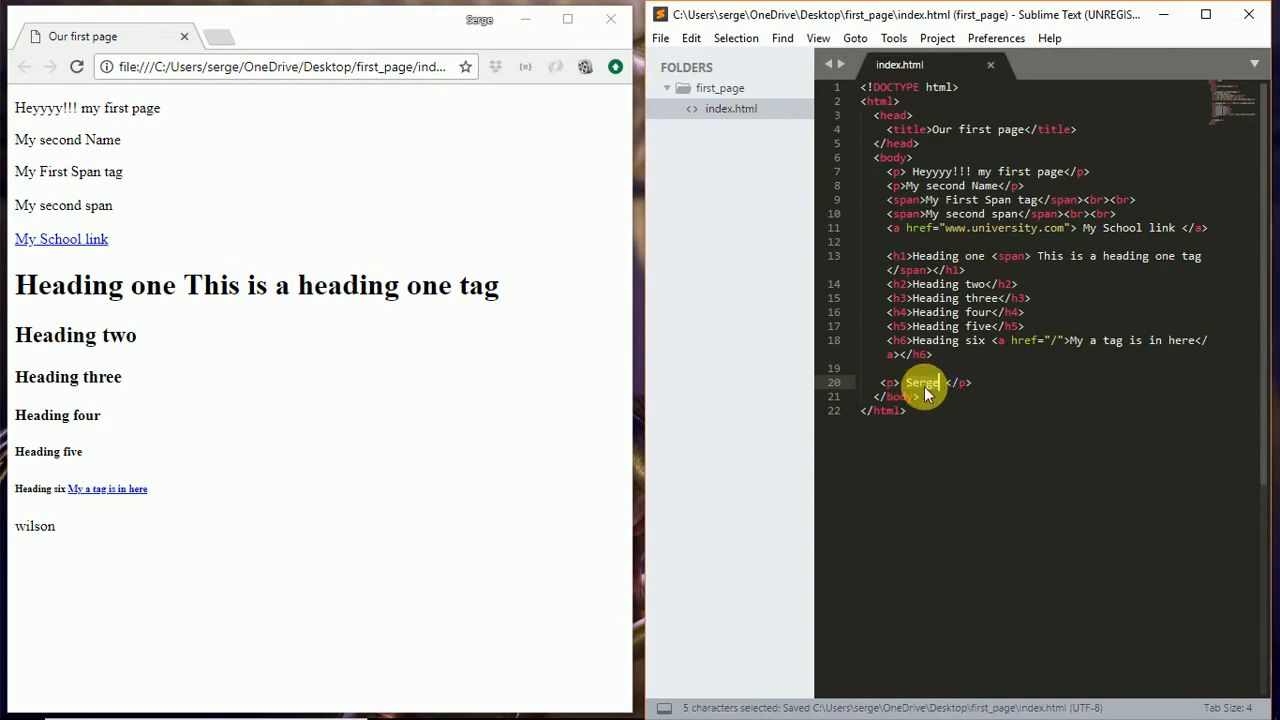
click(920, 382)
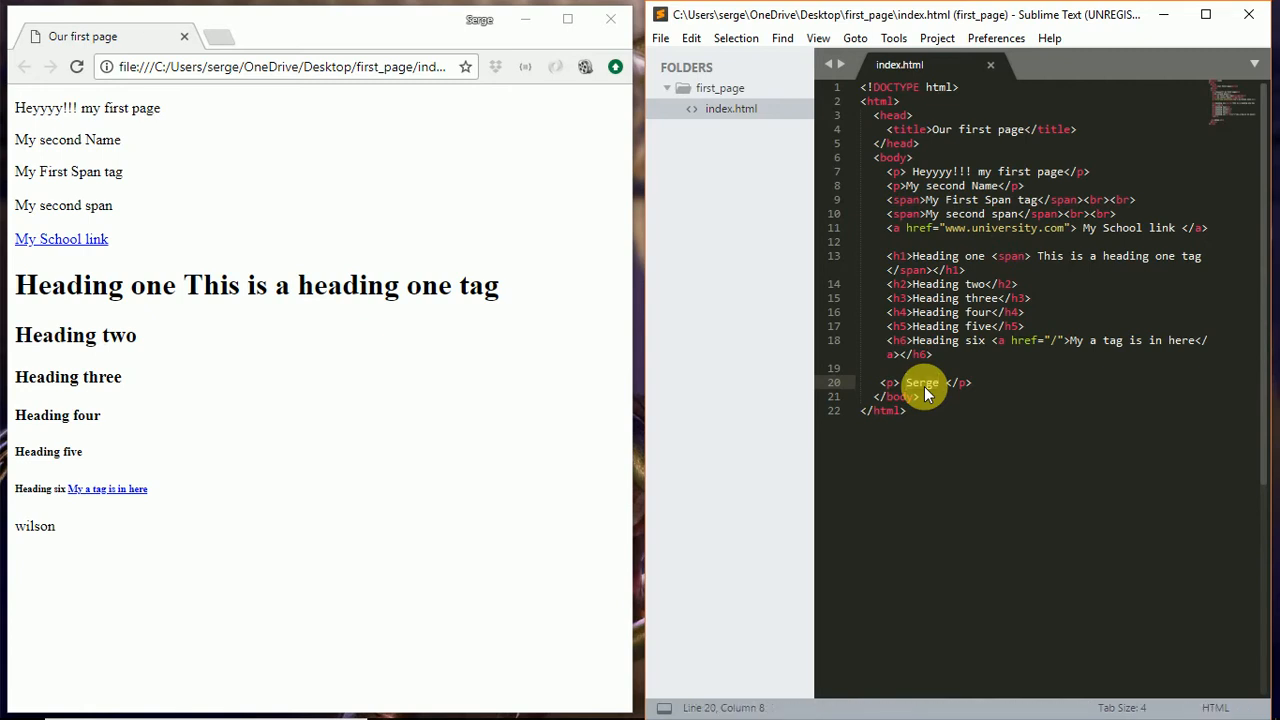
text(<i>)
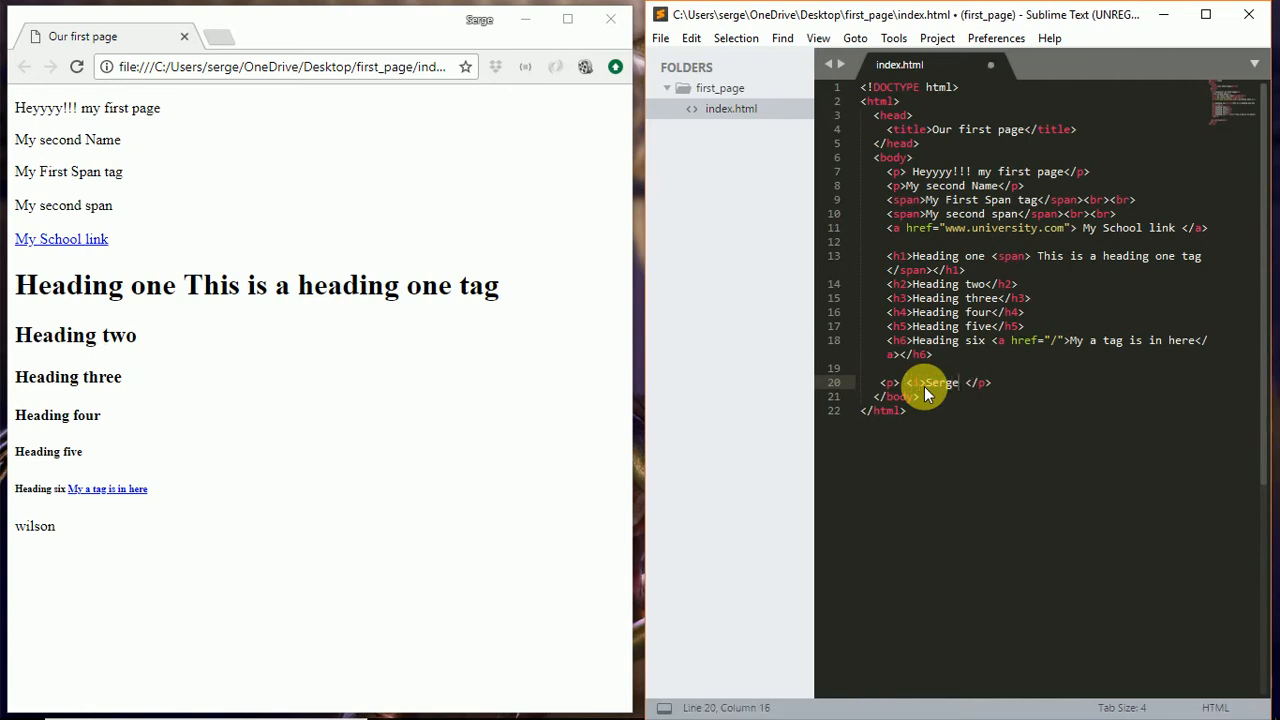
key(ctrl+s)
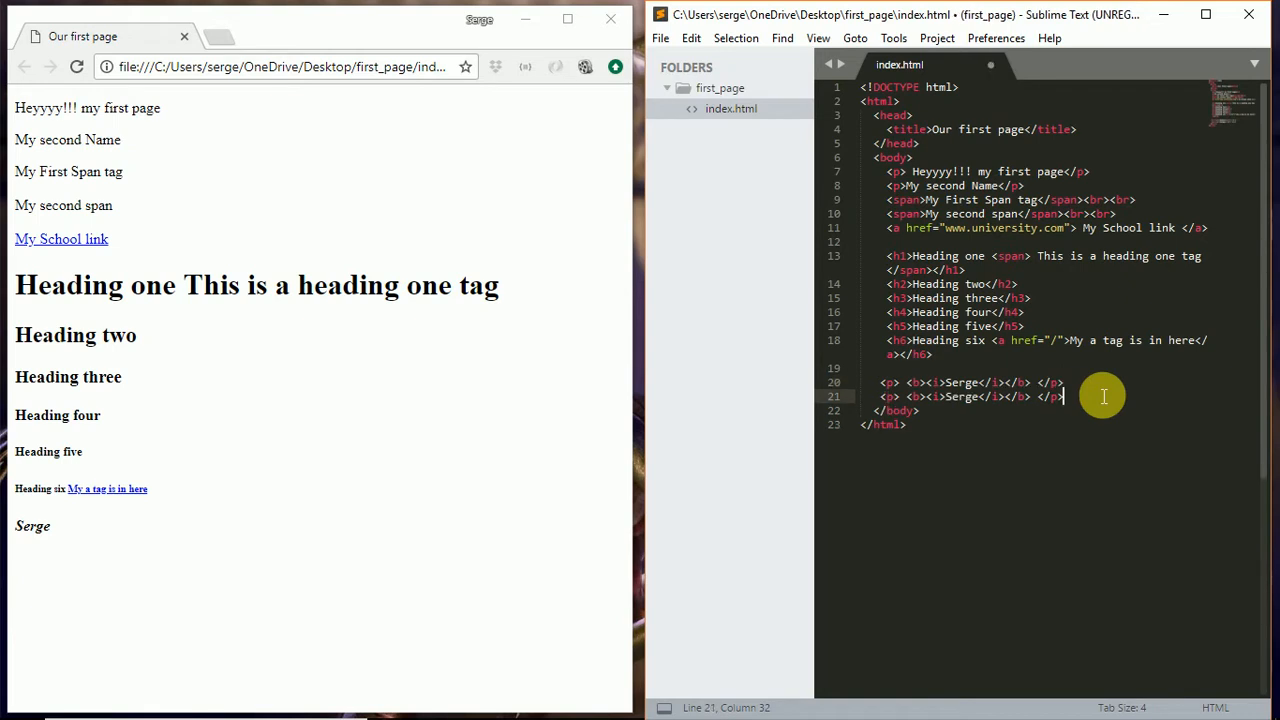
- Separate the two Serge paragraphs and change the second one's <b> tags to <strong>
key(Enter)
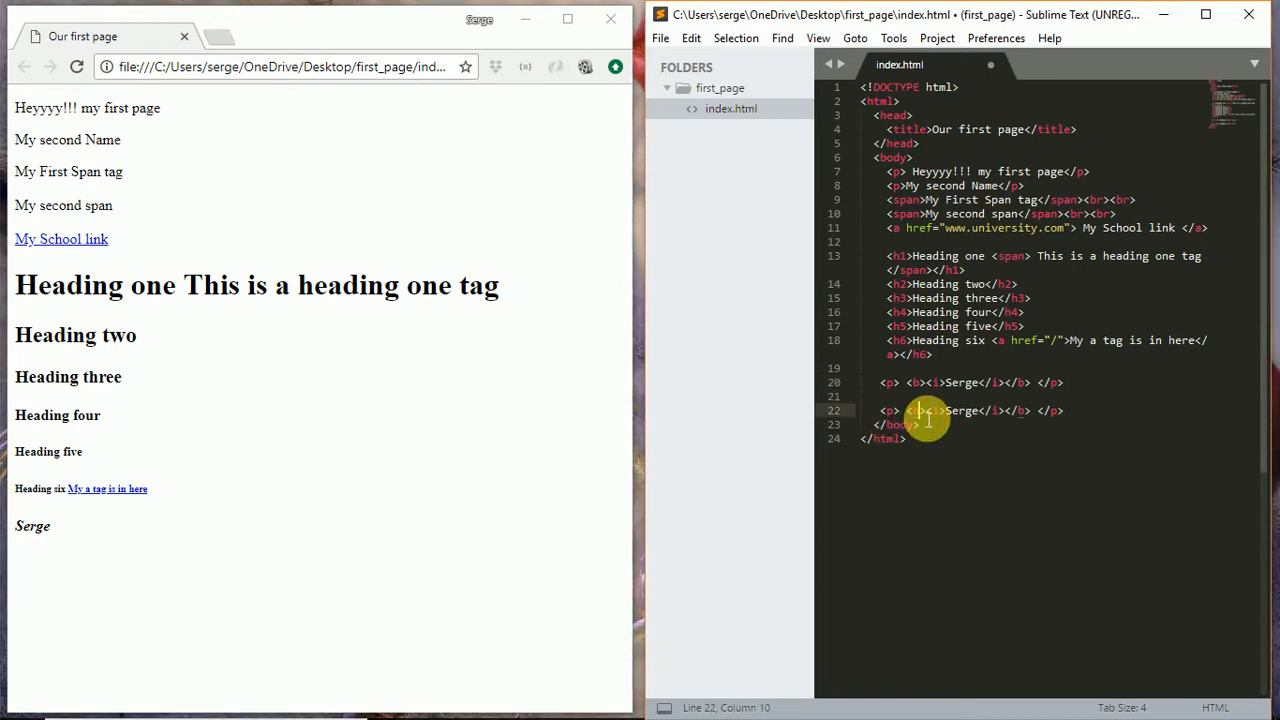
text(strong)
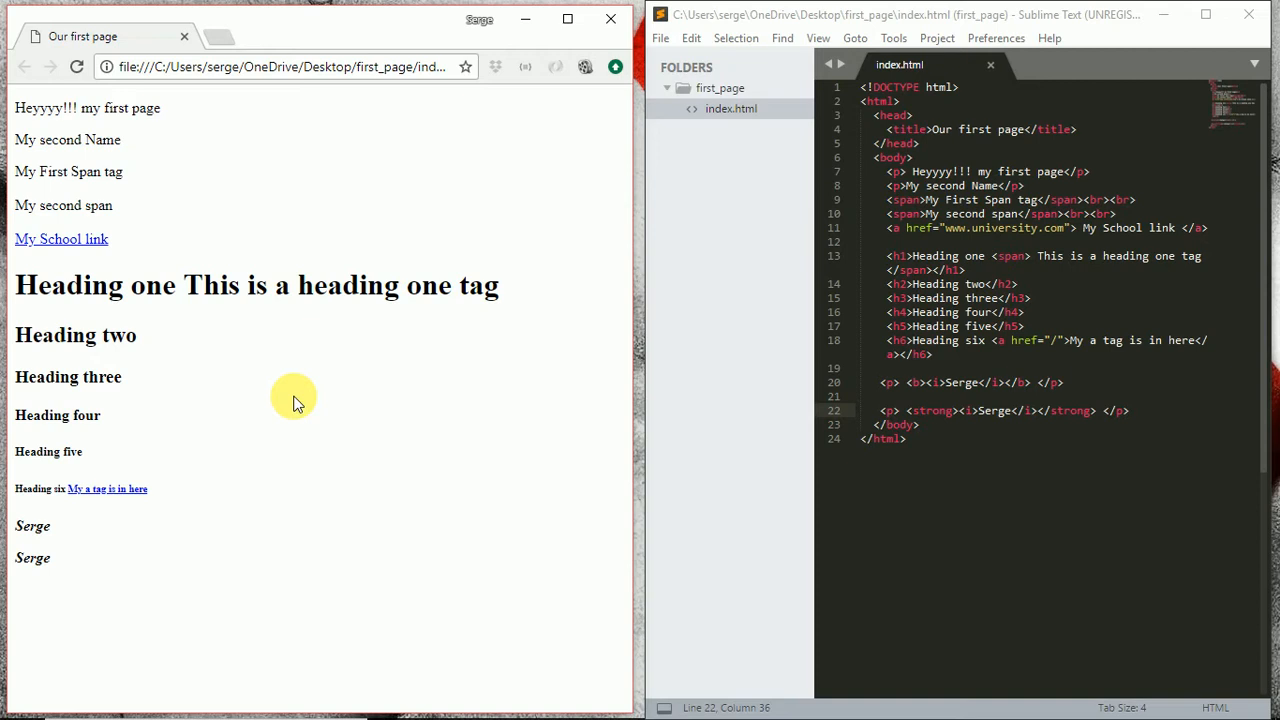
mouse_move(292, 396)
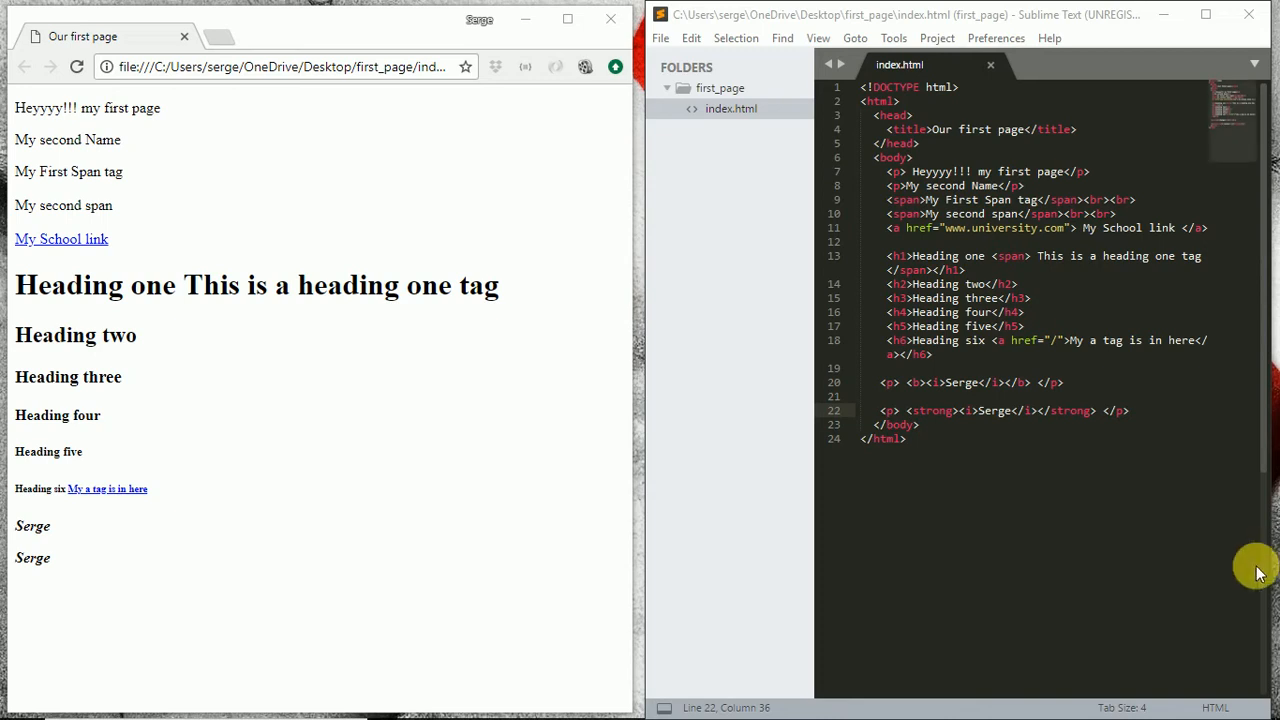
- Add a <ul> with one <li>My first list</li> item after the strong paragraph
key(enter)
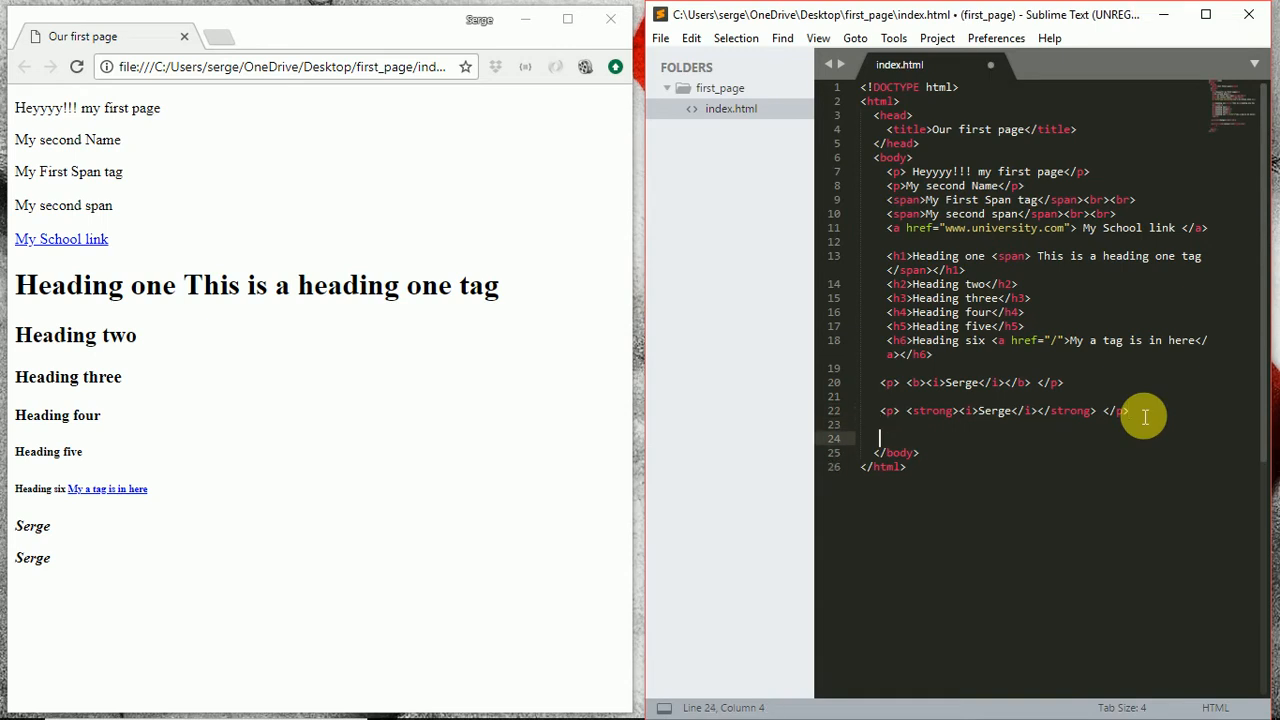
text(<ul>)
text(</ul>)
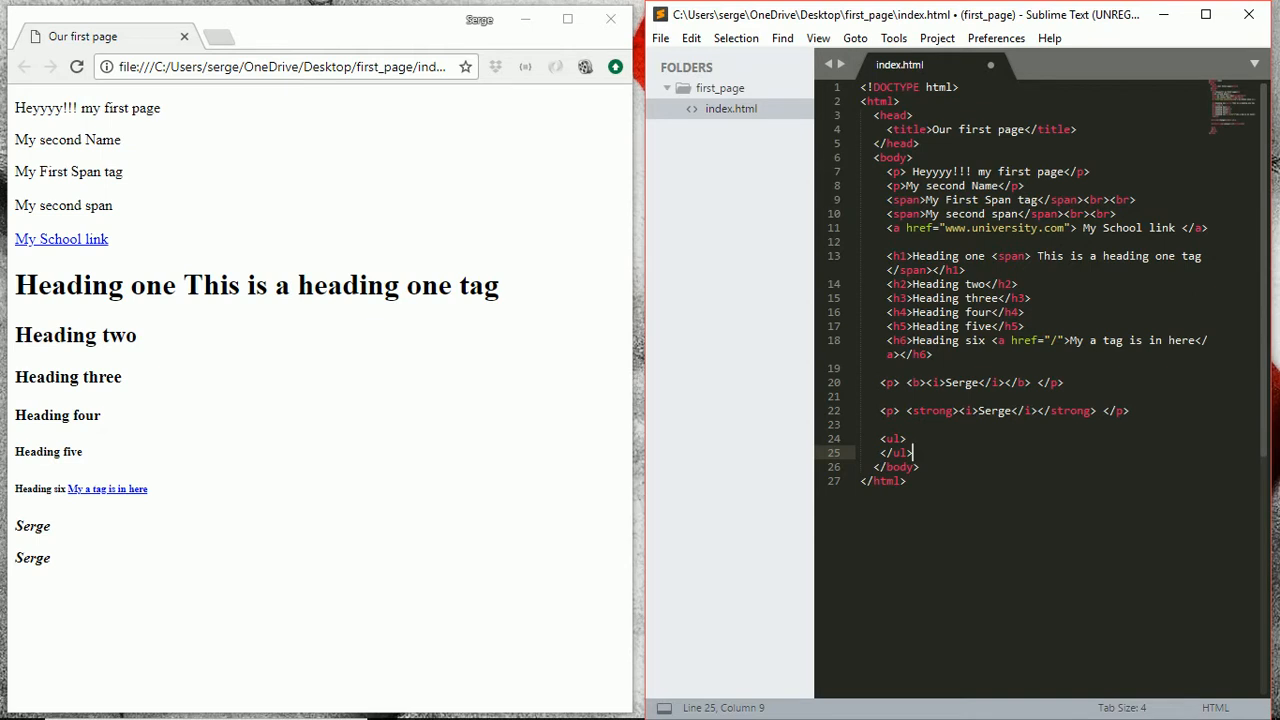
mouse_move(1236, 448)
text(<li> </li>)
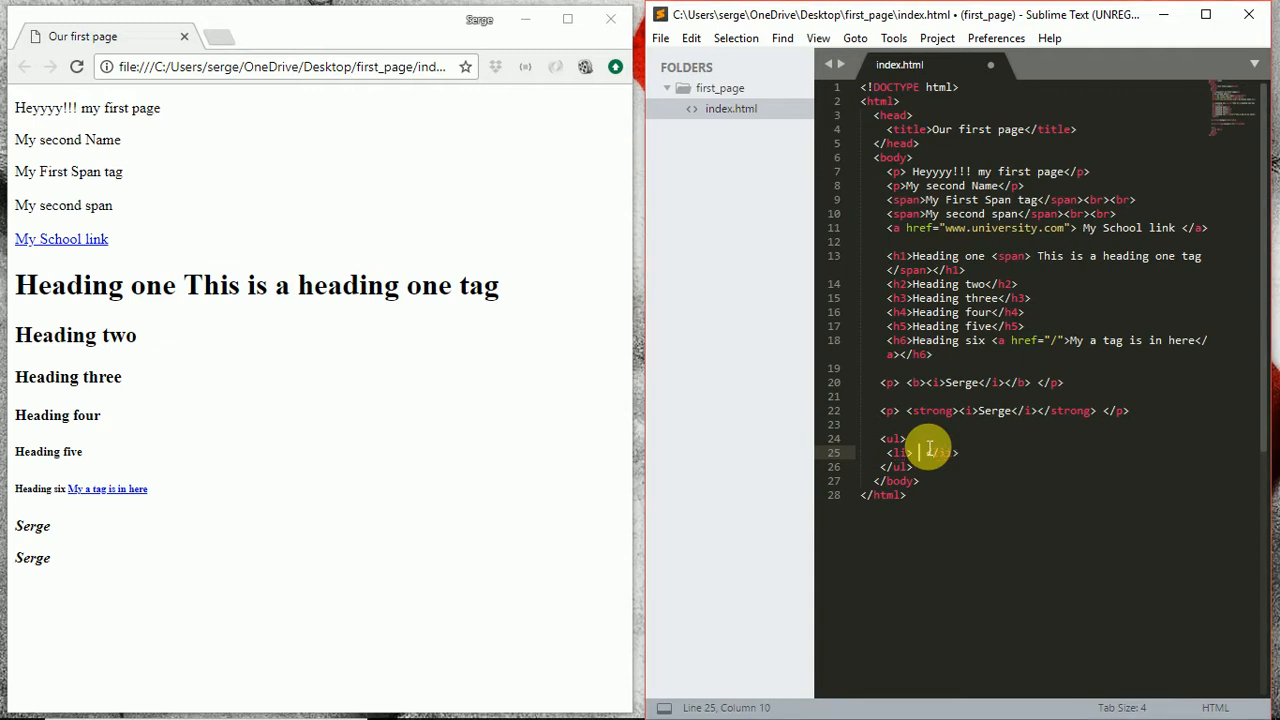
text(My first)
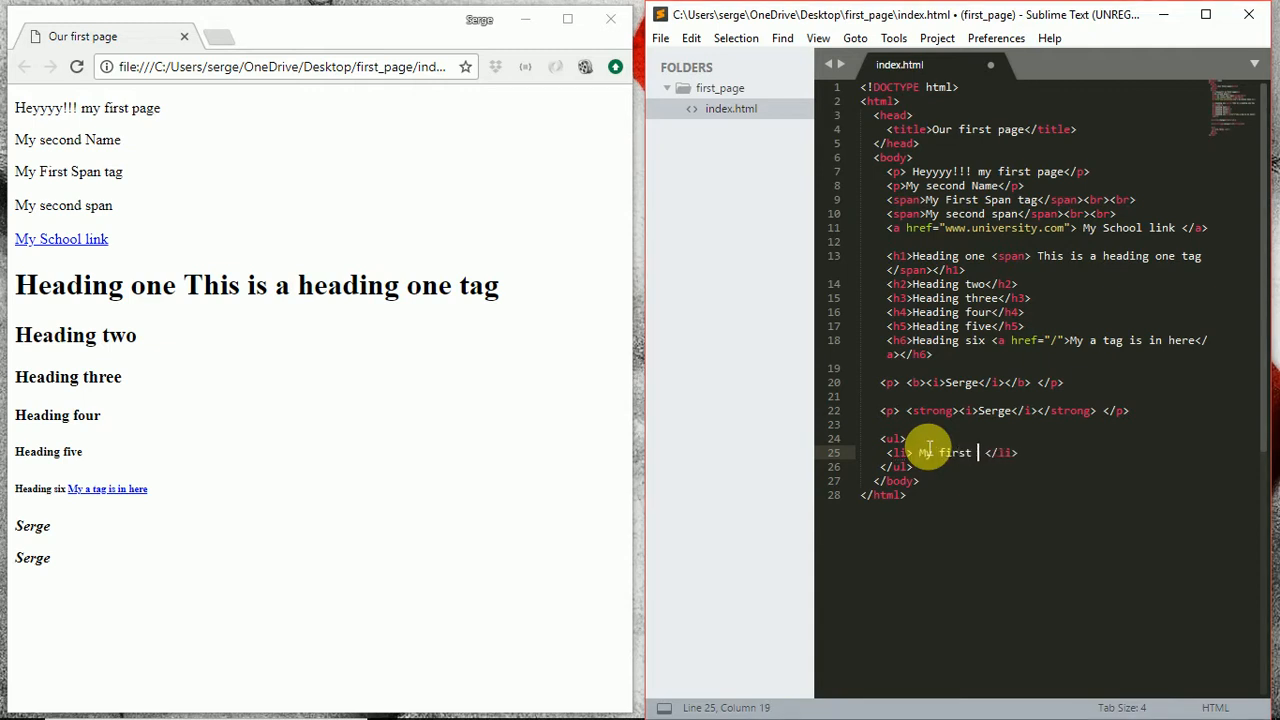
text(list)
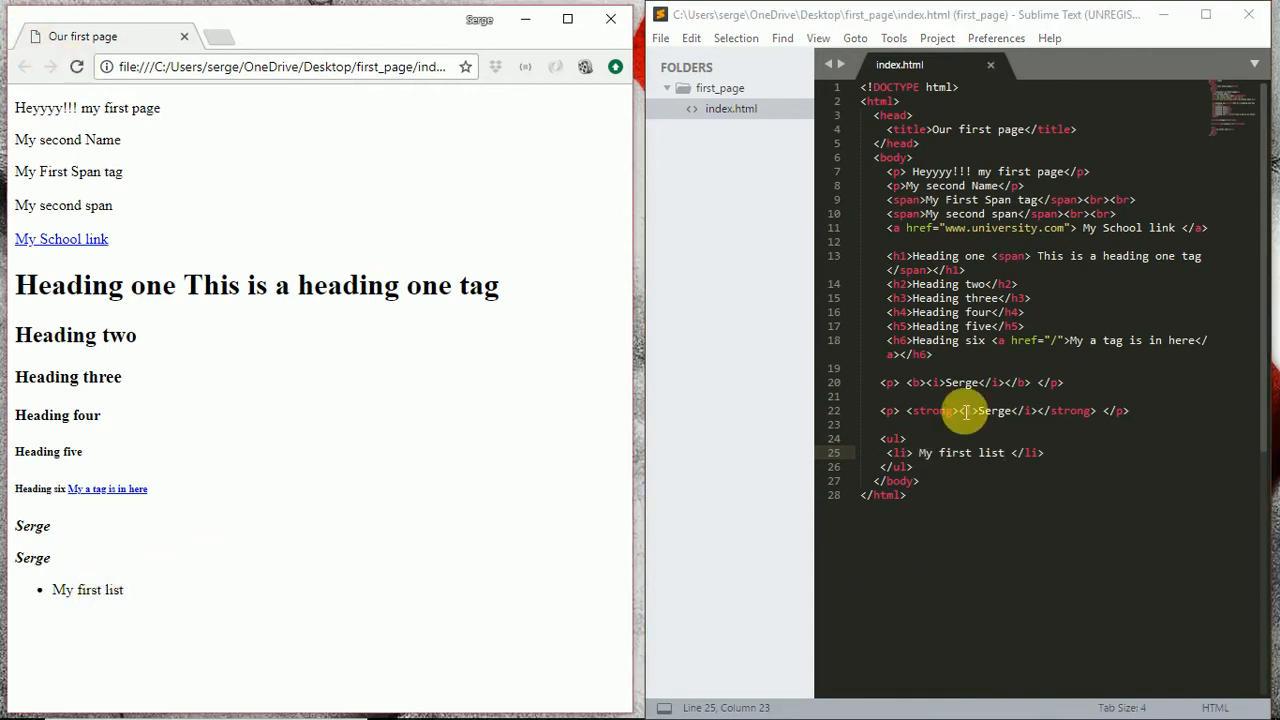
click(896, 424)
text(<p></p>)
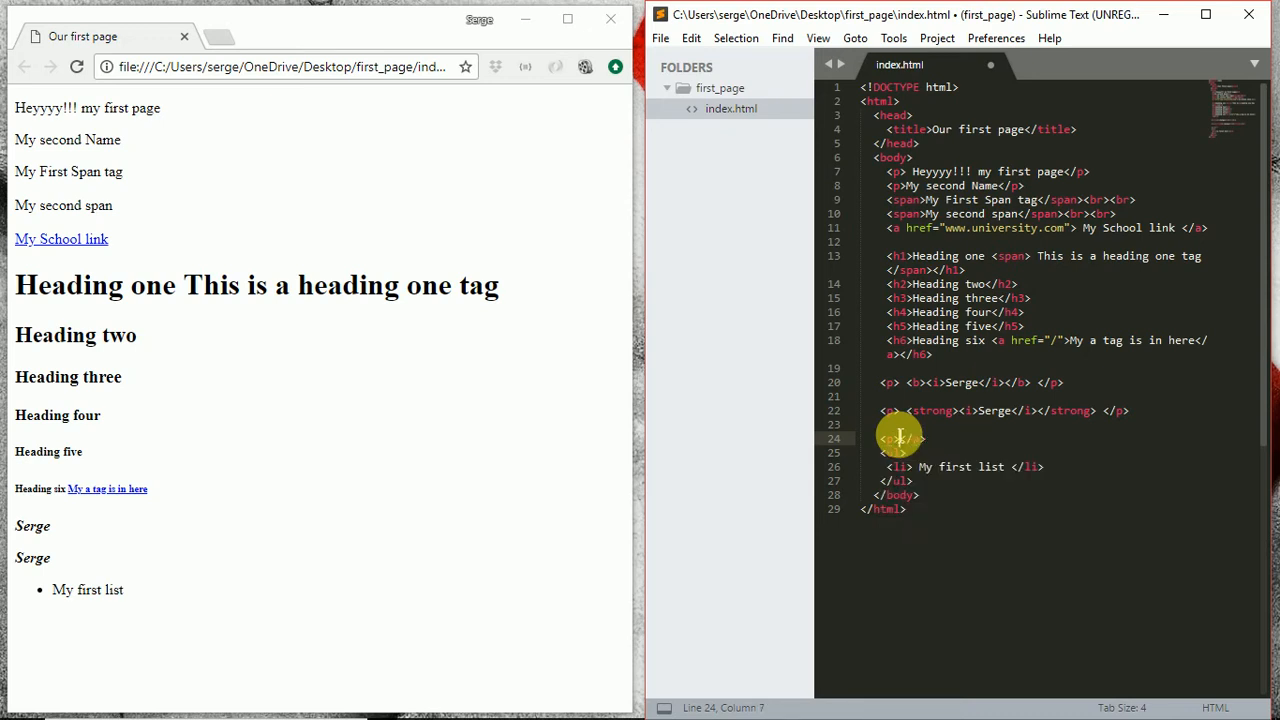
- Add a 'My Unordered List' paragraph above the <ul>, save and refresh the Chrome preview
text(by)
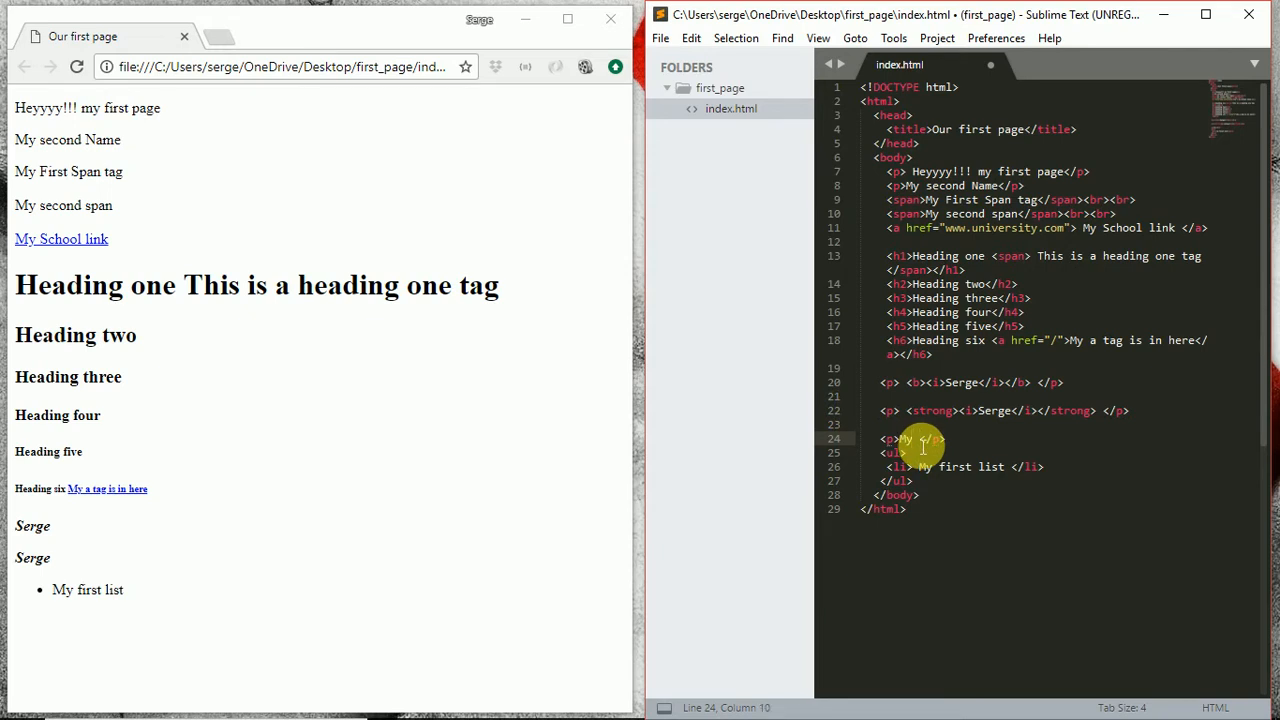
text(Unorder)
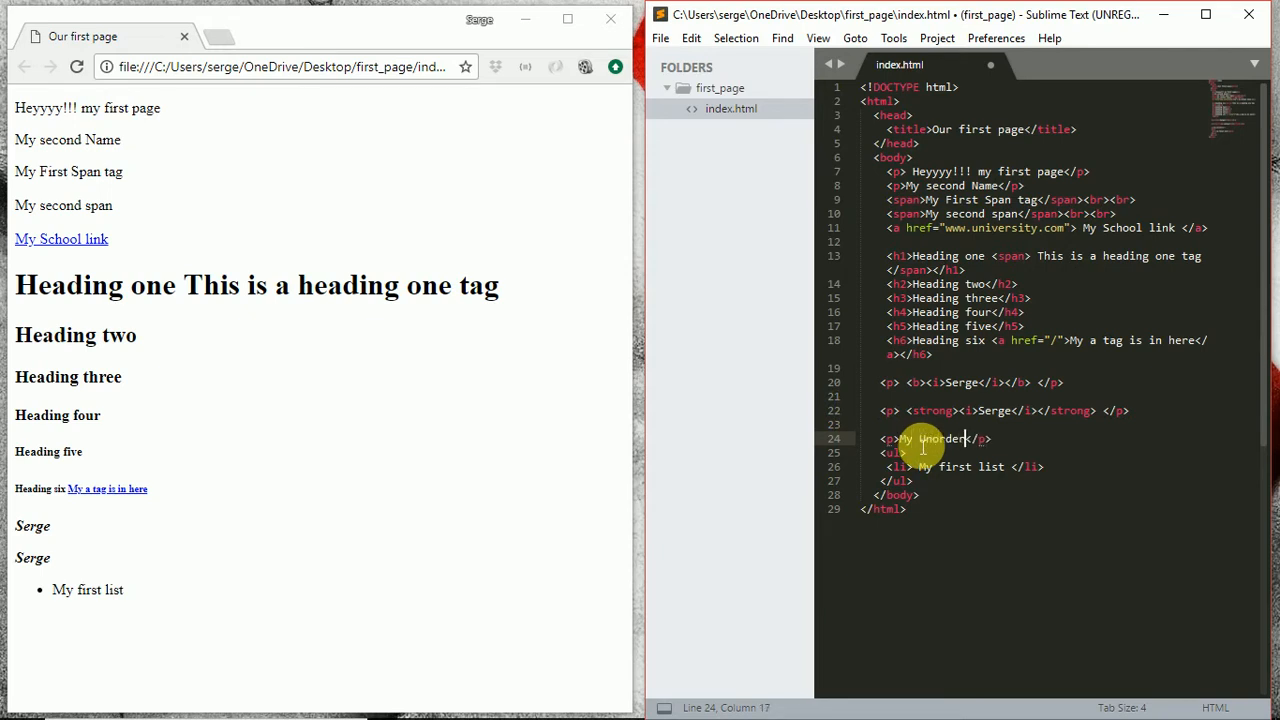
text(ed List)
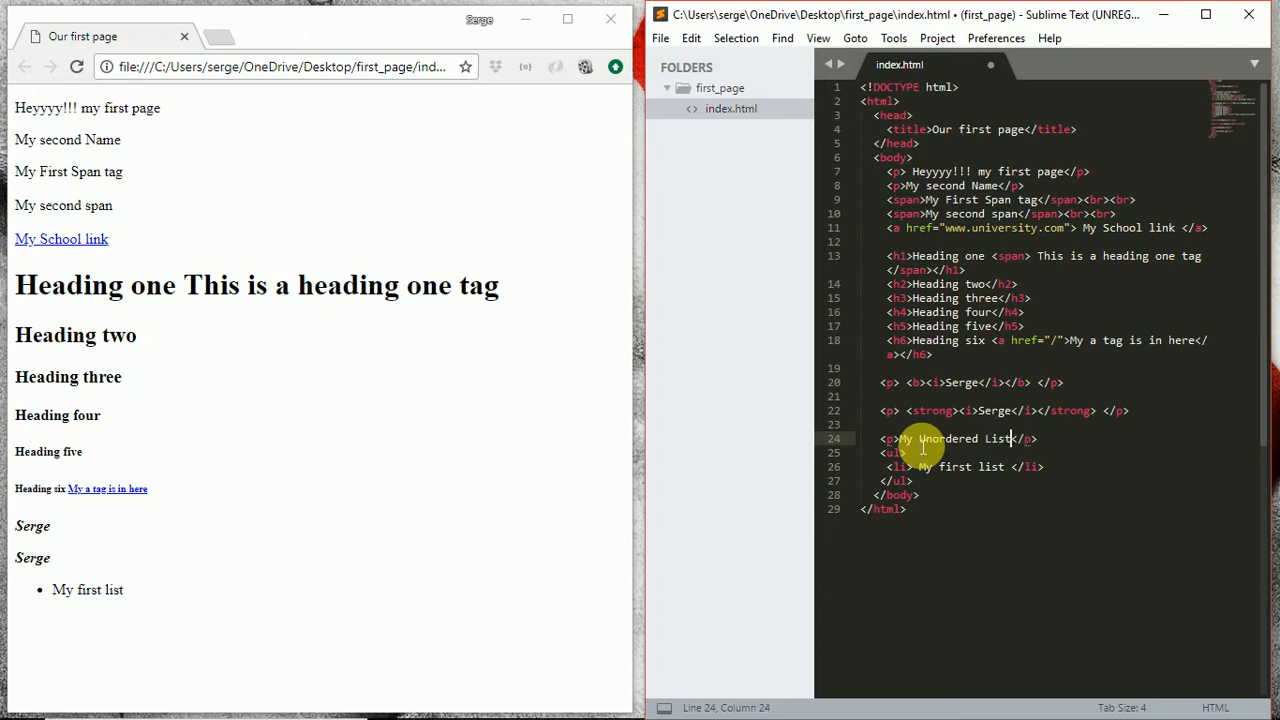
key(ctrl+s)
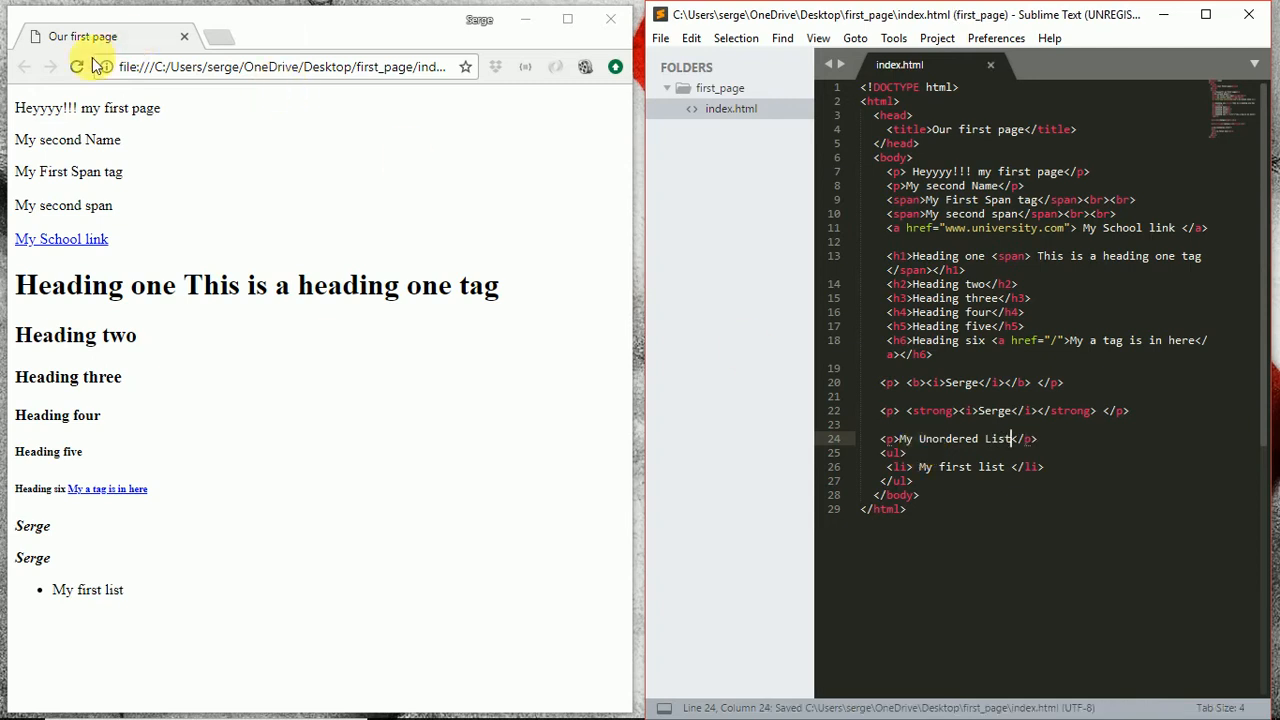
click(76, 68)
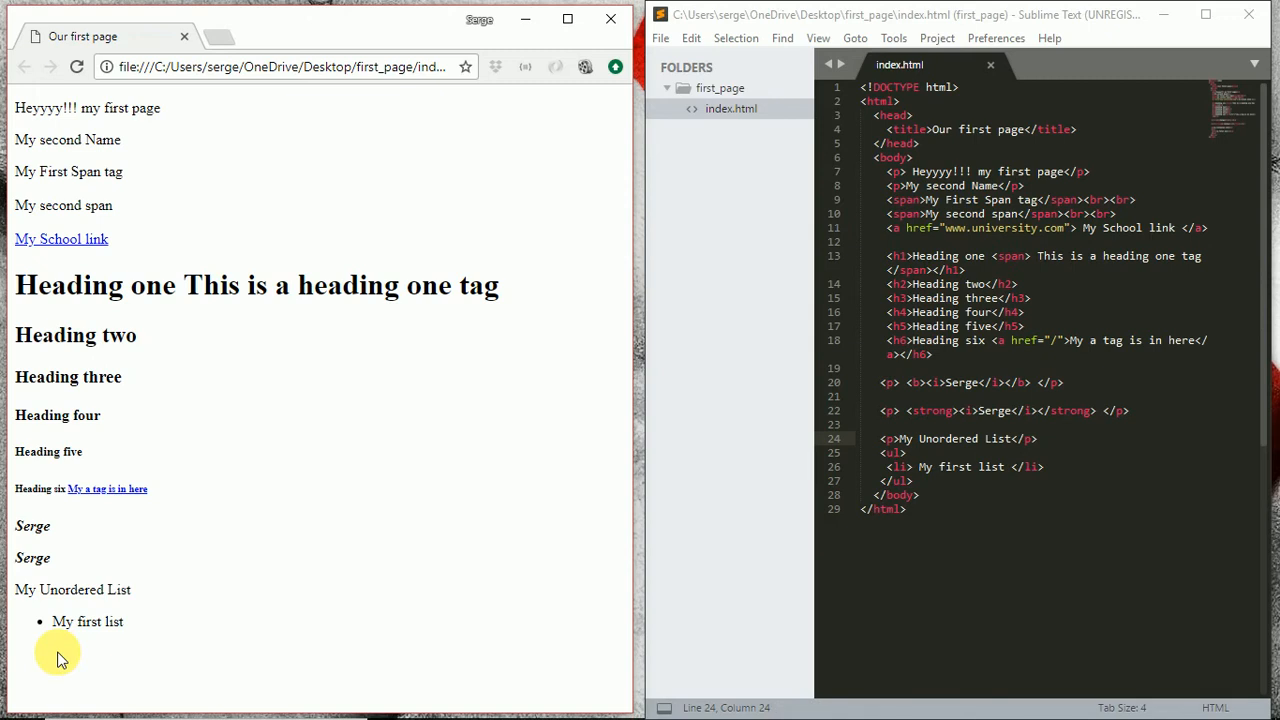
mouse_move(968, 610)
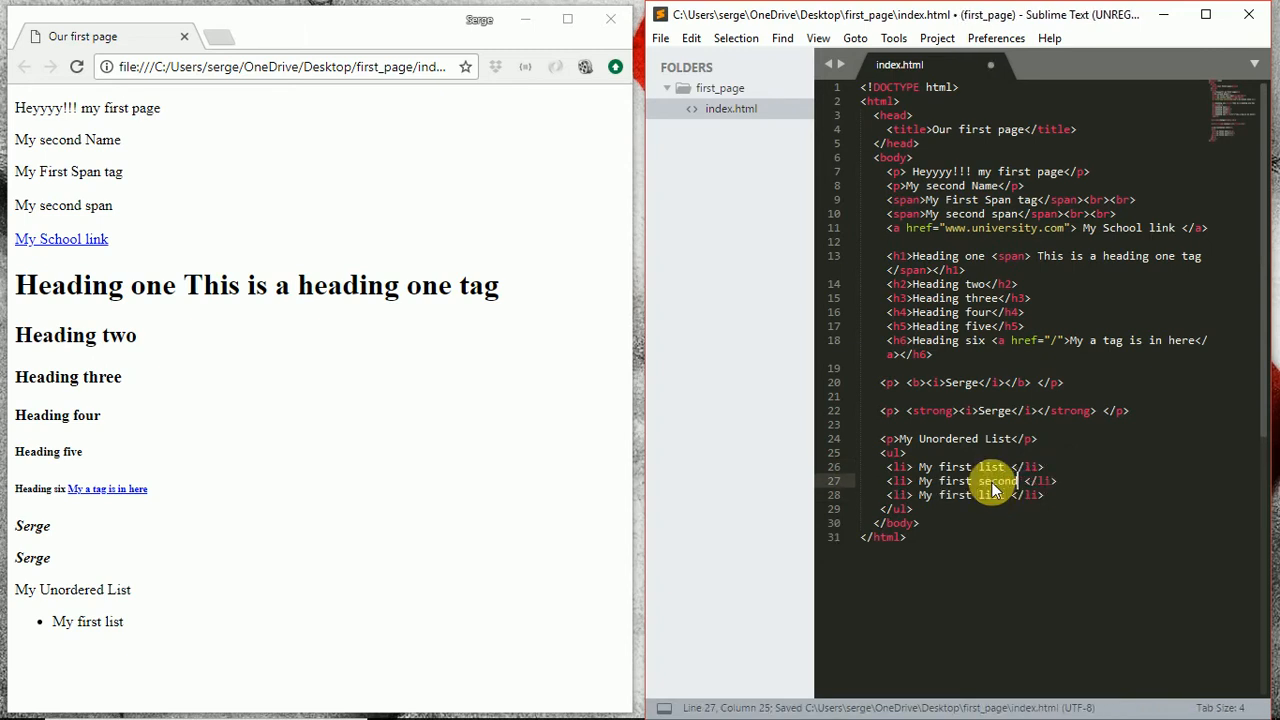
- Rename the copied items to second and third with <br> tags, then save
double_click(990, 496)
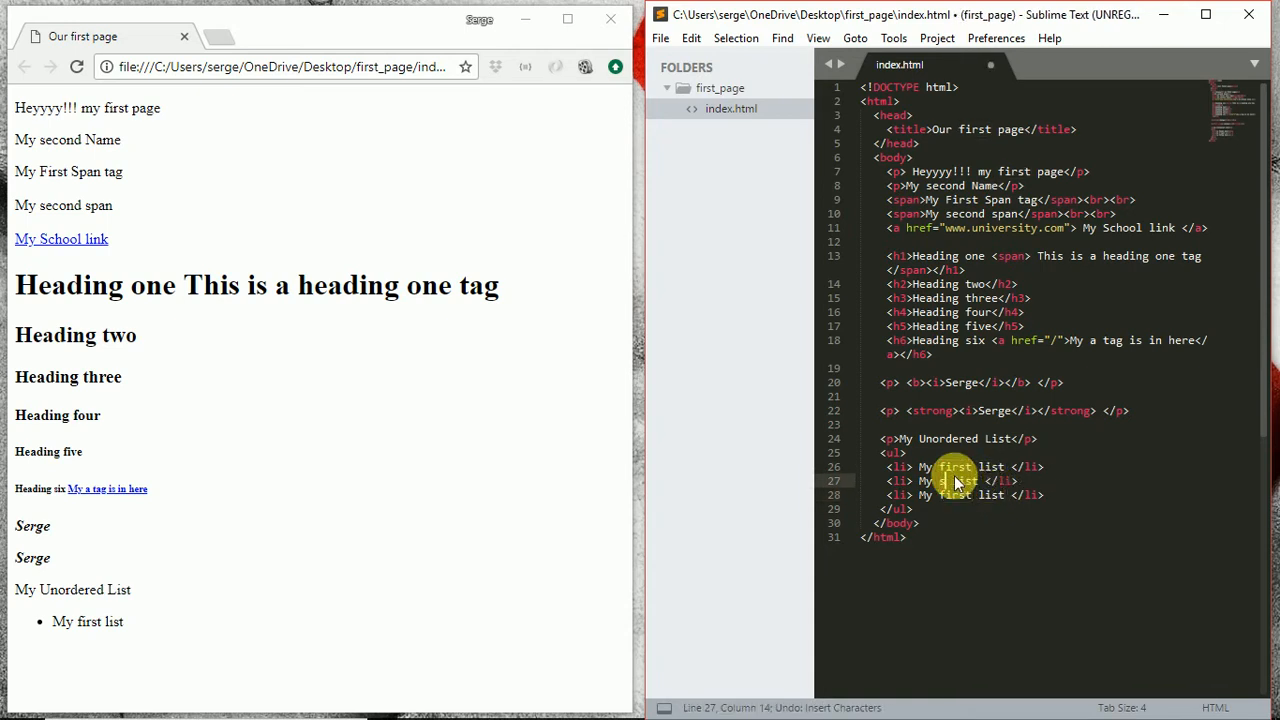
text(second)
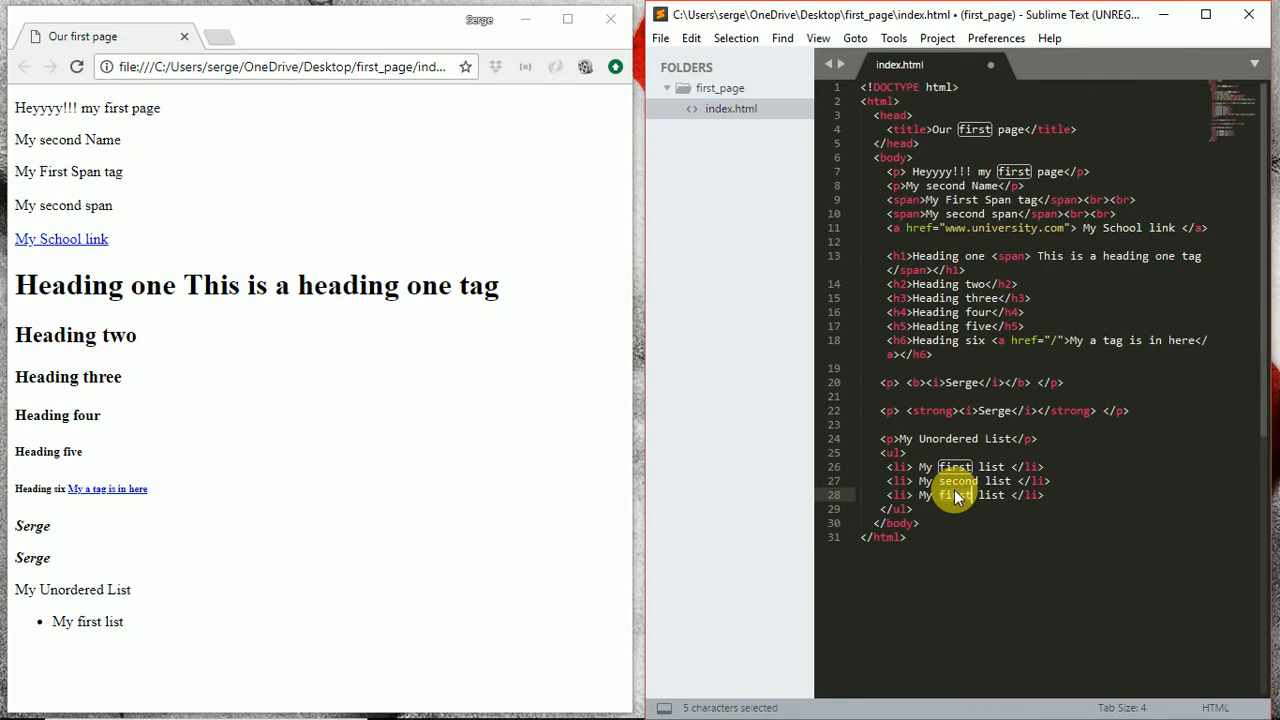
key(ctrl+s)
text(<b)
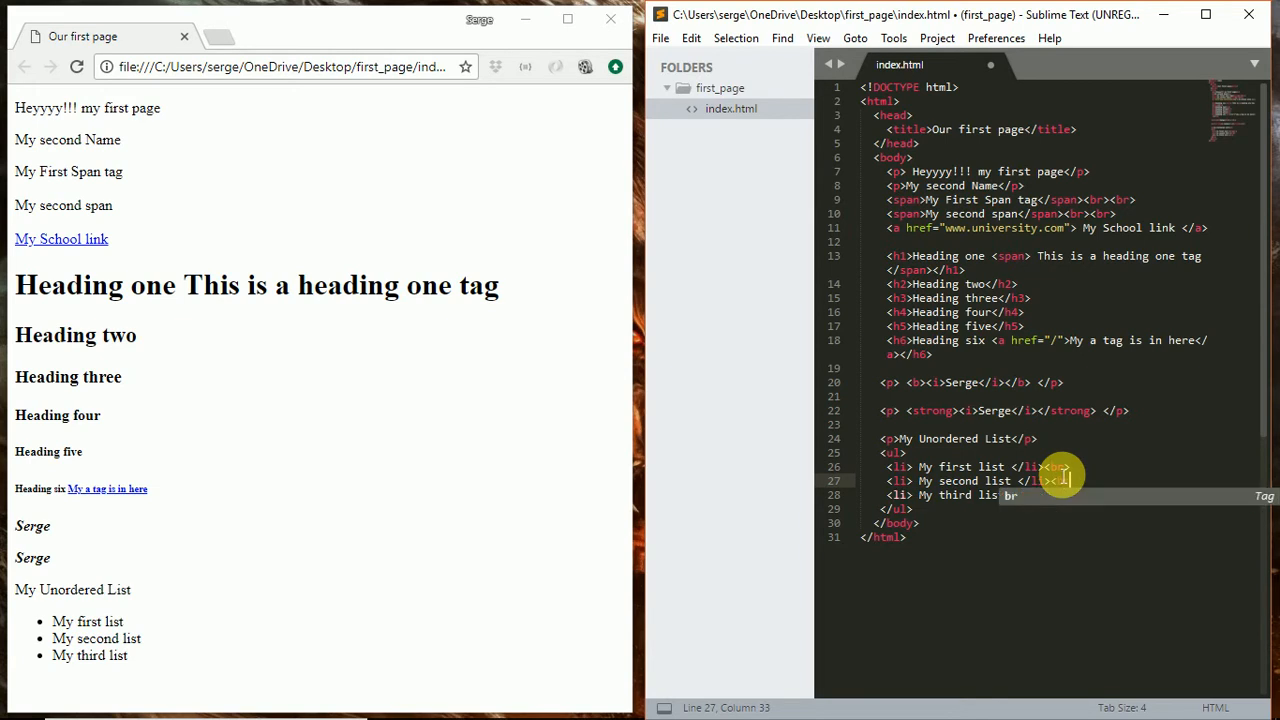
key(ctrl+s)
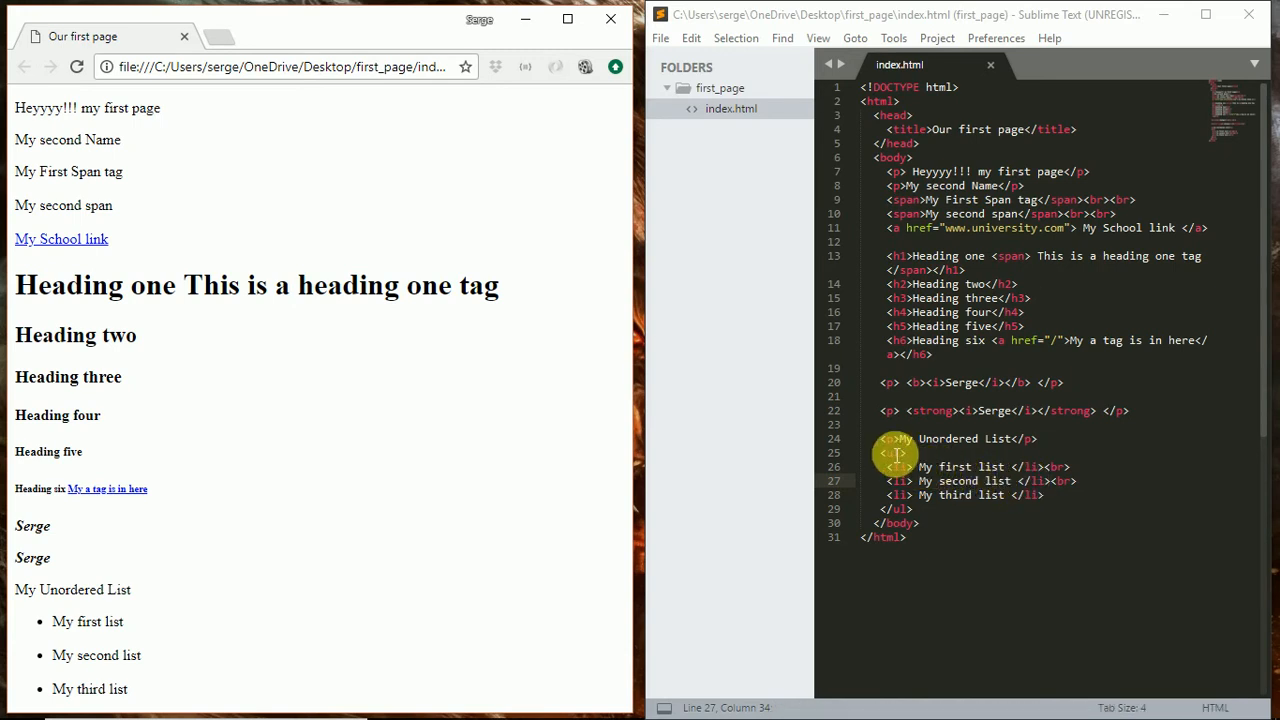
click(890, 438)
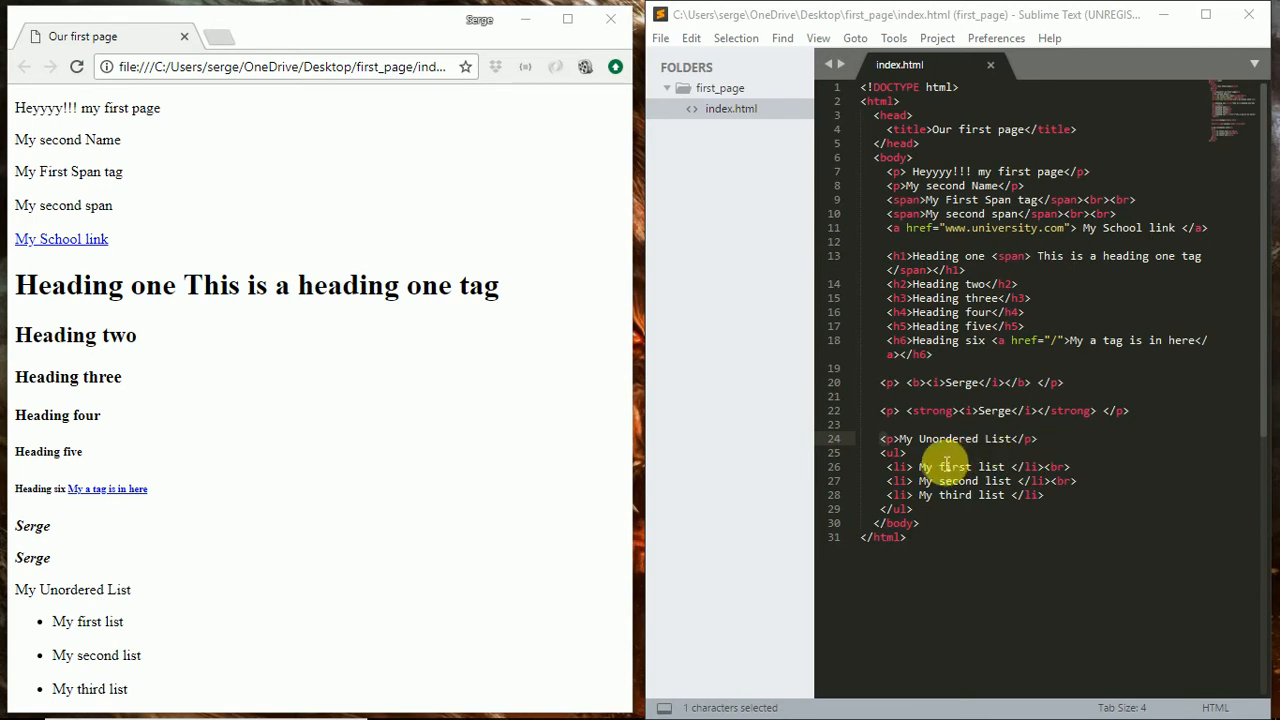
- Duplicate the list block below as 'My Ordered List' using <ol>, and save
click(890, 452)
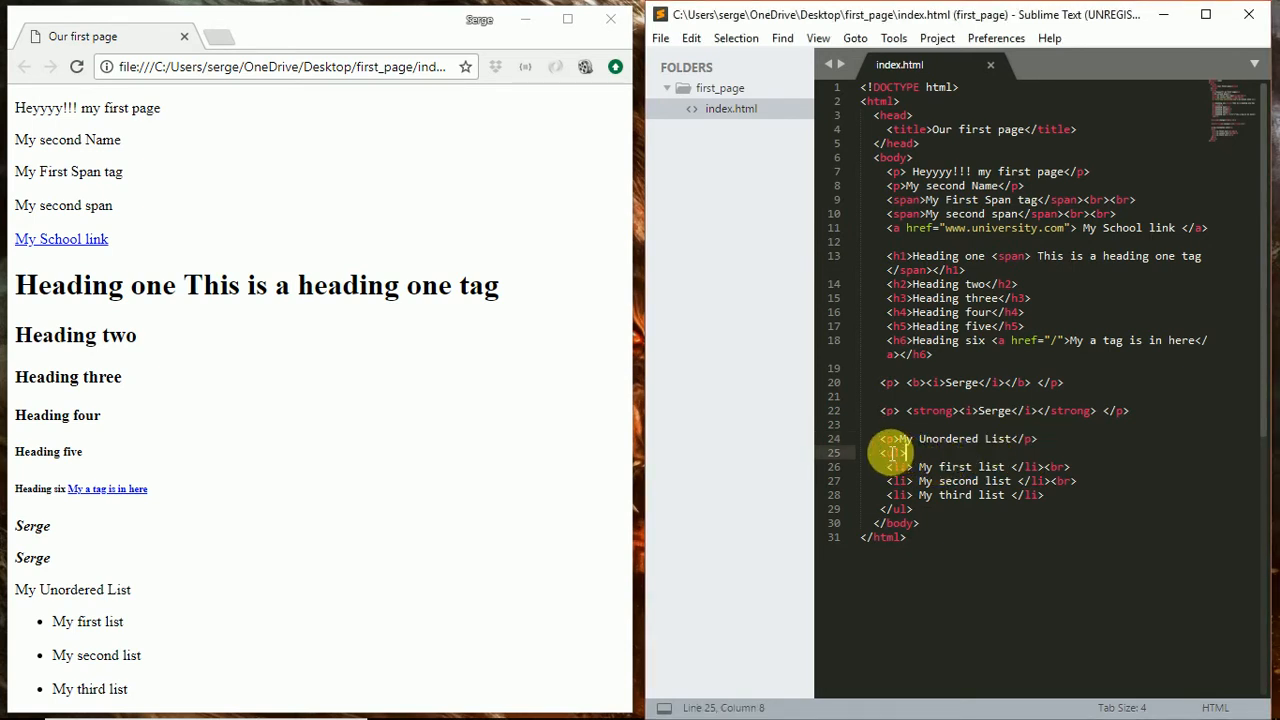
drag(896, 450, 916, 510)
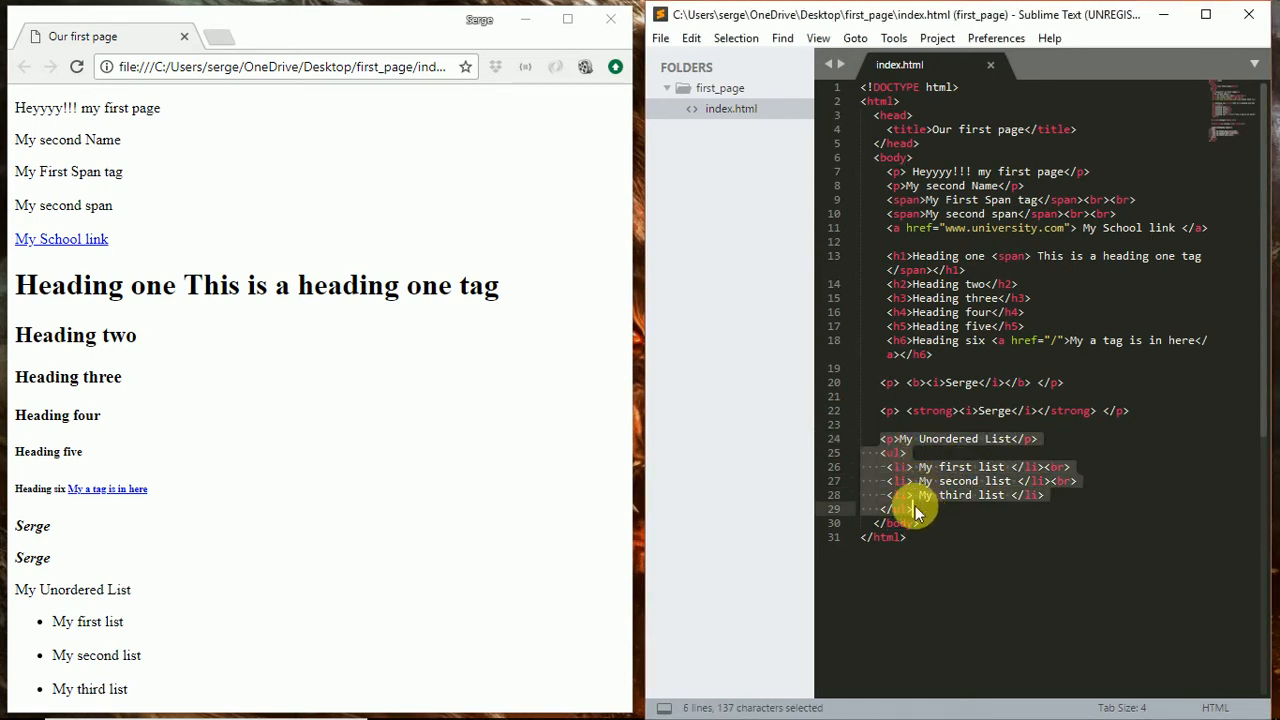
key(ctrl+c)
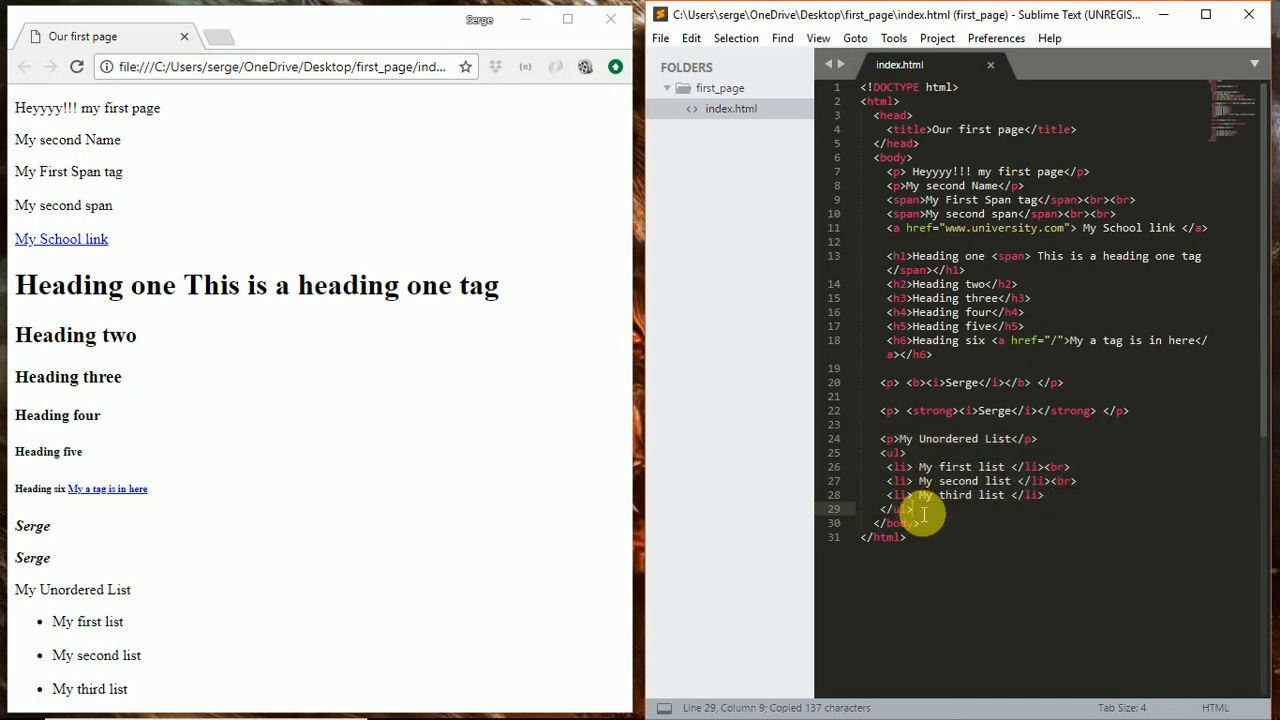
key(ctrl+v)
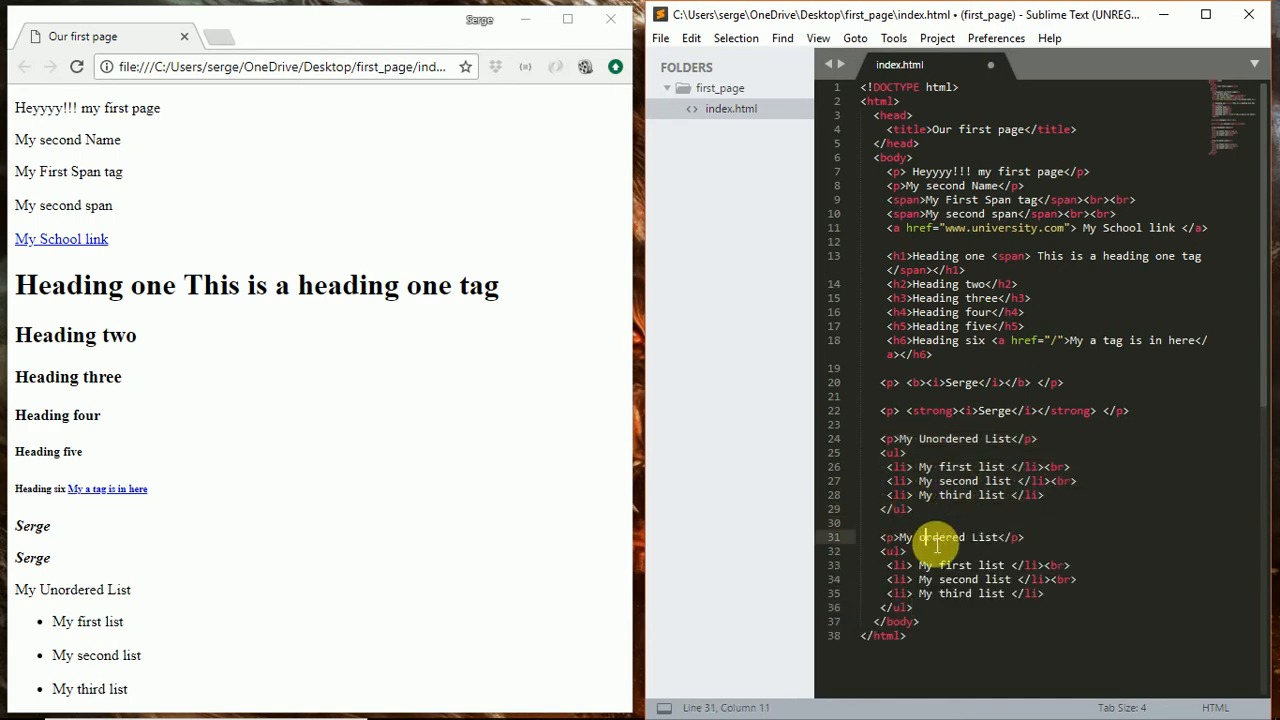
key(ctrl+s)
text(o)
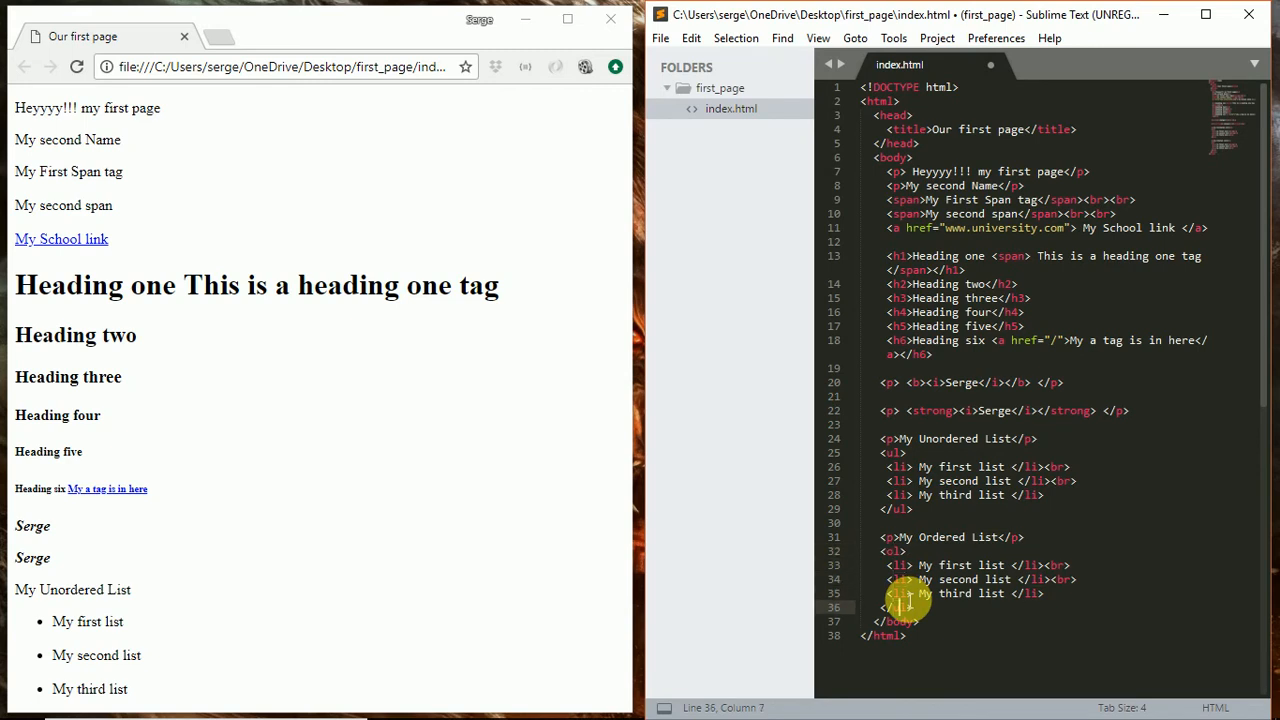
key(ctrl+s)
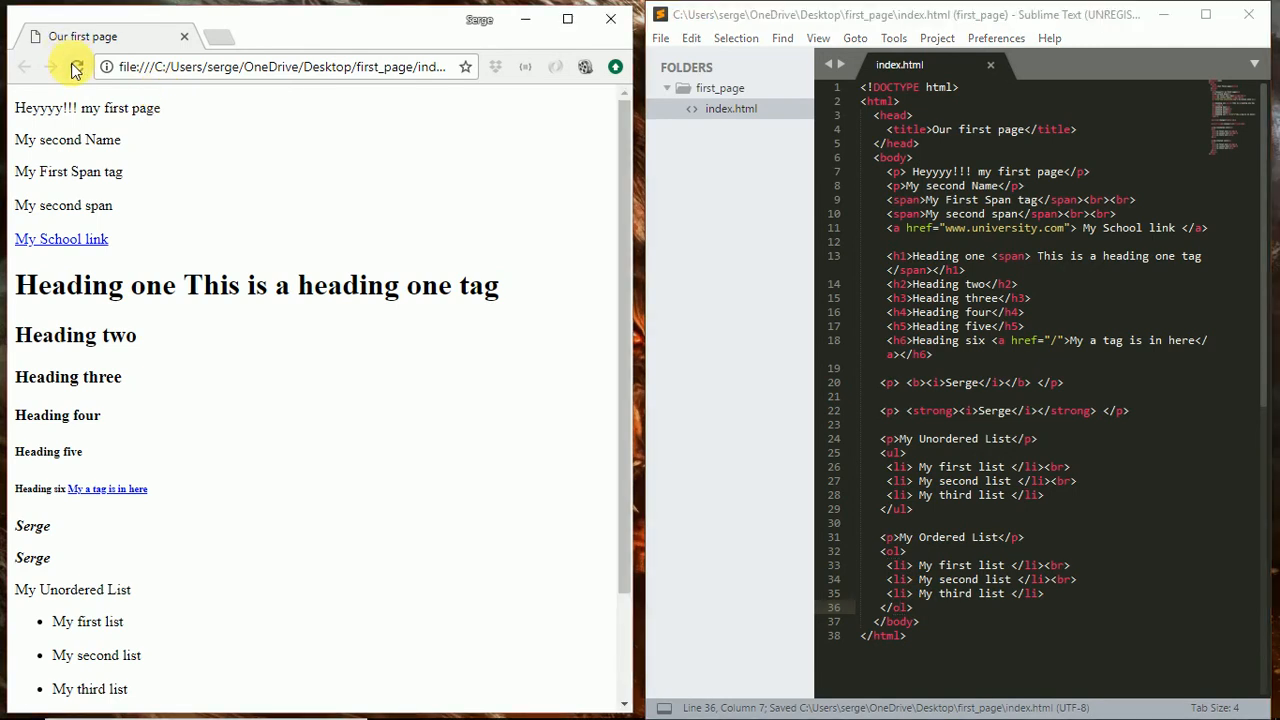
- Check the numbered list rendering in the Chrome preview
scroll(down, 3)
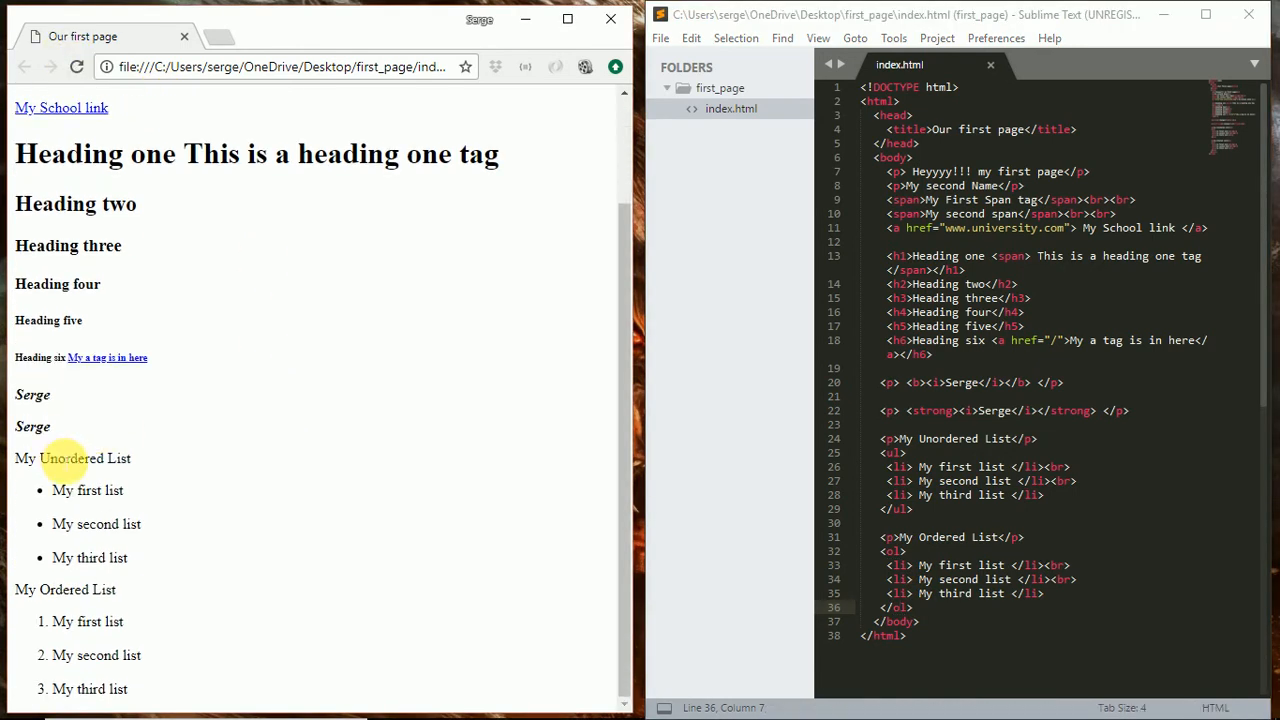
drag(56, 458, 128, 556)
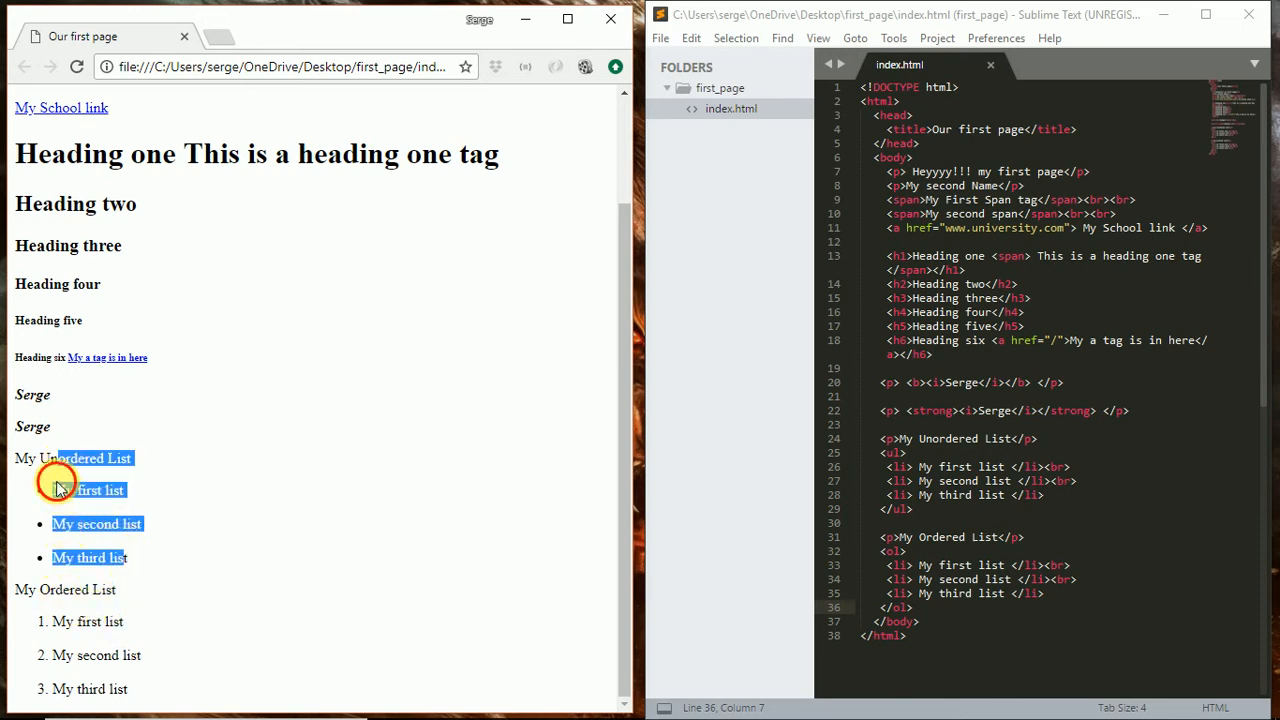
click(56, 480)
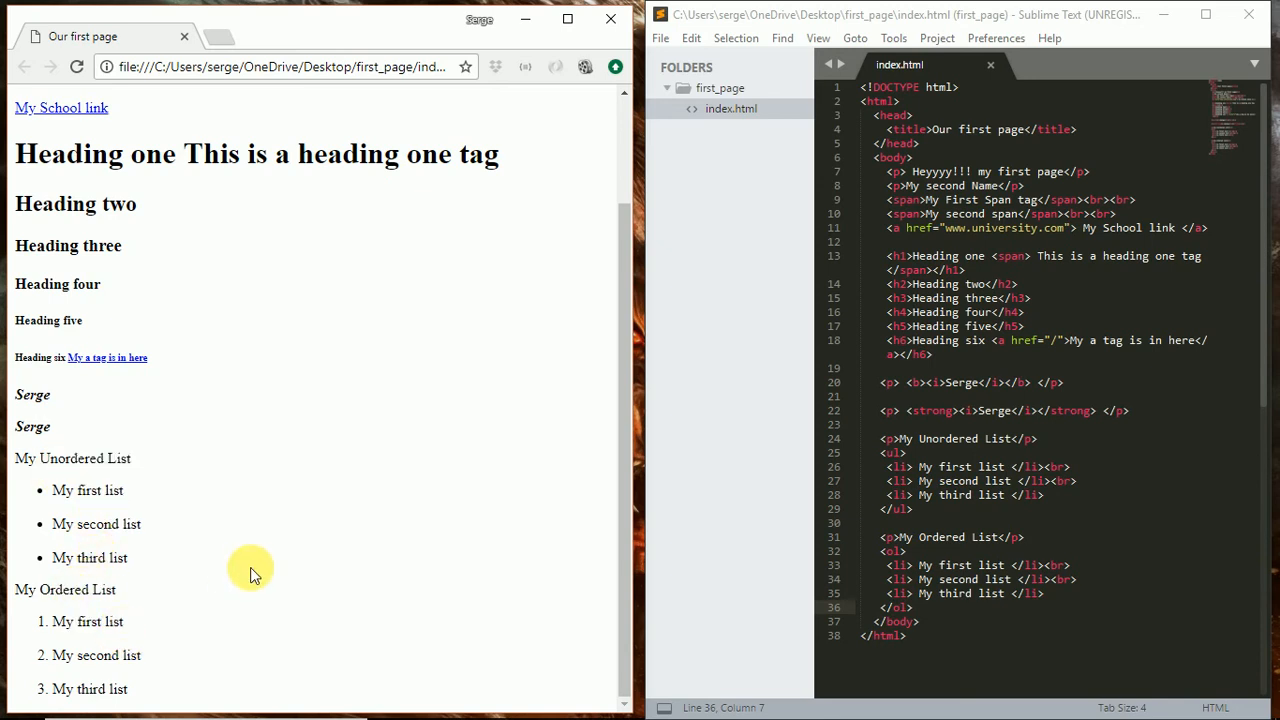
click(912, 510)
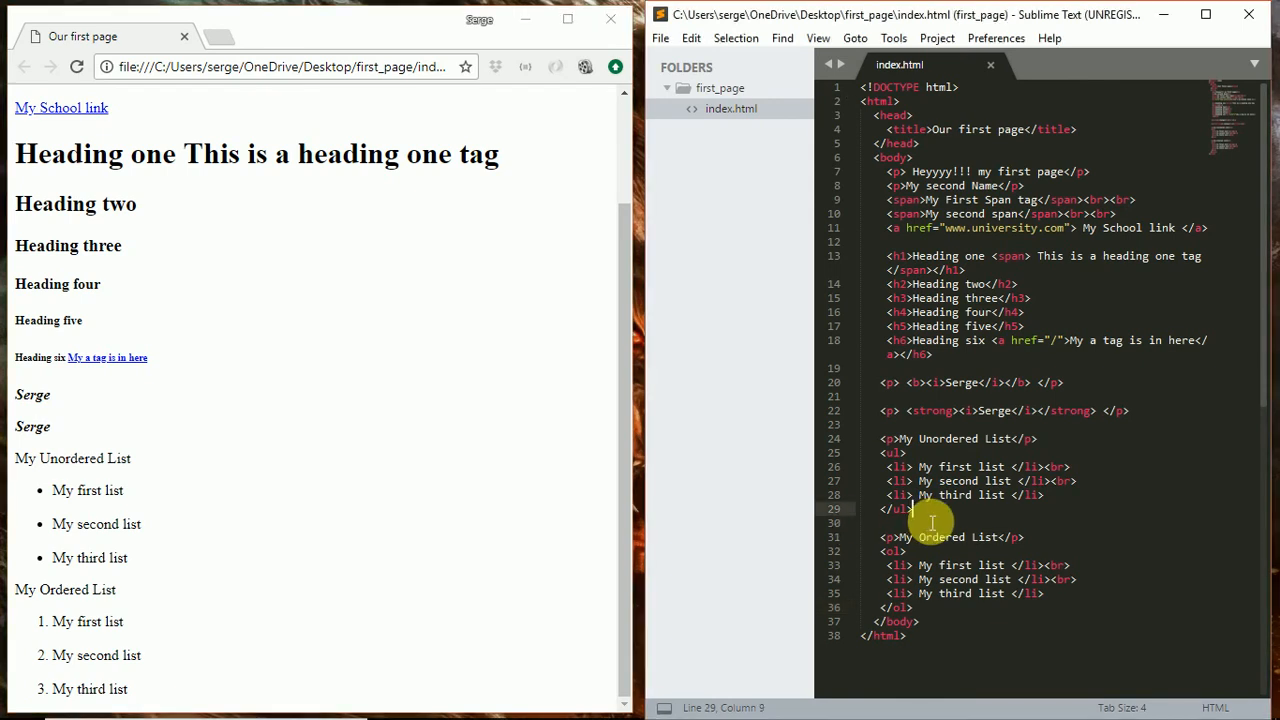